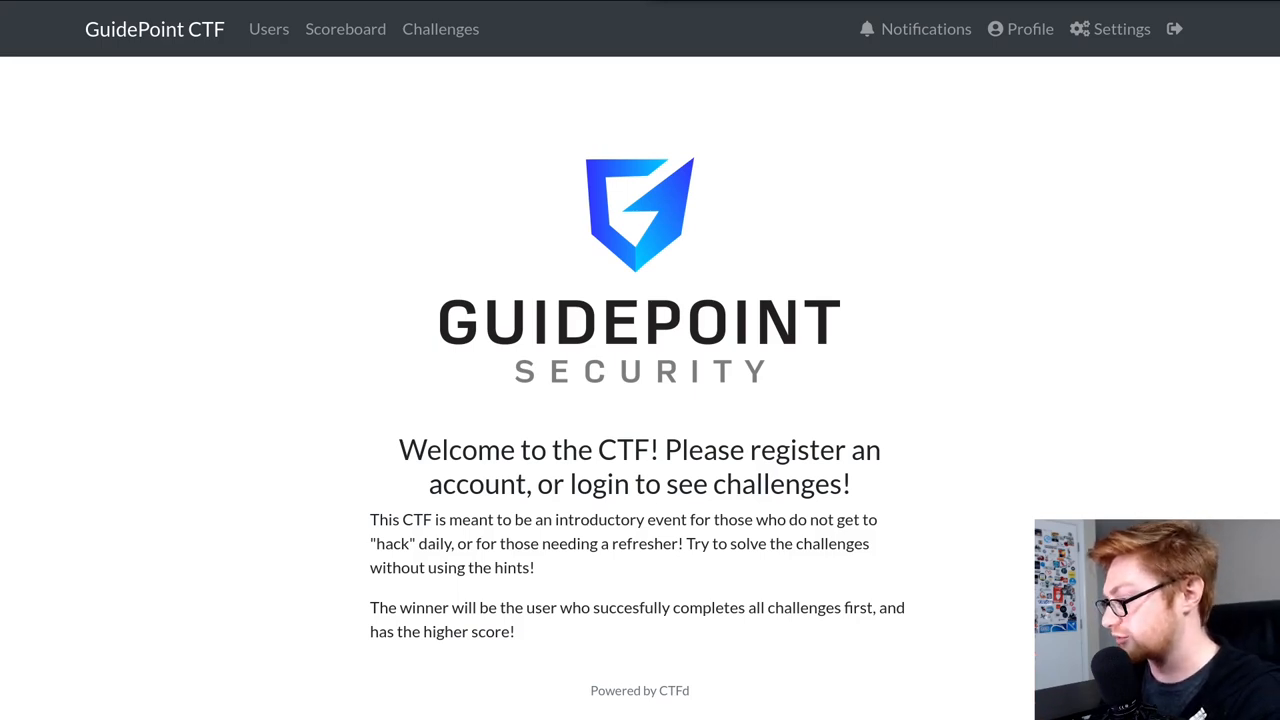
mouse_move(556, 204)
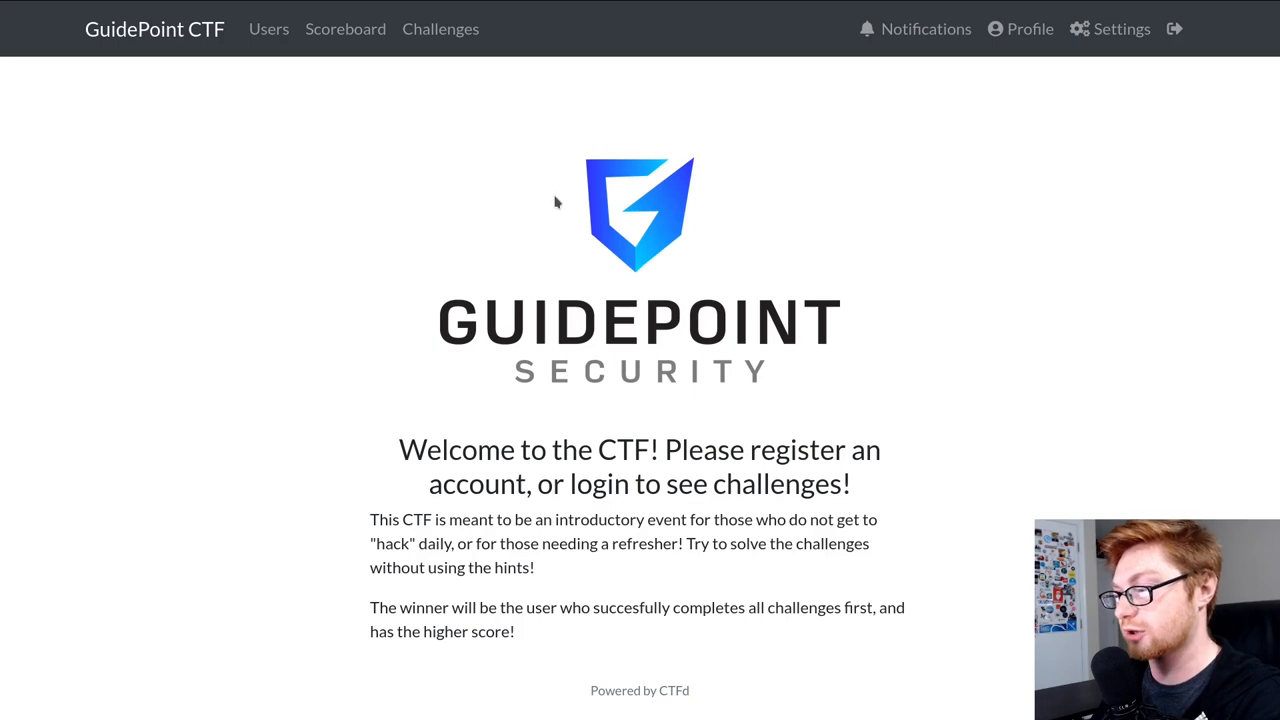
Open the 500-point Challenge in CTFd and copy the challenge.zip download link
left_click(440, 28)
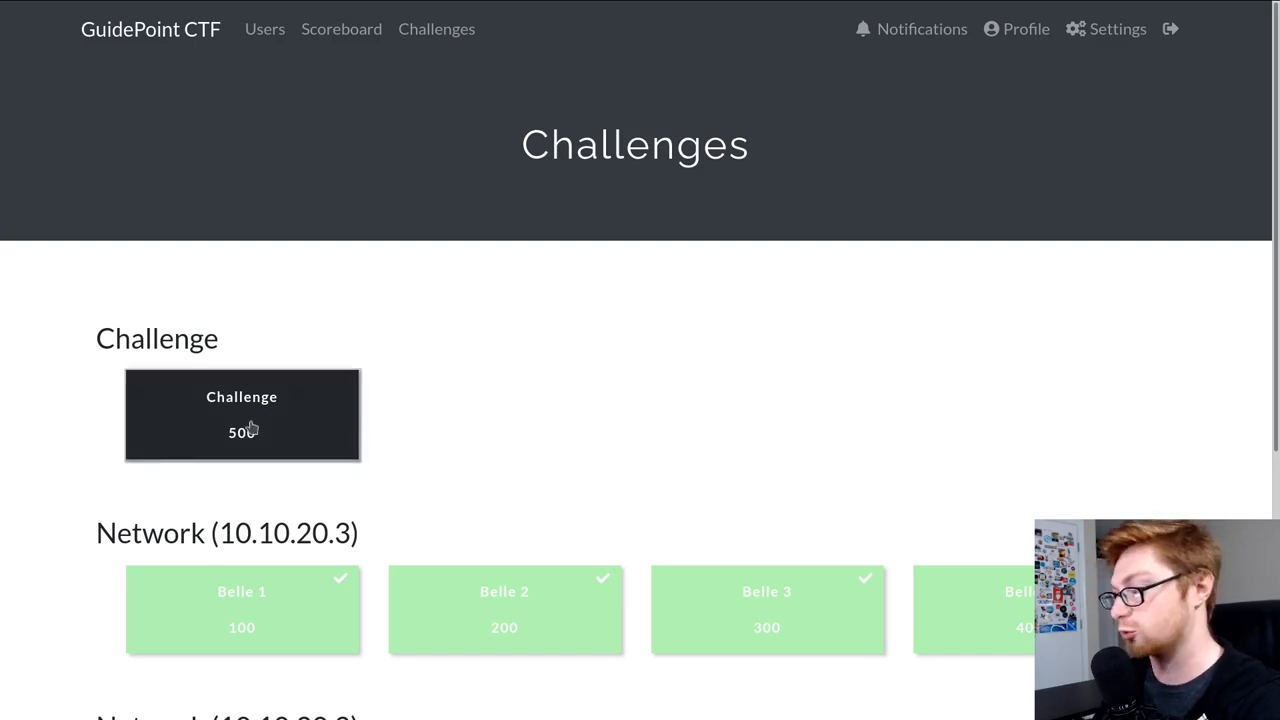
left_click(240, 414)
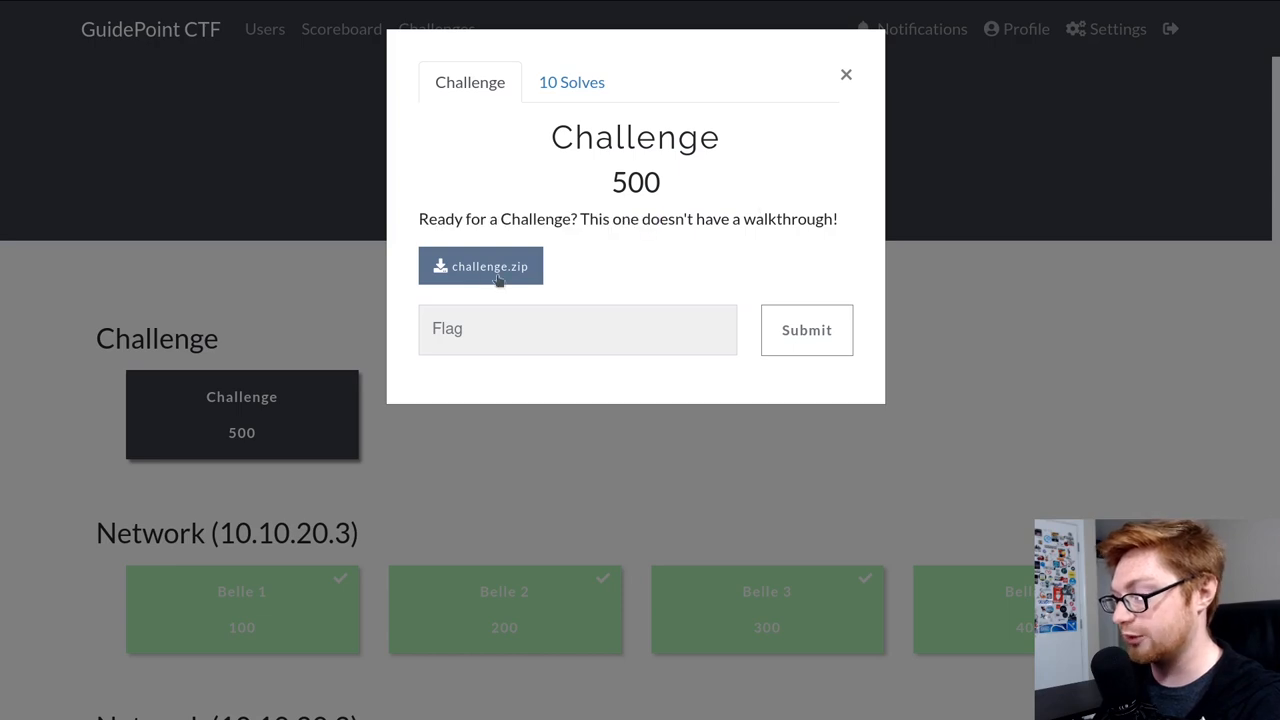
right_click(480, 266)
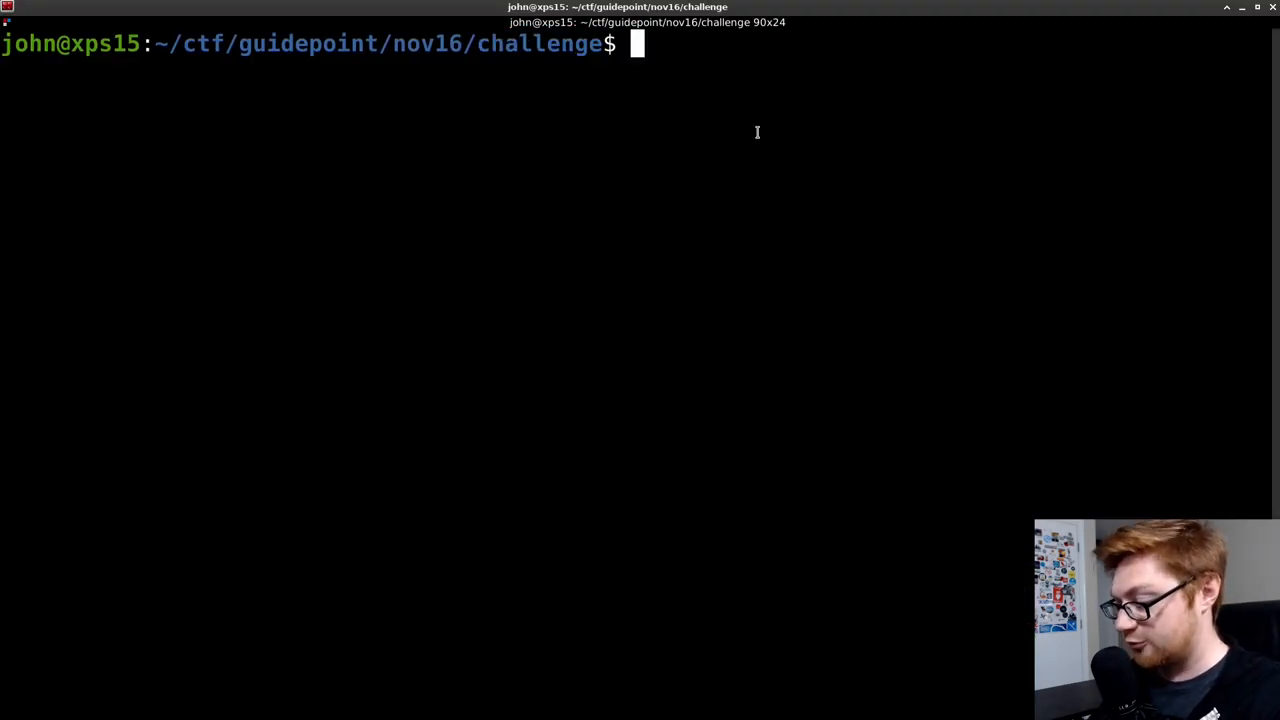
Download the archive with wget, rename it to challenge.zip and confirm it is a zip file
type("wget \"")
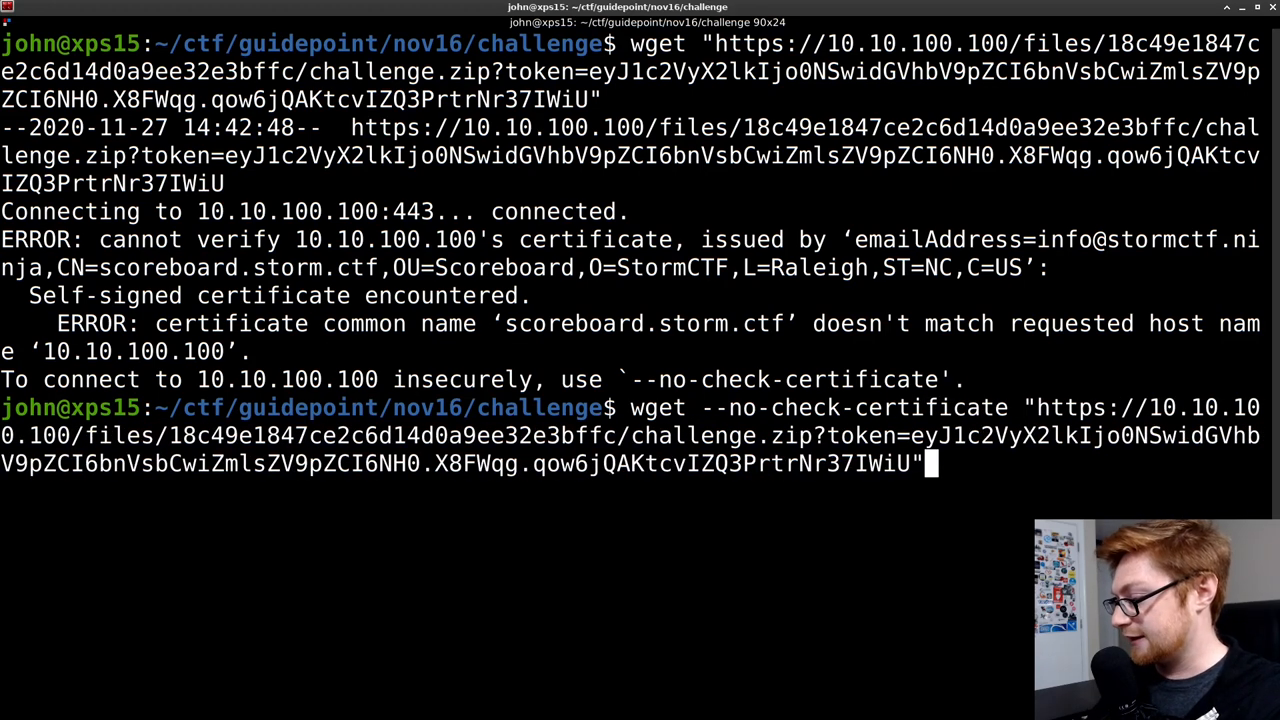
key("Return")
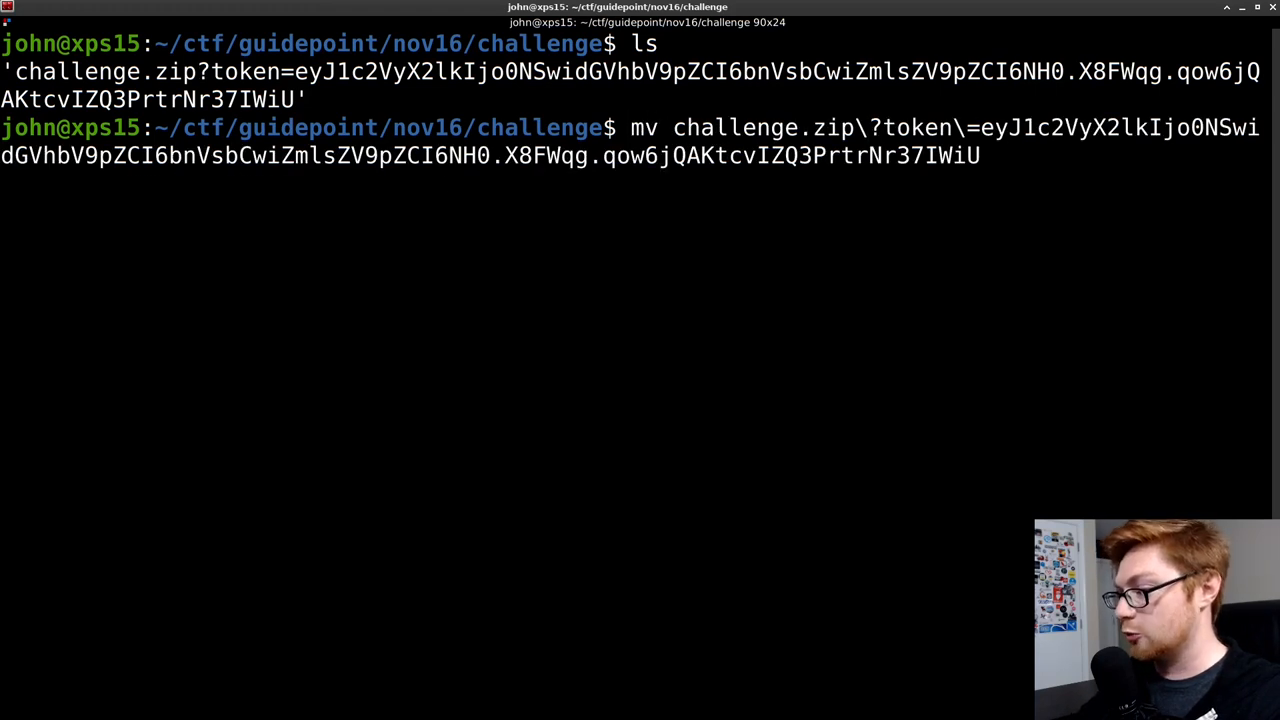
type("challenge.zip")
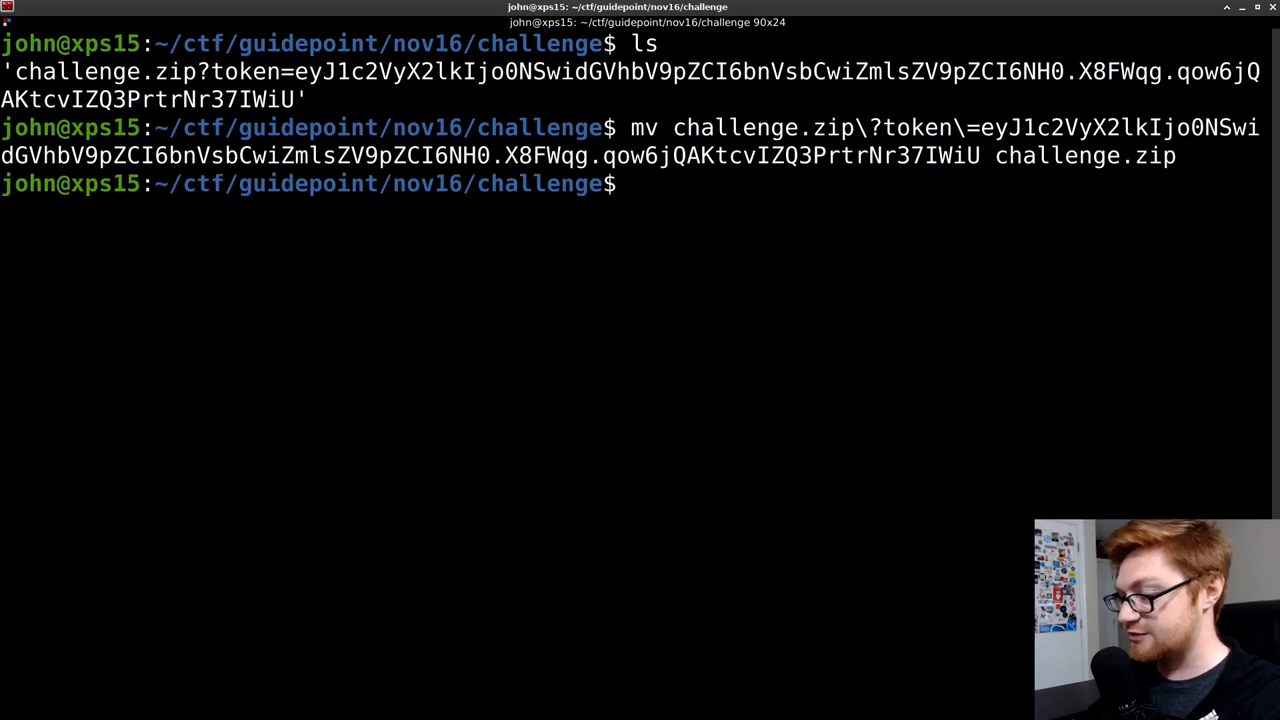
type("file challenge.zip")
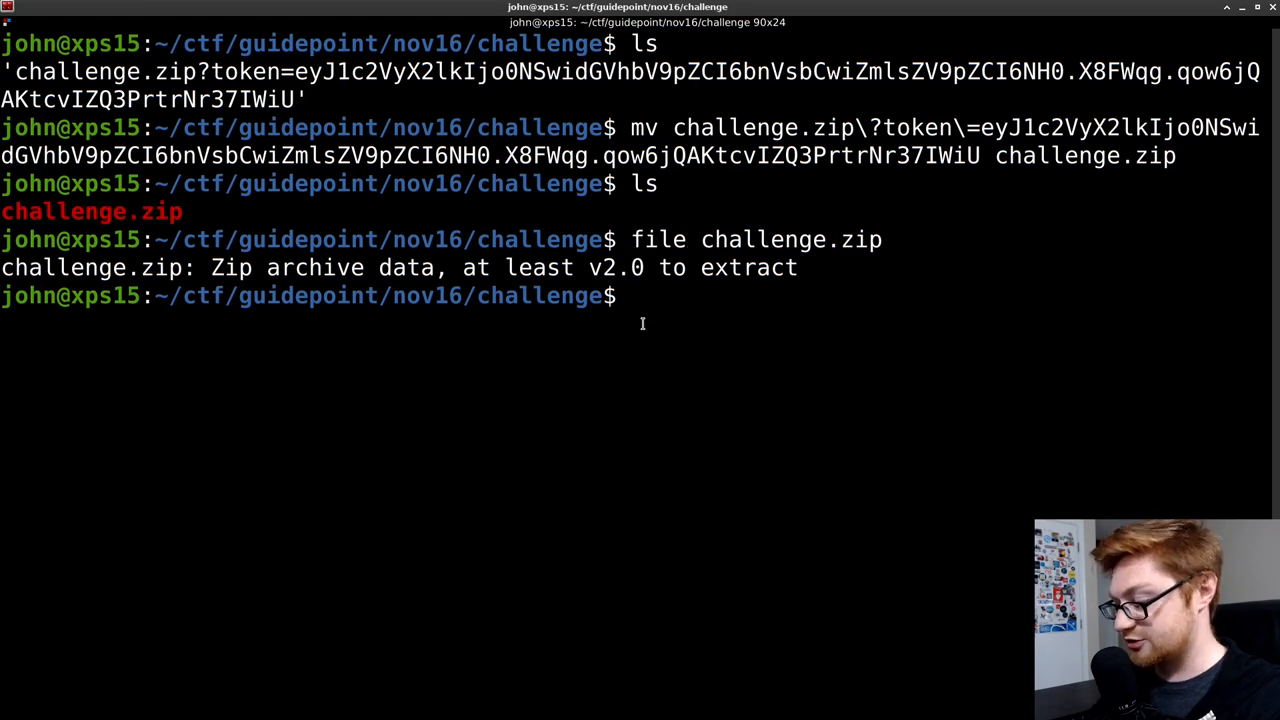
Unzip challenge.zip and list the directory, revealing spotflag1_29833.js
type("unzip challenge.zip")
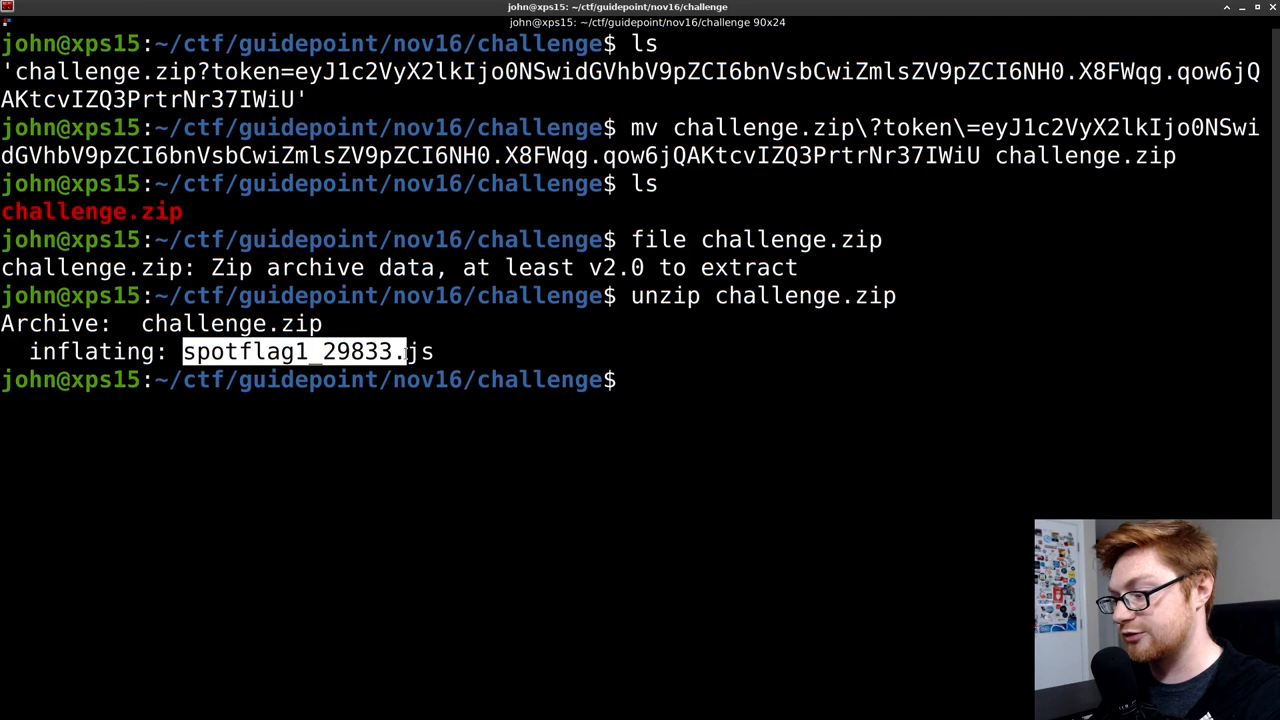
type("ls")
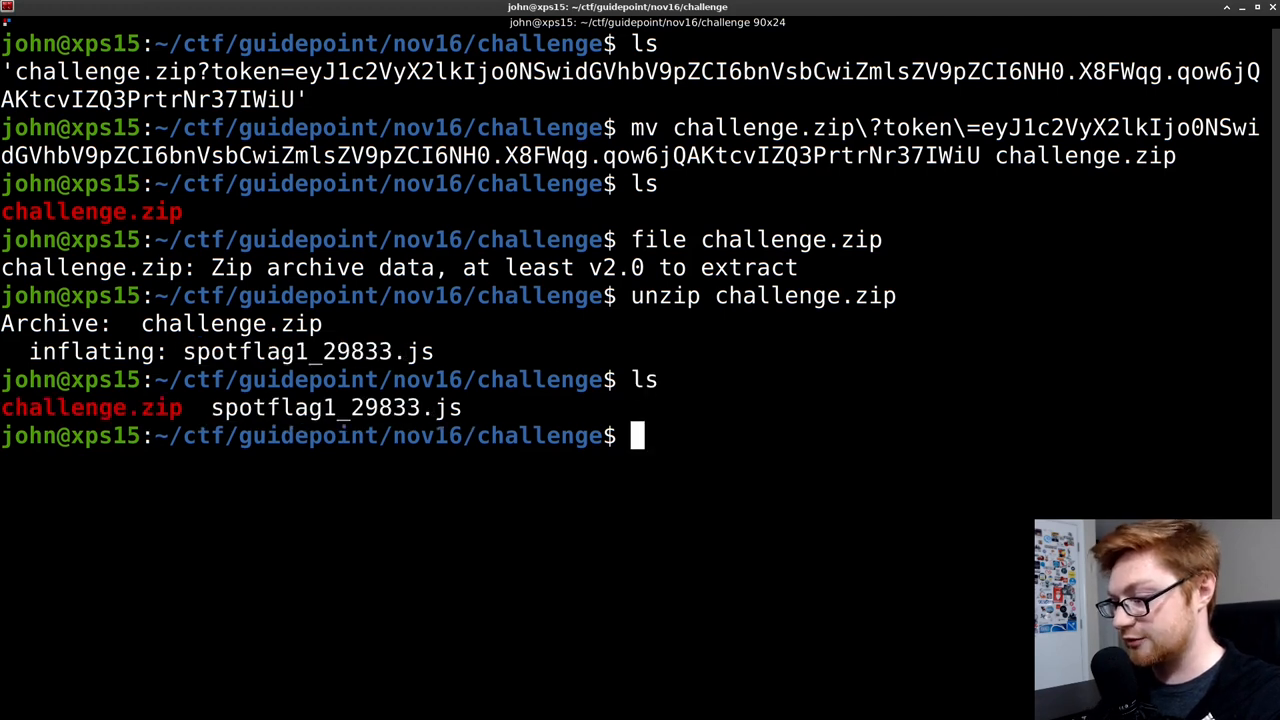
type("s")
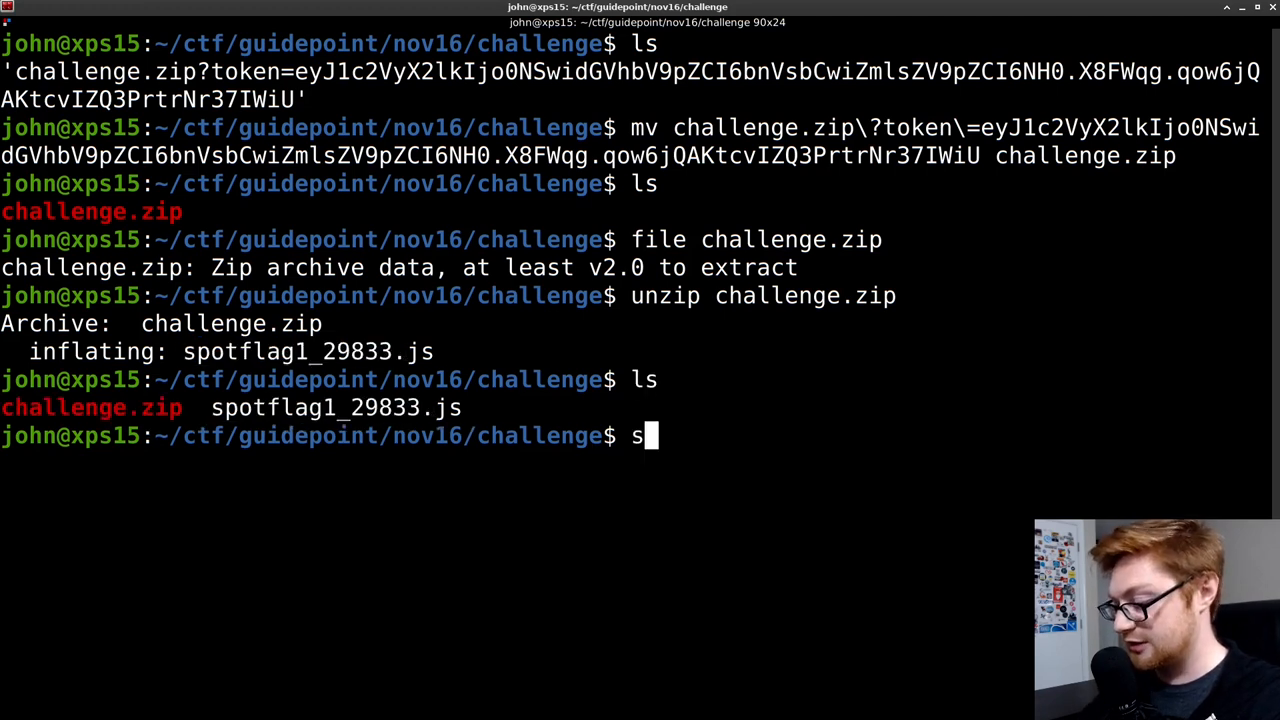
Open spotflag1_29833.js in Sublime Text with subl
type("ubl spotflag1_29833.js")
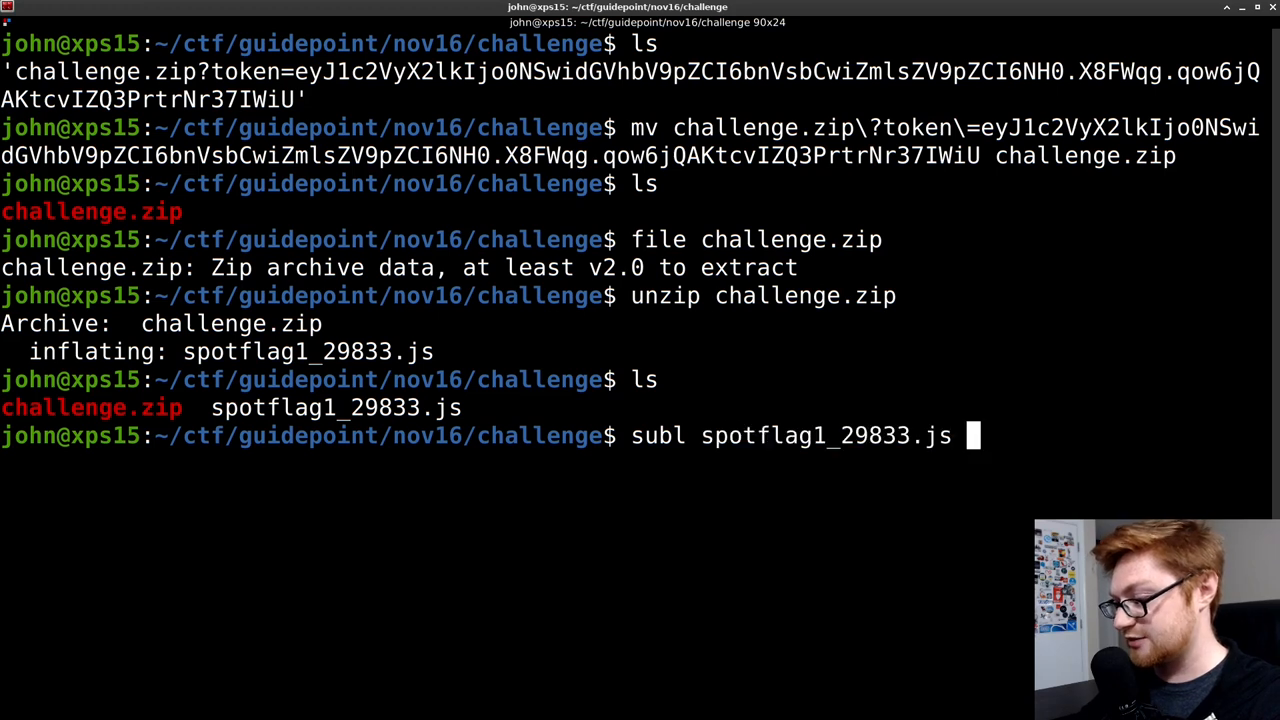
key("Return")
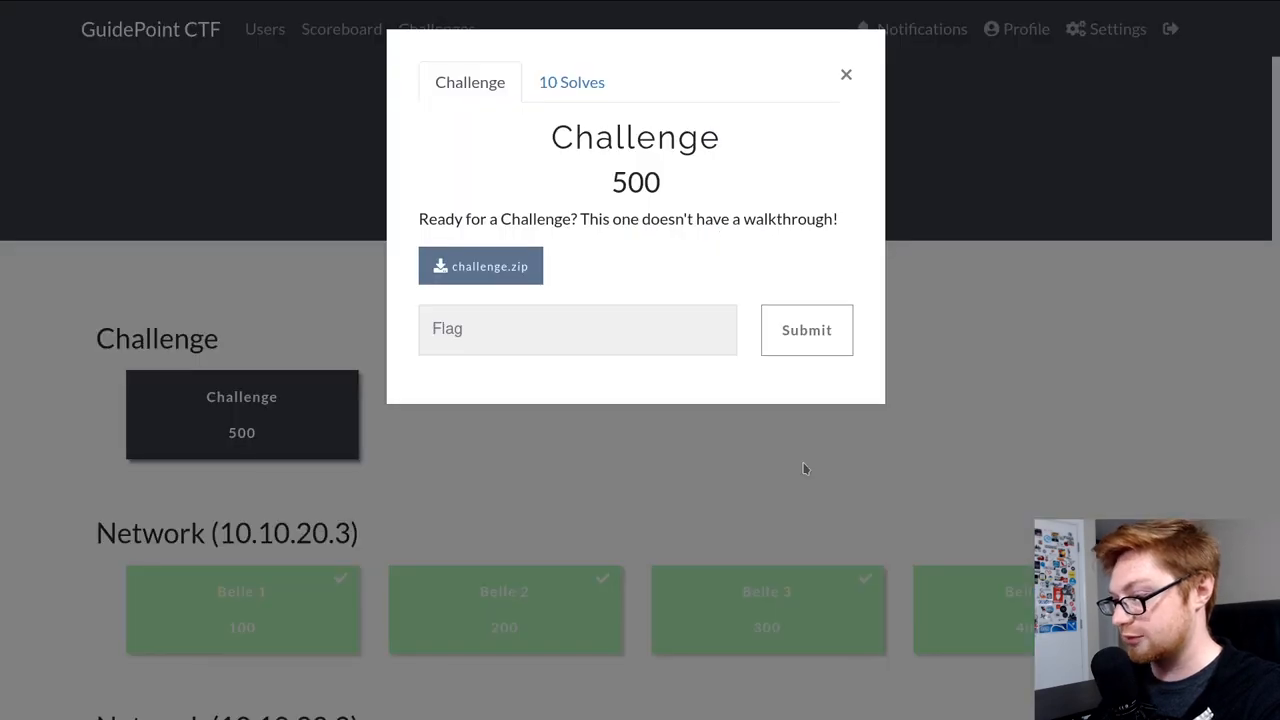
Search Google for 'deobfuscate javascript' in a fresh private window
left_click(1210, 26)
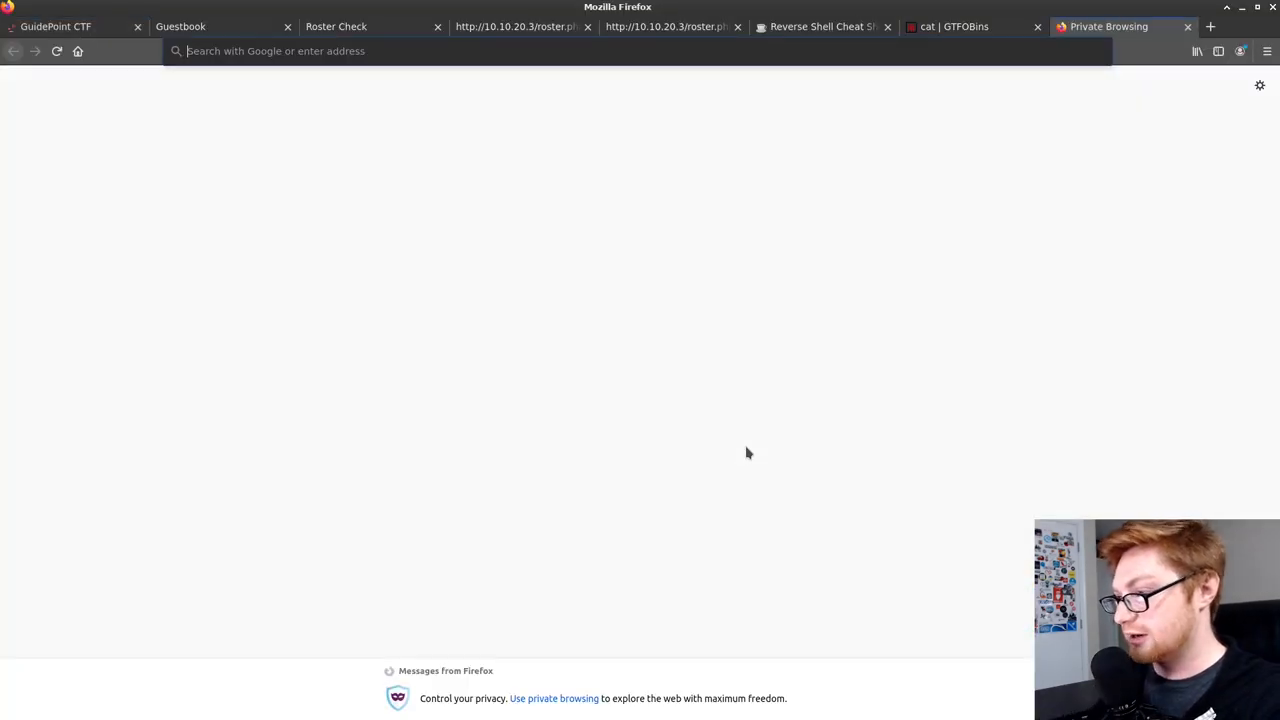
left_click(288, 26)
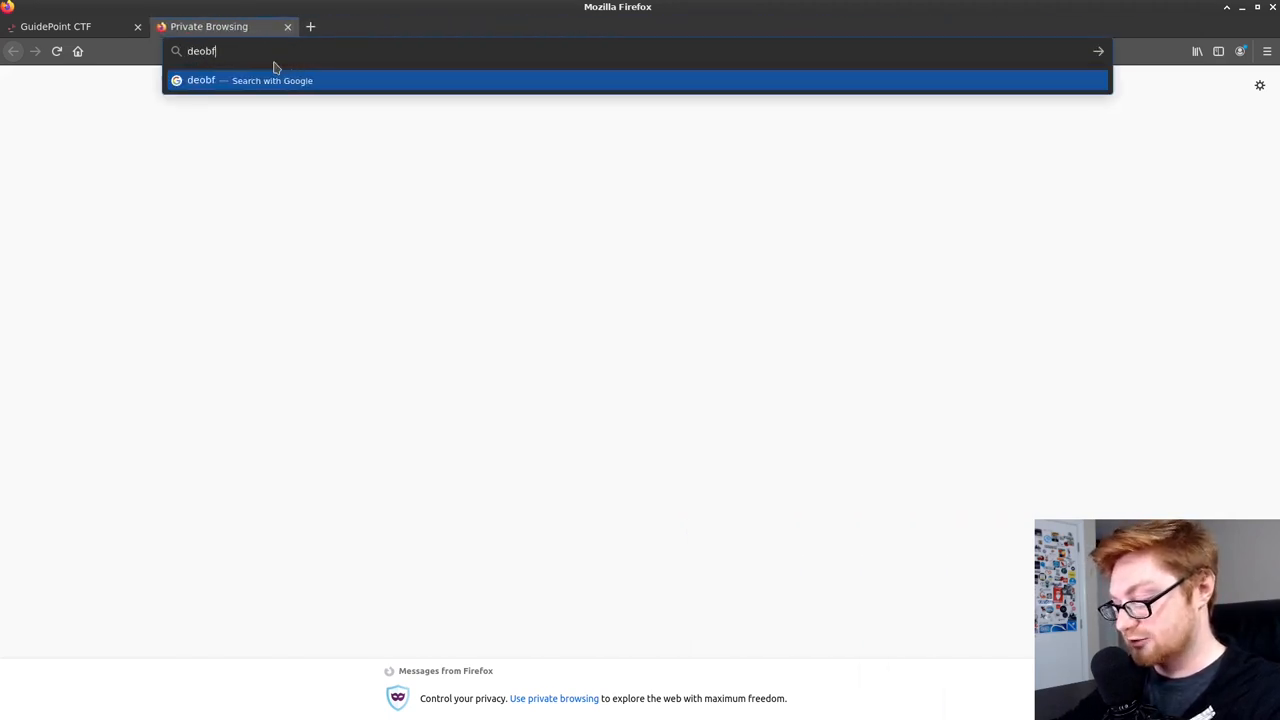
type("uscate javascr")
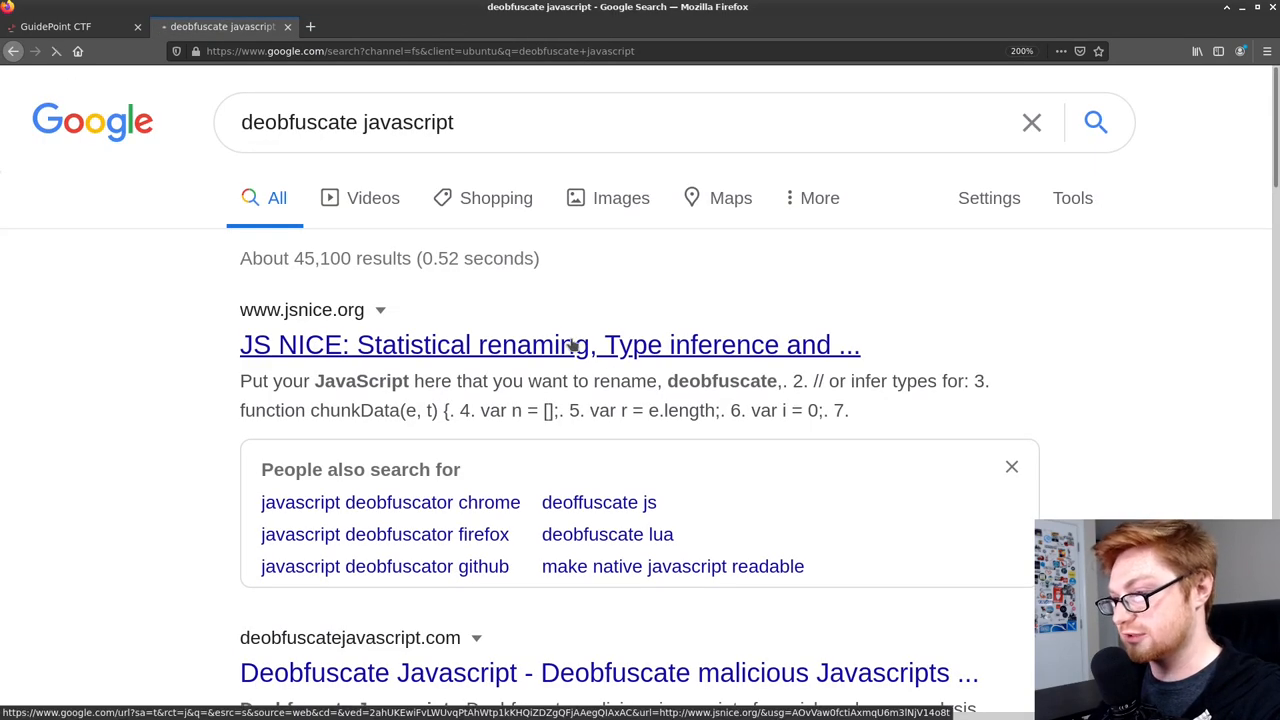
left_click(548, 344)
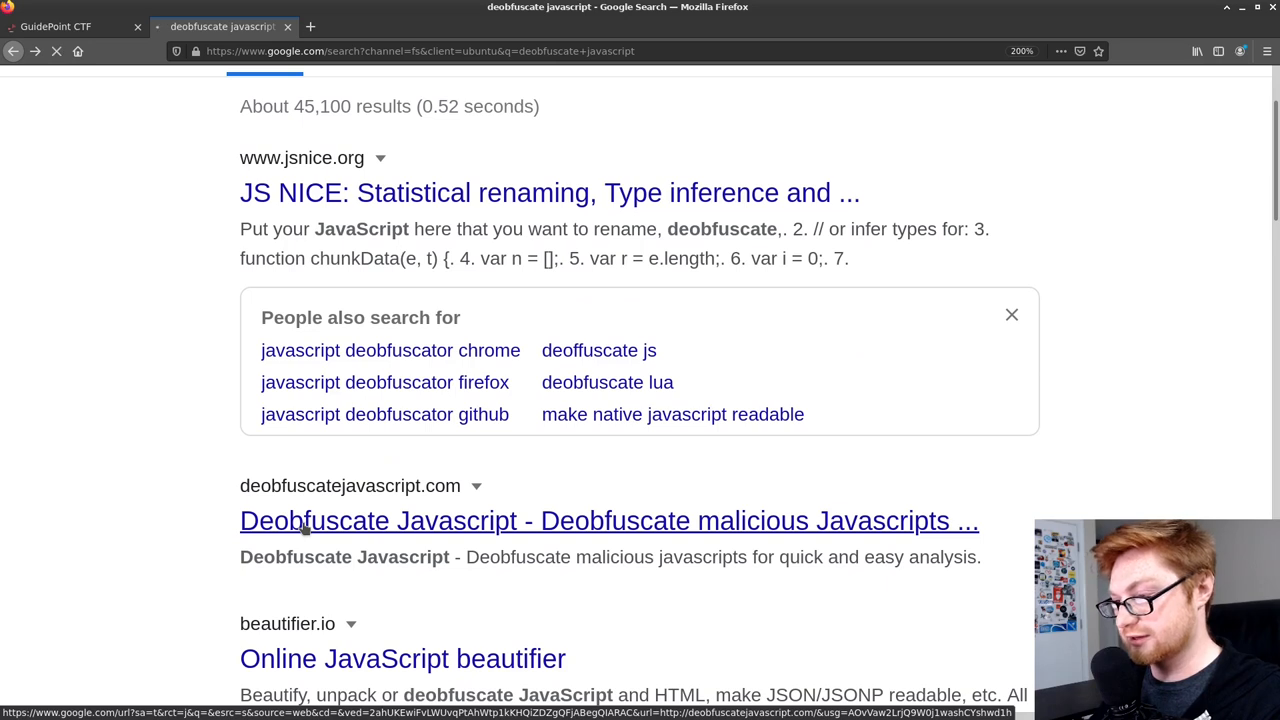
Deobfuscate the pasted challenge script on deobfuscatejavascript.com
left_click(608, 520)
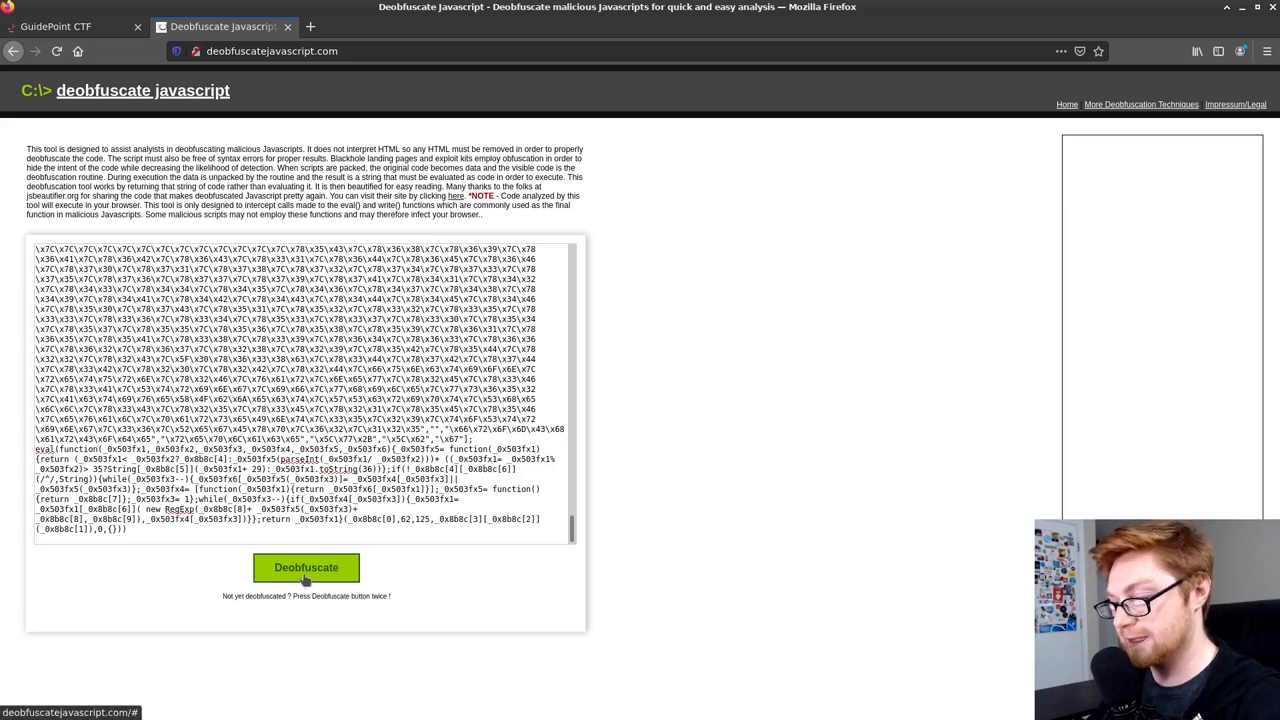
left_click(306, 568)
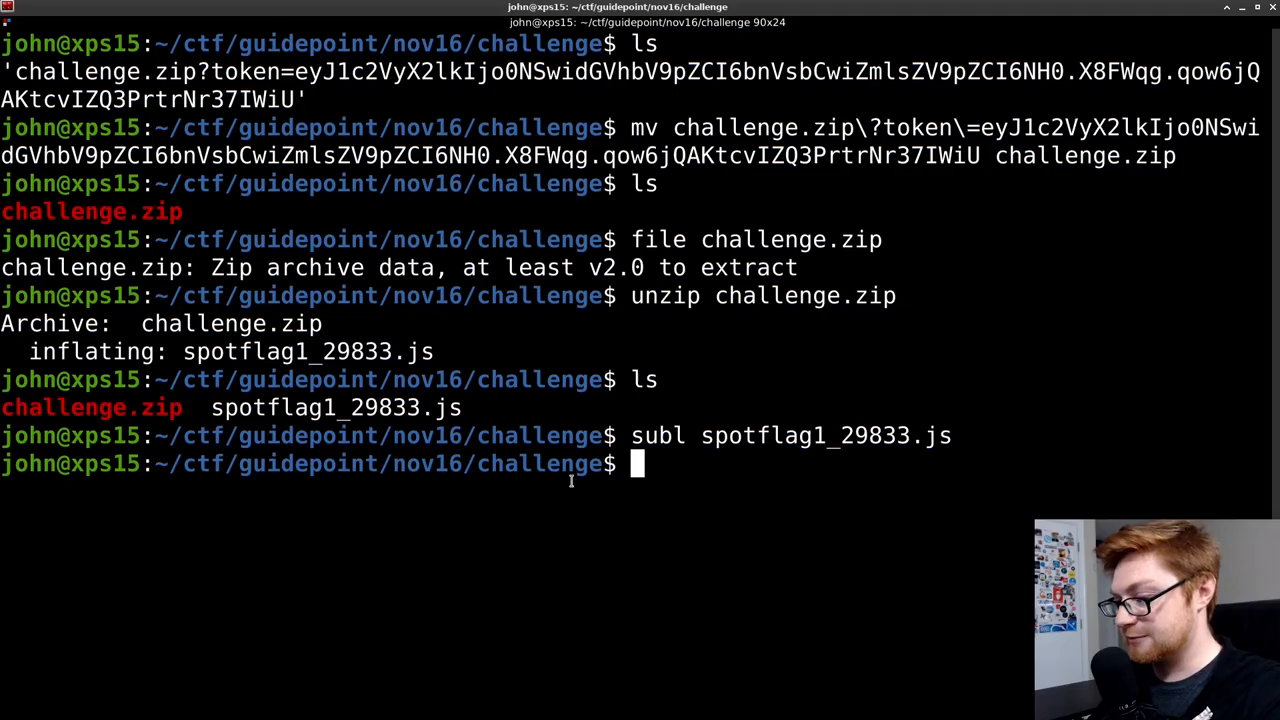
List the directory with human-readable sizes, showing spotflag1_29833.js is 3.2M
type("ls -la")
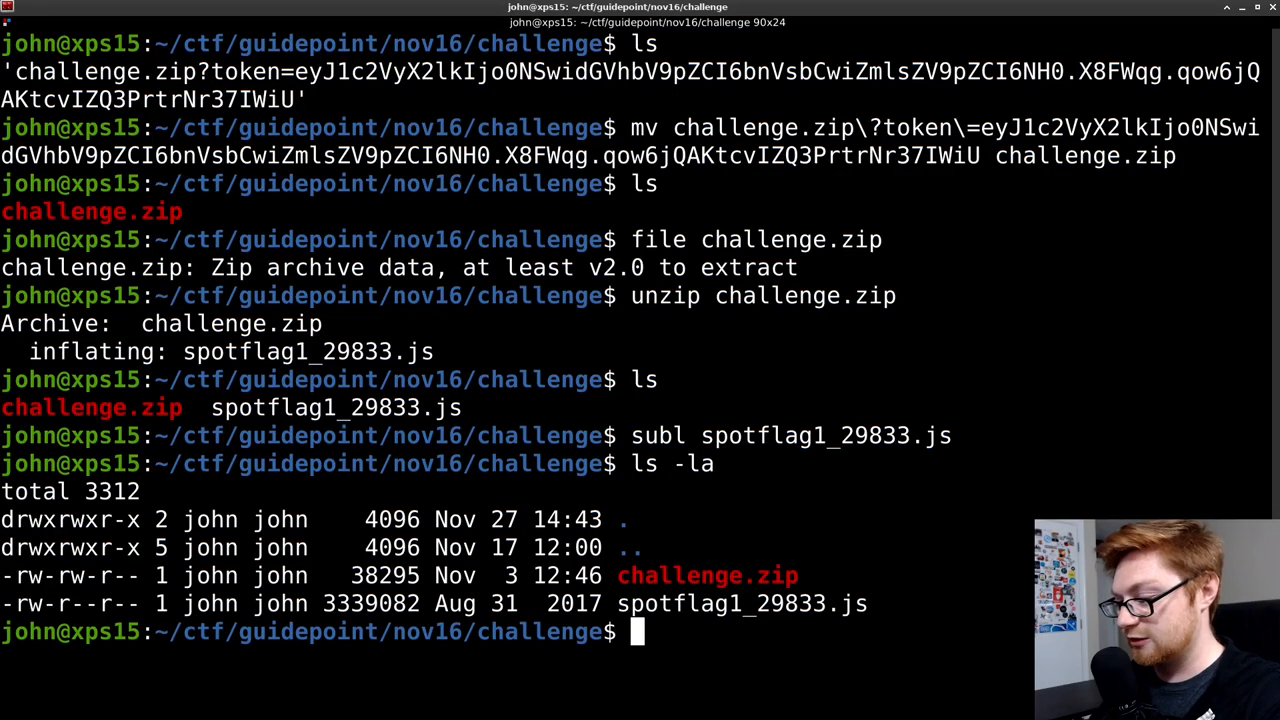
type("ls -lah")
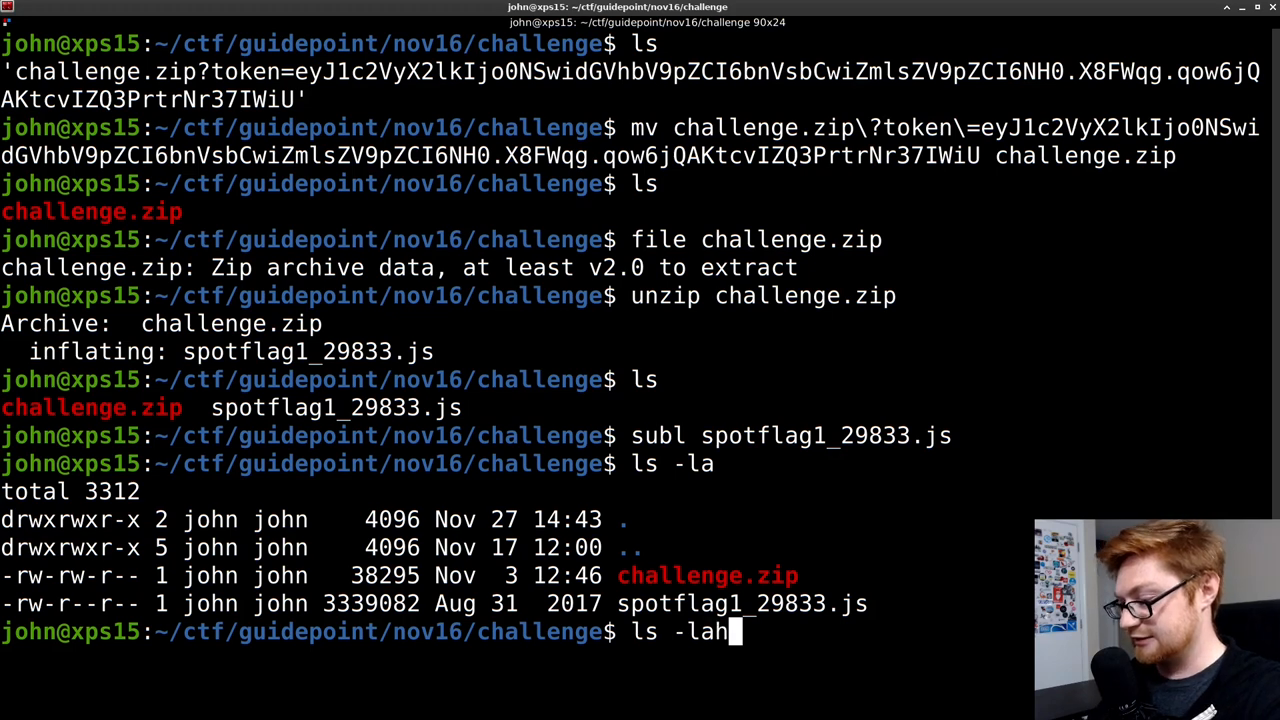
key("Return")
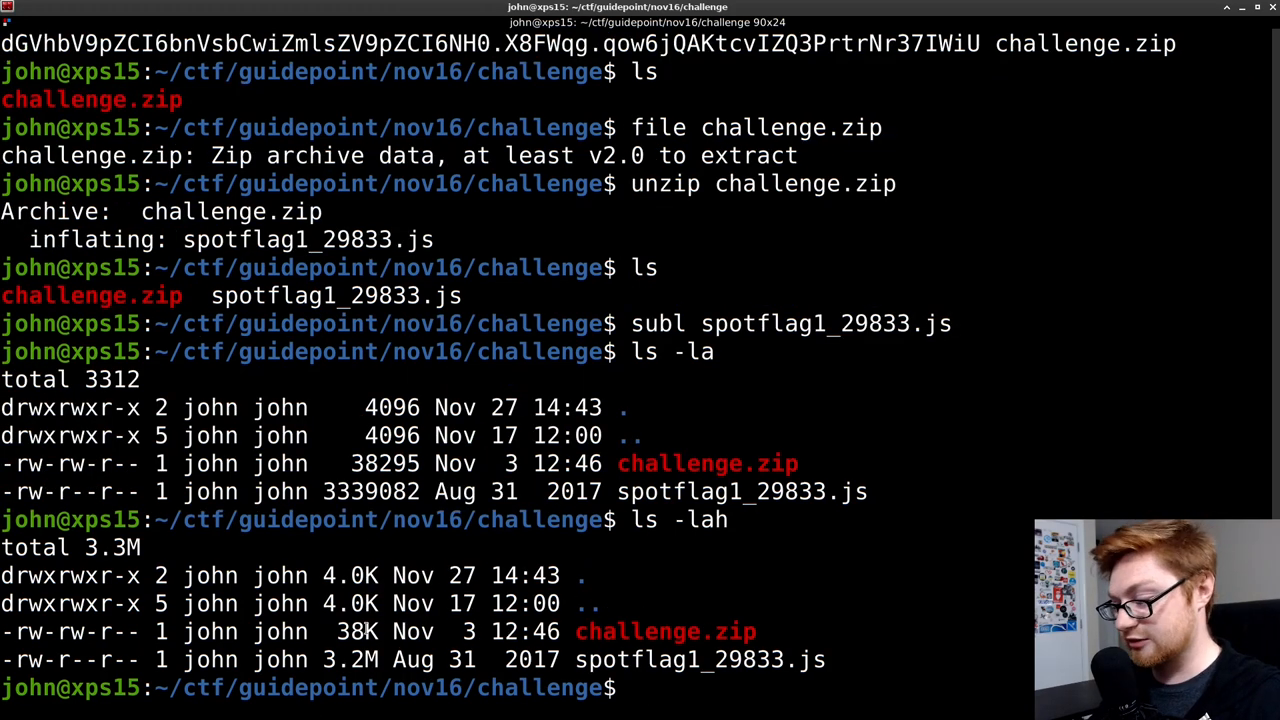
double_click(348, 660)
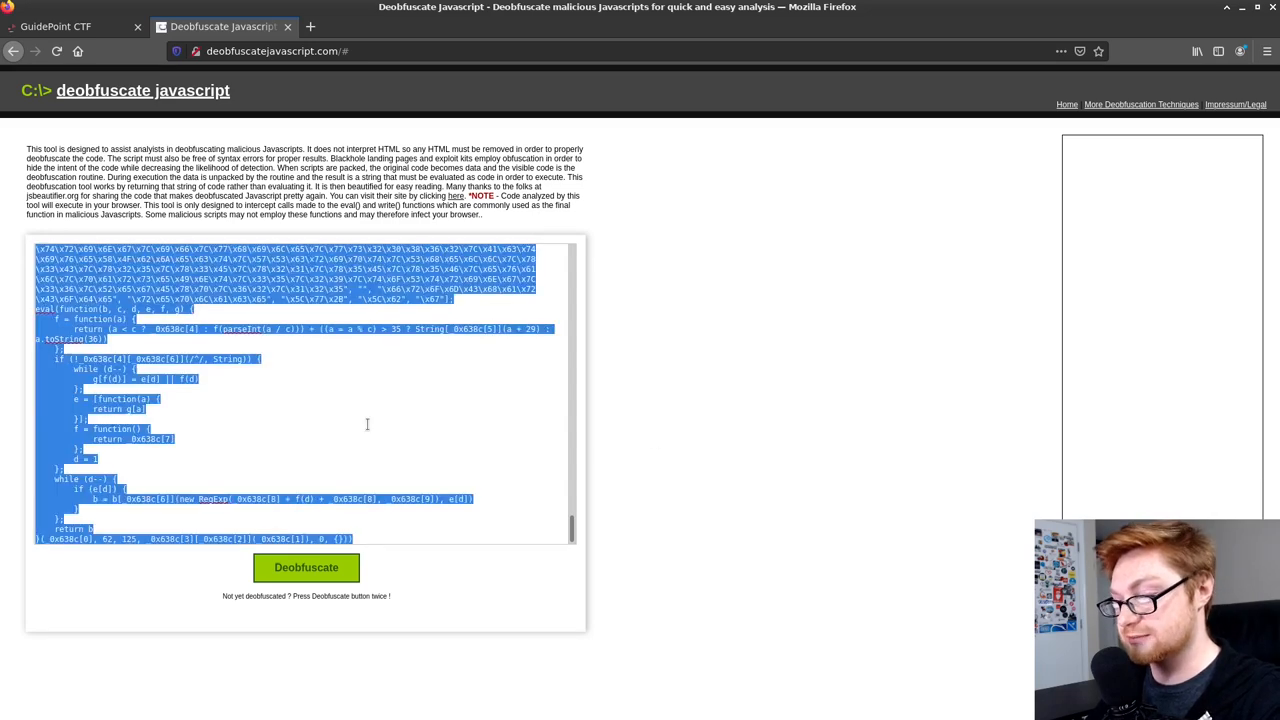
mouse_move(408, 420)
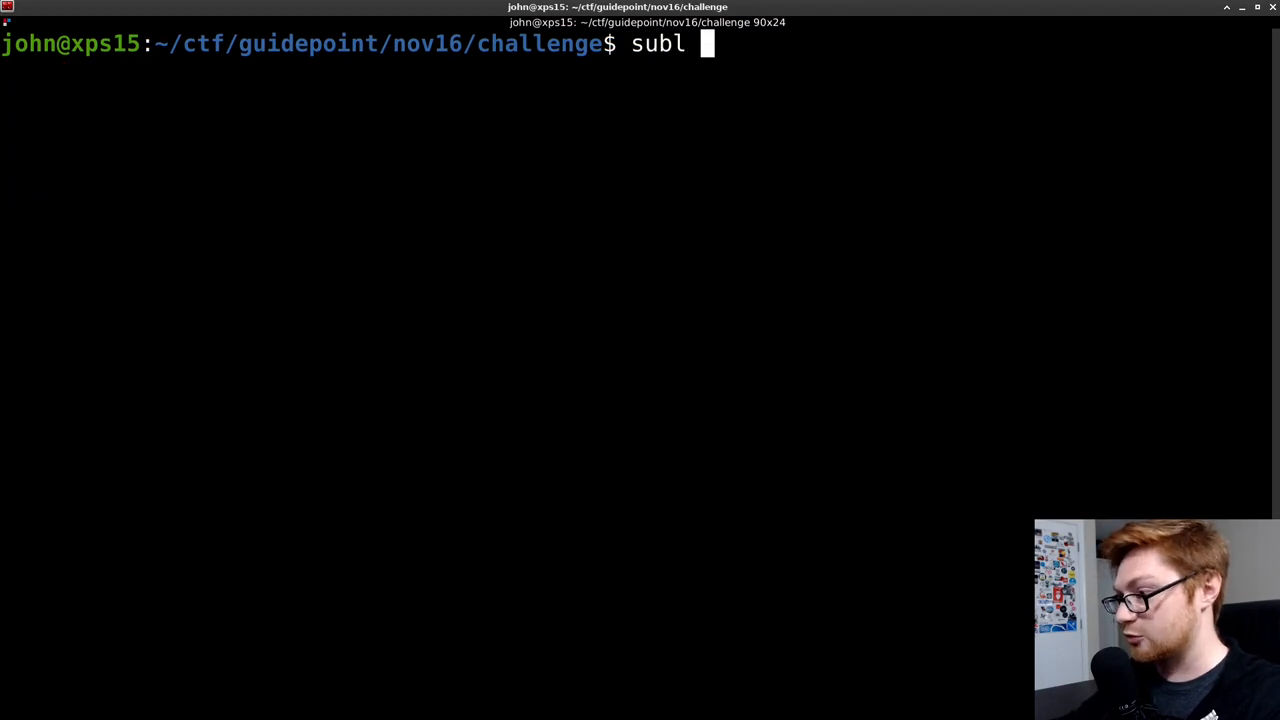
Create deobfuscated.js in Sublime Text for the deobfuscated output
type("deobf")
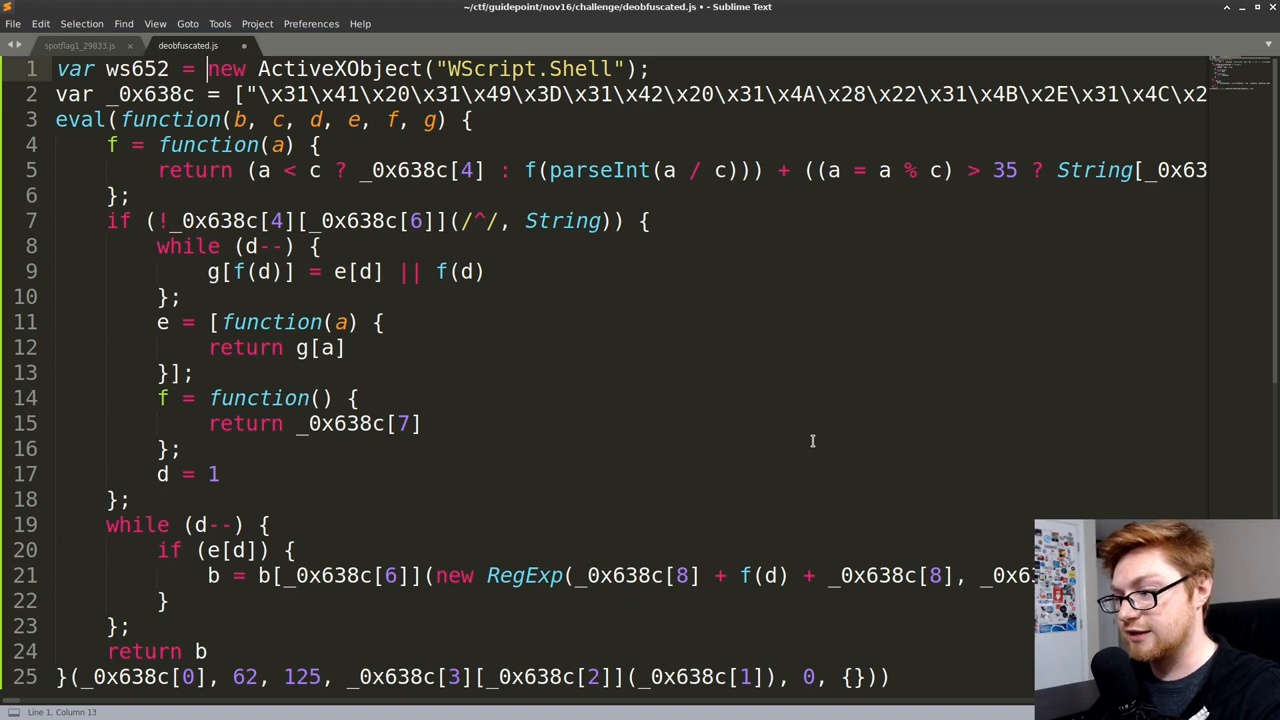
double_click(340, 68)
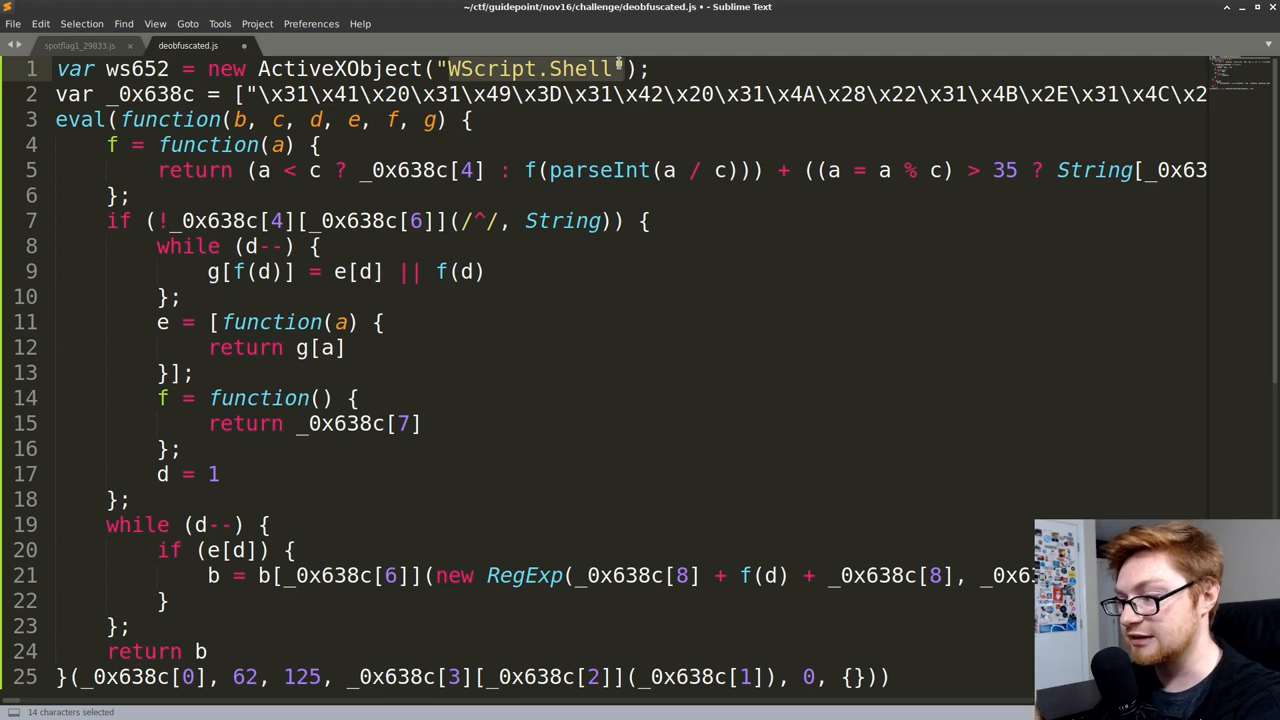
left_click(258, 68)
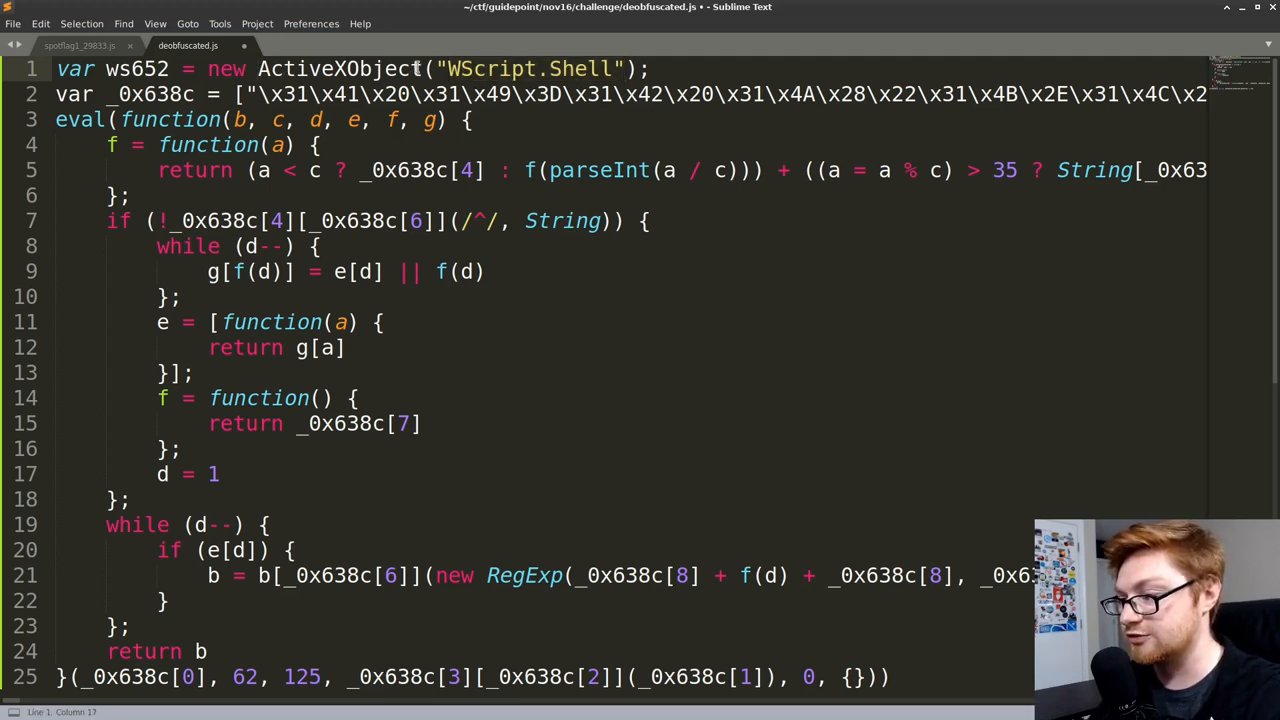
double_click(338, 68)
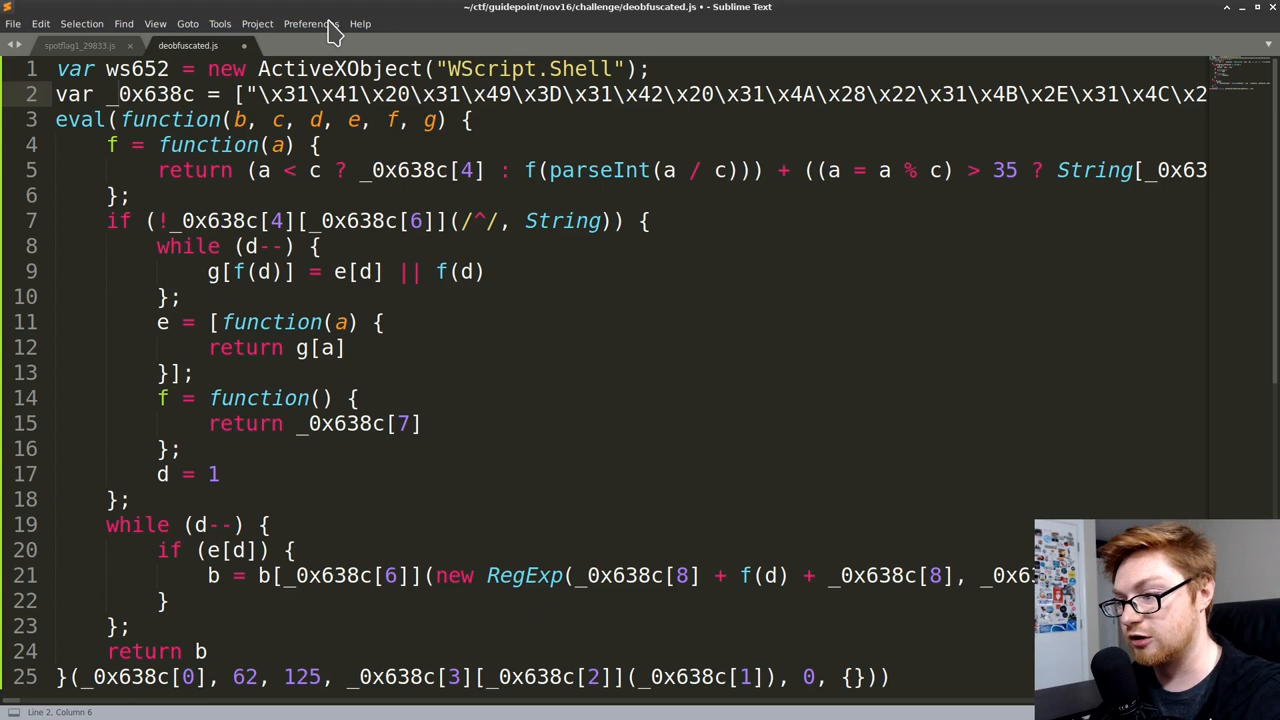
Paste the beautified script into deobfuscated.js and return to the start of the lines
double_click(150, 94)
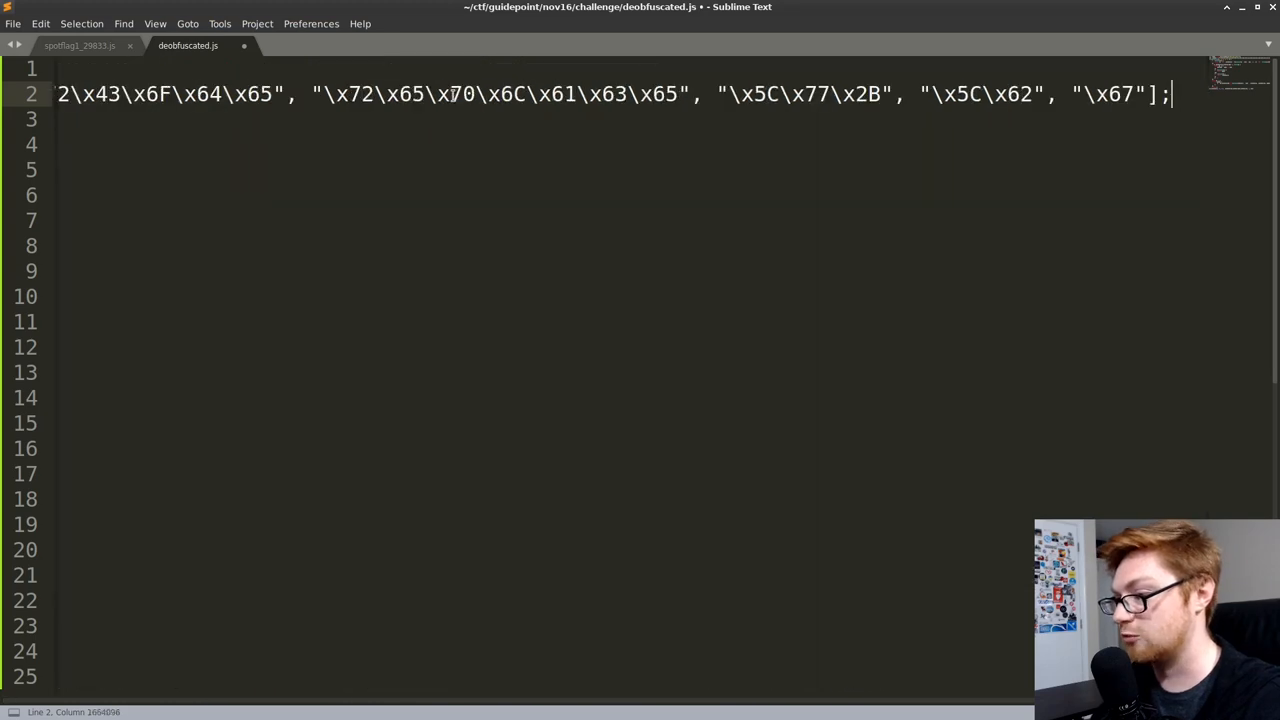
mouse_move(650, 464)
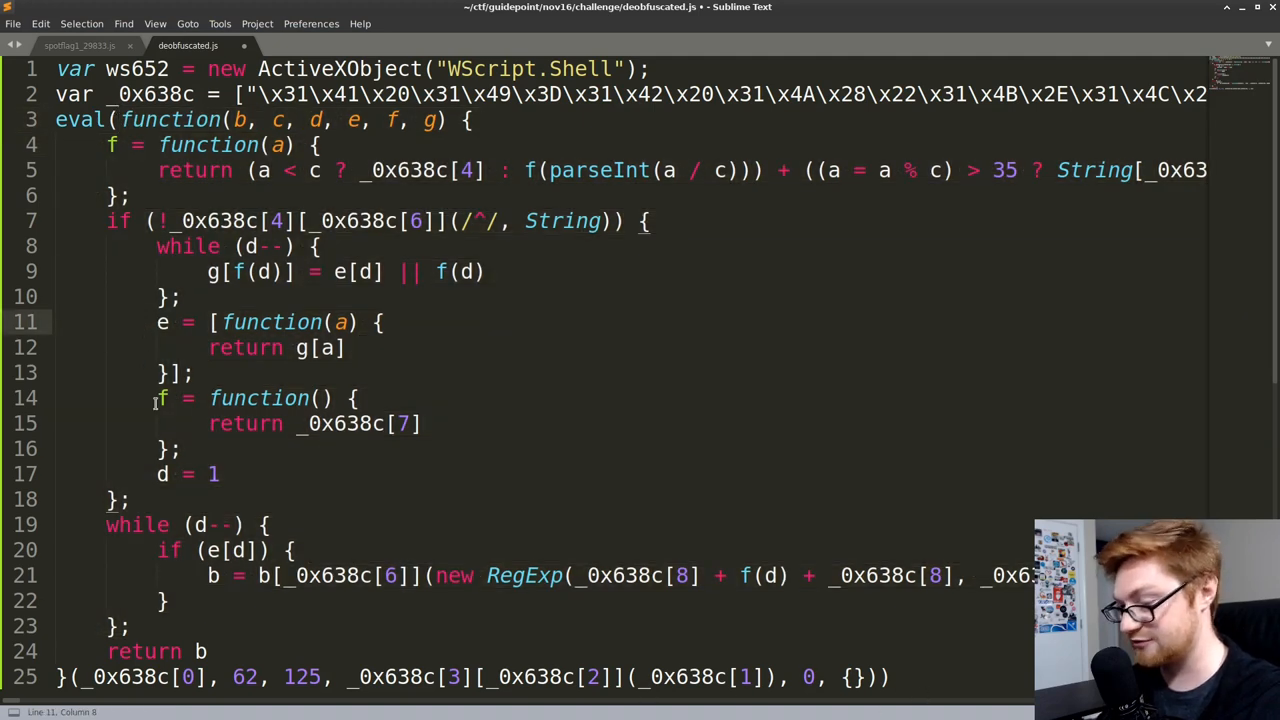
Replace the eval call on line 3 of deobfuscated.js with a console output call
double_click(78, 120)
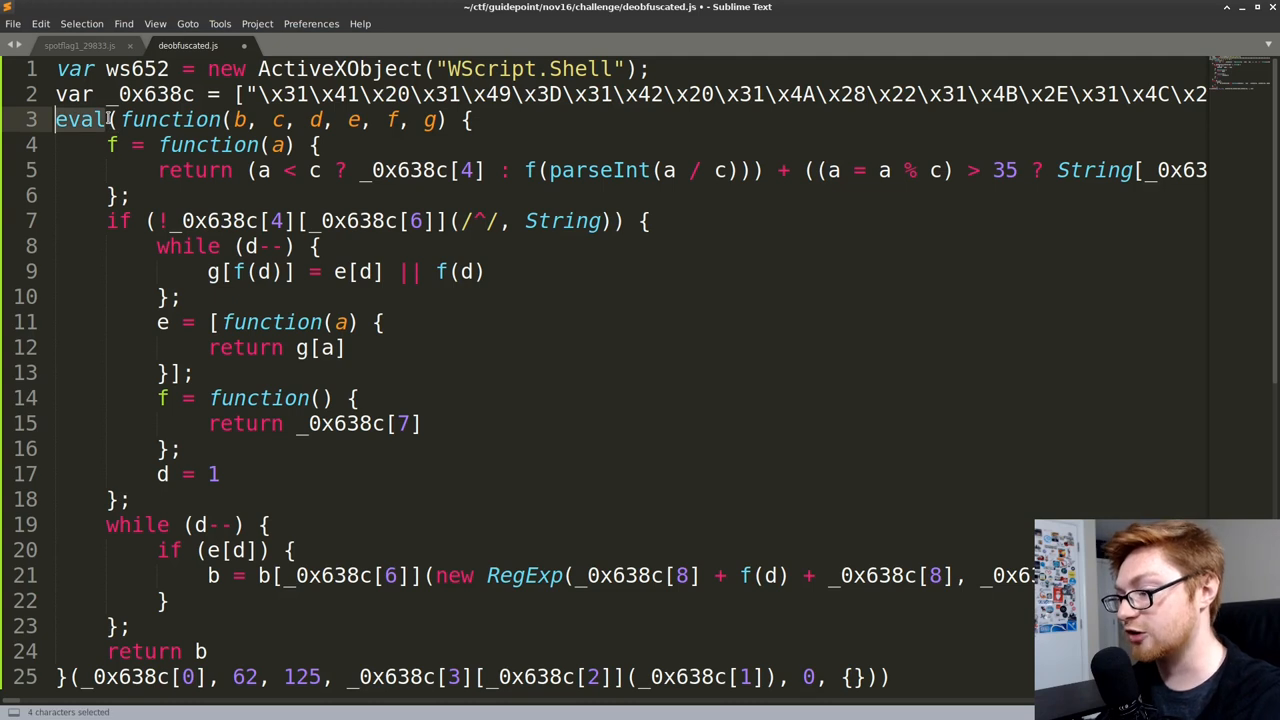
mouse_move(484, 340)
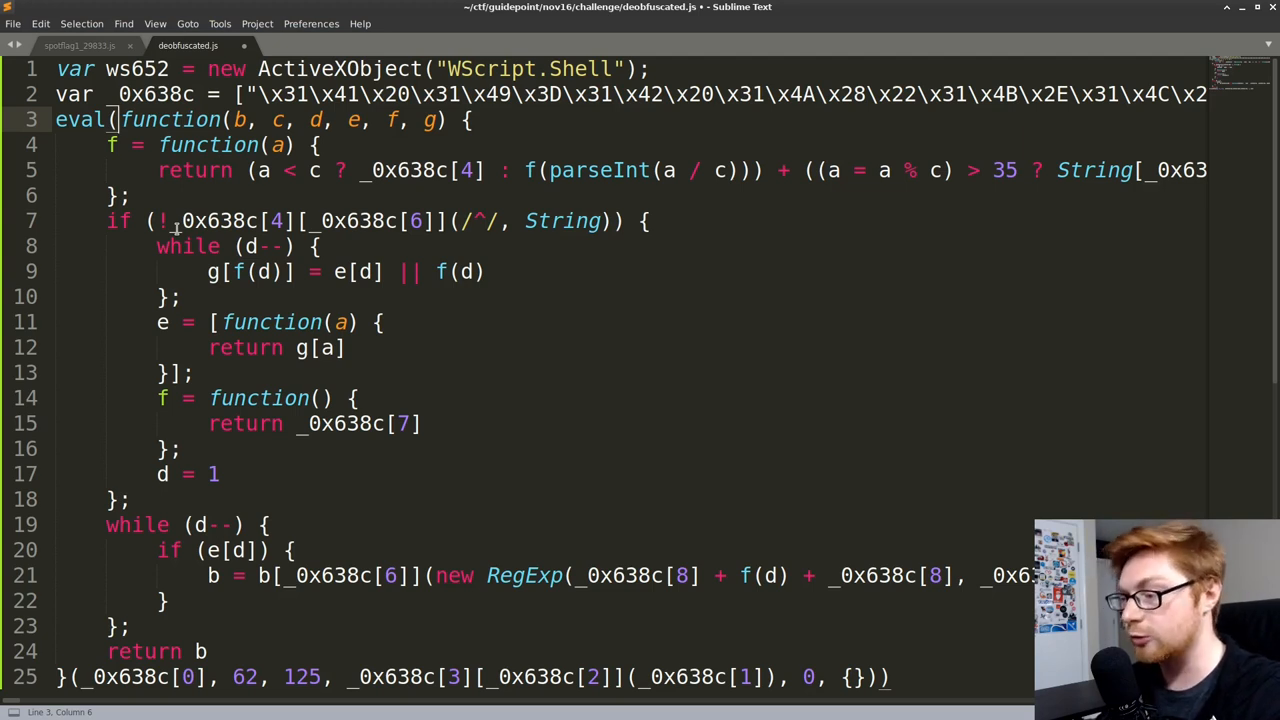
double_click(80, 120)
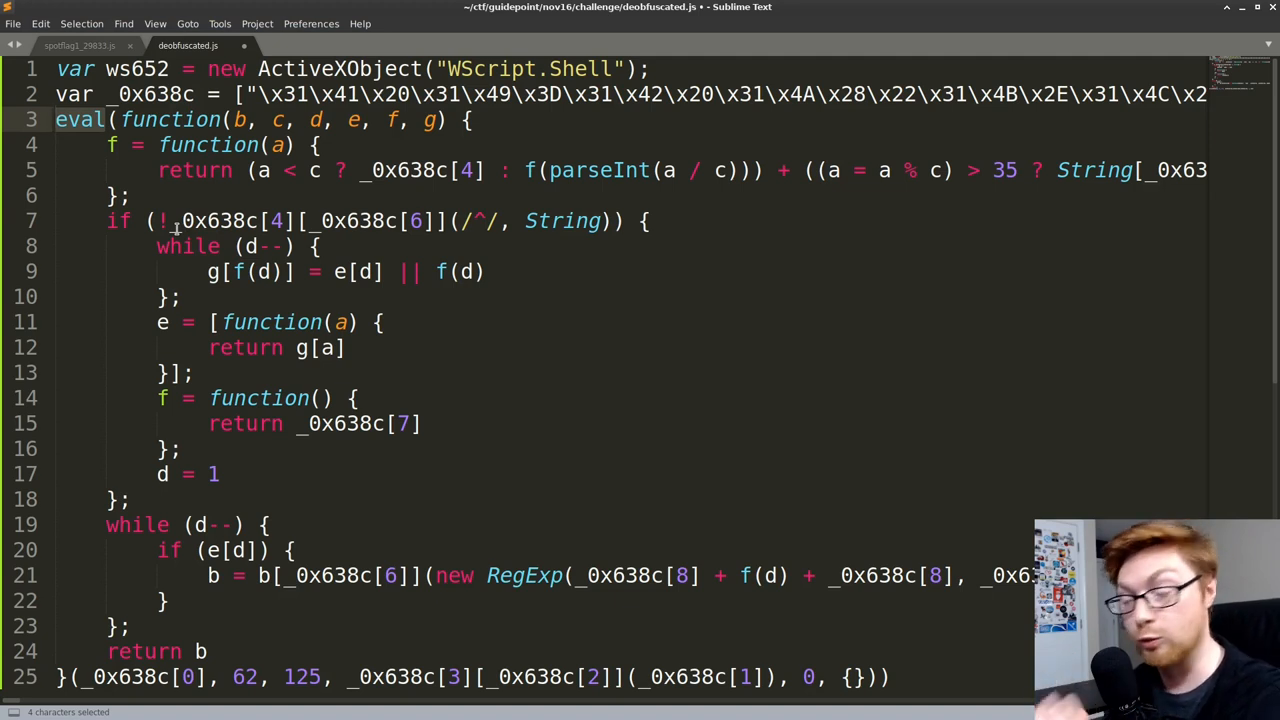
type("con")
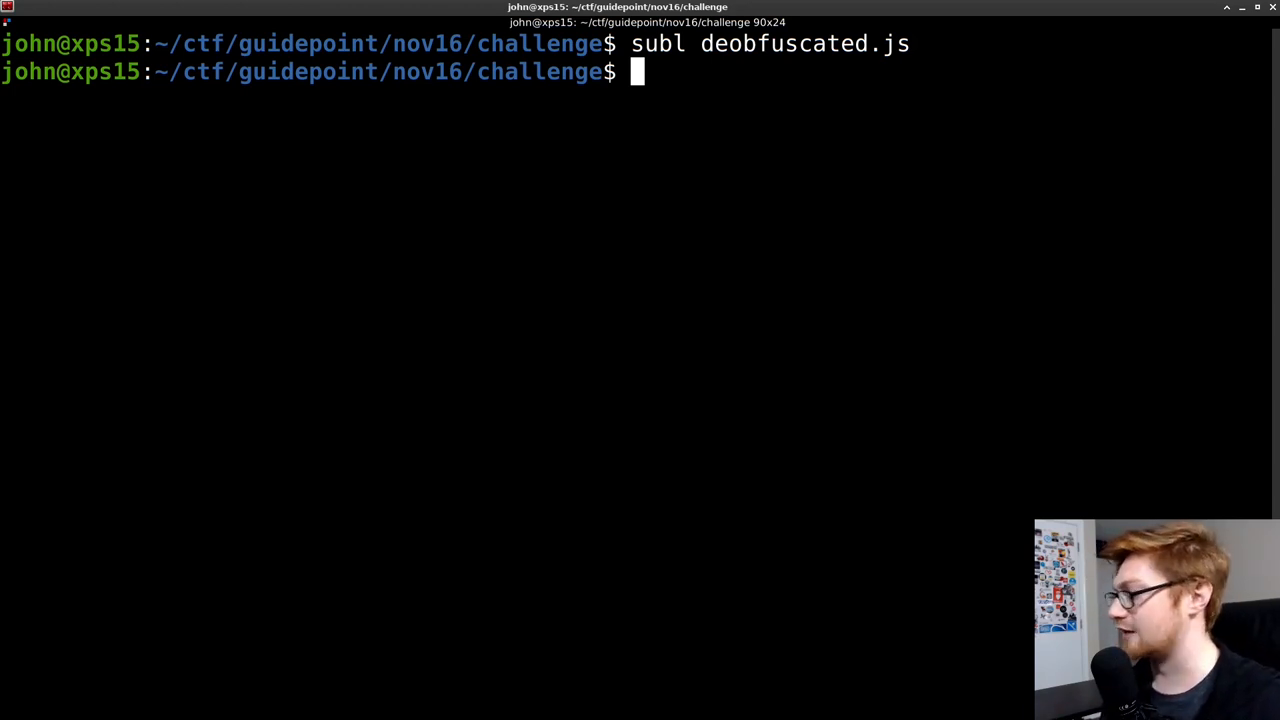
Run deobfuscated.js with nodejs, hitting ReferenceError: ActiveXObject is not defined
type("node")
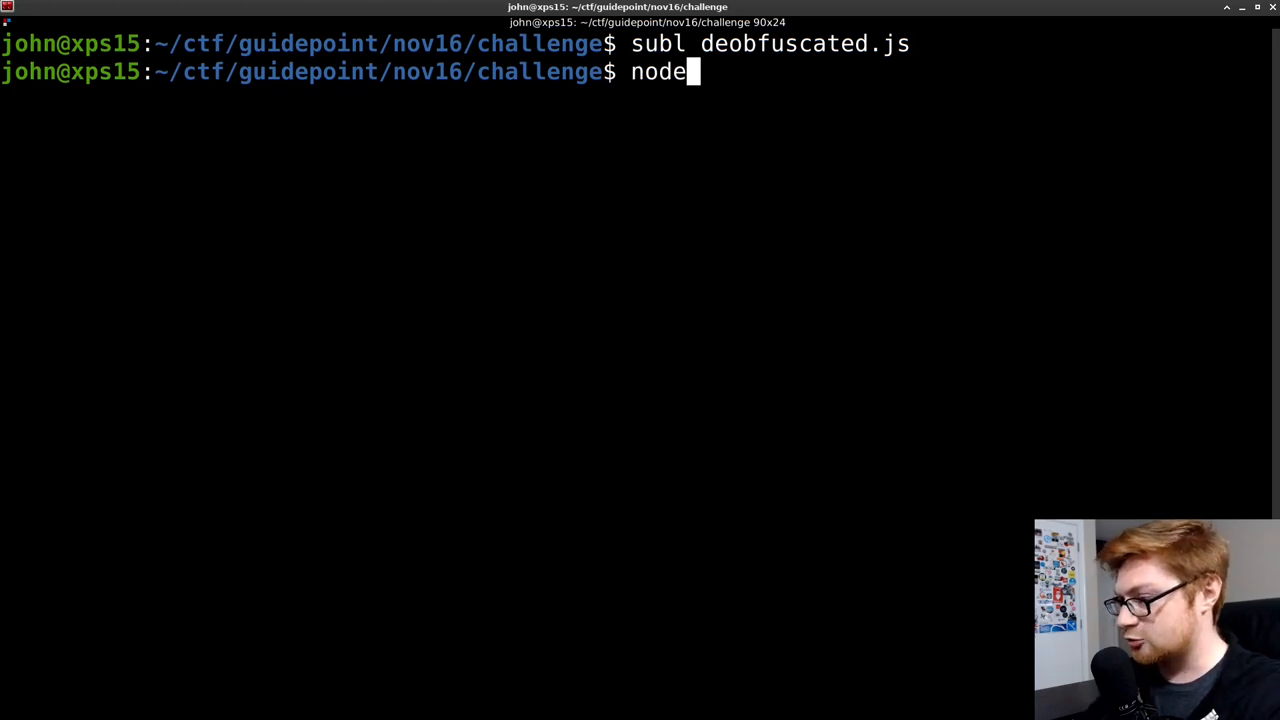
type("js")
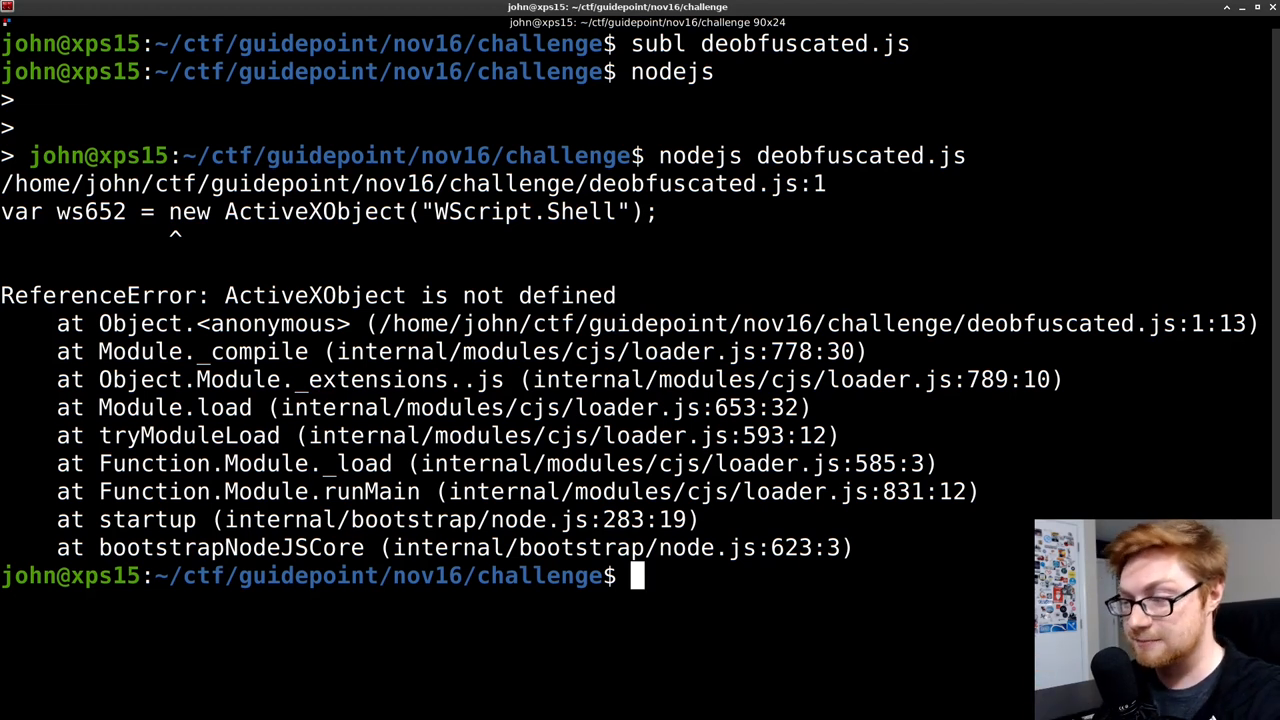
double_click(312, 212)
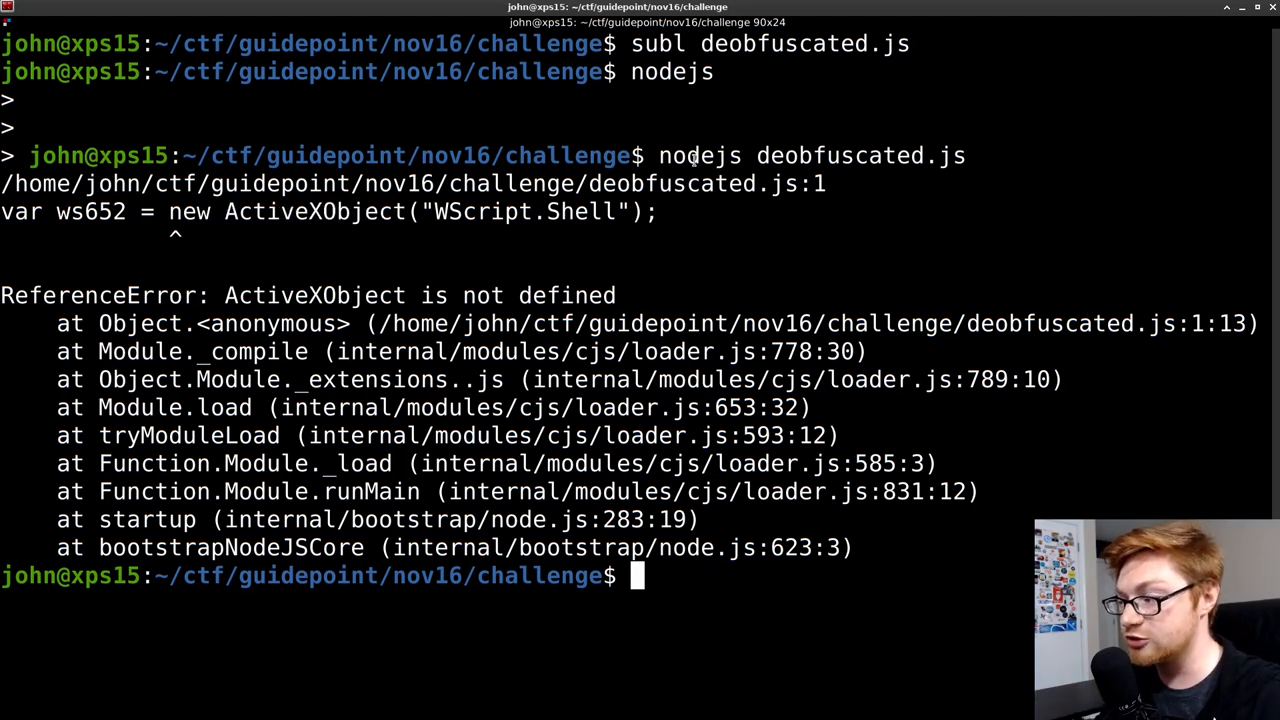
double_click(700, 156)
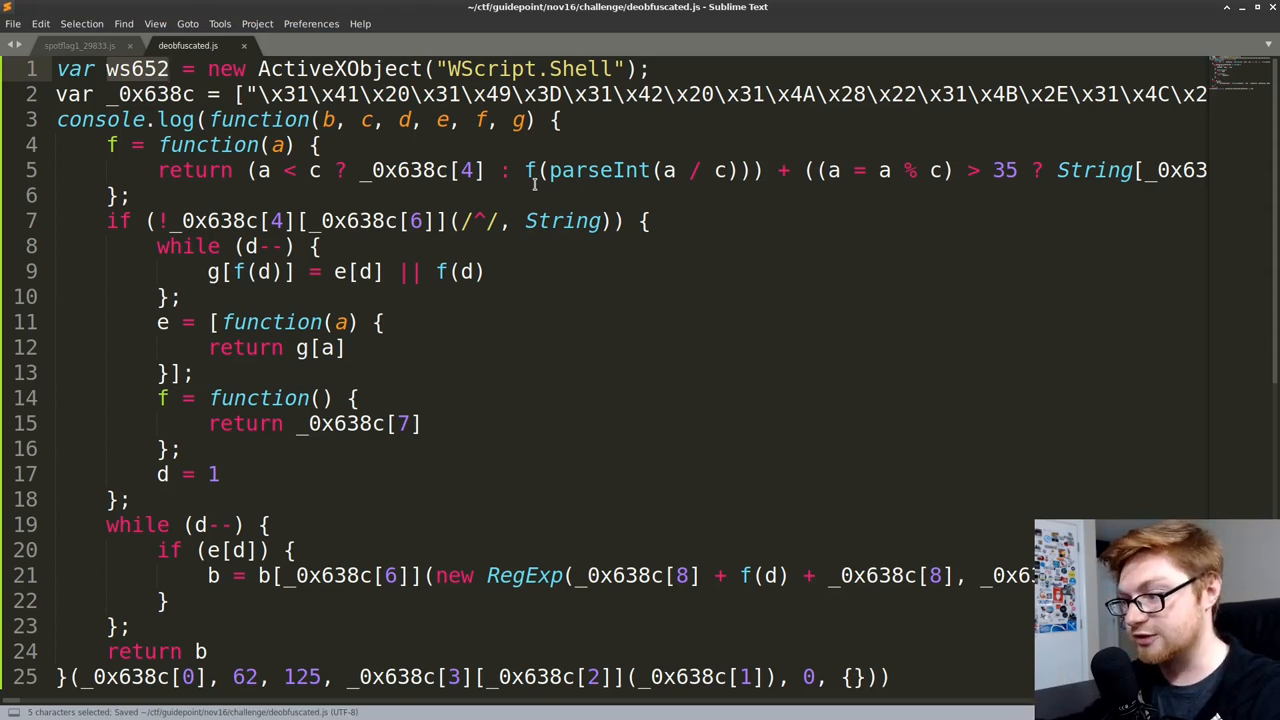
Change line 3 of deobfuscated.js to call console.log instead of eval and save
key("ctrl+c")
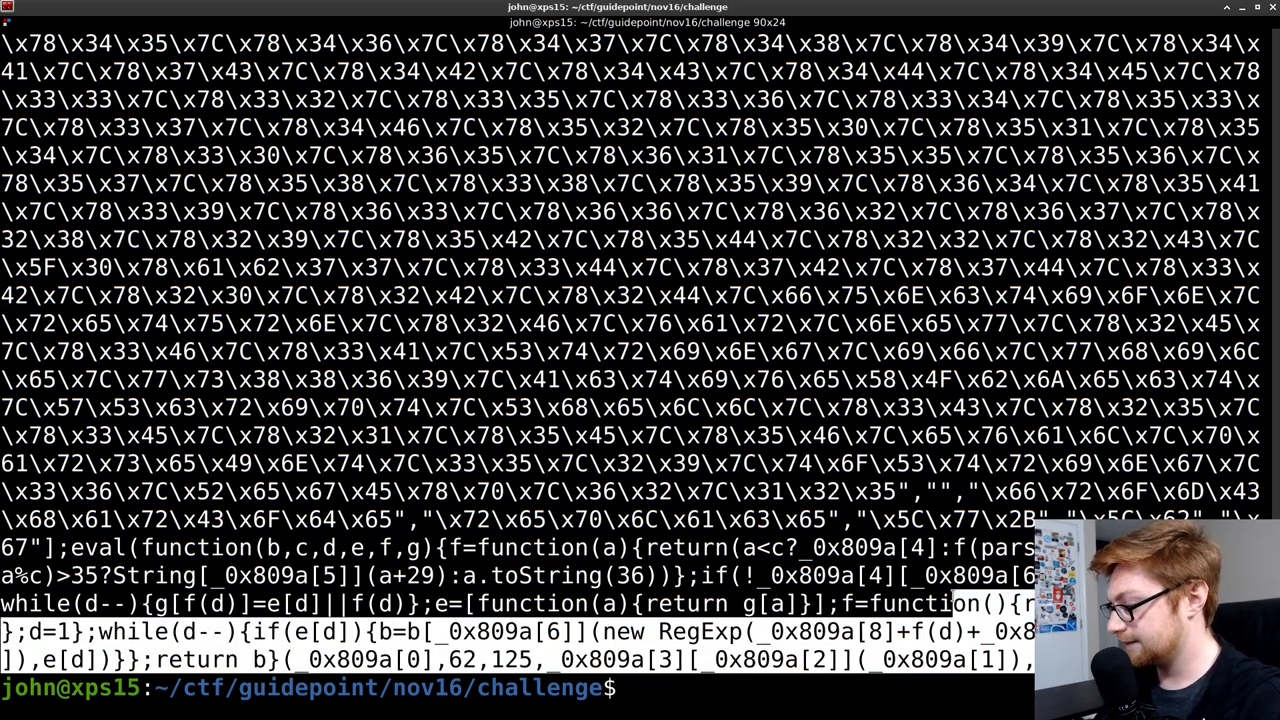
Scroll through the hex-escaped array and eval unpacker printed by deobfuscated.js
scroll("down", 3)
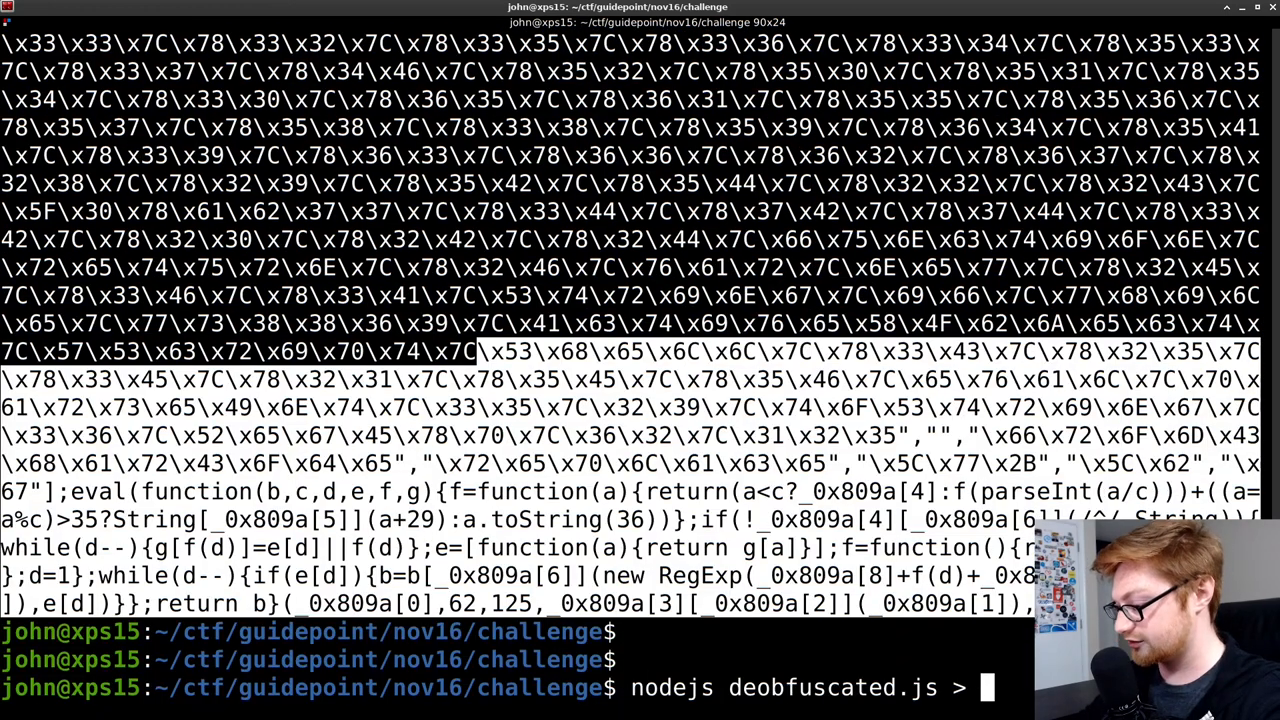
Redirect the output of nodejs deobfuscated.js into 00_ran.js
type("00_")
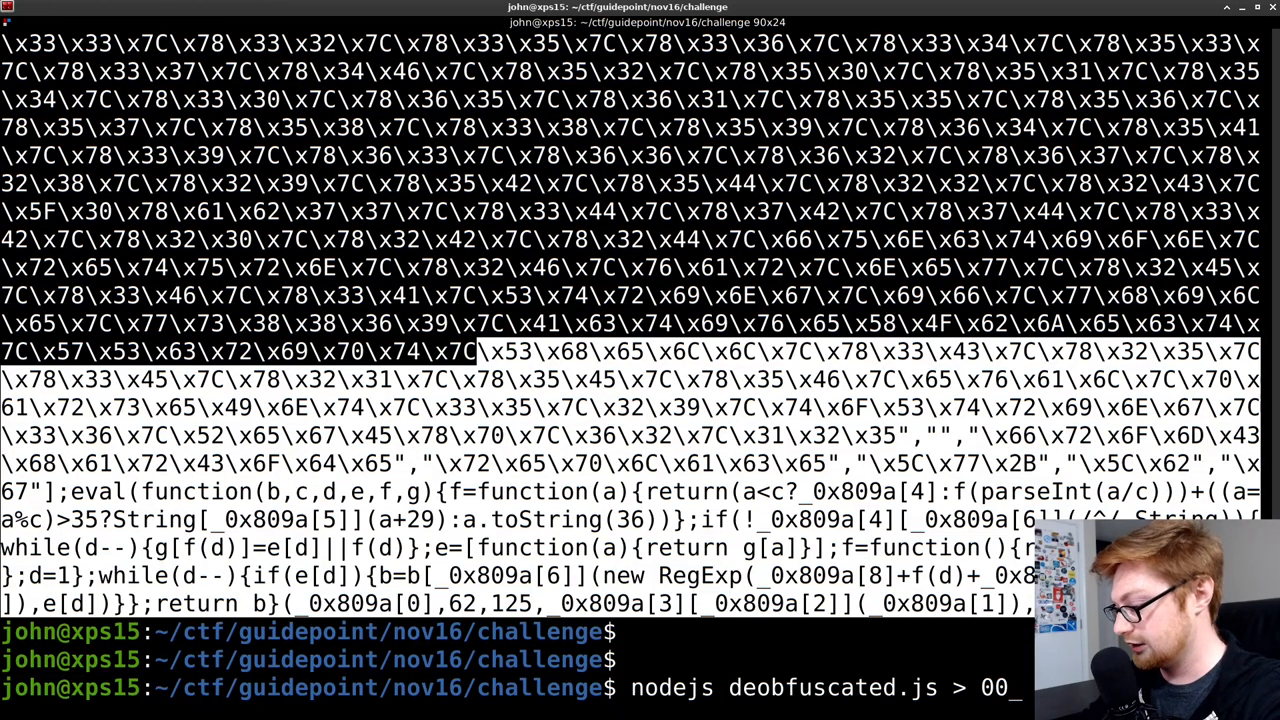
type("r")
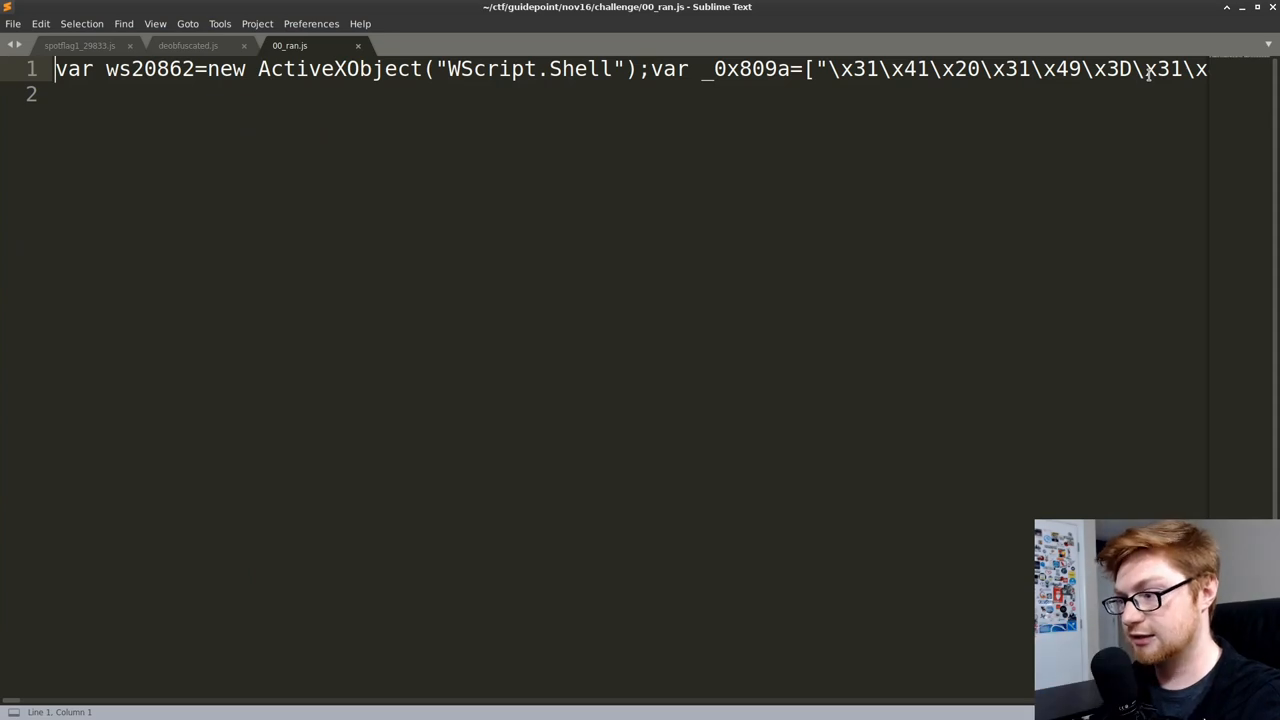
mouse_move(544, 68)
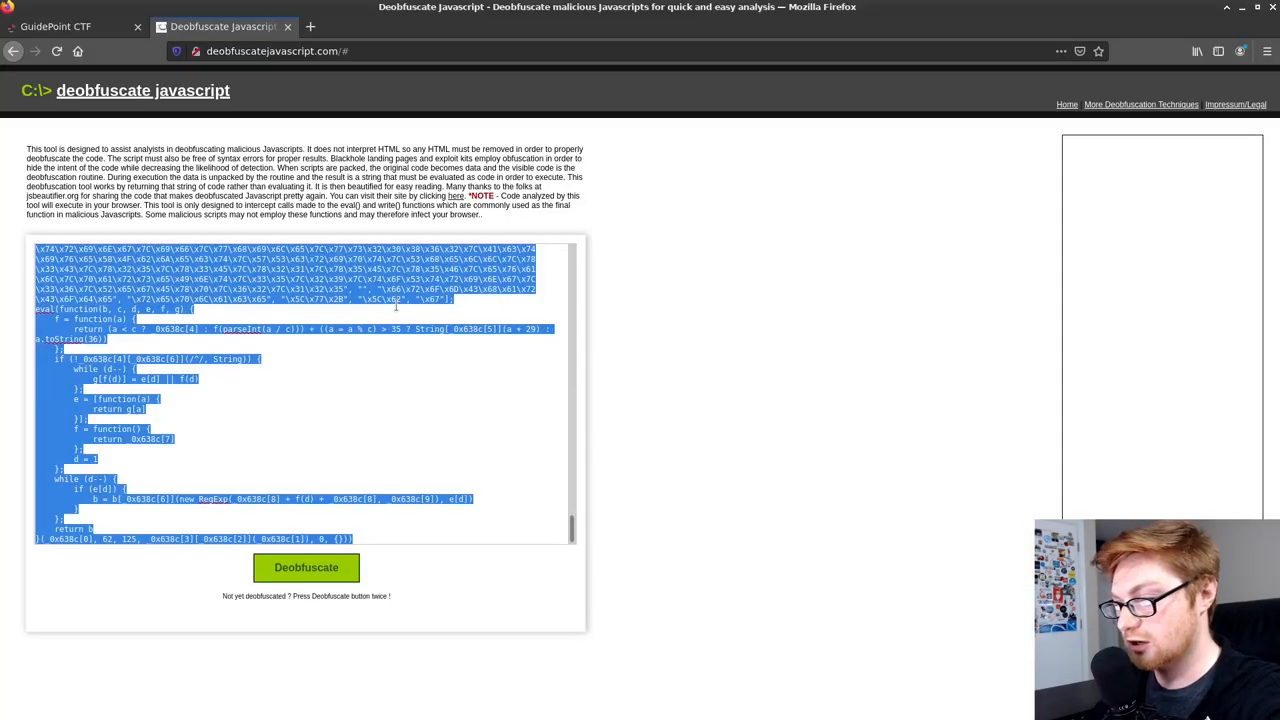
Replace the deobfuscatejavascript.com input with the packed layer from 00_ran.js
left_click(306, 568)
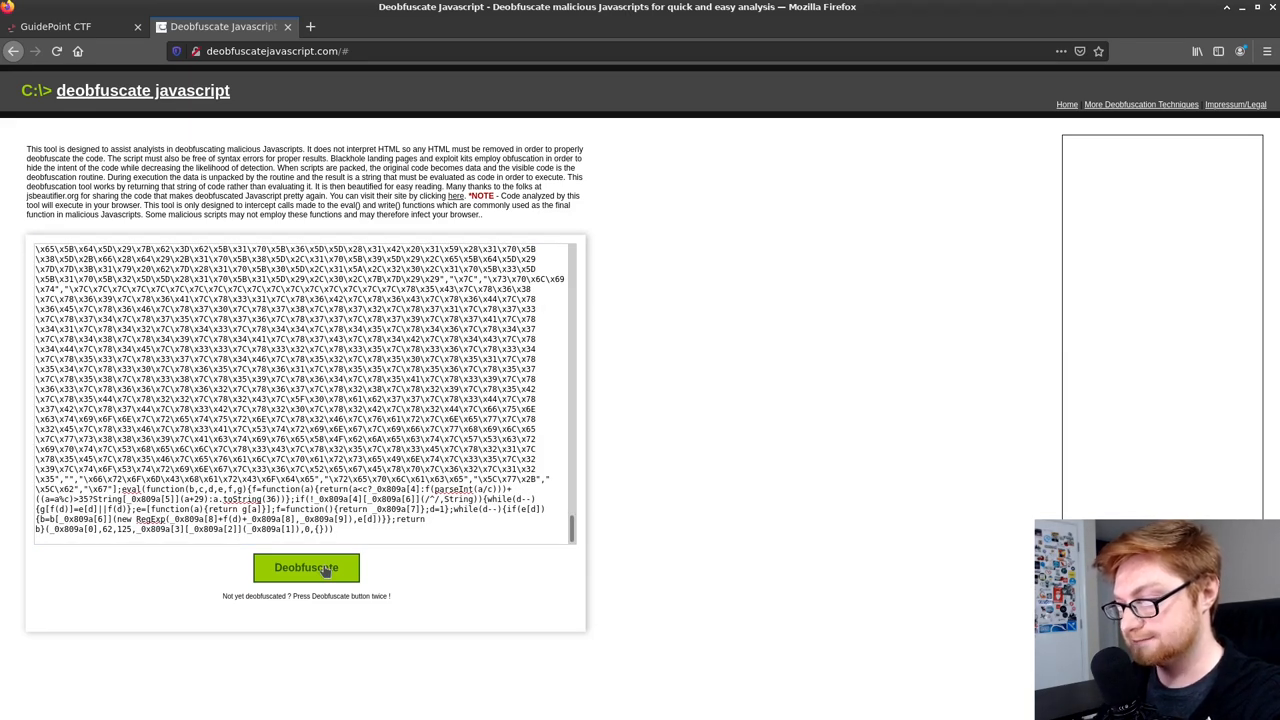
mouse_move(428, 550)
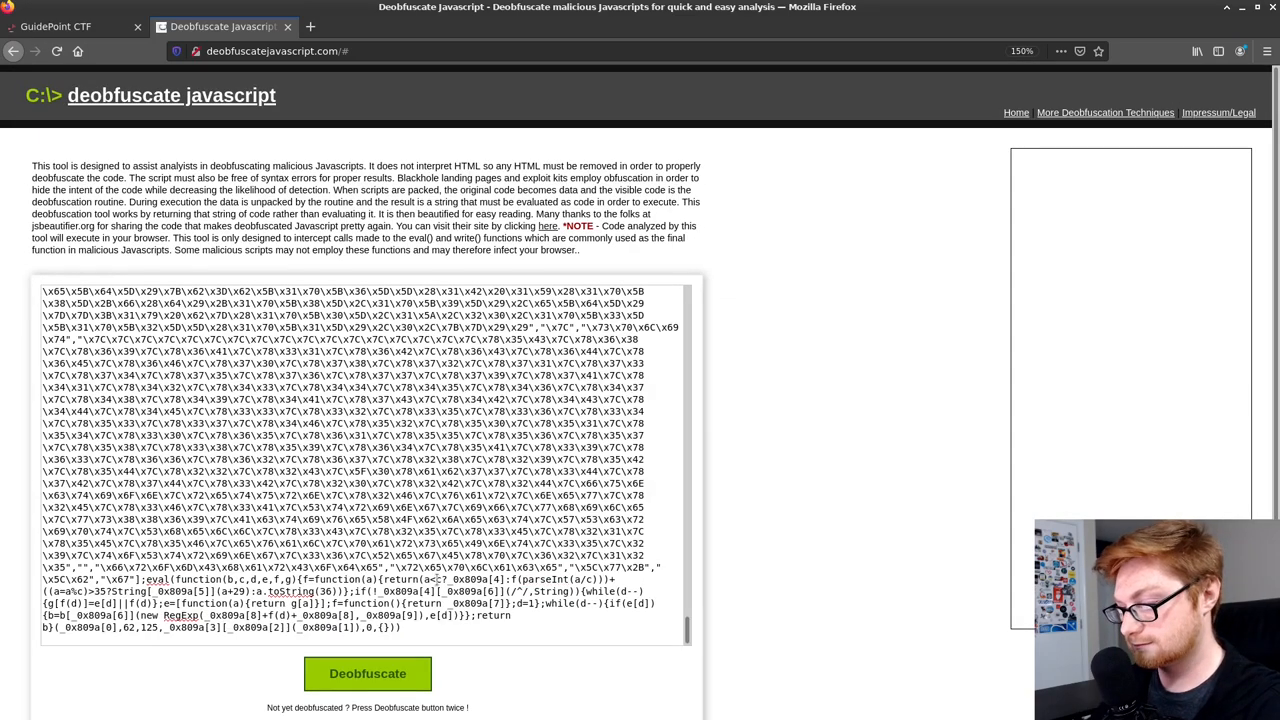
left_click(368, 672)
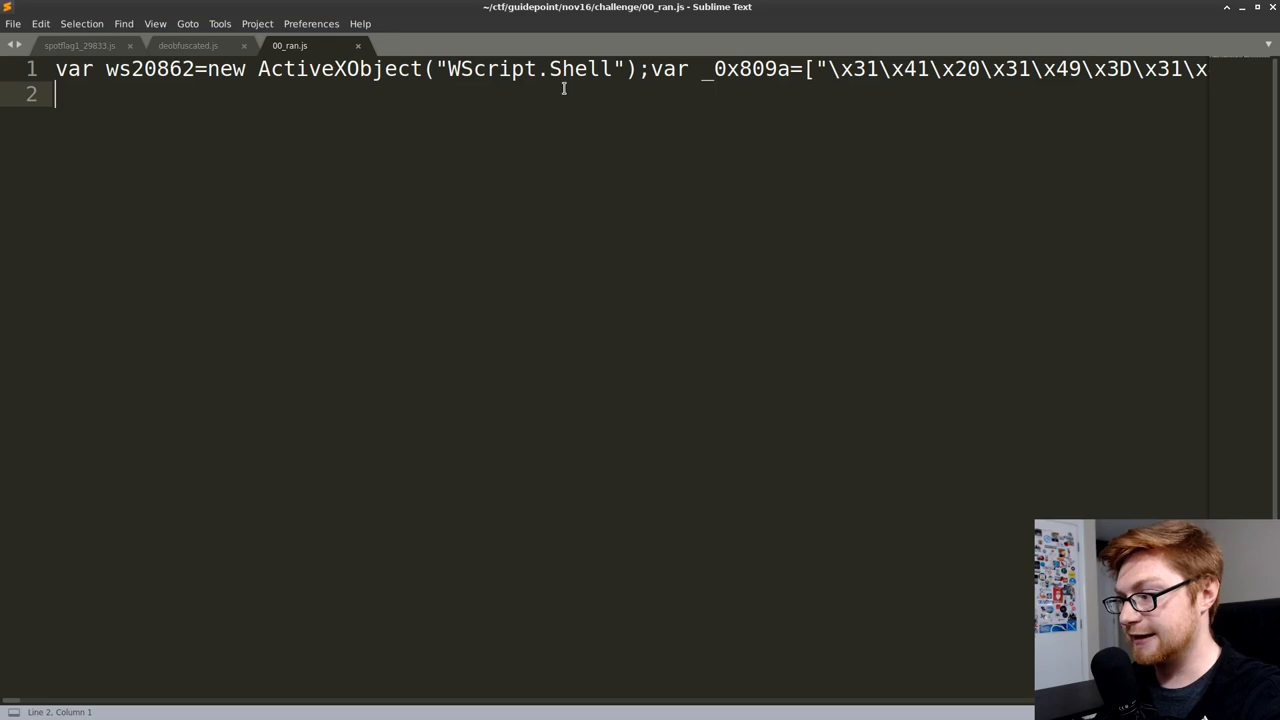
Split 00_ran.js into separate statements, find ws20862, and start replacing eval with console
key("enter")
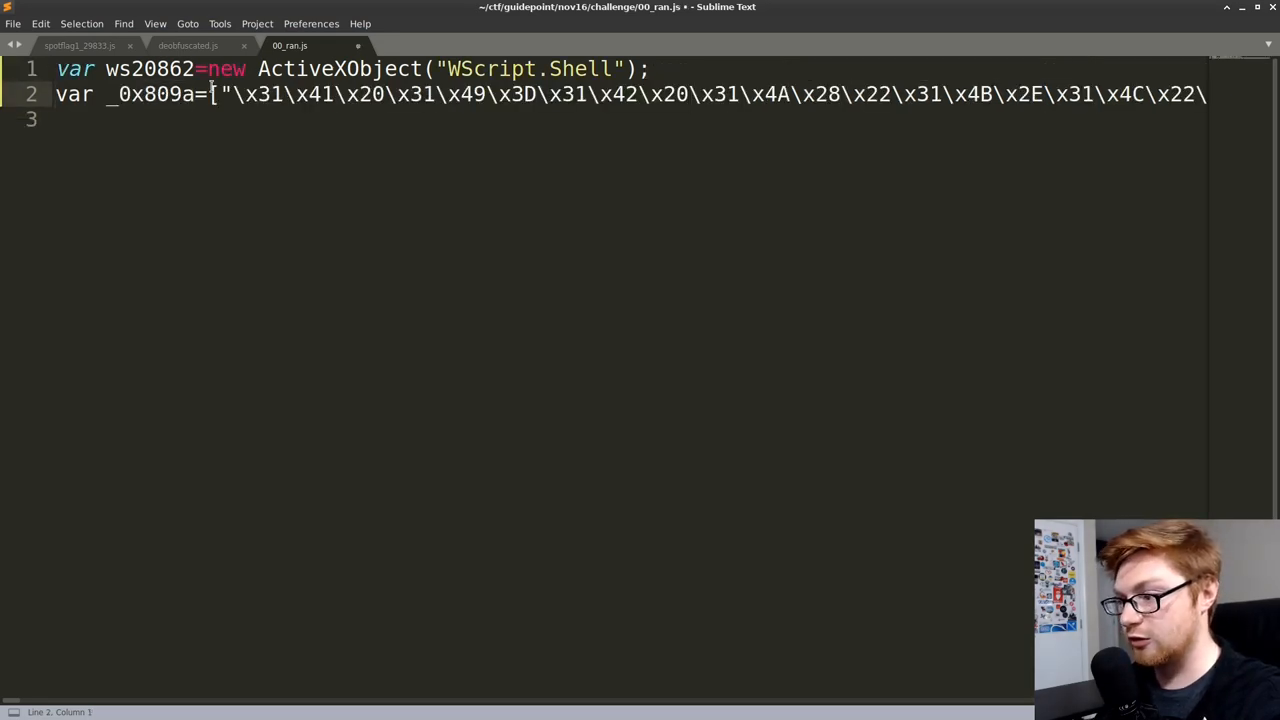
double_click(150, 68)
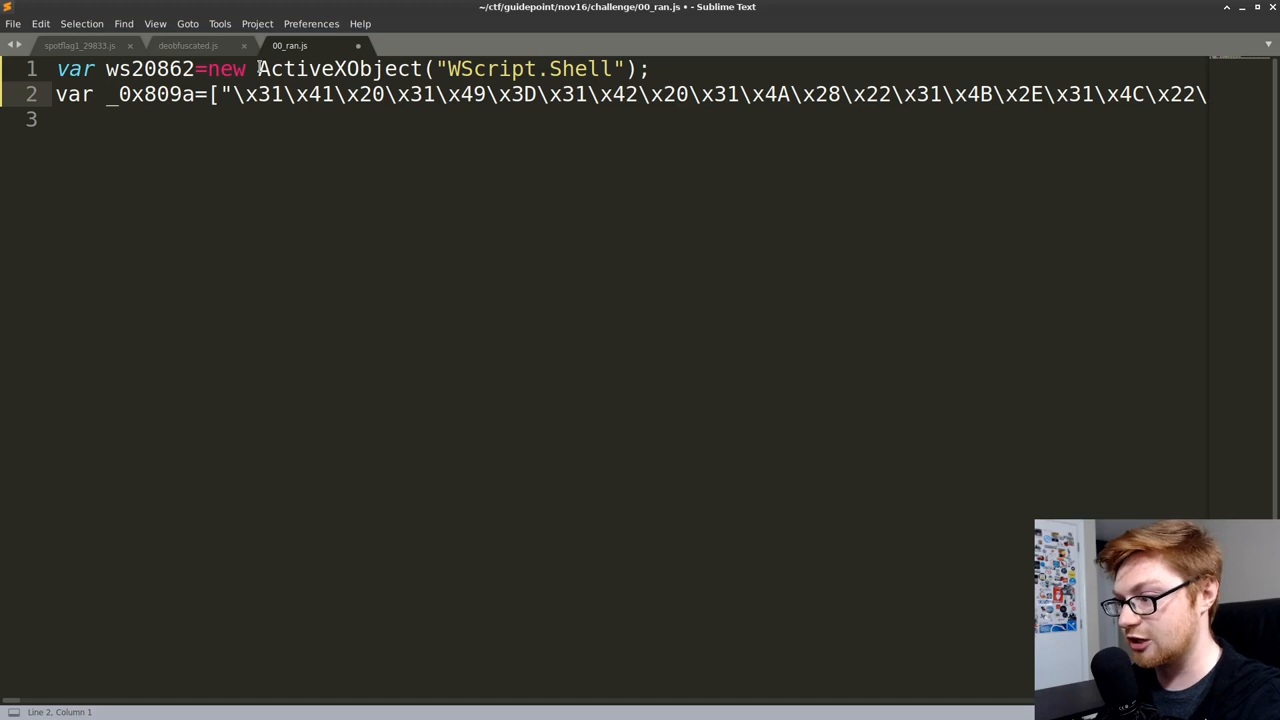
double_click(148, 68)
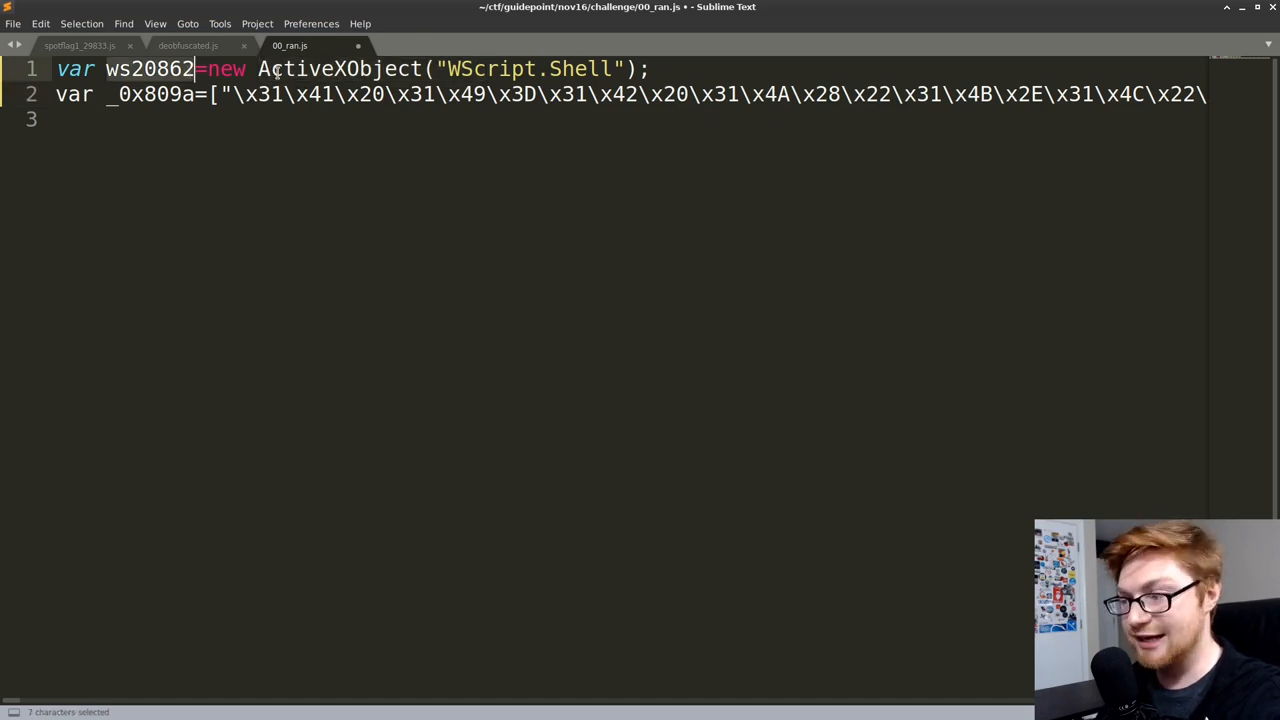
key("ctrl+f")
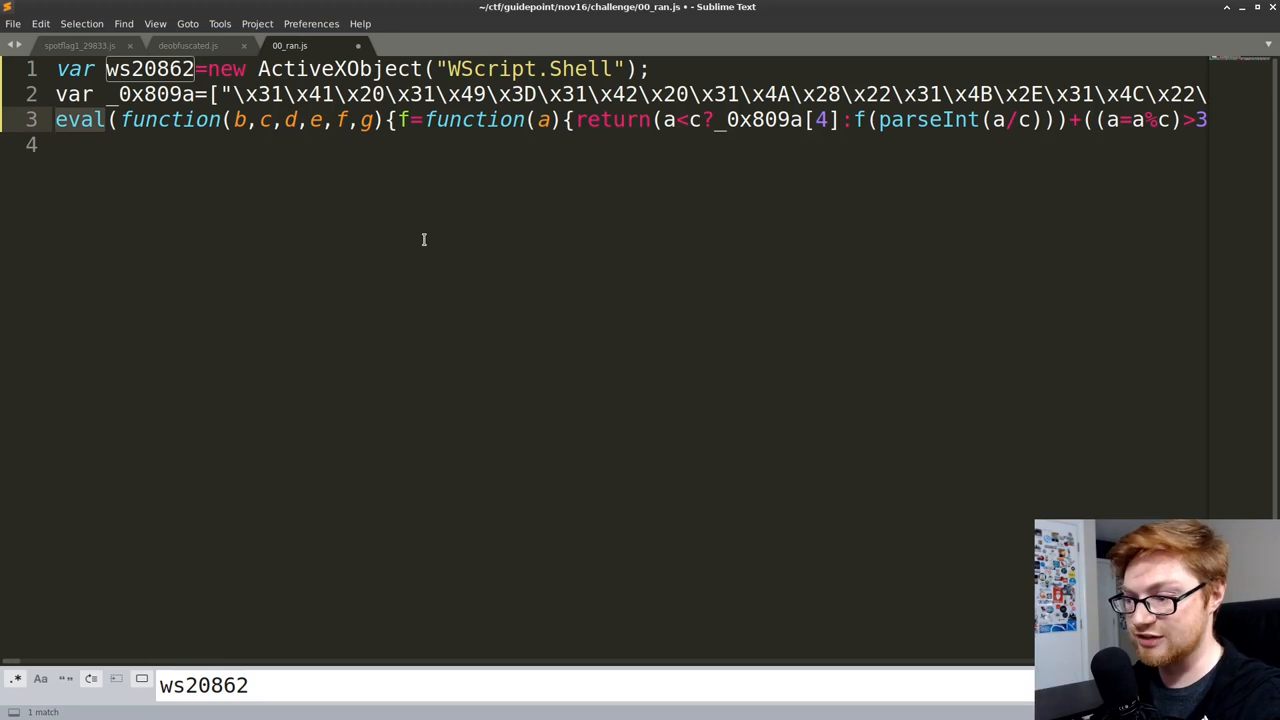
type("cons")
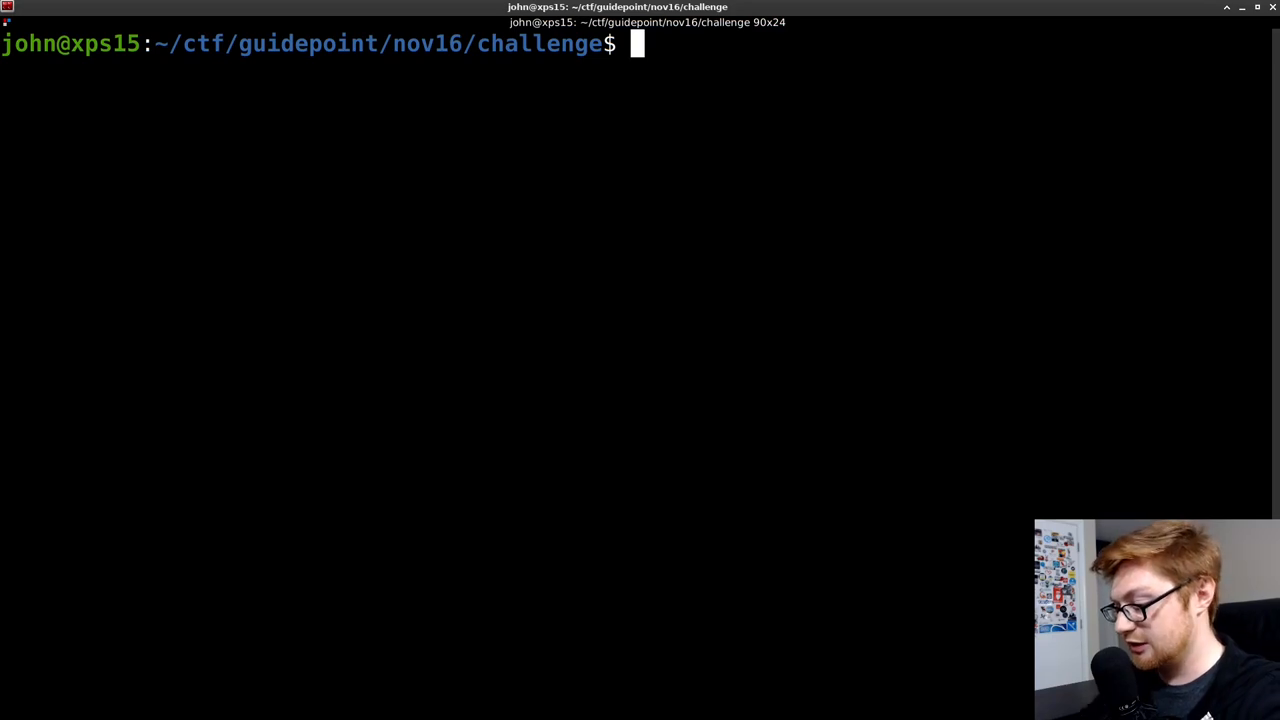
Run 00_ran.js with nodejs and redirect its printed layer into 01_ran.js
type("nodejs 01")
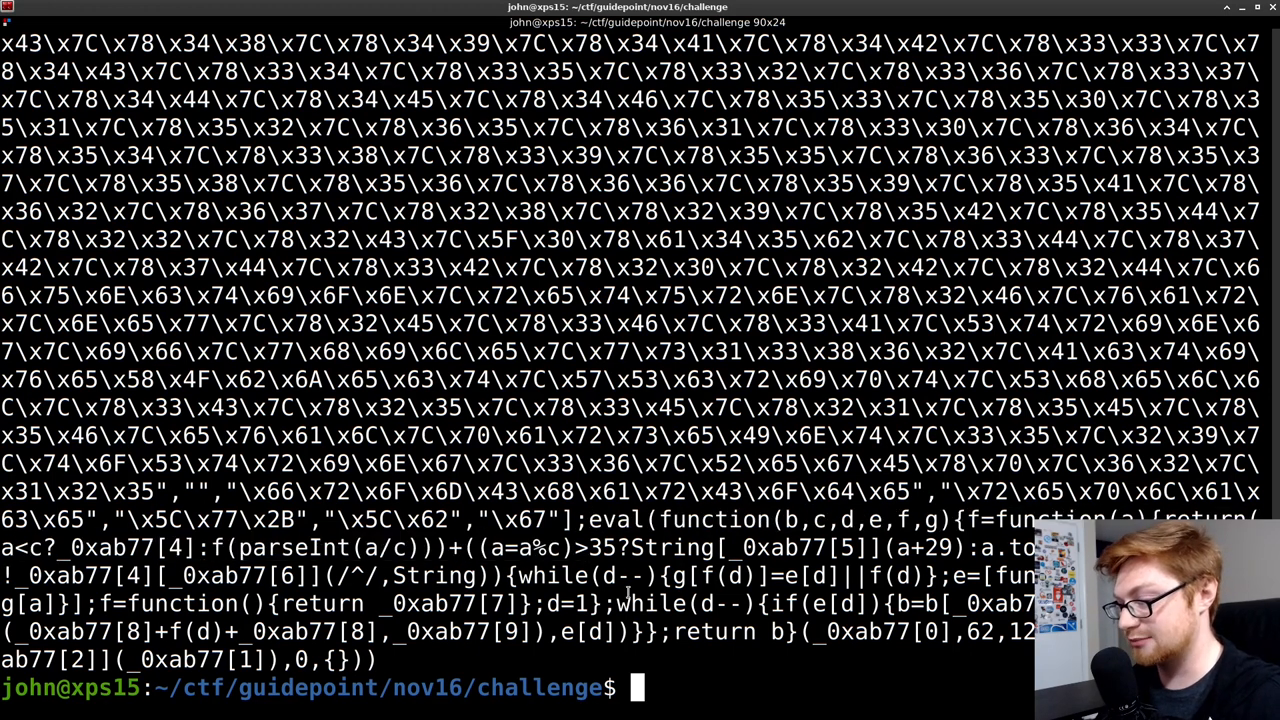
type("nodejs 00_ran.js > 01")
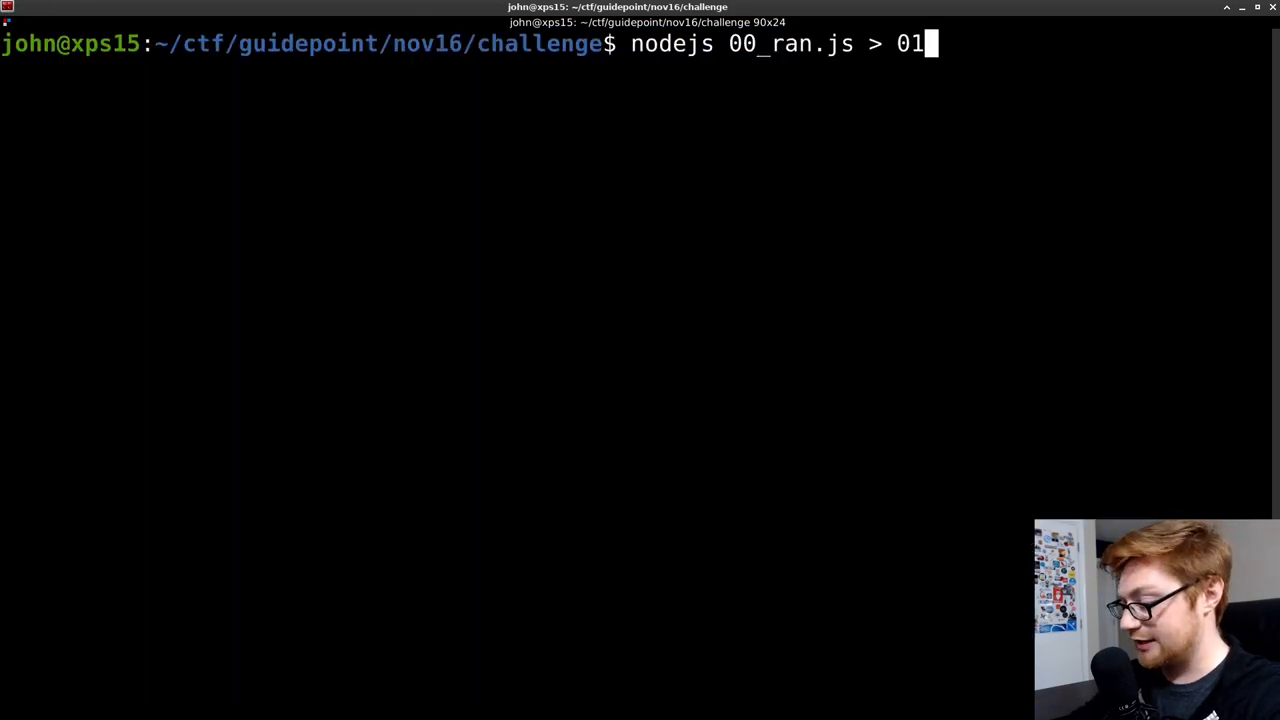
type("_ran.js")
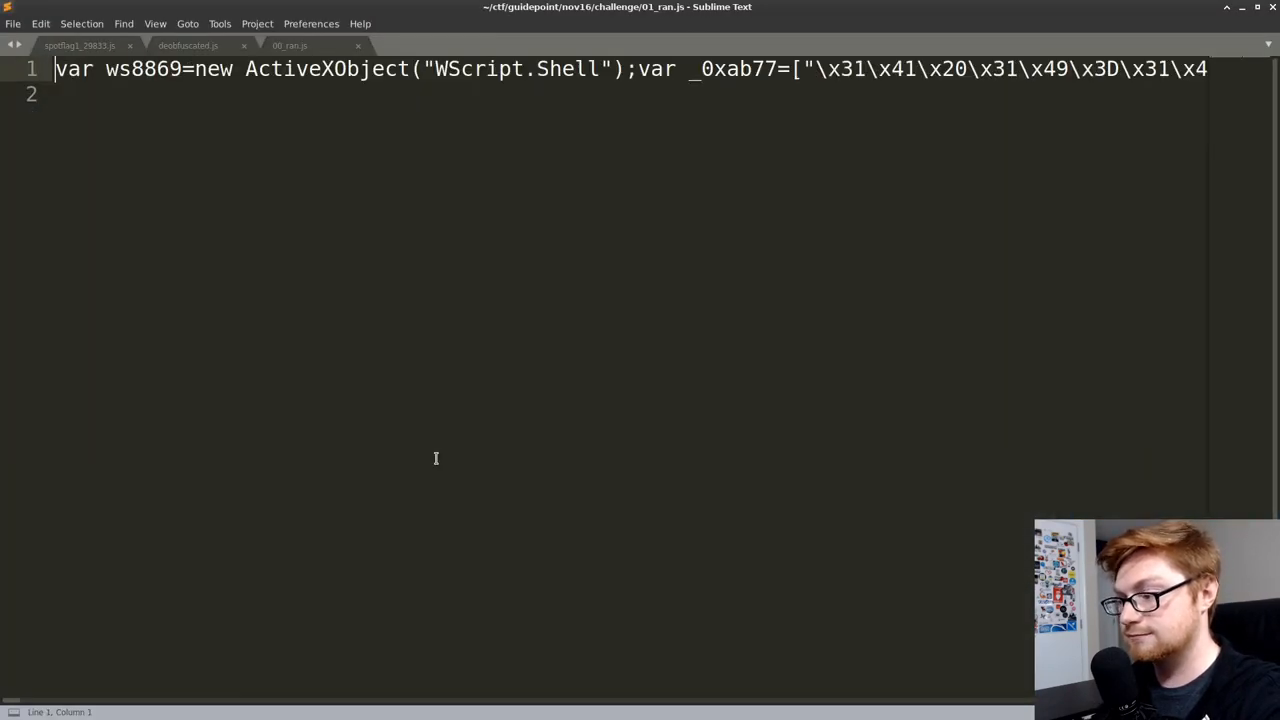
double_click(144, 68)
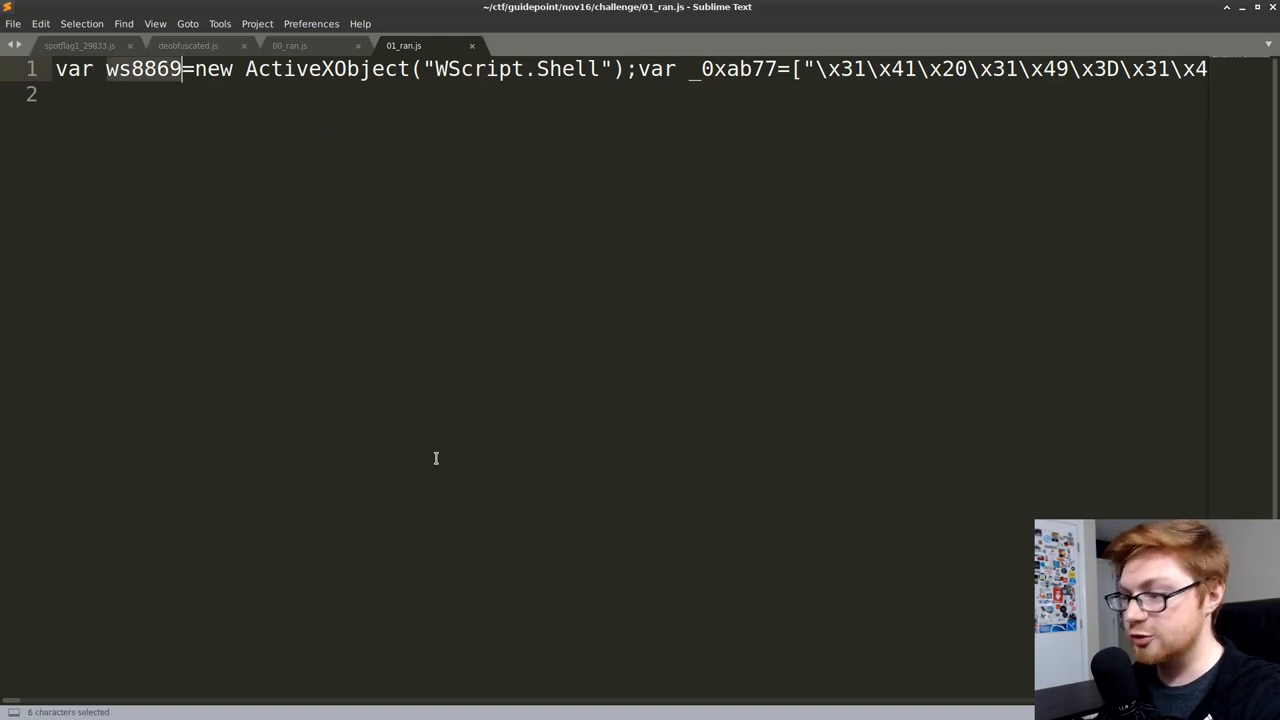
mouse_move(410, 90)
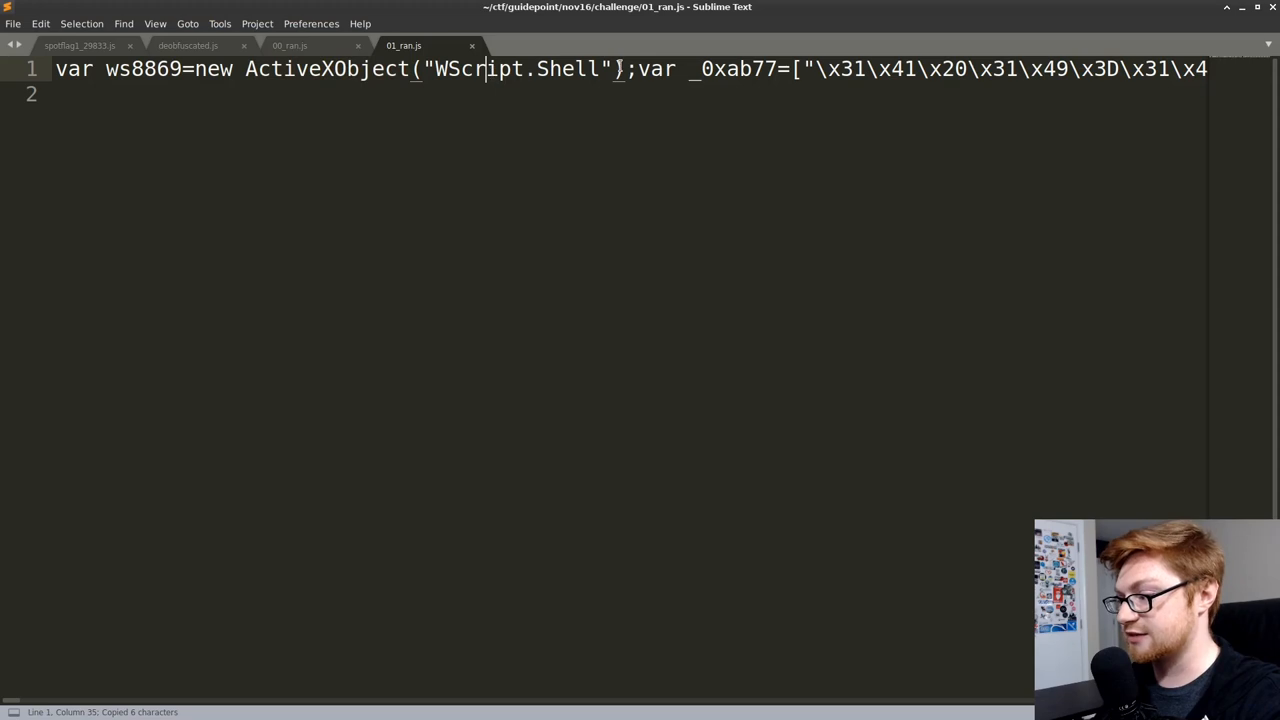
double_click(144, 68)
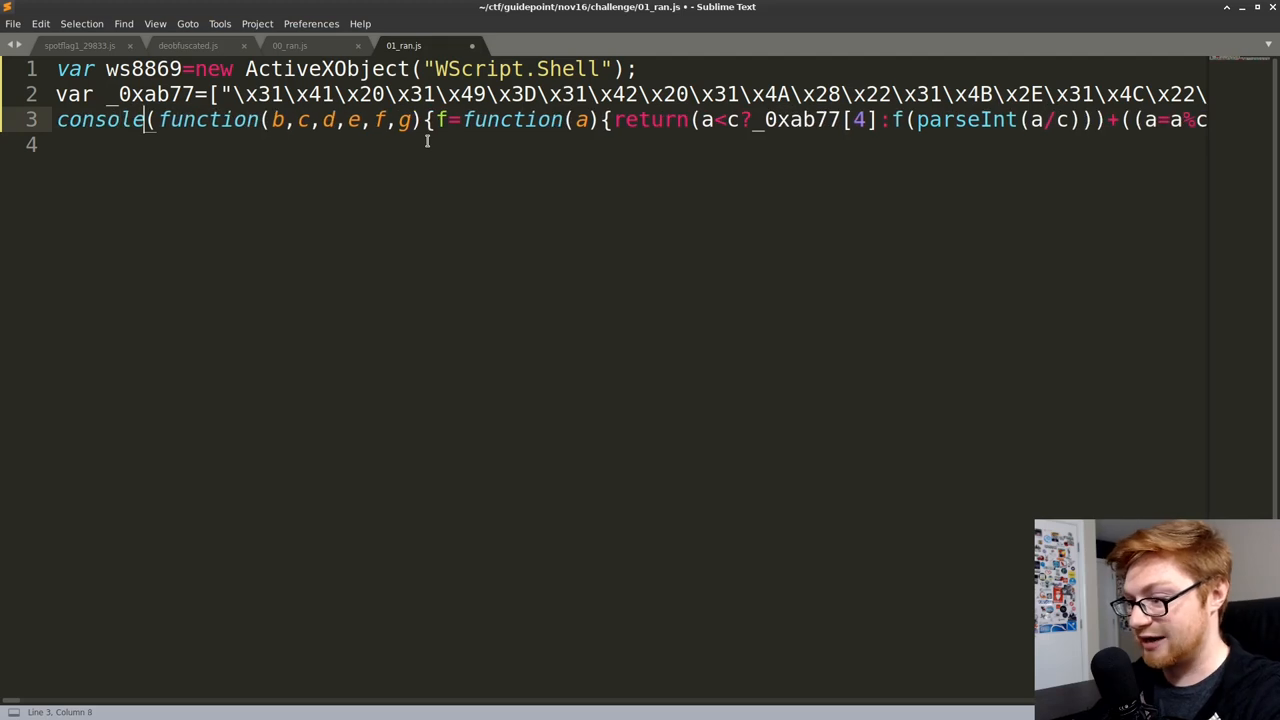
type(".log")
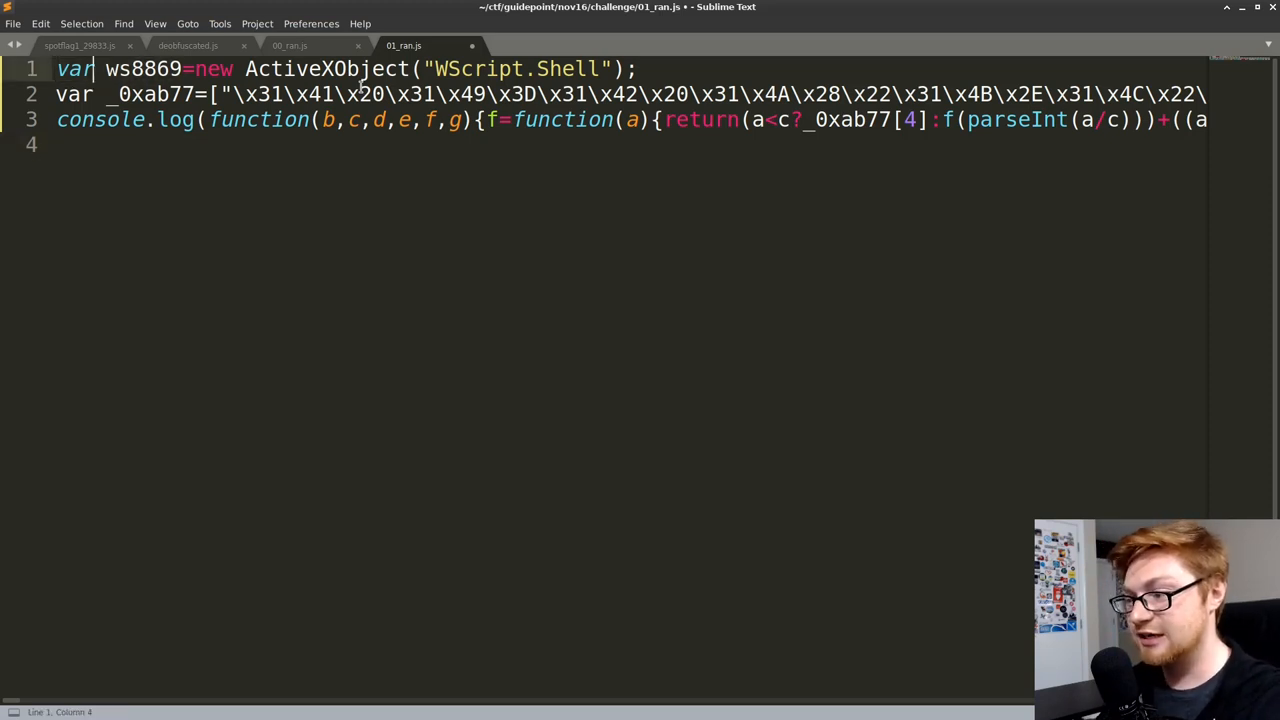
double_click(144, 68)
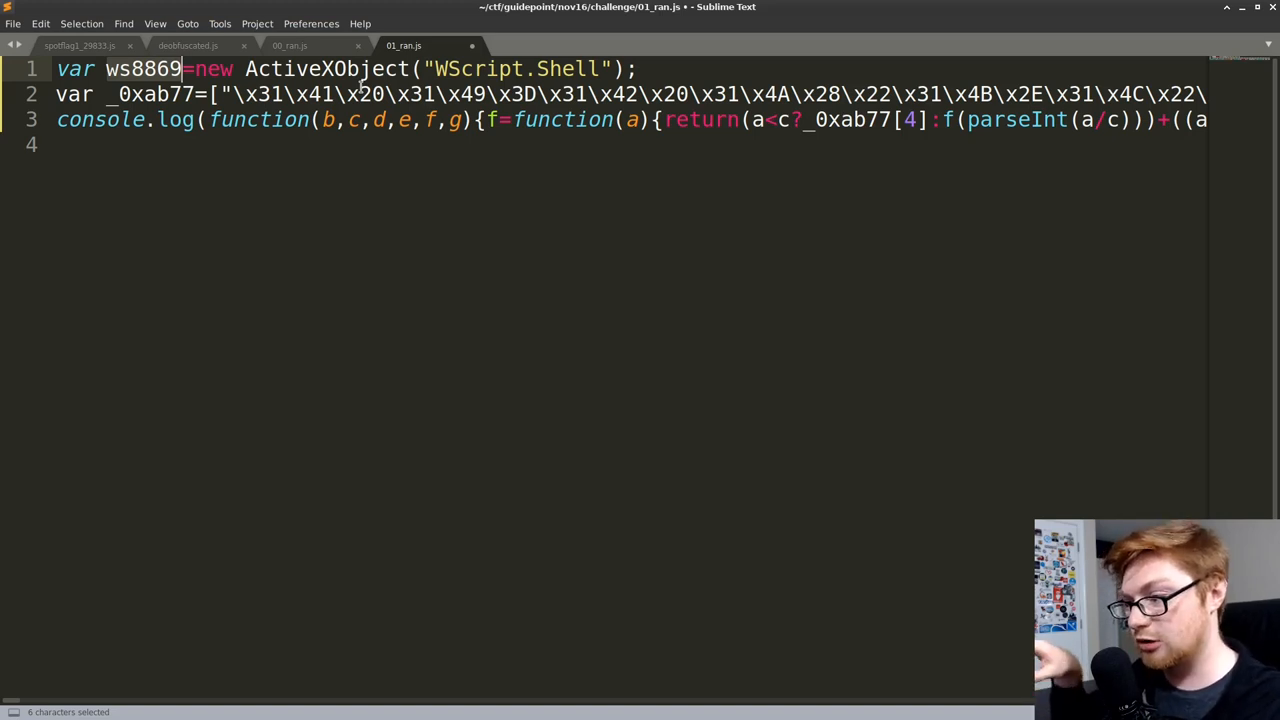
mouse_move(452, 288)
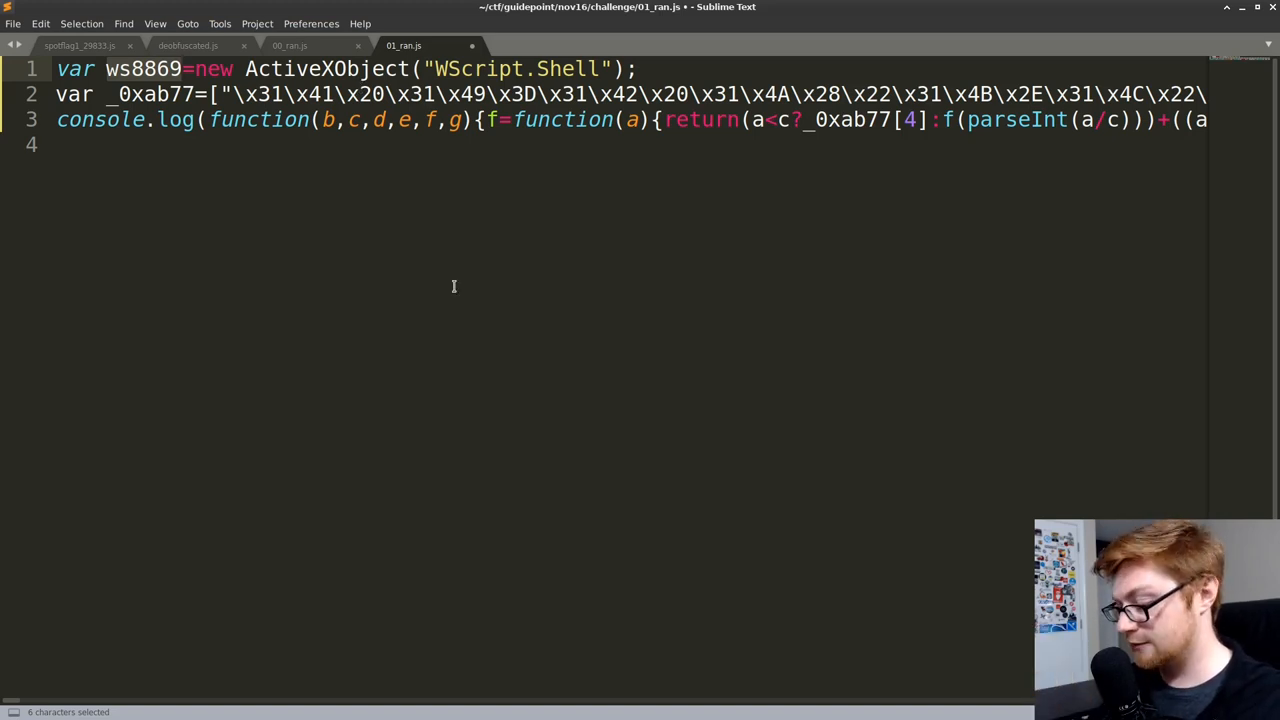
Save a new file as unravel.sh and give it a bash shebang line
key("ctrl+s")
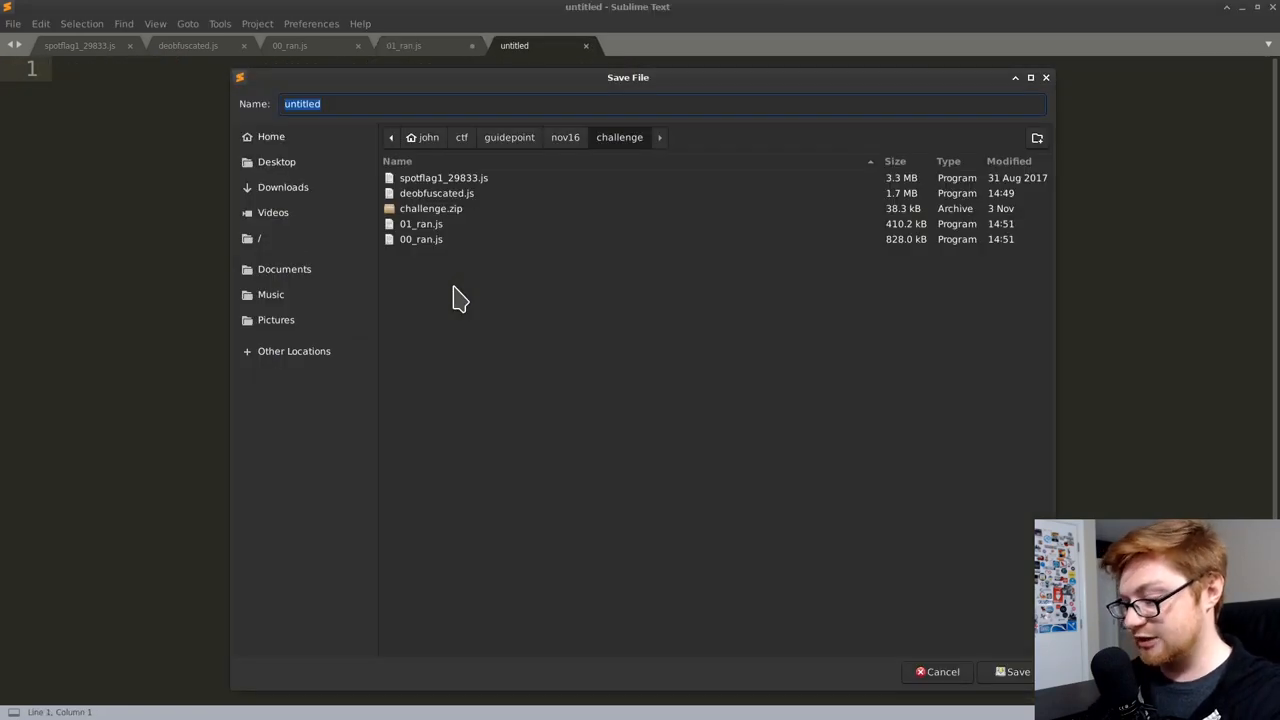
type("unravel")
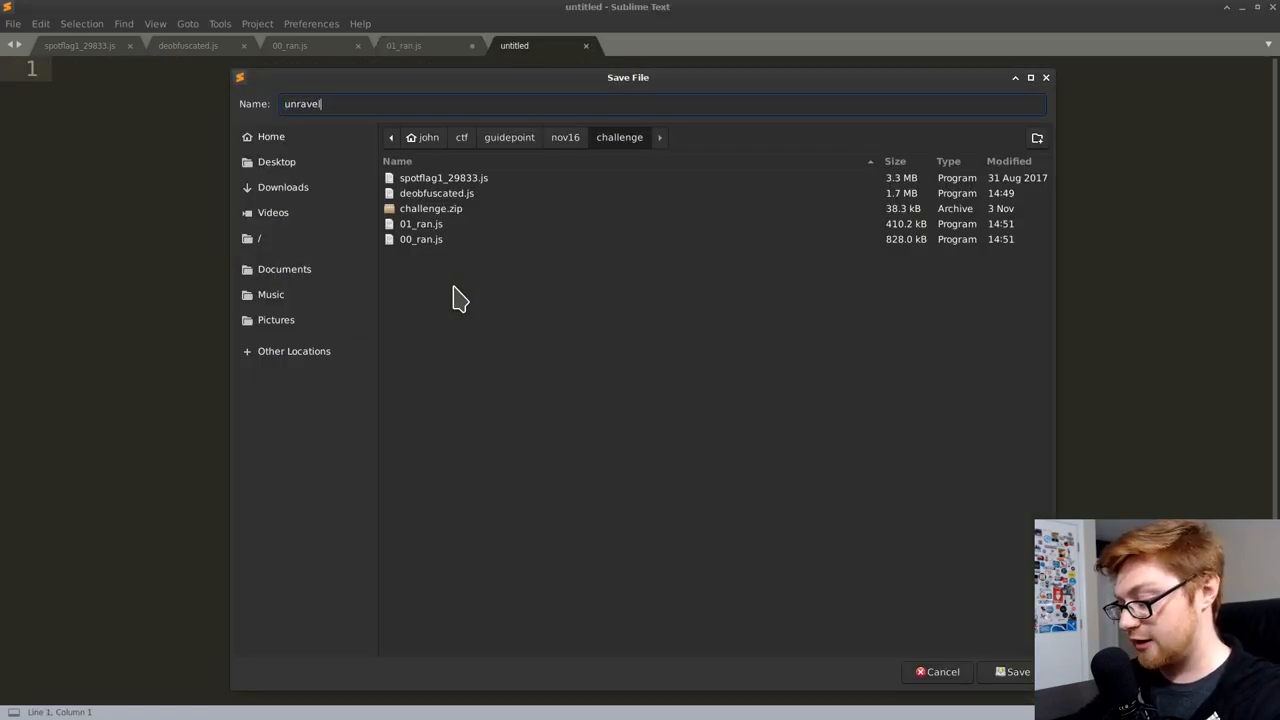
left_click(1012, 672)
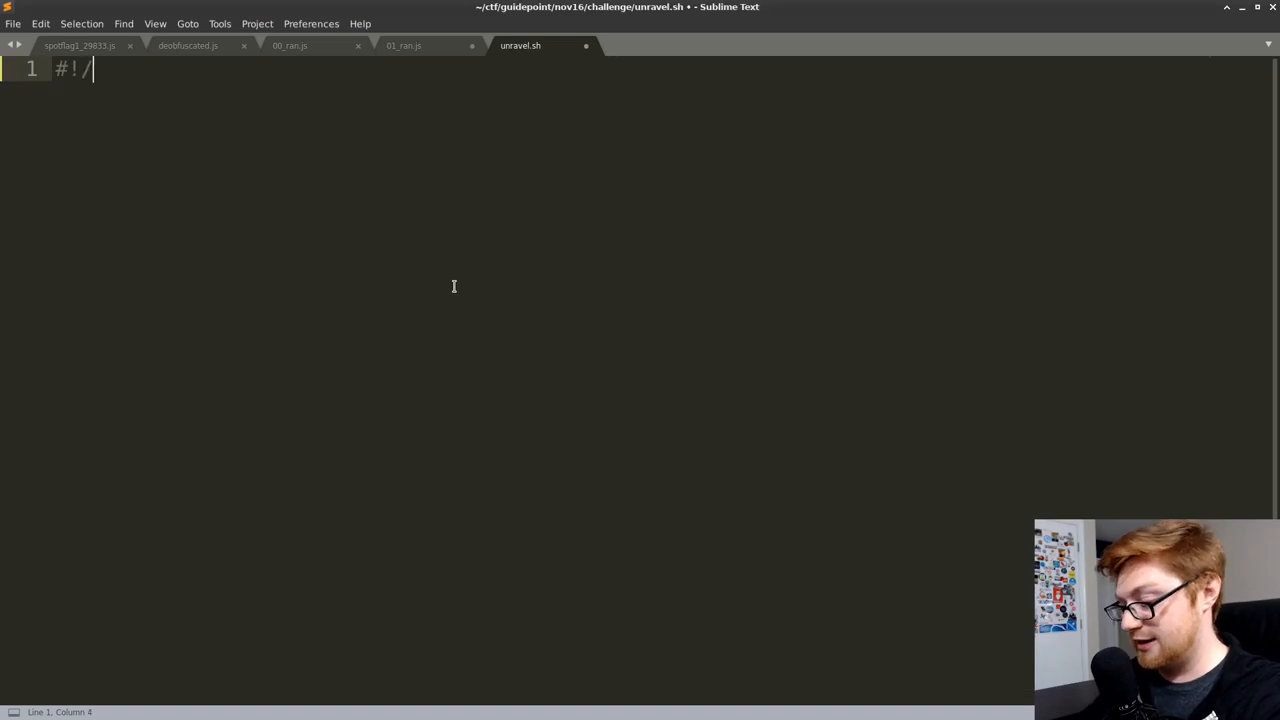
type("n")
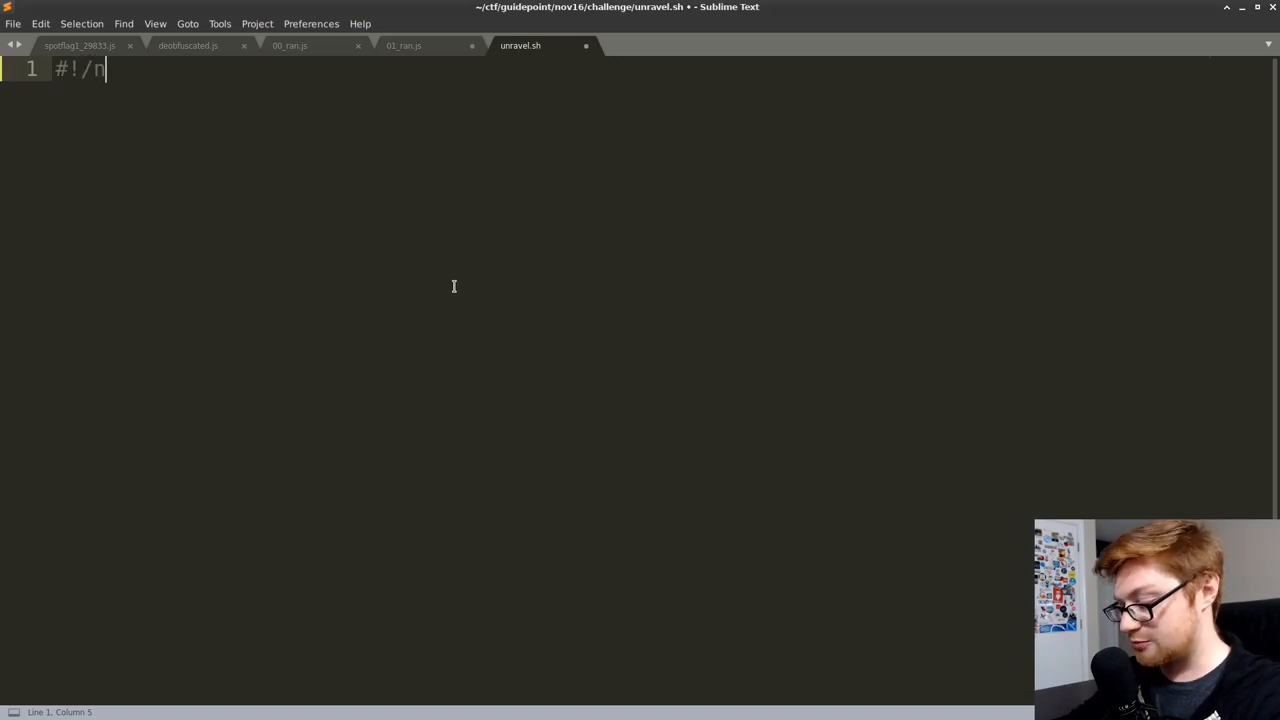
type("bin/bash")
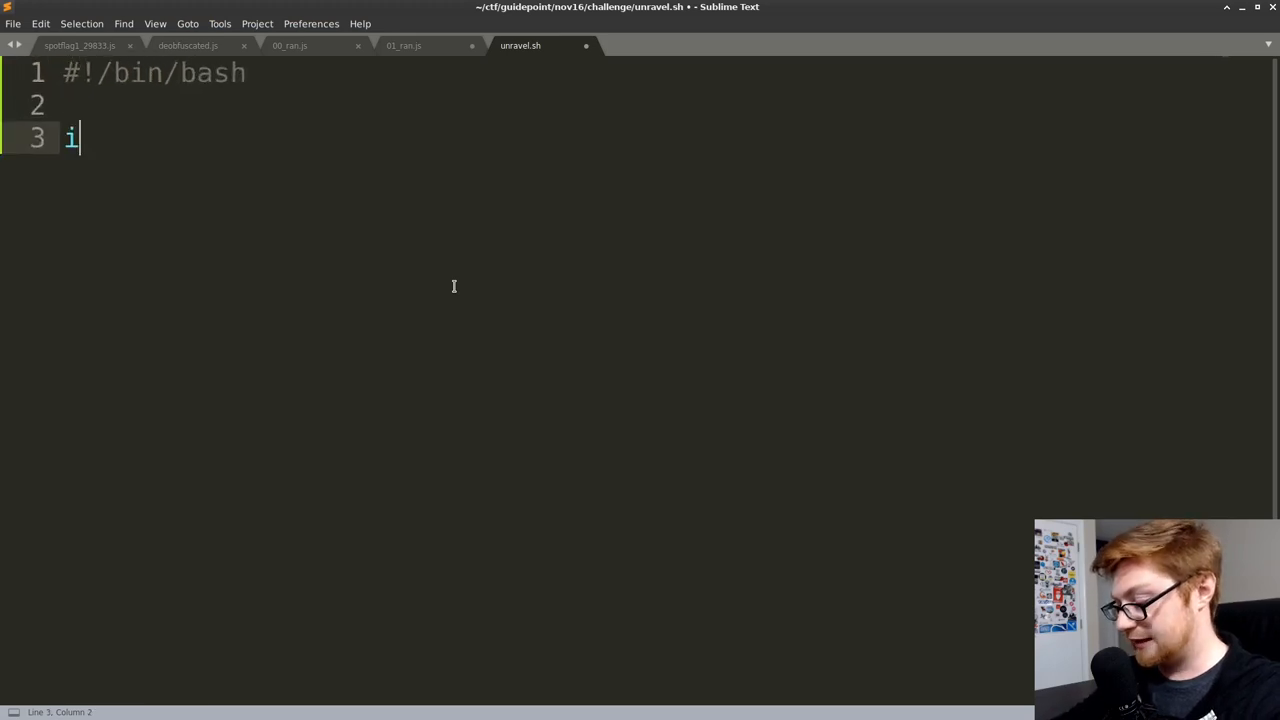
Write an if block that echoes 'usage: $0 <filename>' and exits when $1 is empty
type("f [ $0 ]")
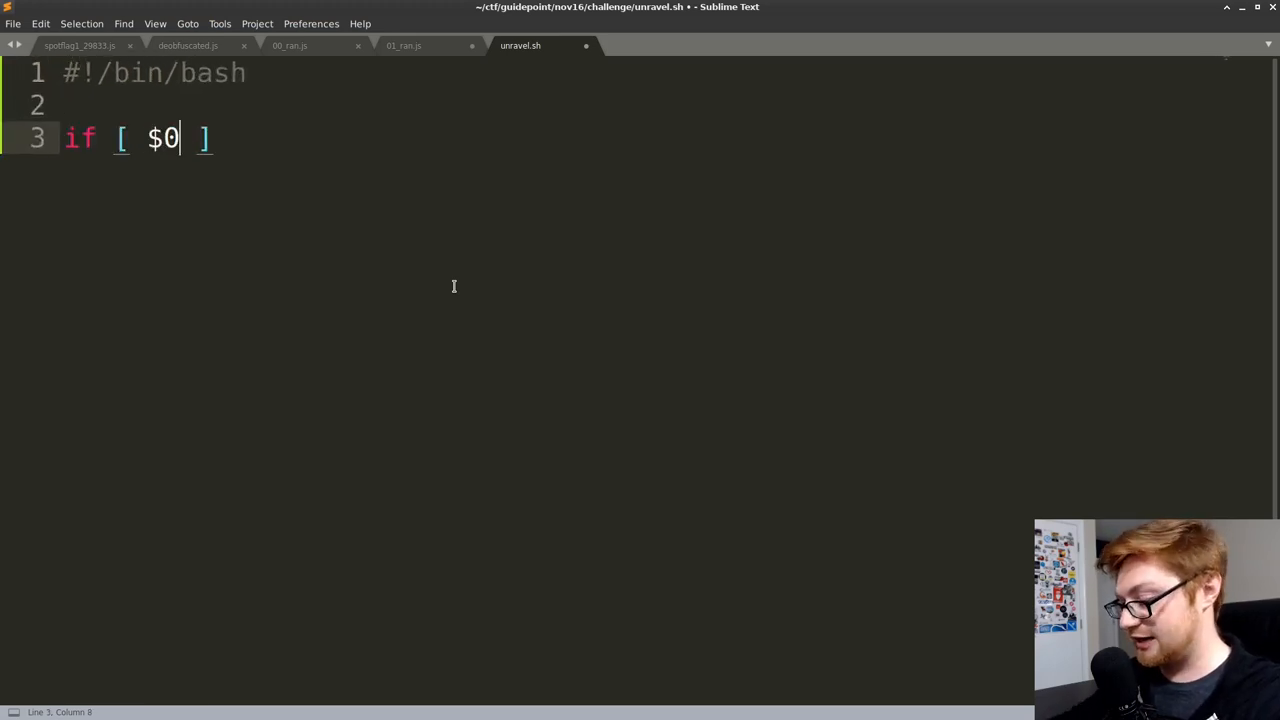
type("\"$1\"")
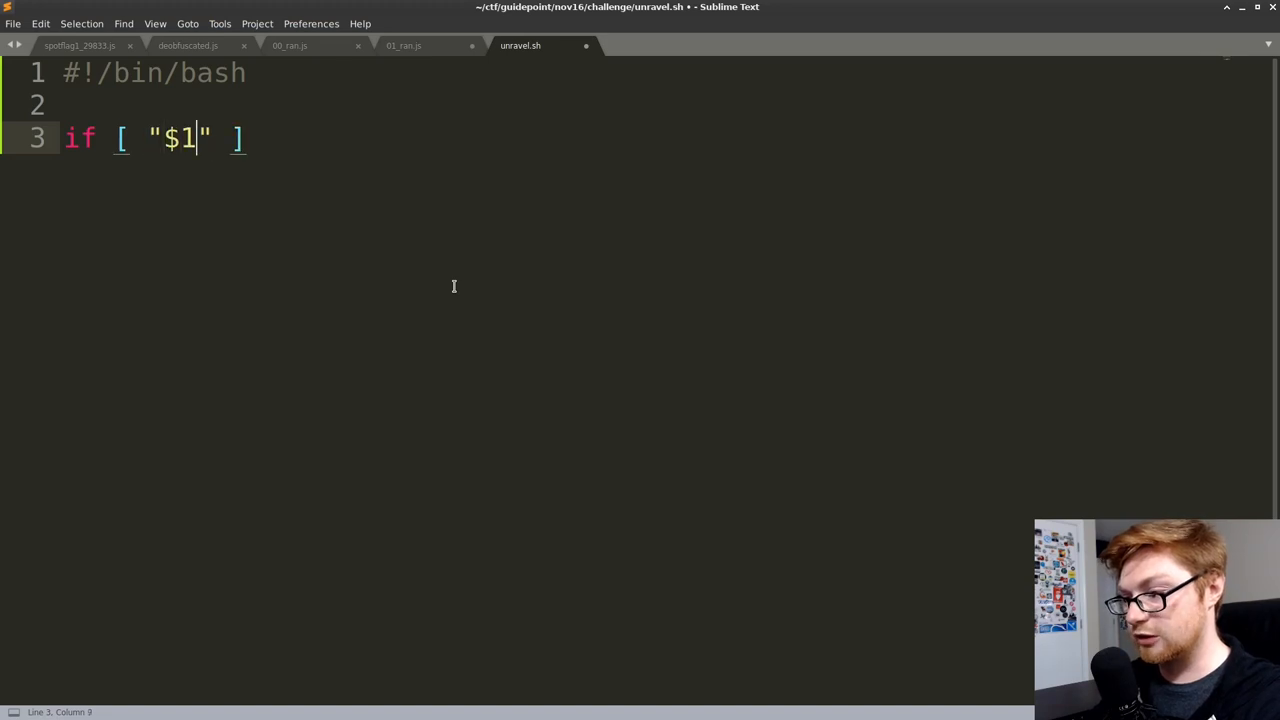
type("== \"\"")
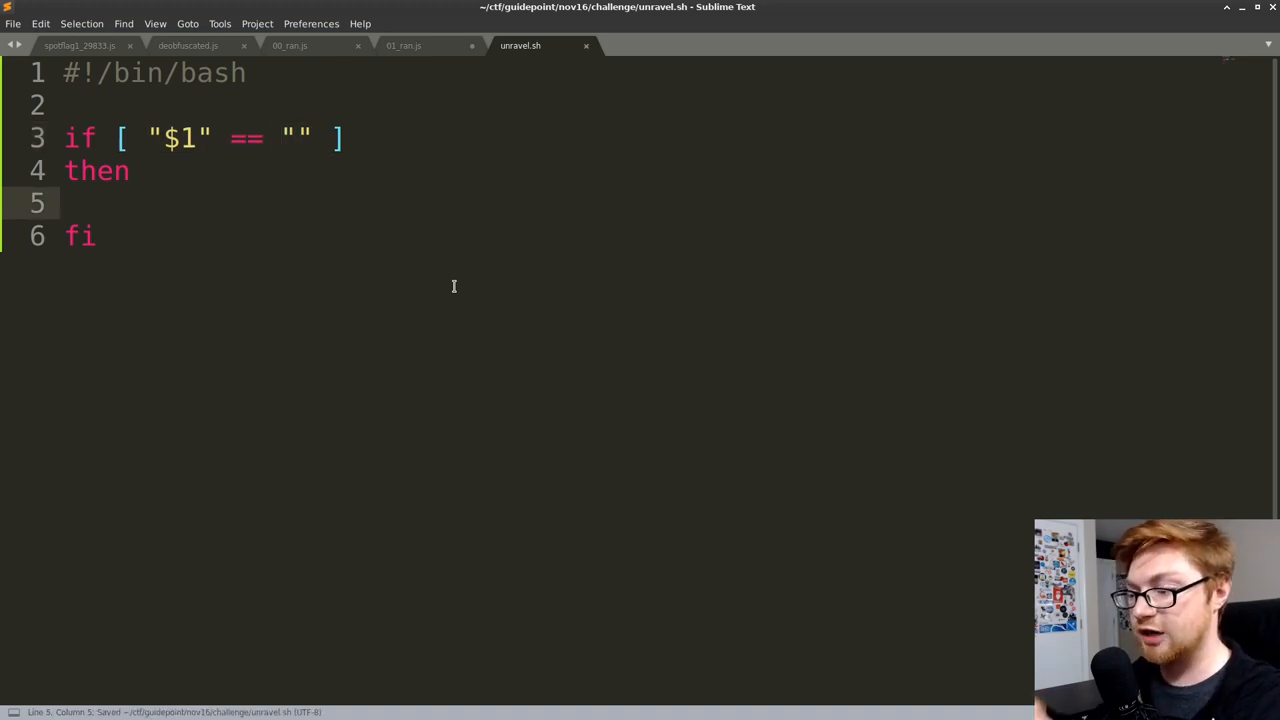
type("echo \"\"")
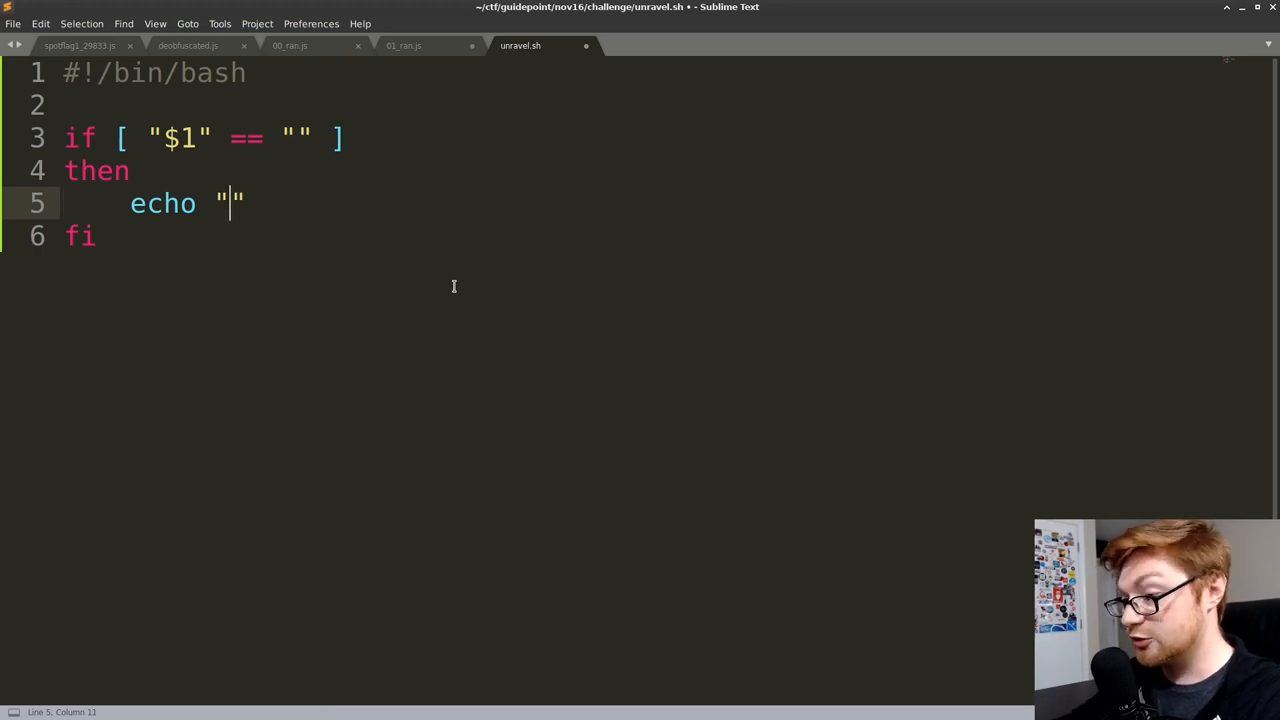
type("usage: >")
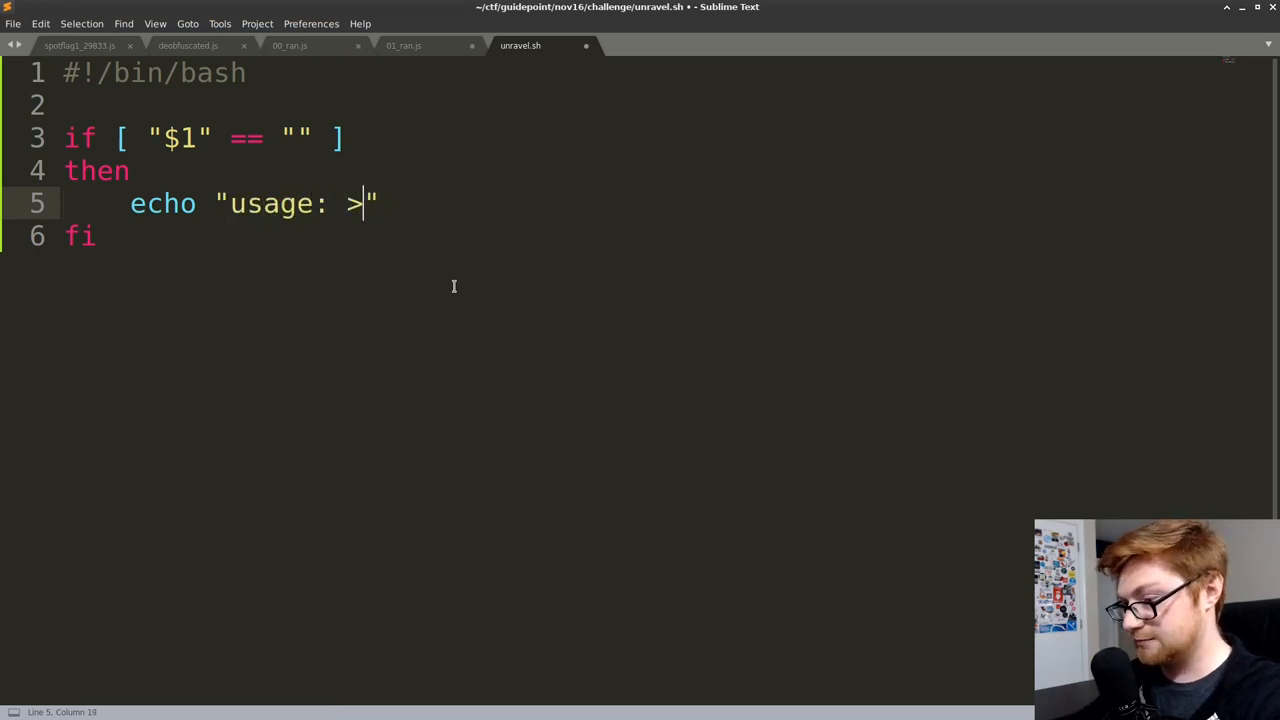
type("$0")
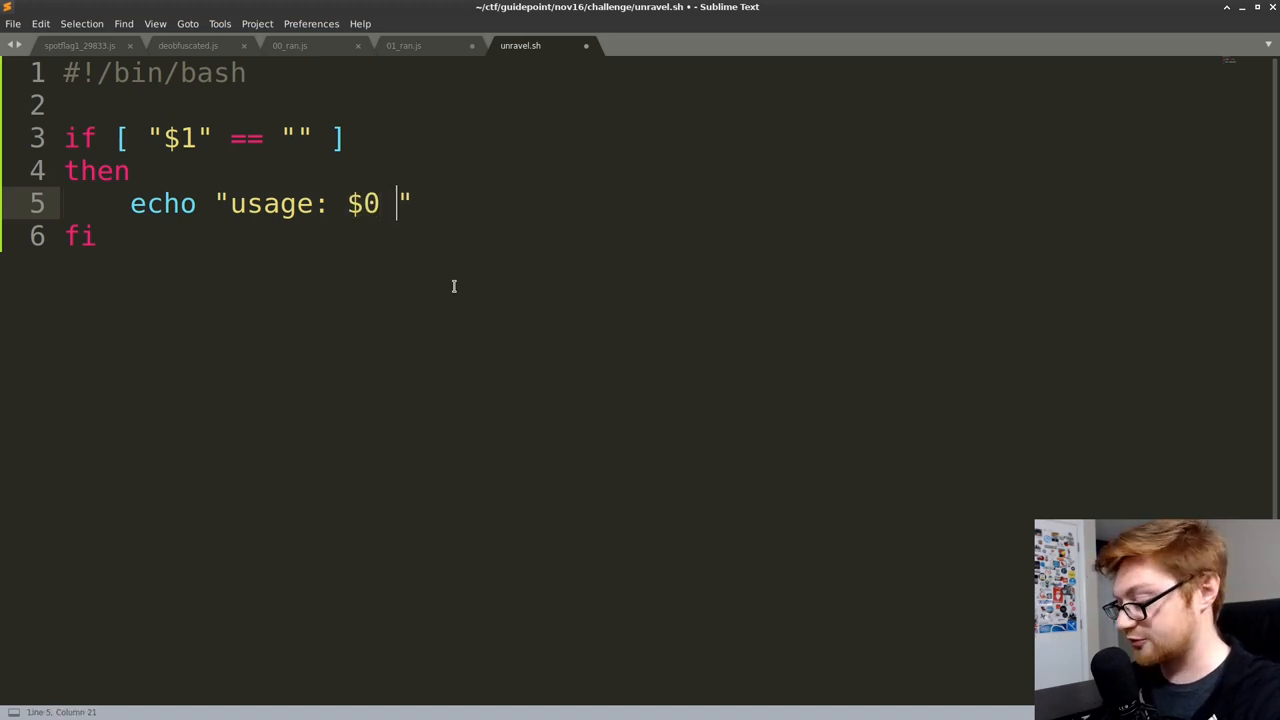
type("<filenam>")
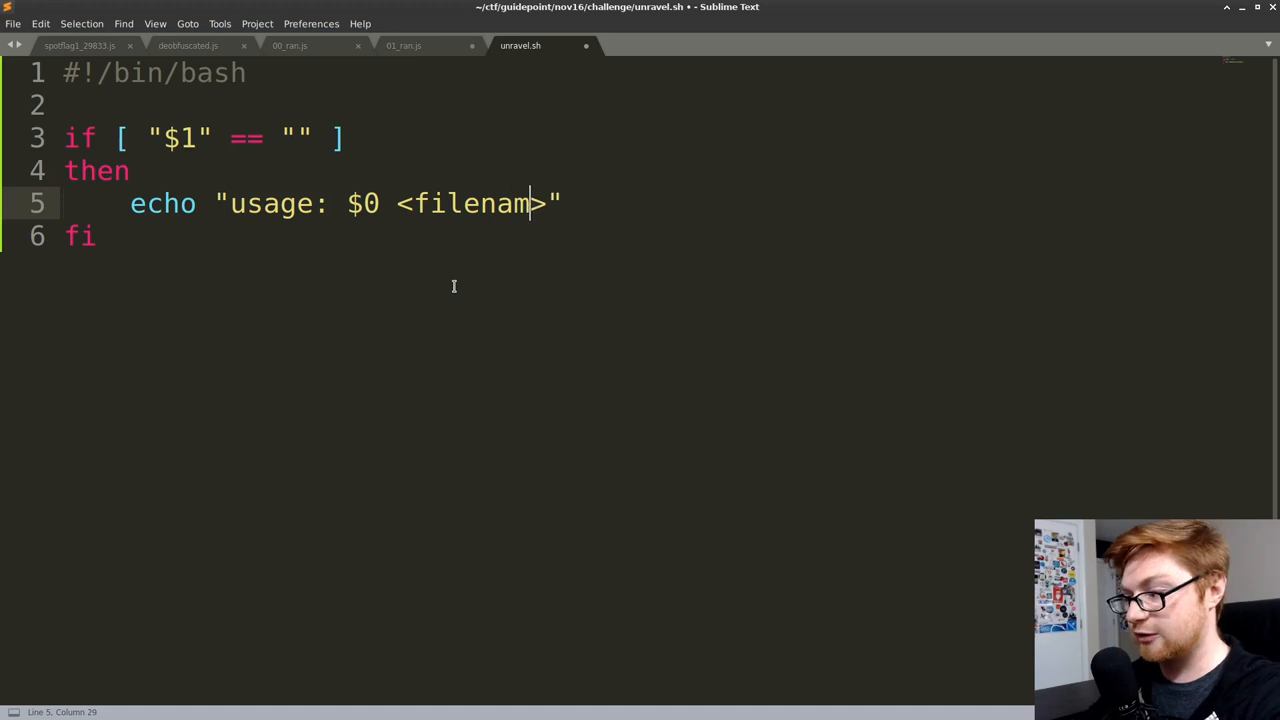
type("exi")
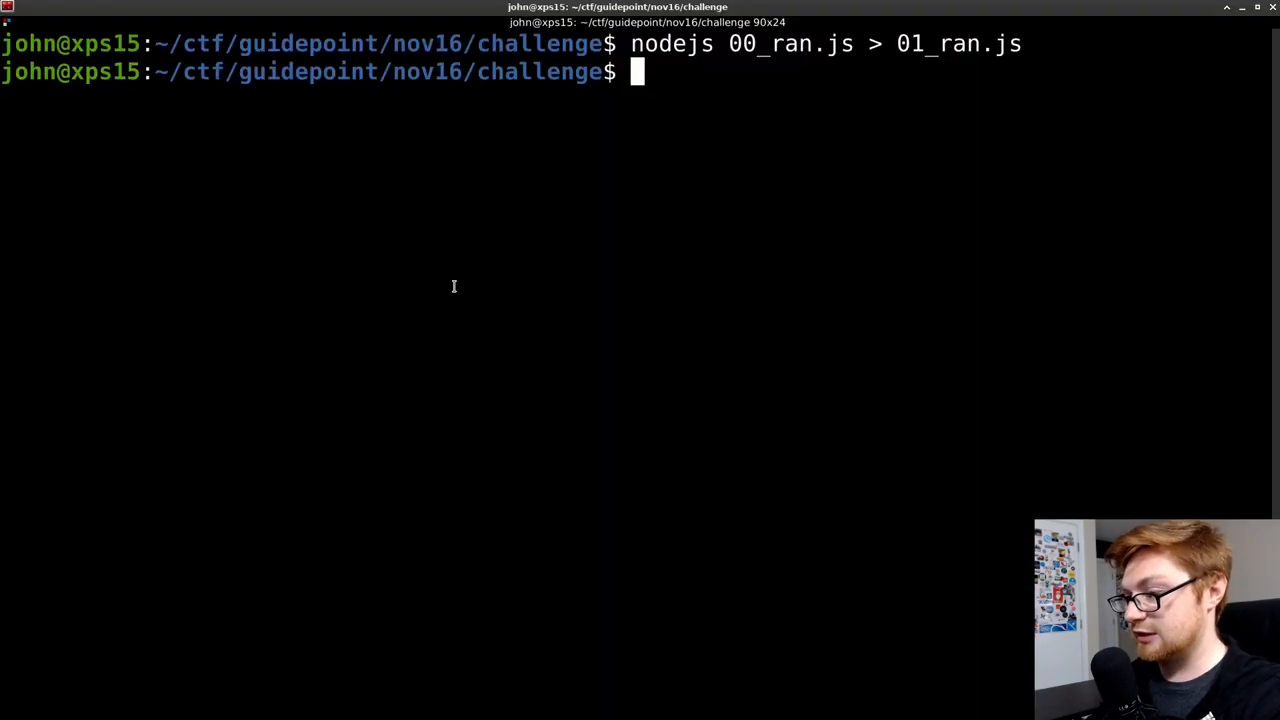
Make unravel.sh executable with chmod +x and run it bare, then with deobfuscated.js
type("chmod")
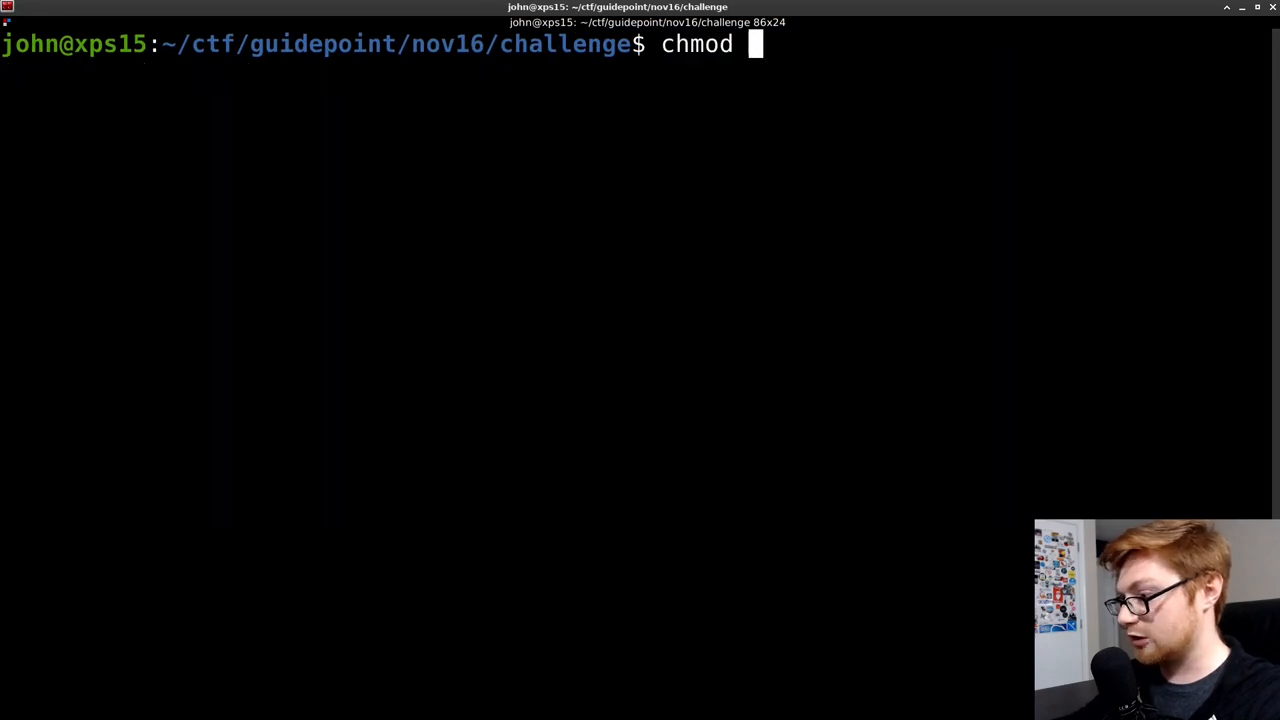
type("+x unravel.sh")
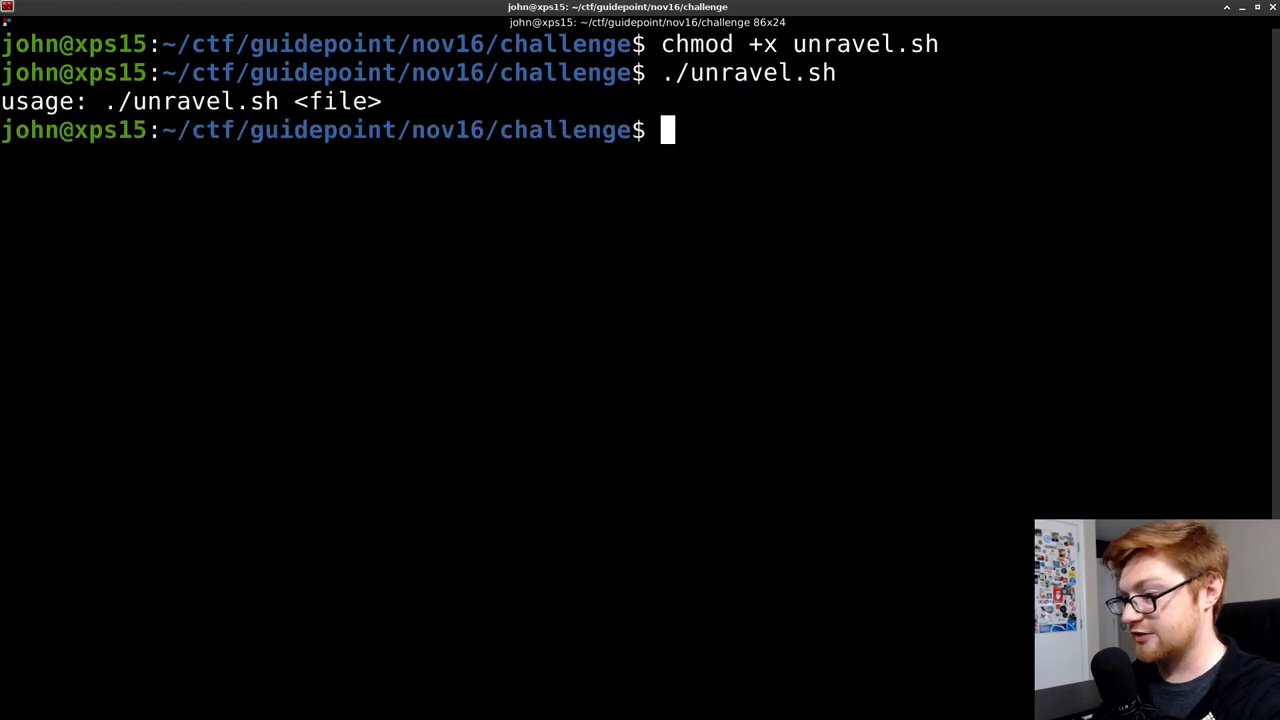
type("./unravel.sh")
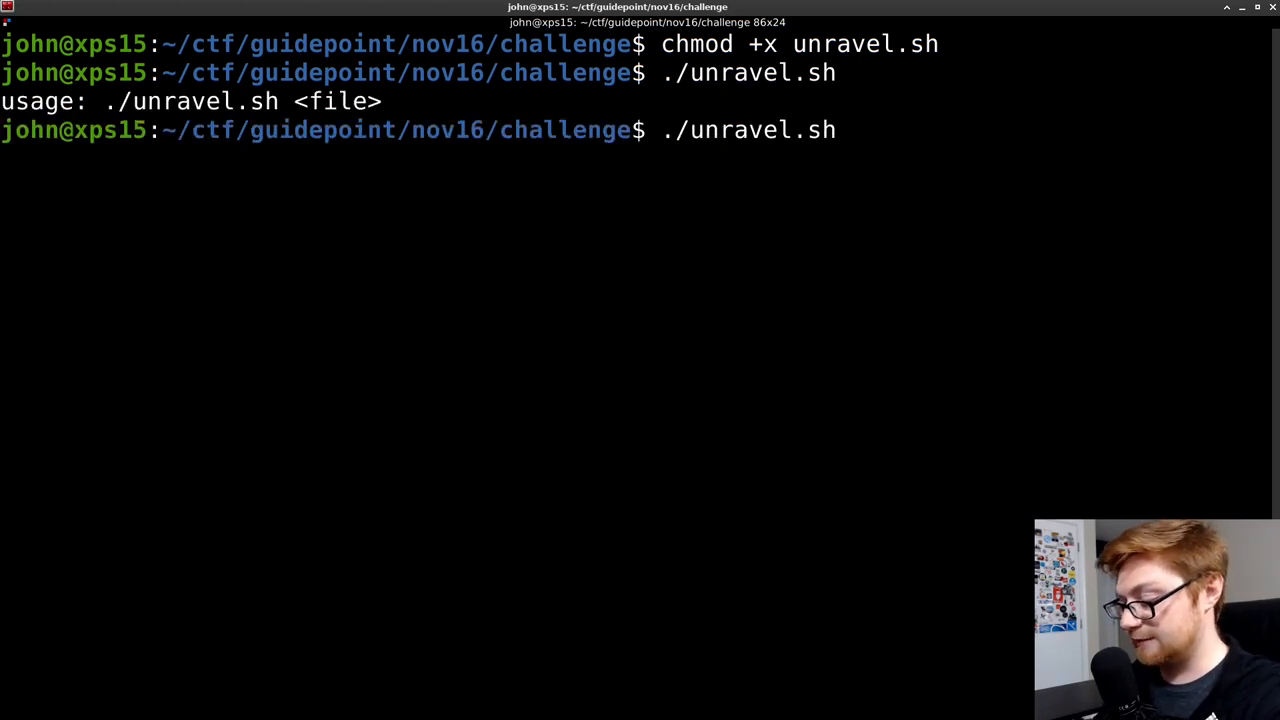
type("deobfuscated.js")
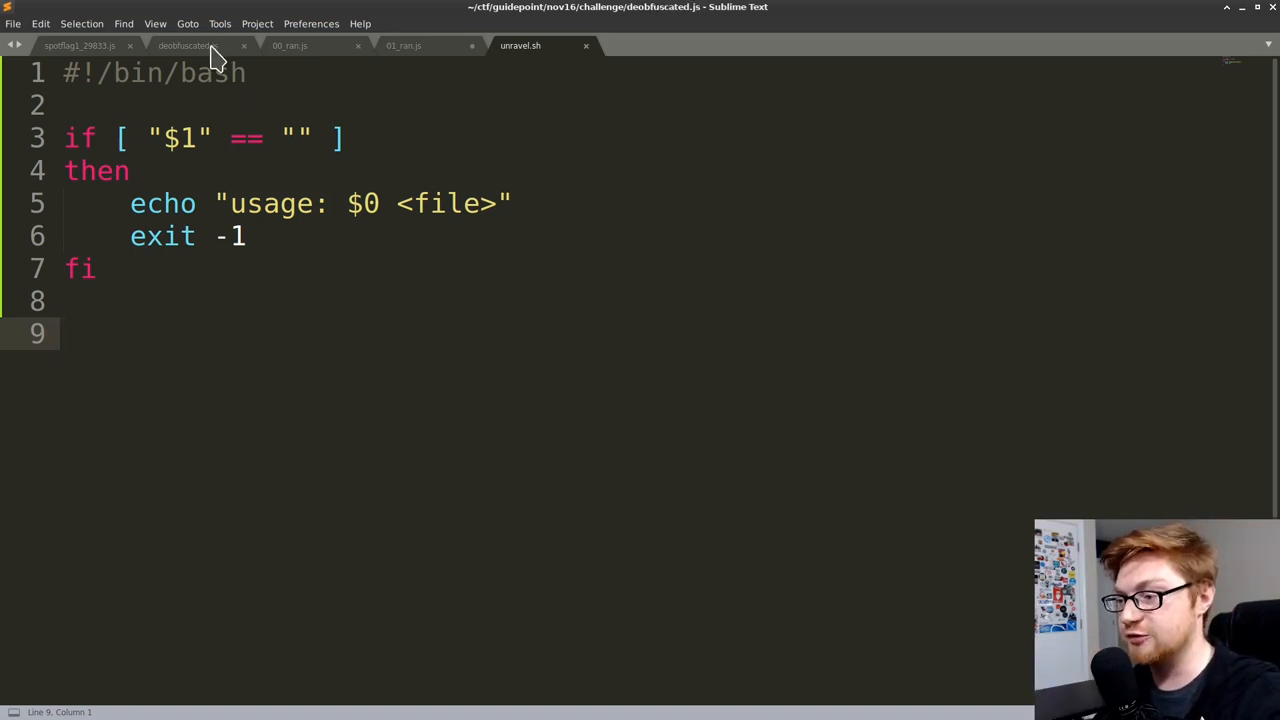
Restore eval in place of console.log on line 3 of deobfuscated.js, then return to unravel.sh
left_click(188, 44)
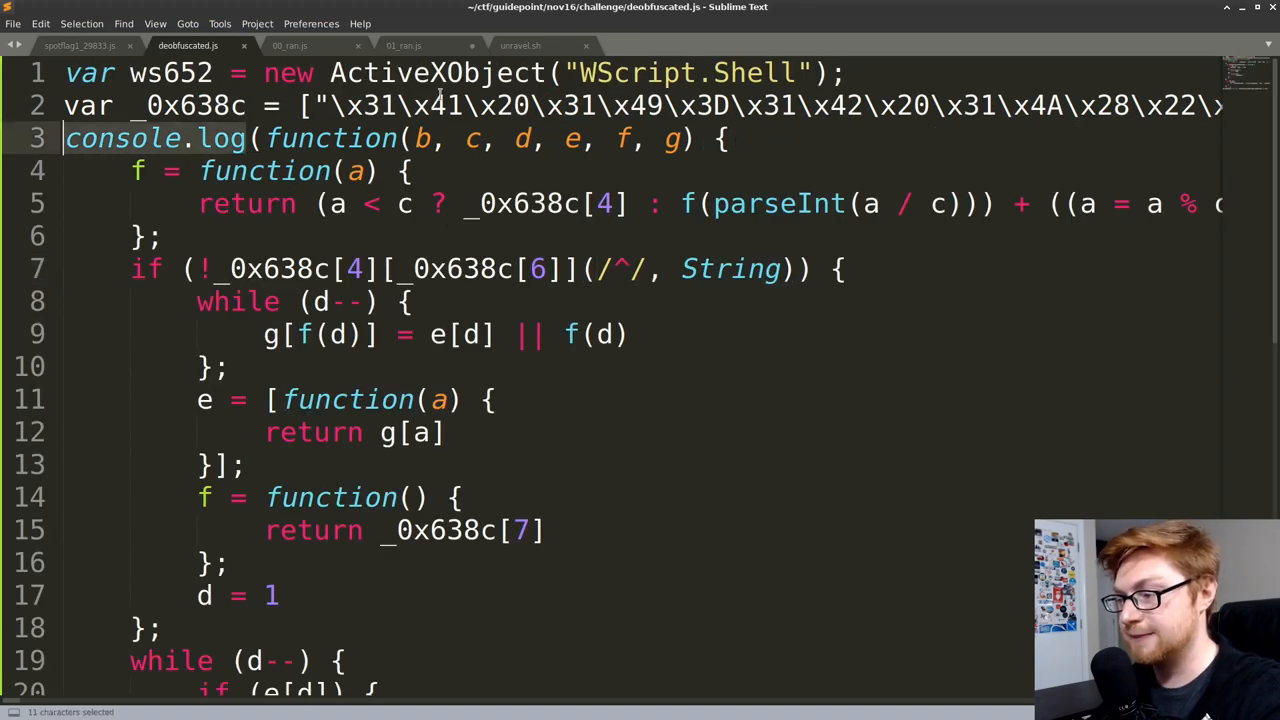
type("eval")
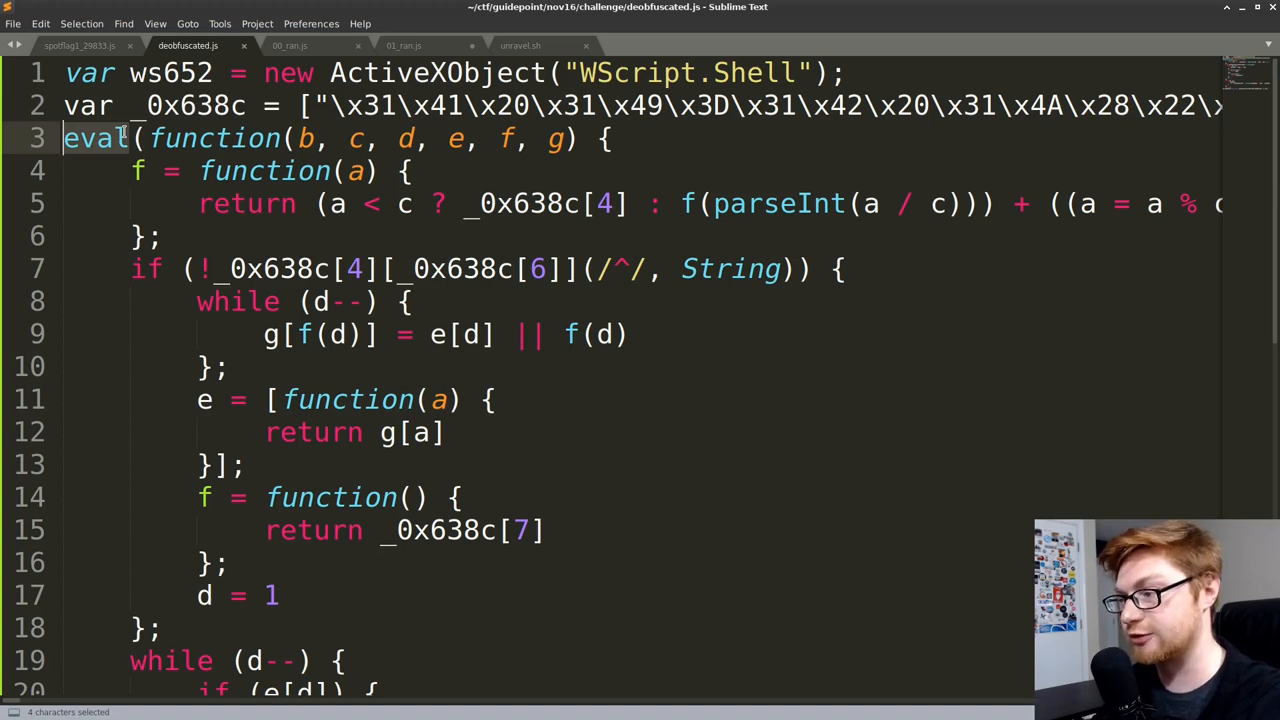
left_click(520, 44)
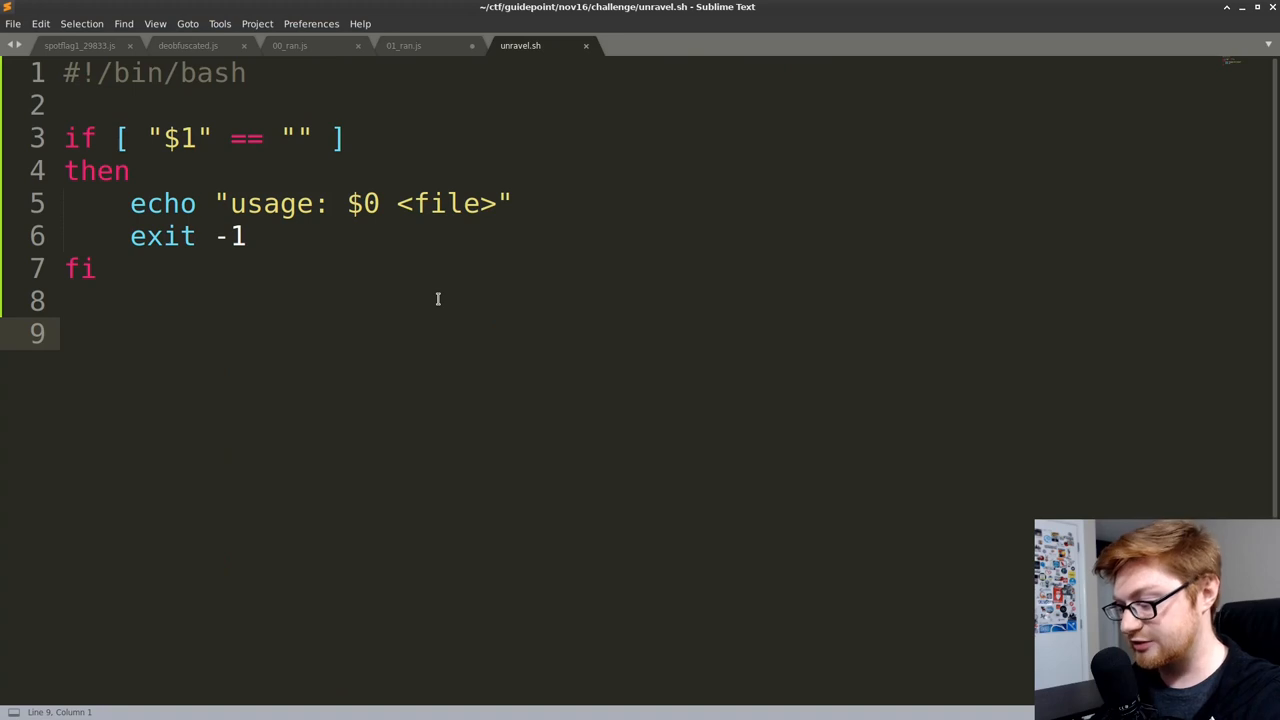
Add file=$1 and a line catting $file through grep 'eval' with output discarded
type("cat $")
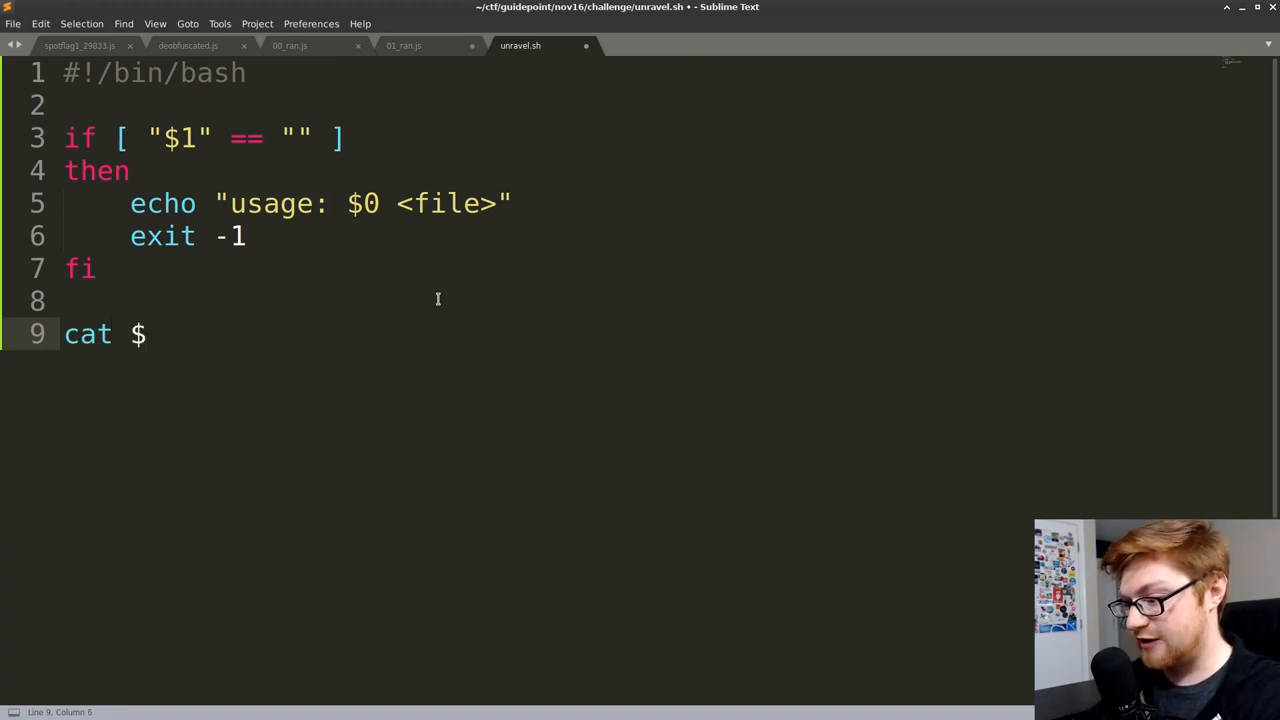
type("$fil")
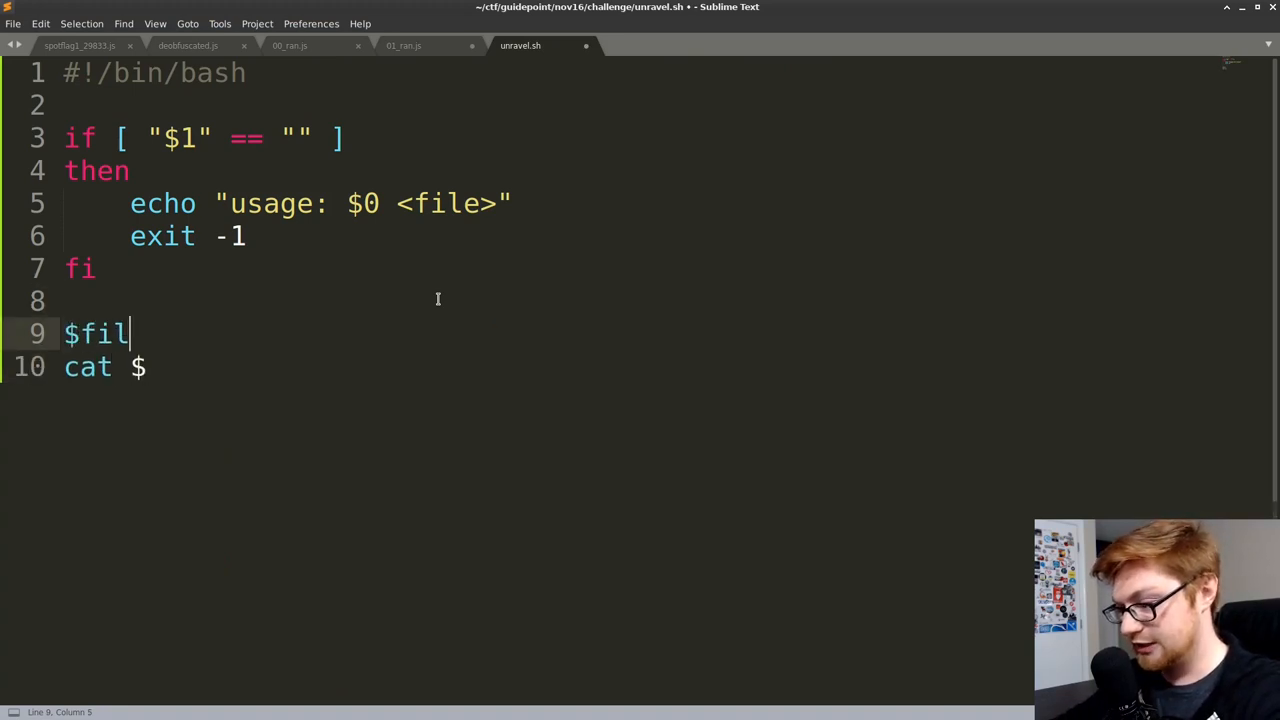
type("e=$1")
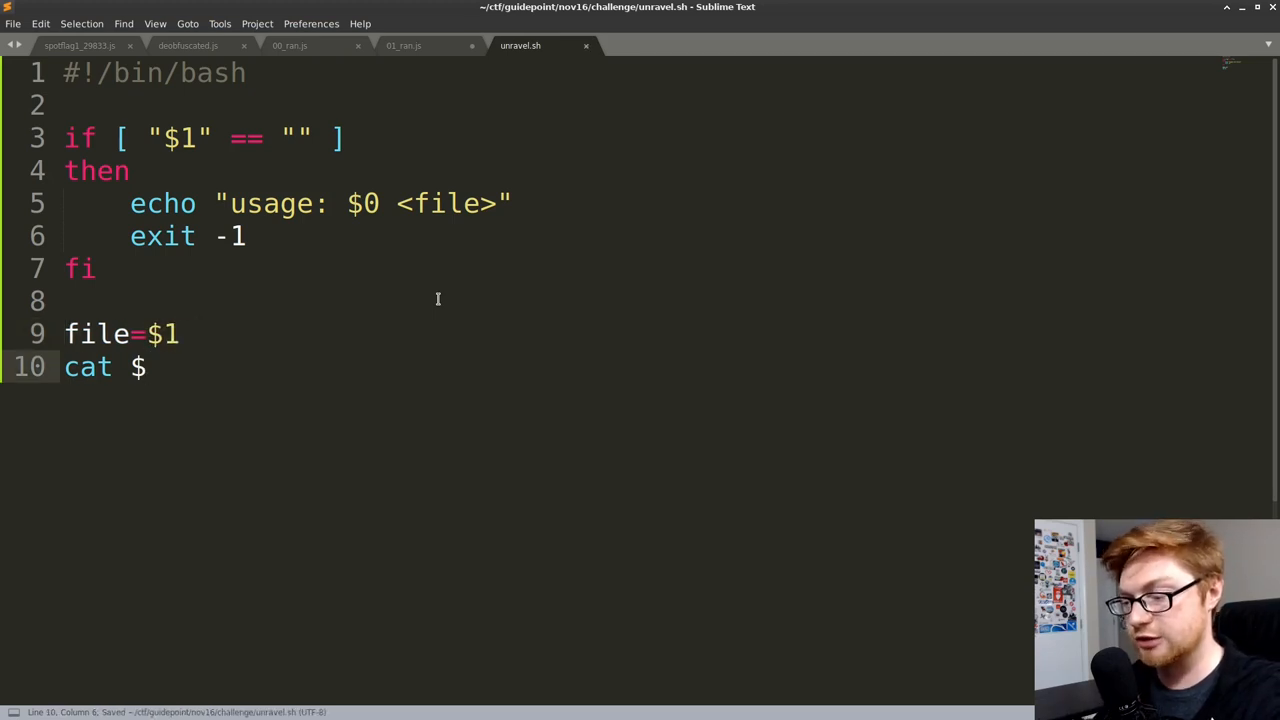
type("file")
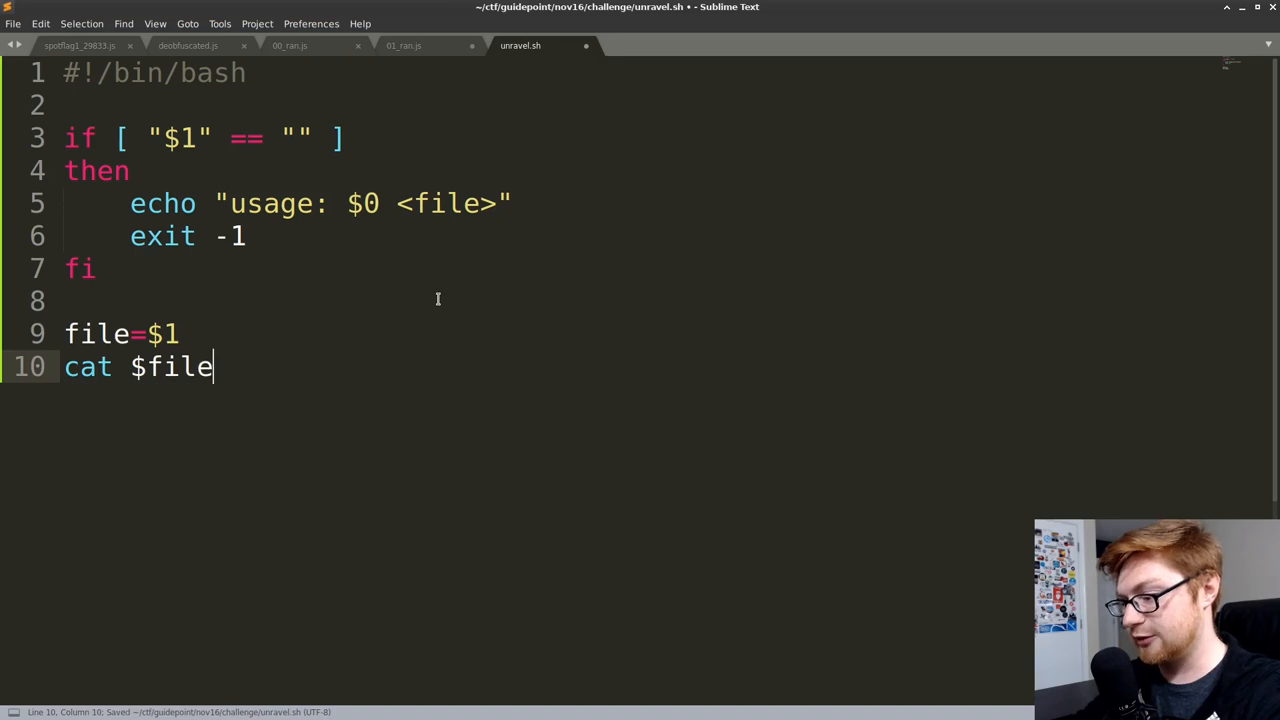
type("| grep")
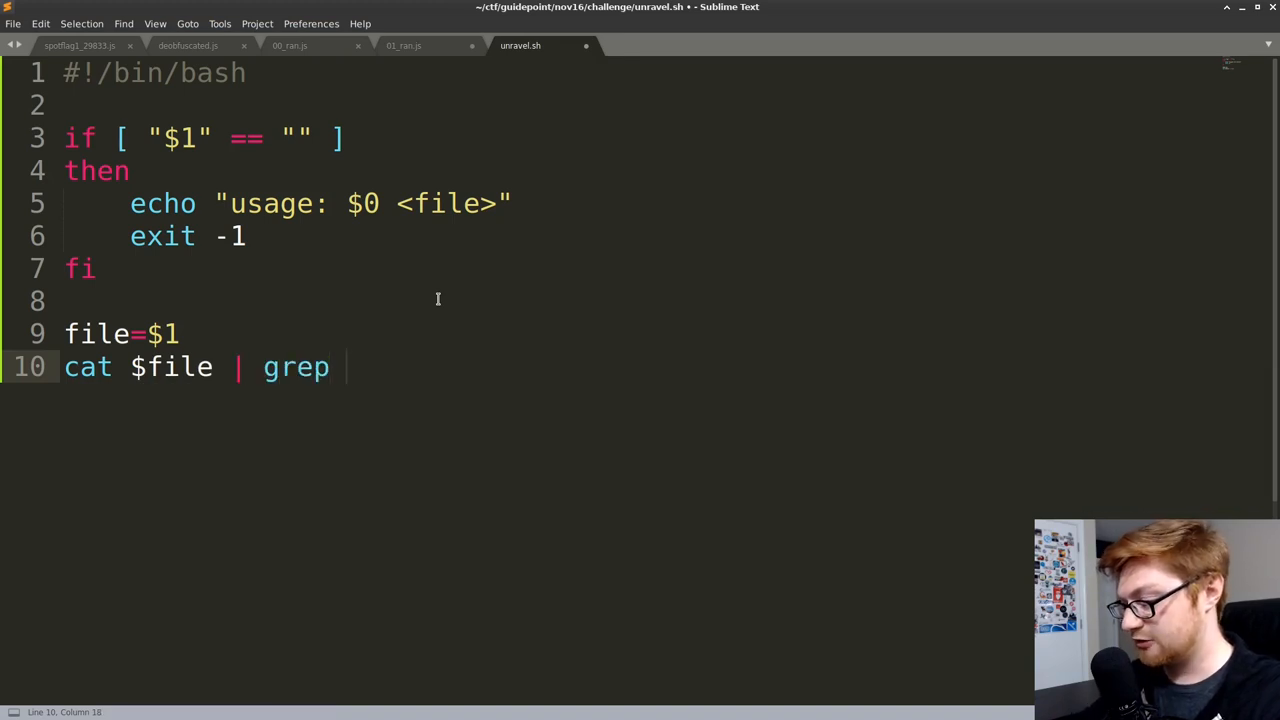
type("'eval'")
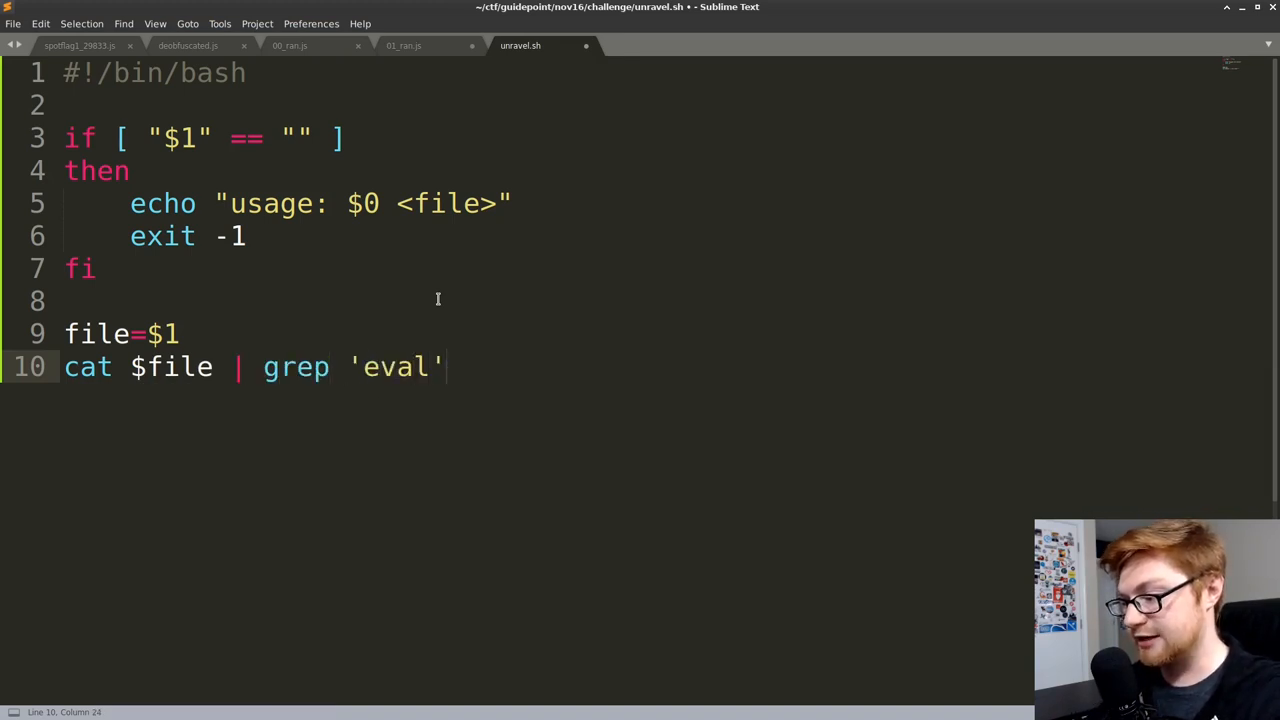
type("2>/")
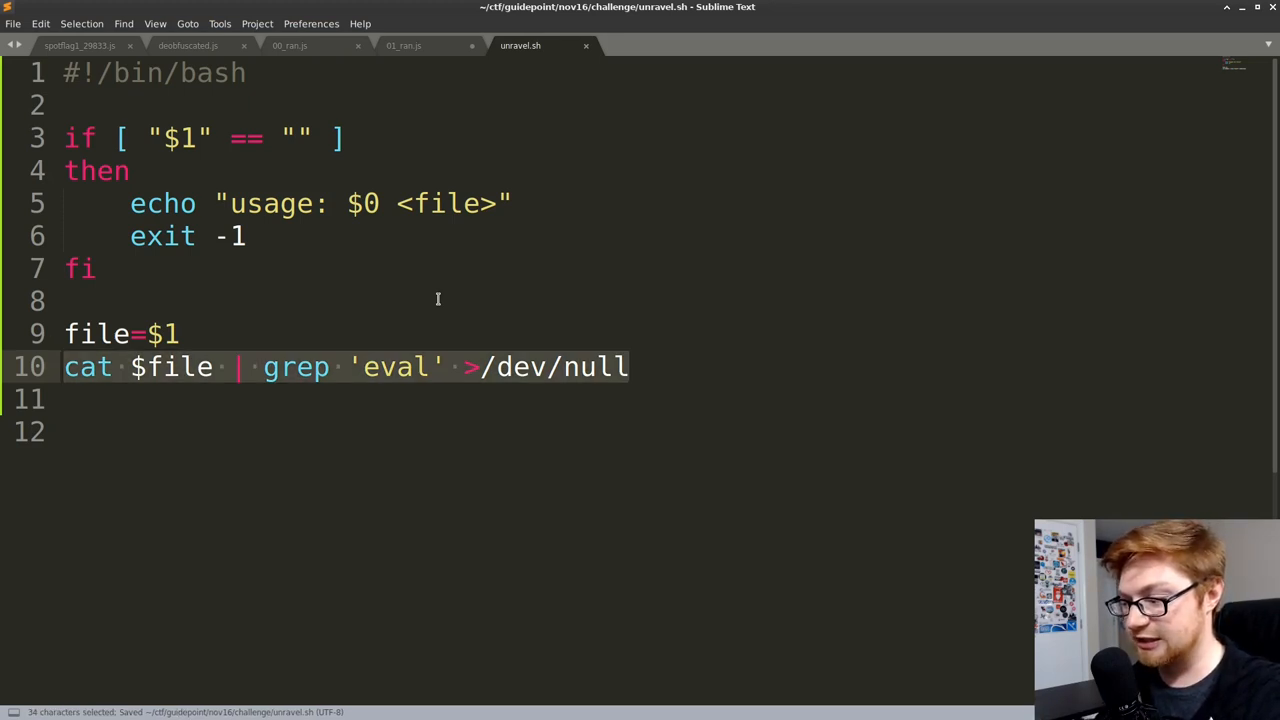
Add an if [ $? -eq 0 ] / then / fi block to unravel.sh, removing the placeholder echo line
type("if [  ]")
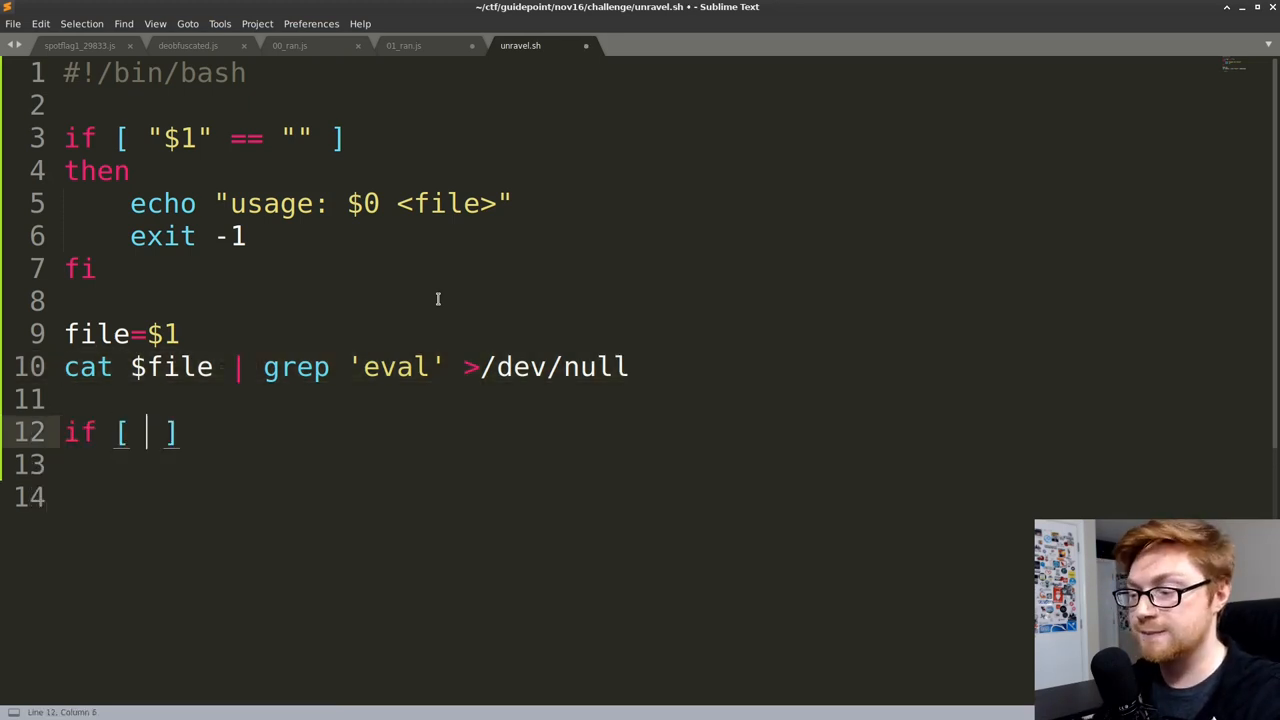
double_click(296, 366)
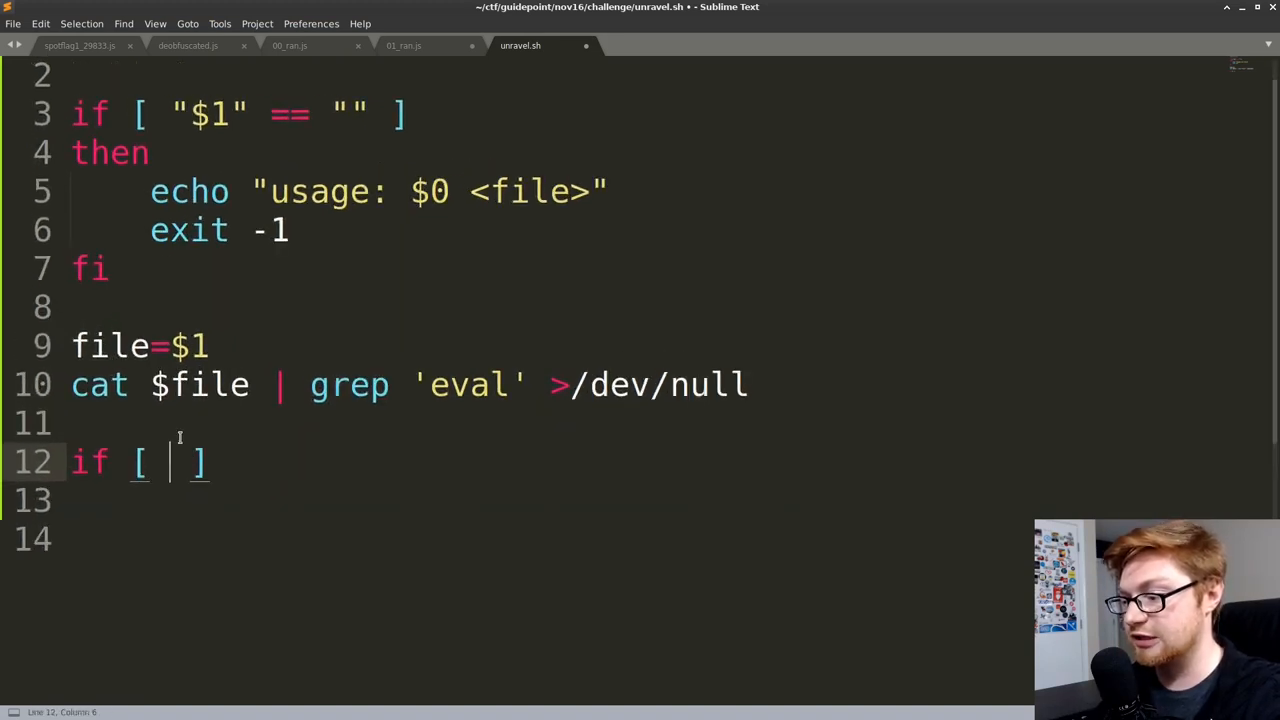
type("$")
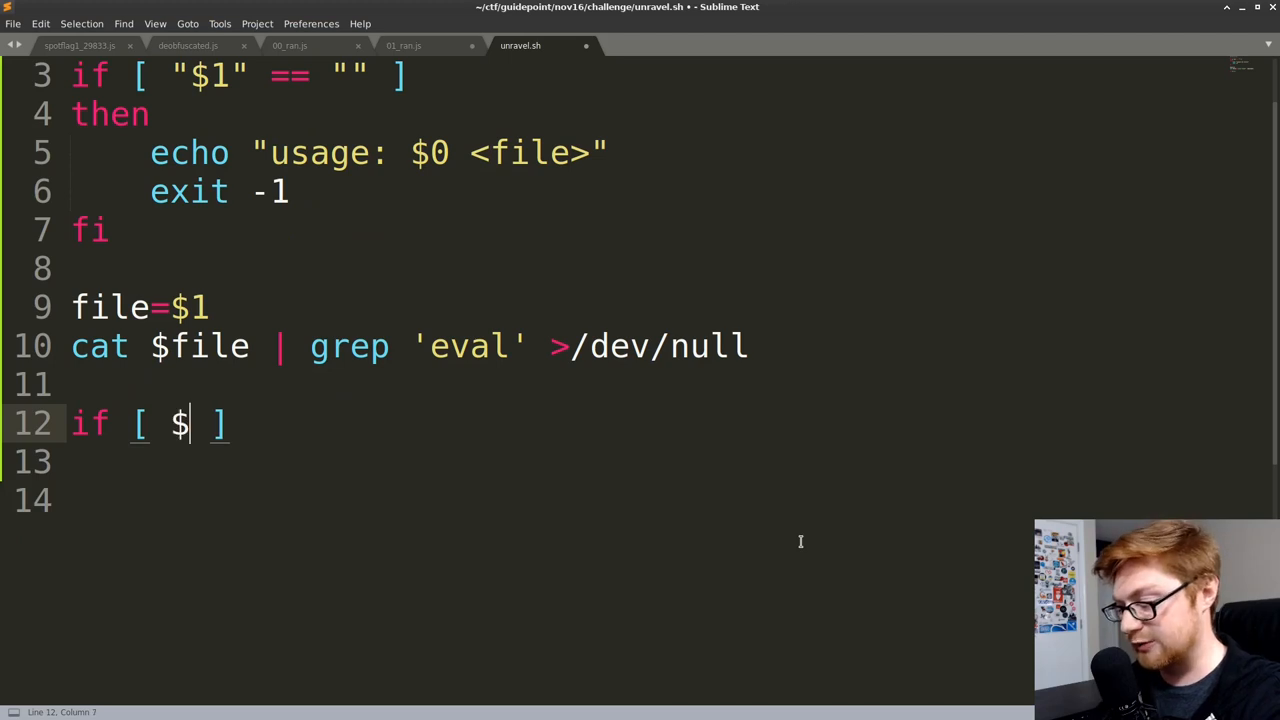
type("?")
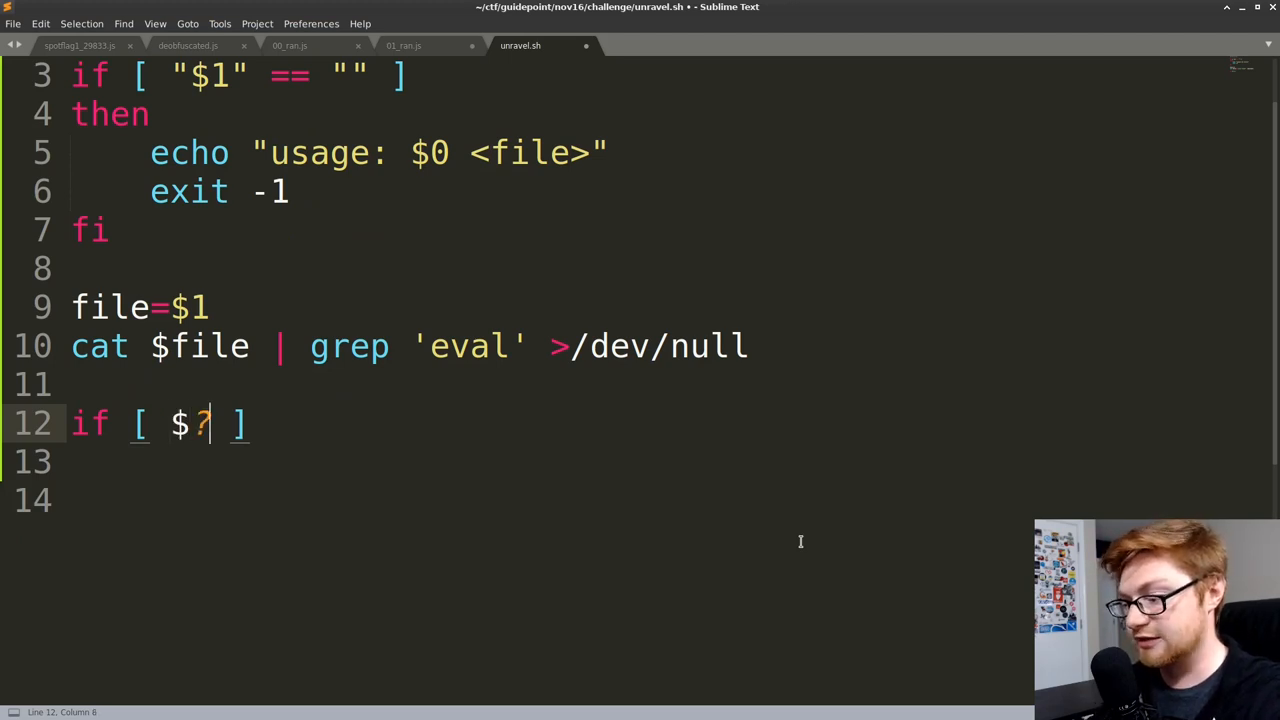
type("-")
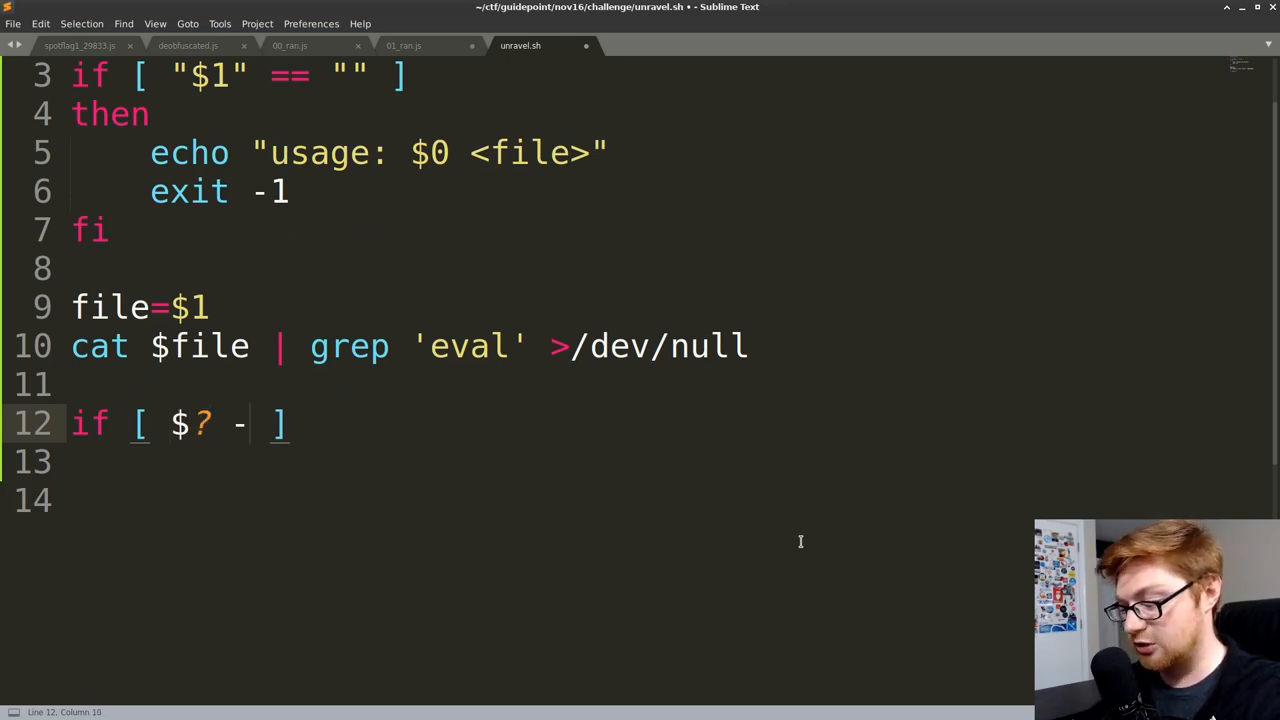
type("eq 0")
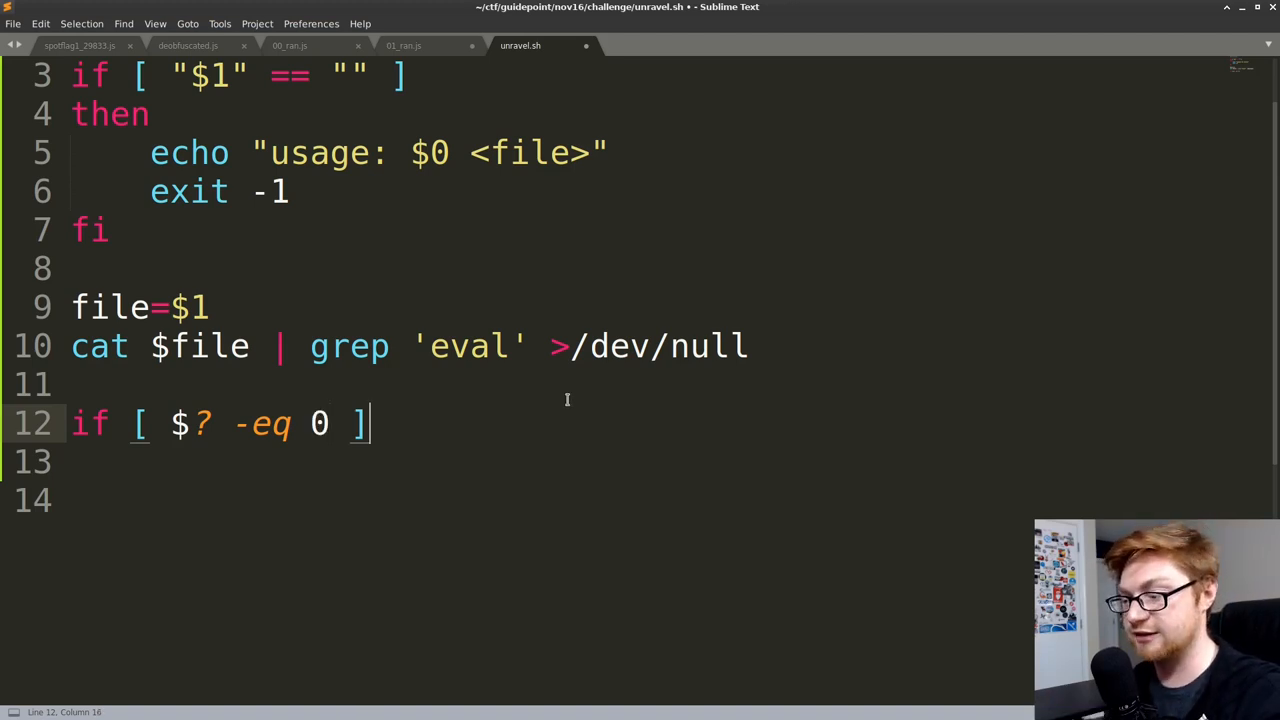
type("then")
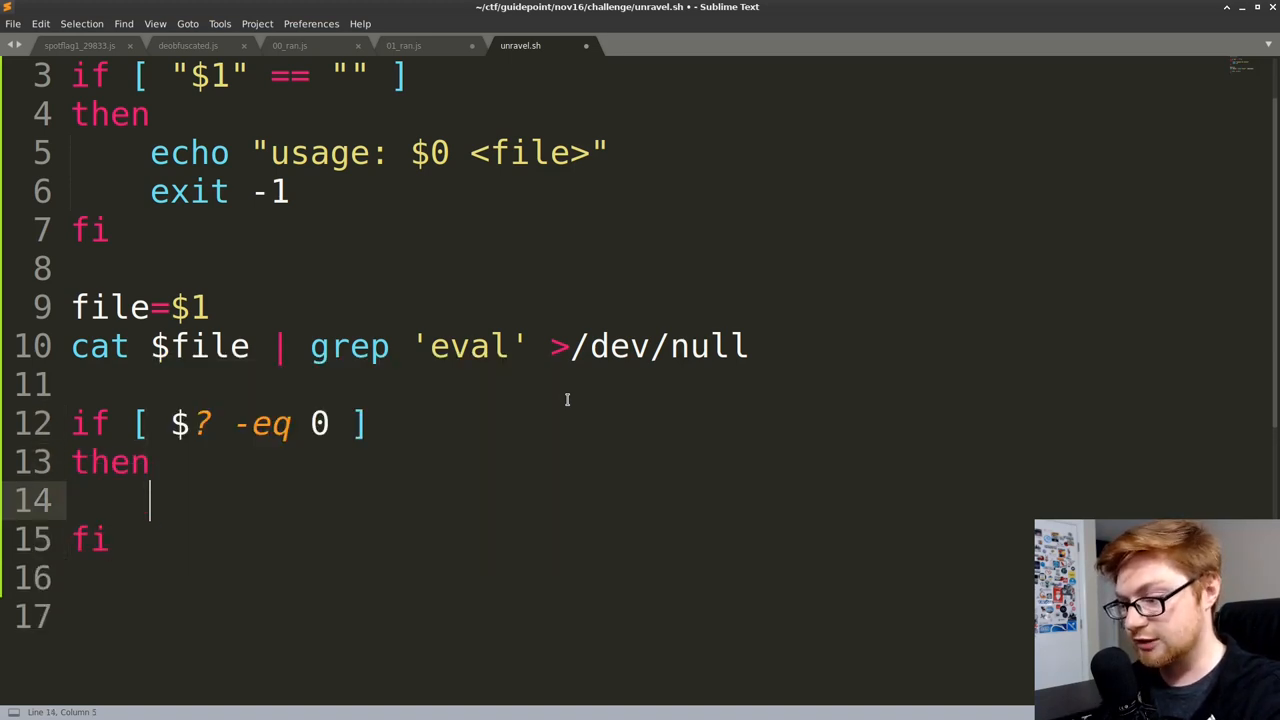
type("echo \"we \"")
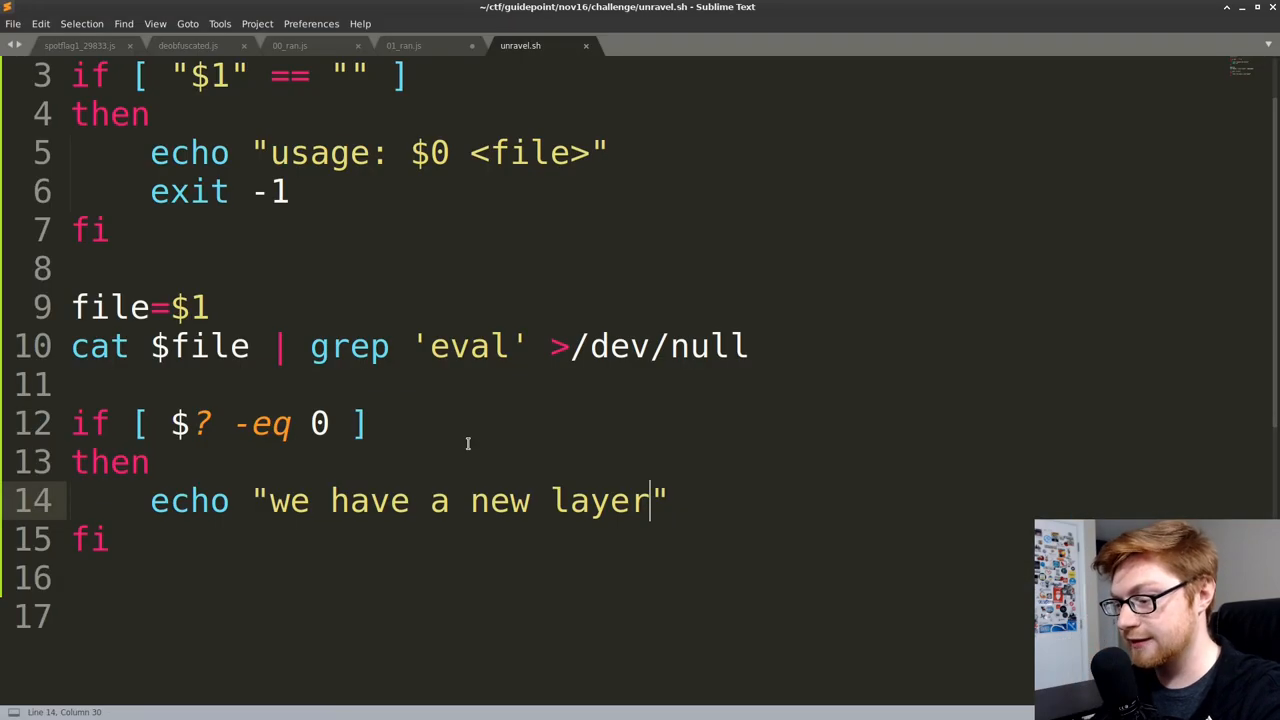
key("ctrl+shift+k")
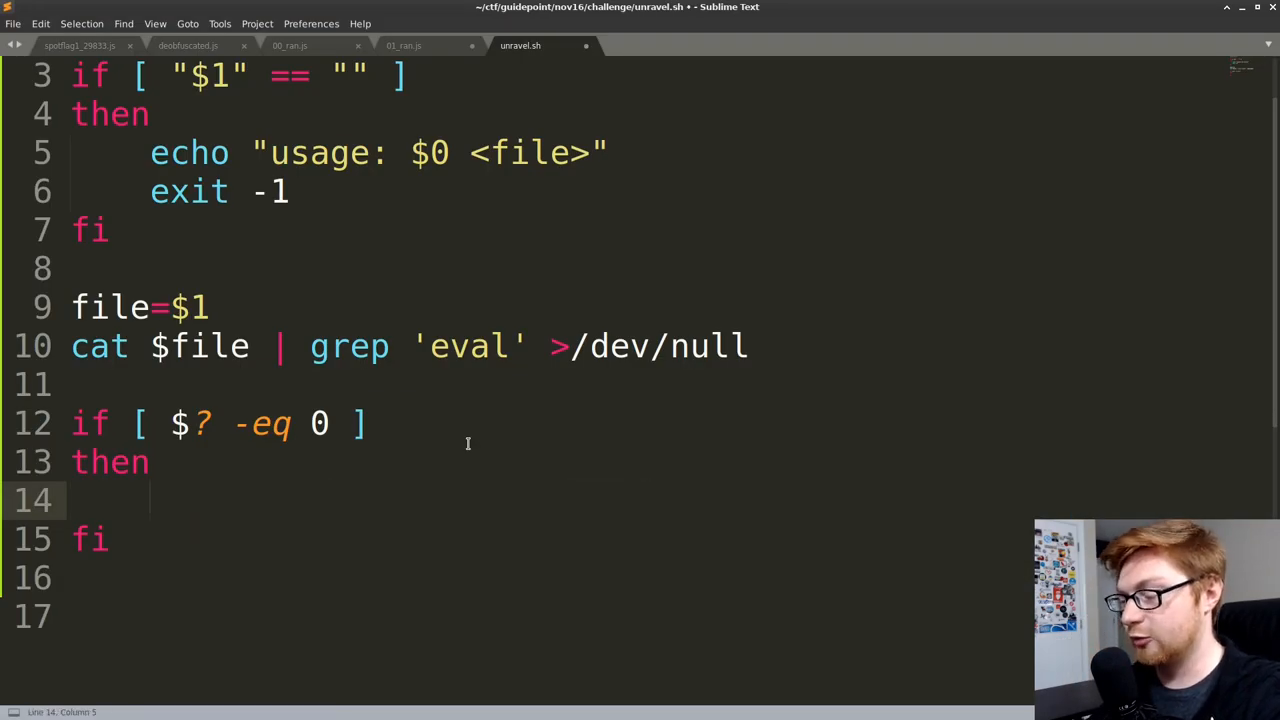
scroll("down", 3)
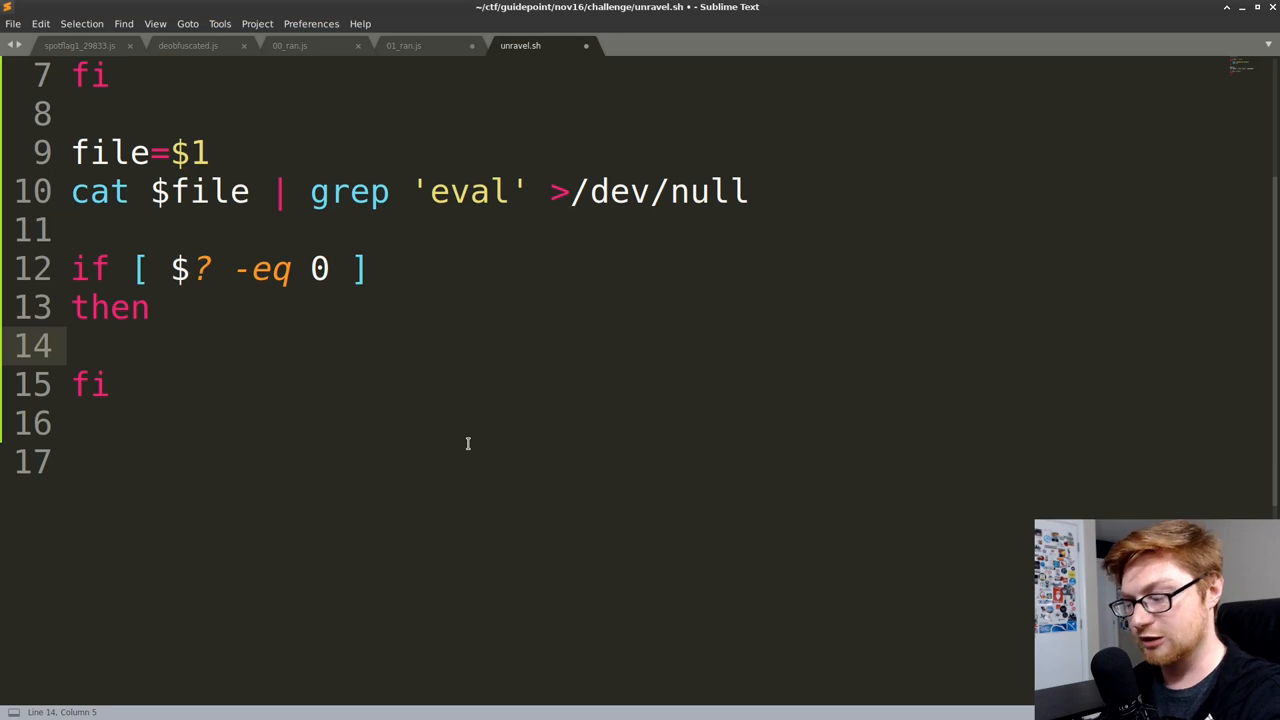
Inside the block copy $file to tmp and cat tmp when grep finds eval
type("cp $file tmp")
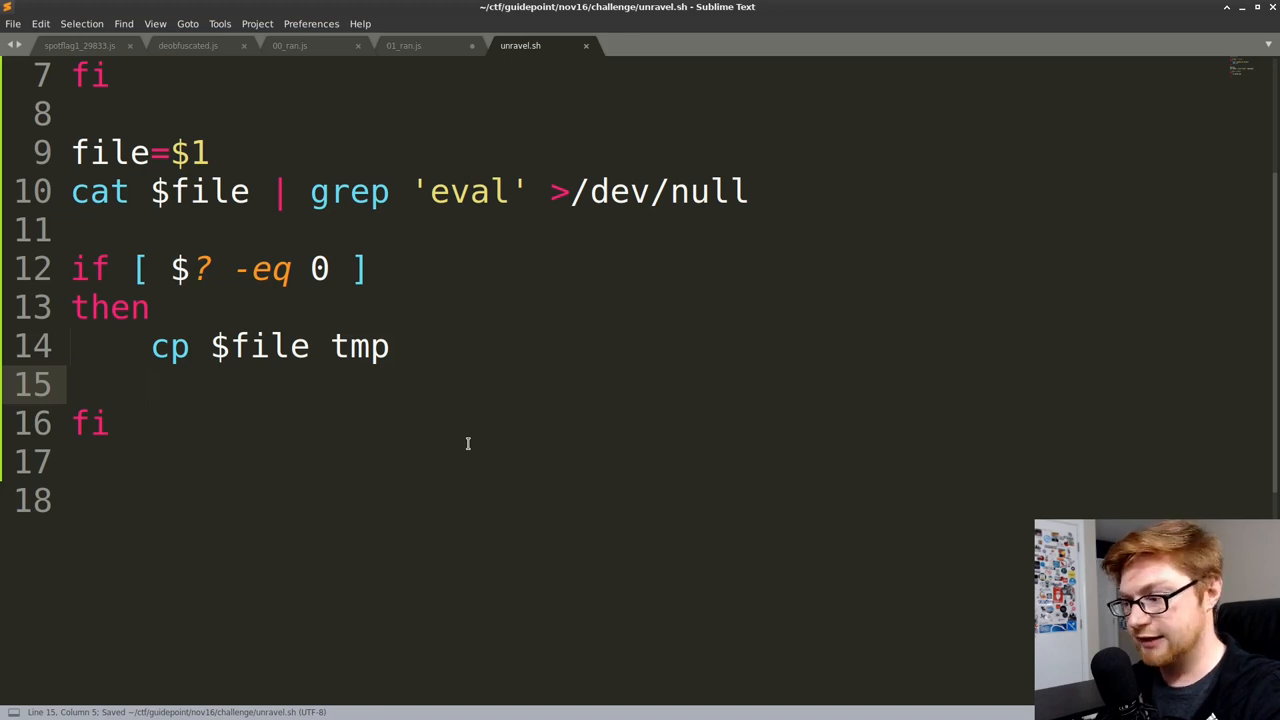
type("cat tmp")
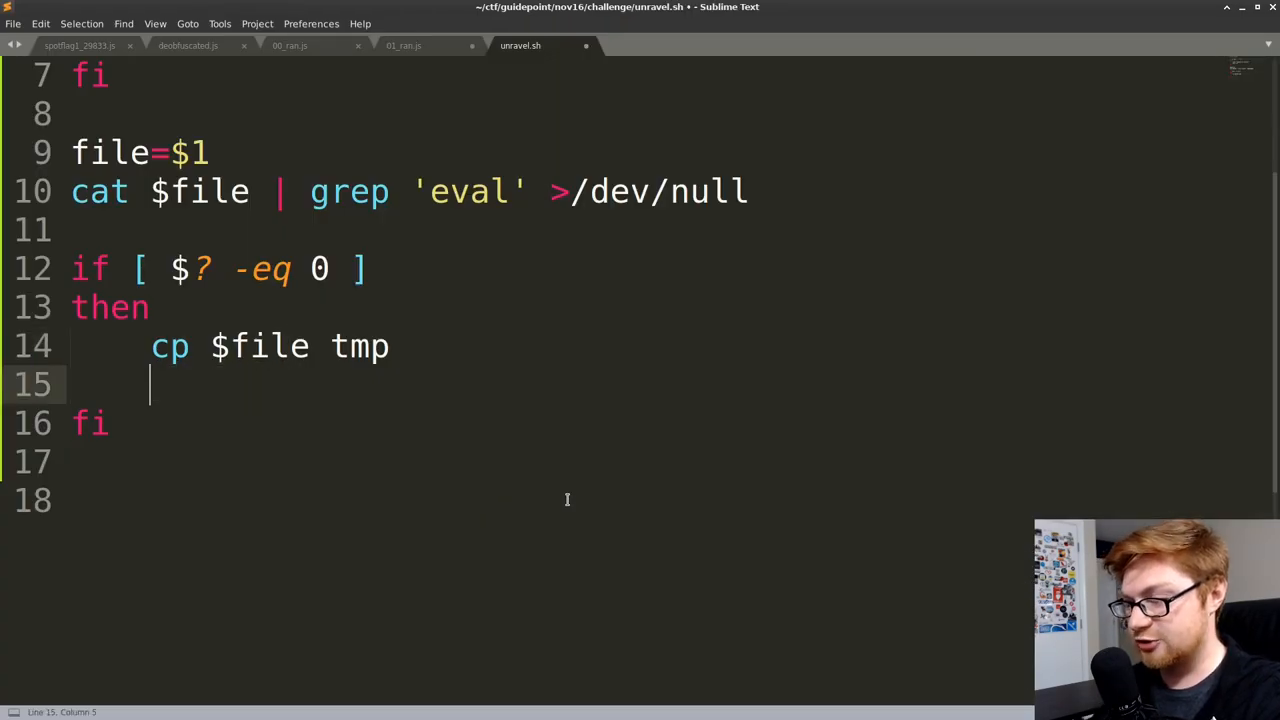
Close 01_ran.js without saving, glance at deobfuscated.js, and return to unravel.sh
left_click(404, 44)
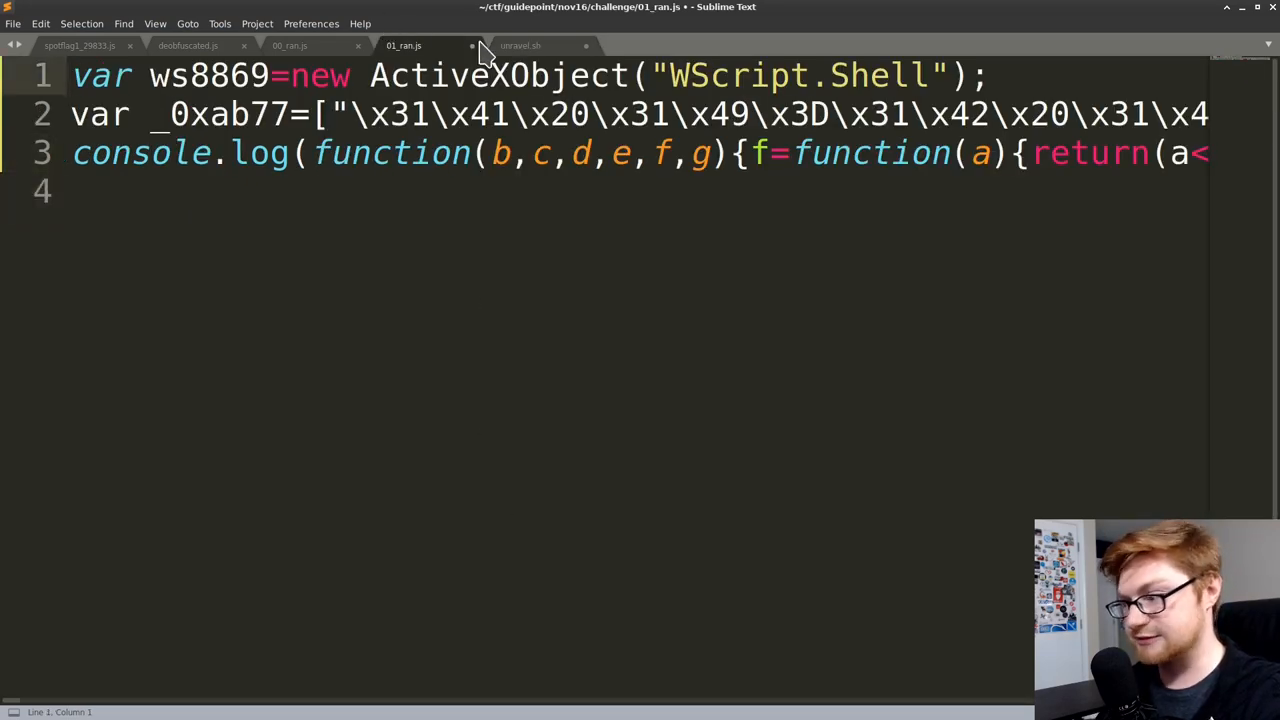
left_click(472, 46)
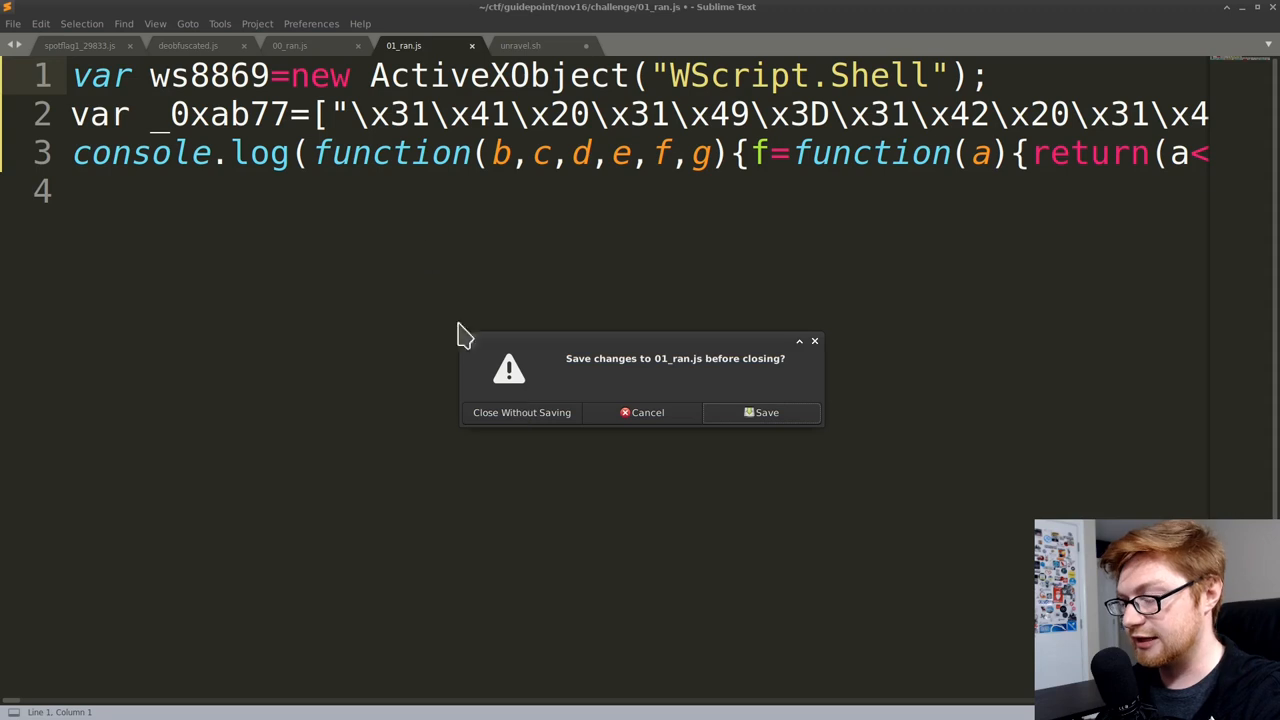
left_click(520, 412)
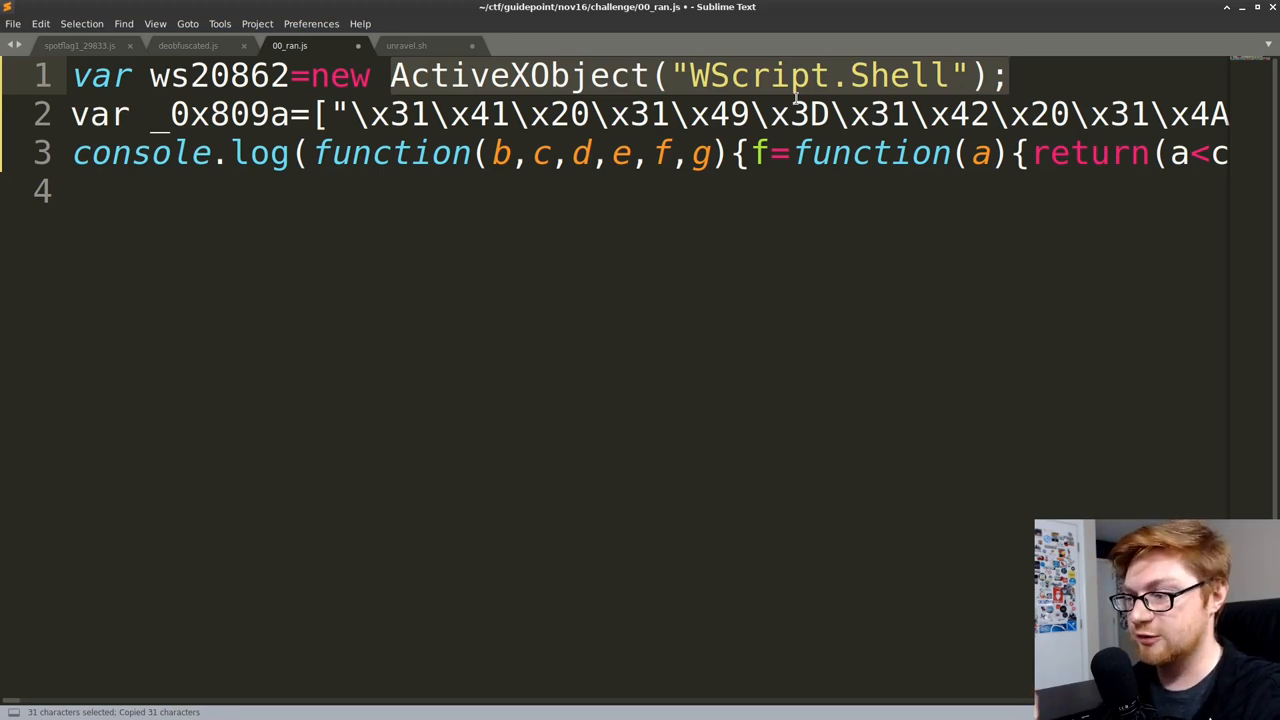
left_click(188, 44)
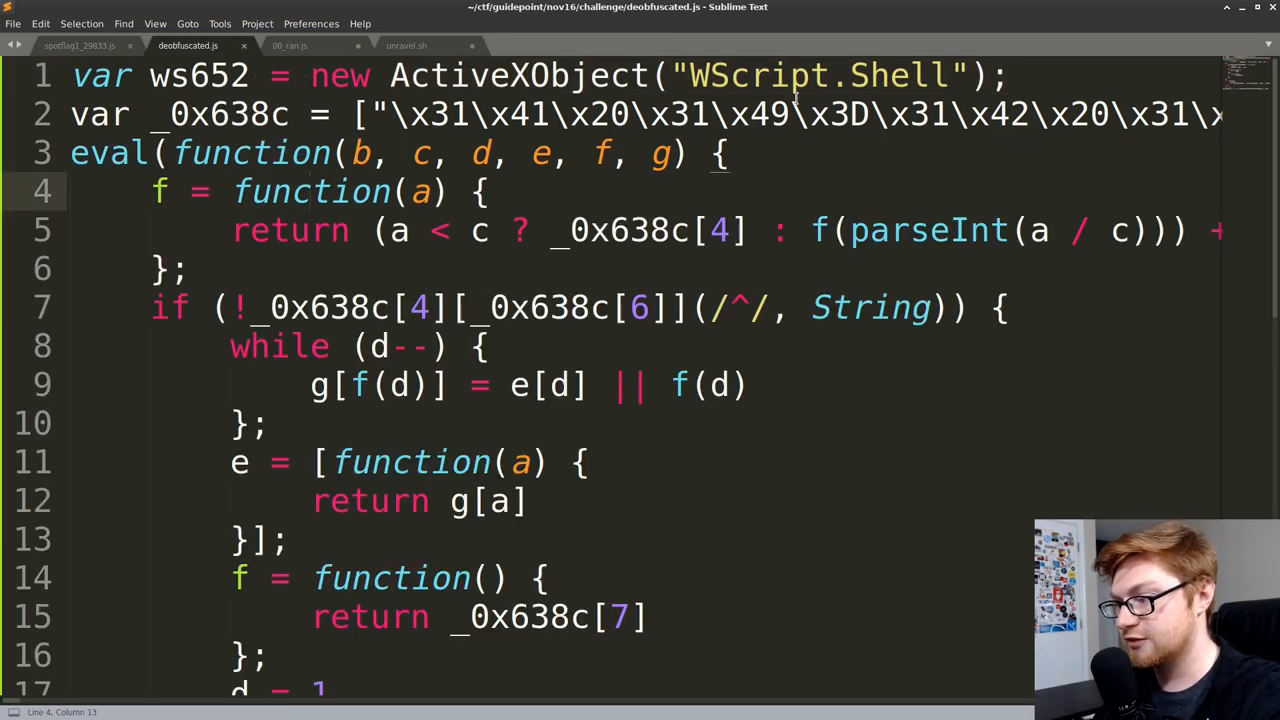
left_click(406, 44)
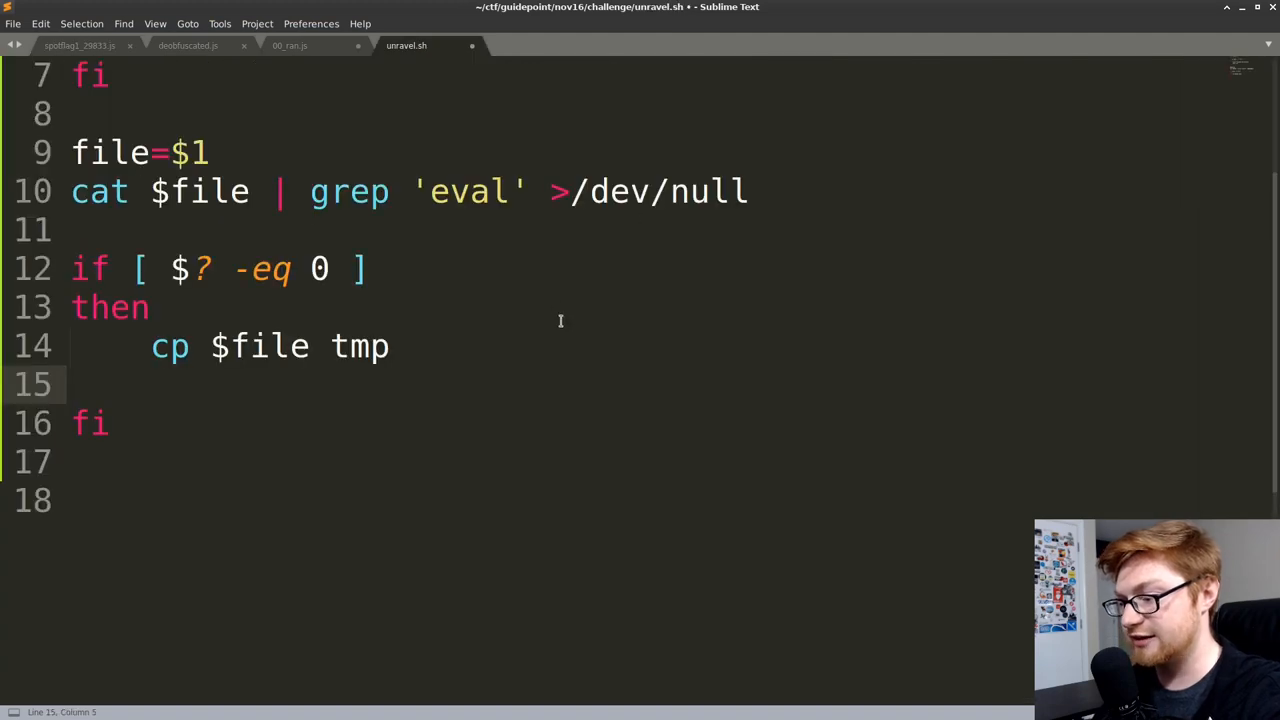
Add a saved sed 's/^.*ActiveXObject("WScript.Shell");//g' line to unravel.sh operating on tmp
type("sed ''")
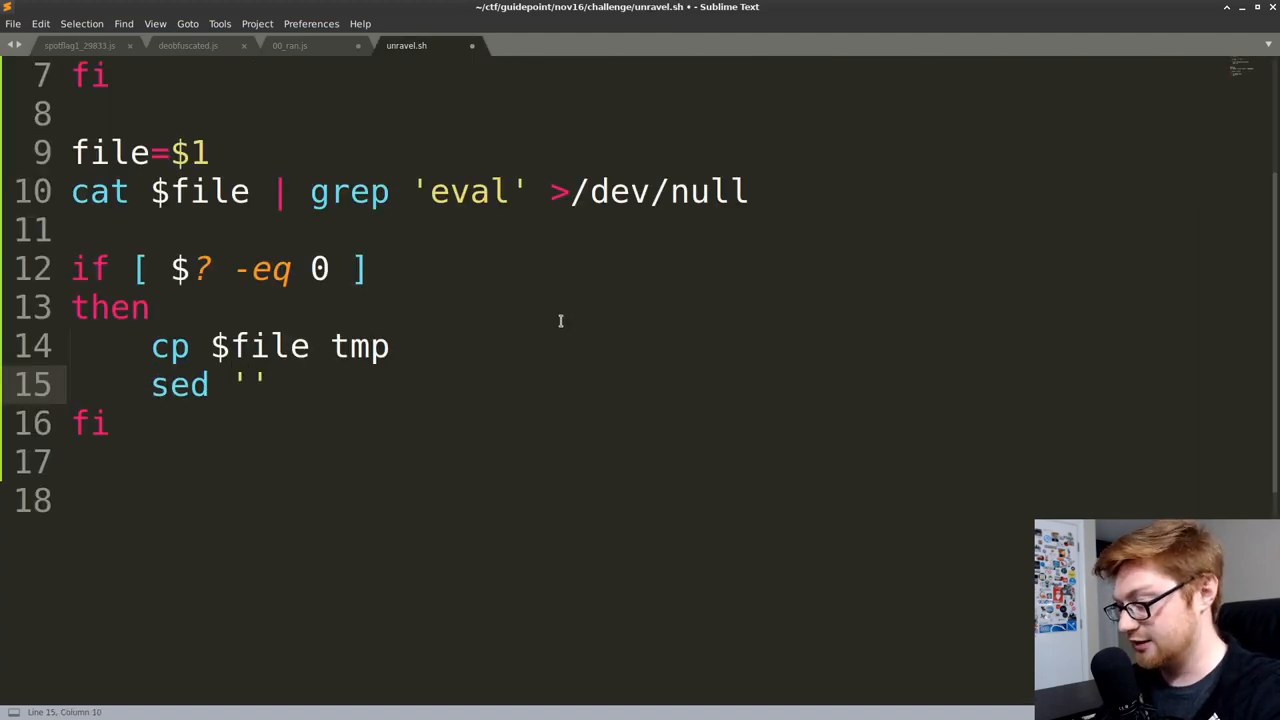
type("s///")
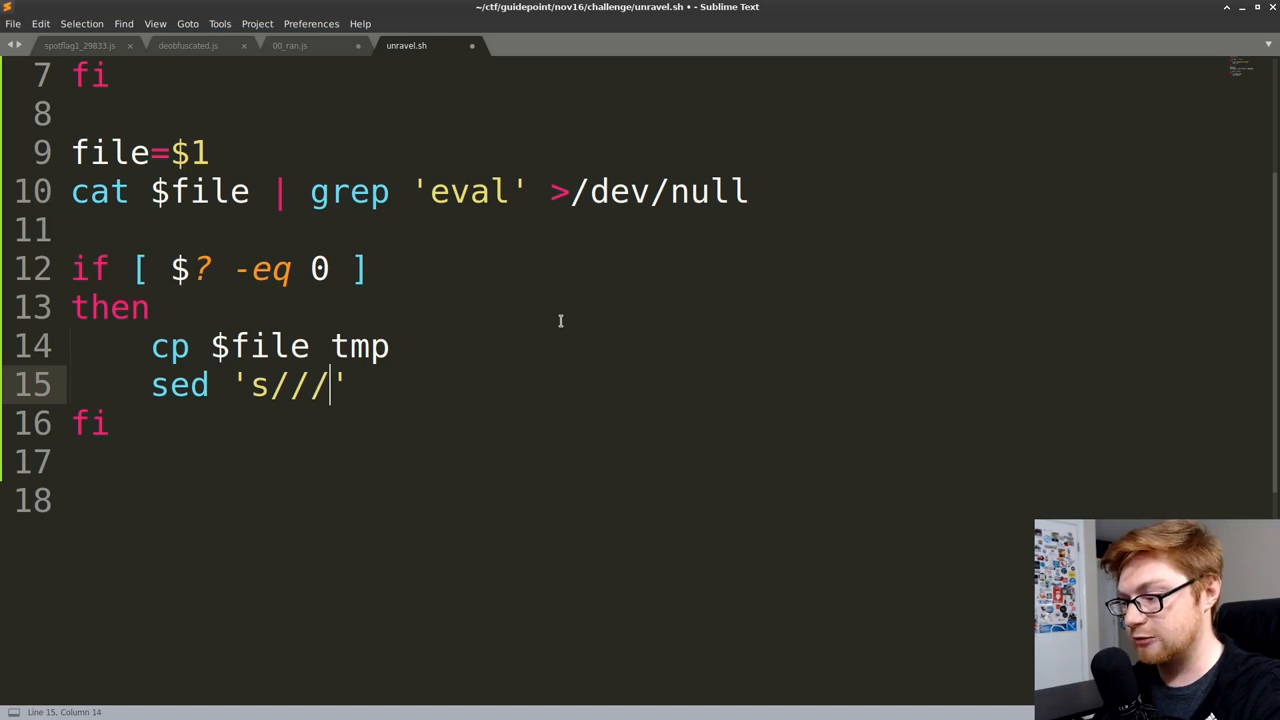
type("ActiveXObject(\"WScript.Shell\");")
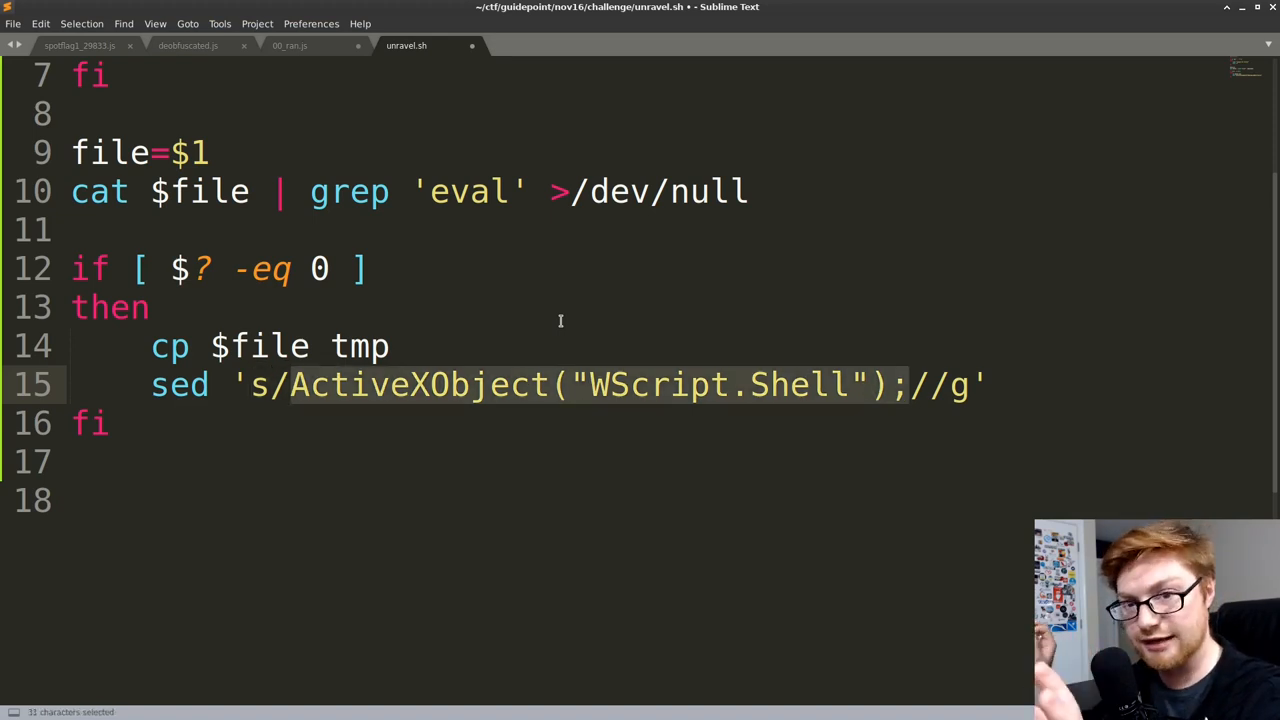
type("^")
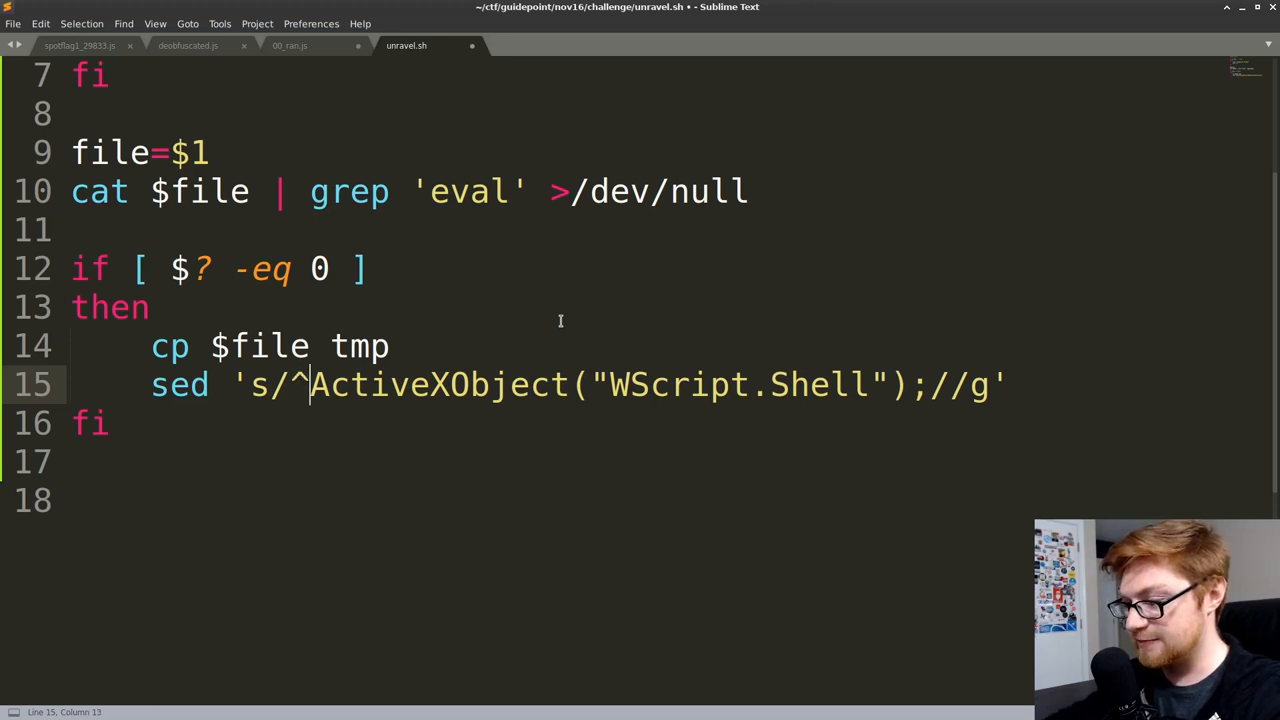
type(".*")
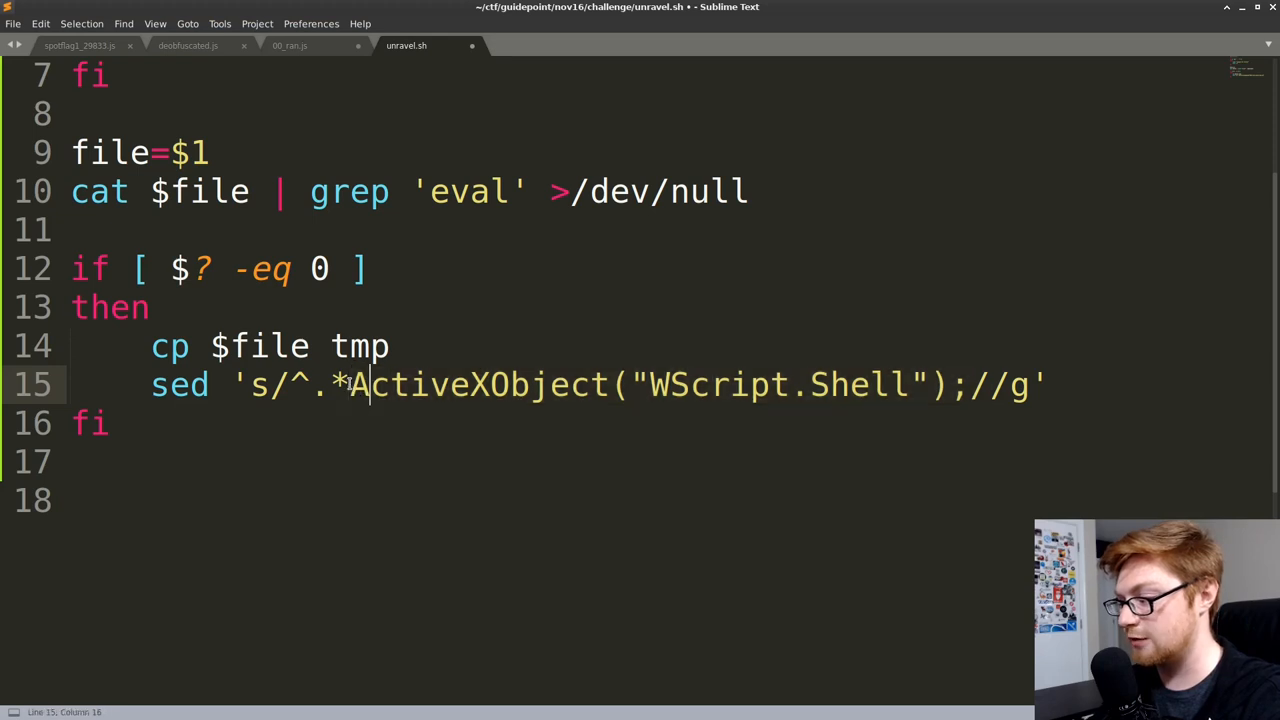
key("ctrl+s")
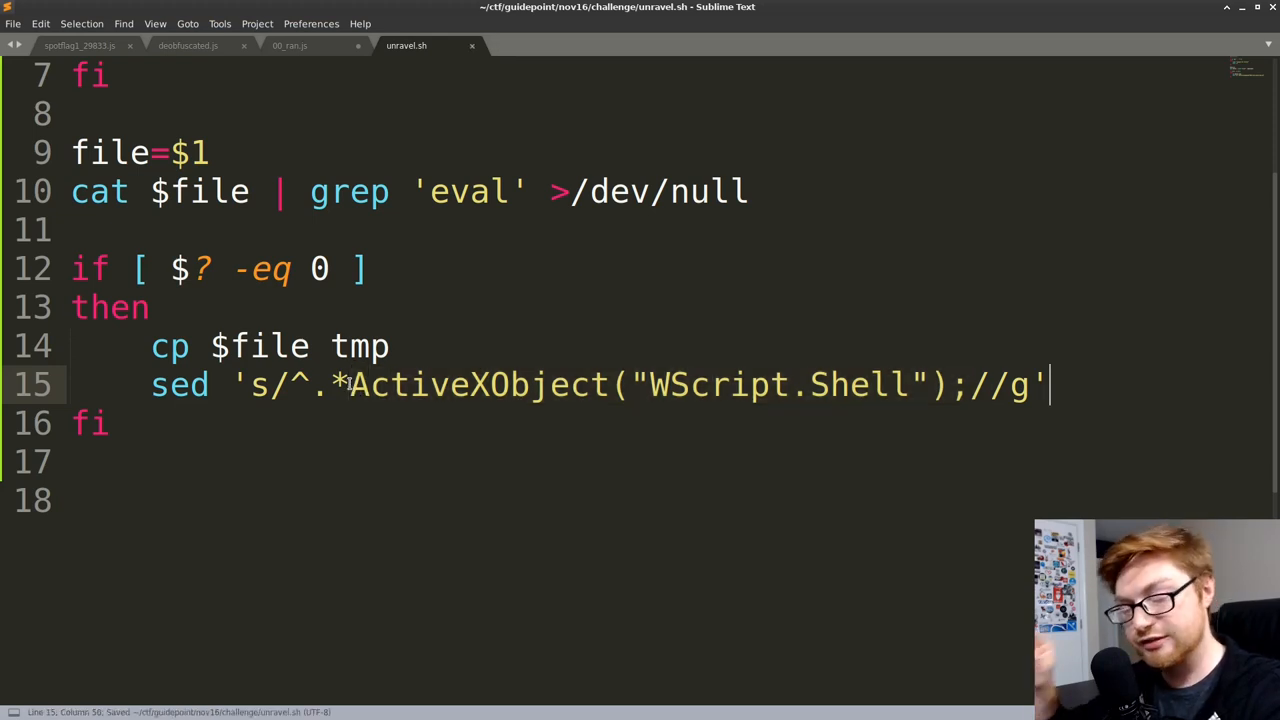
type("tmp")
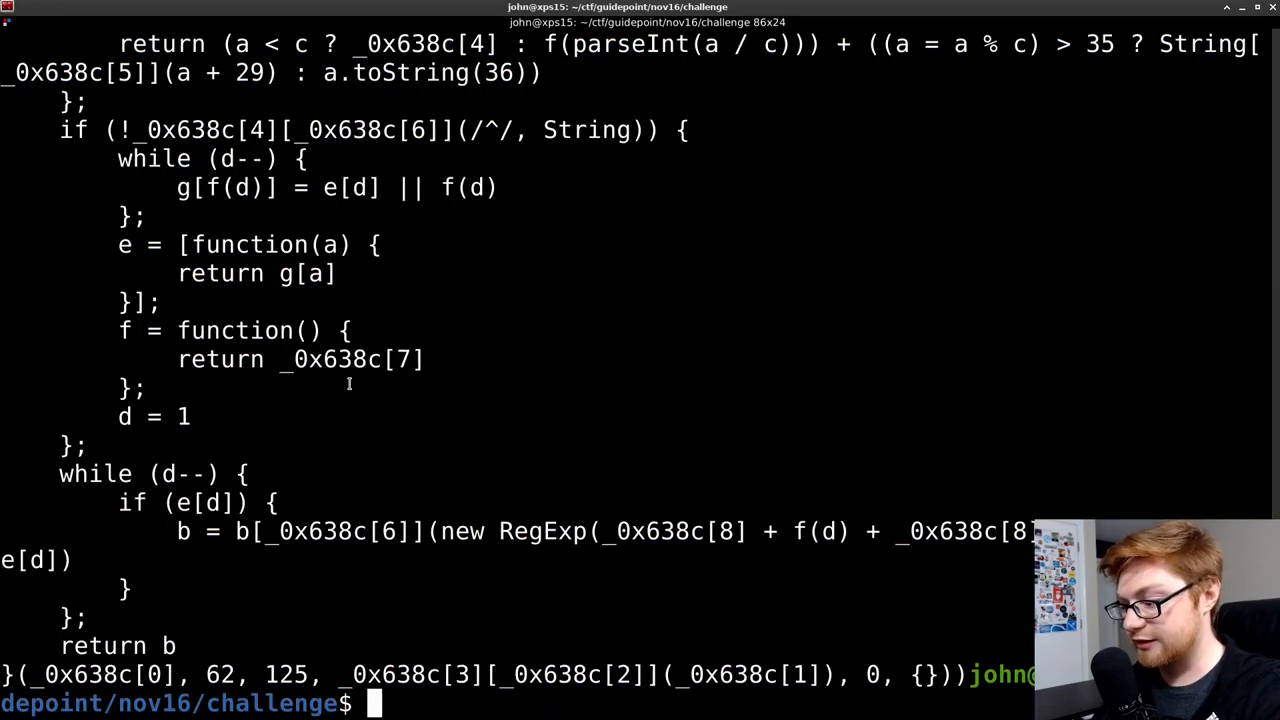
Start ./unravel.sh deobfuscated.js | in the terminal so the sed line runs on the tmp copy
key("Return")
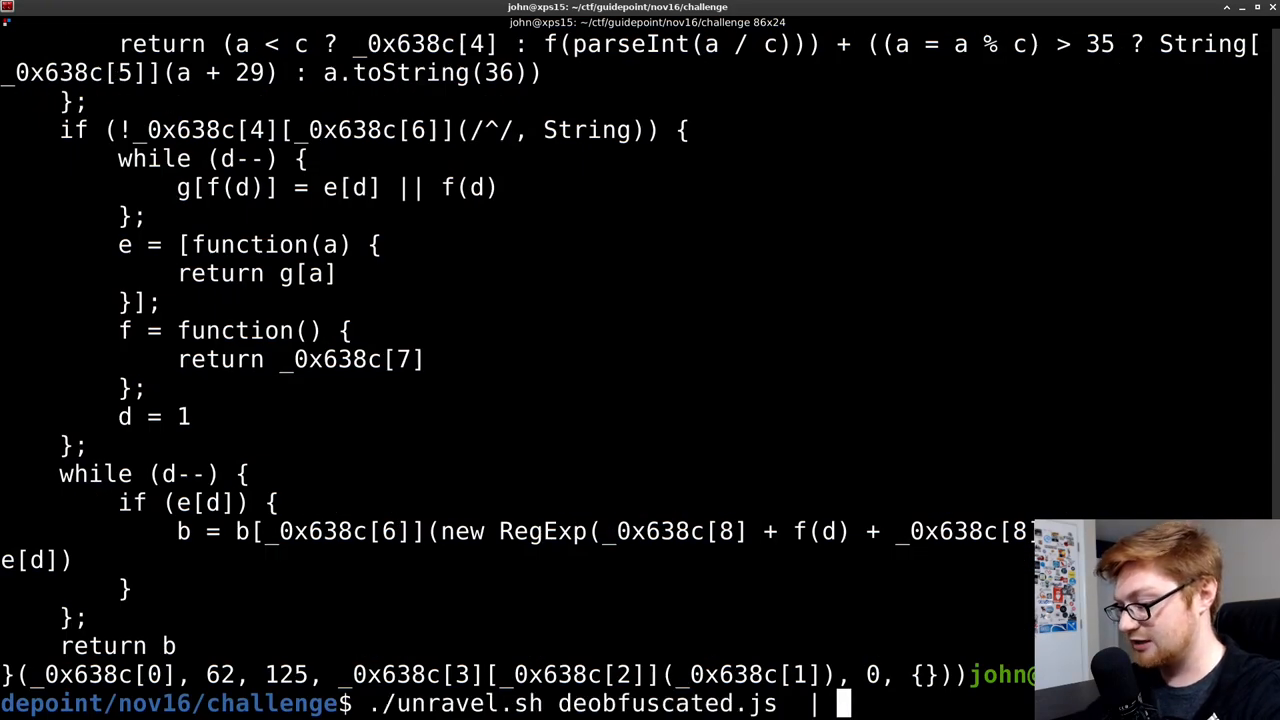
key("Return")
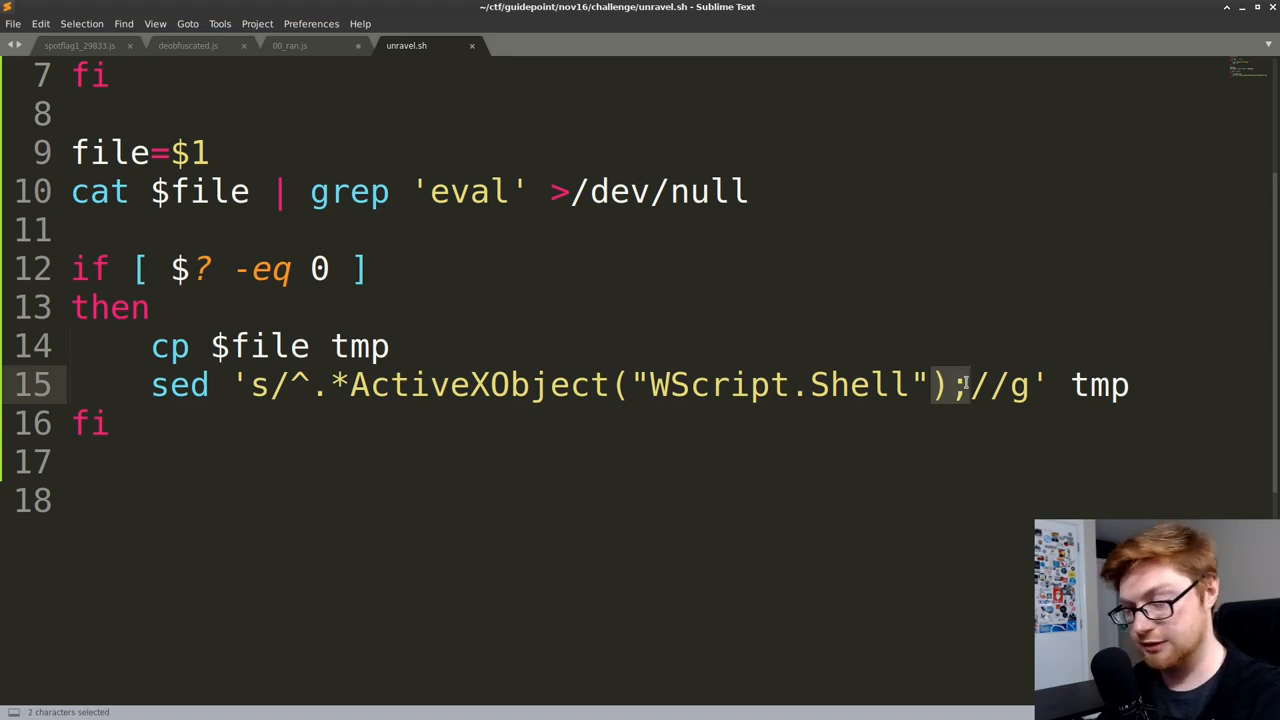
Revert console.log back to eval on line 2 of 00_ran.js, then return to unravel.sh
left_click(288, 44)
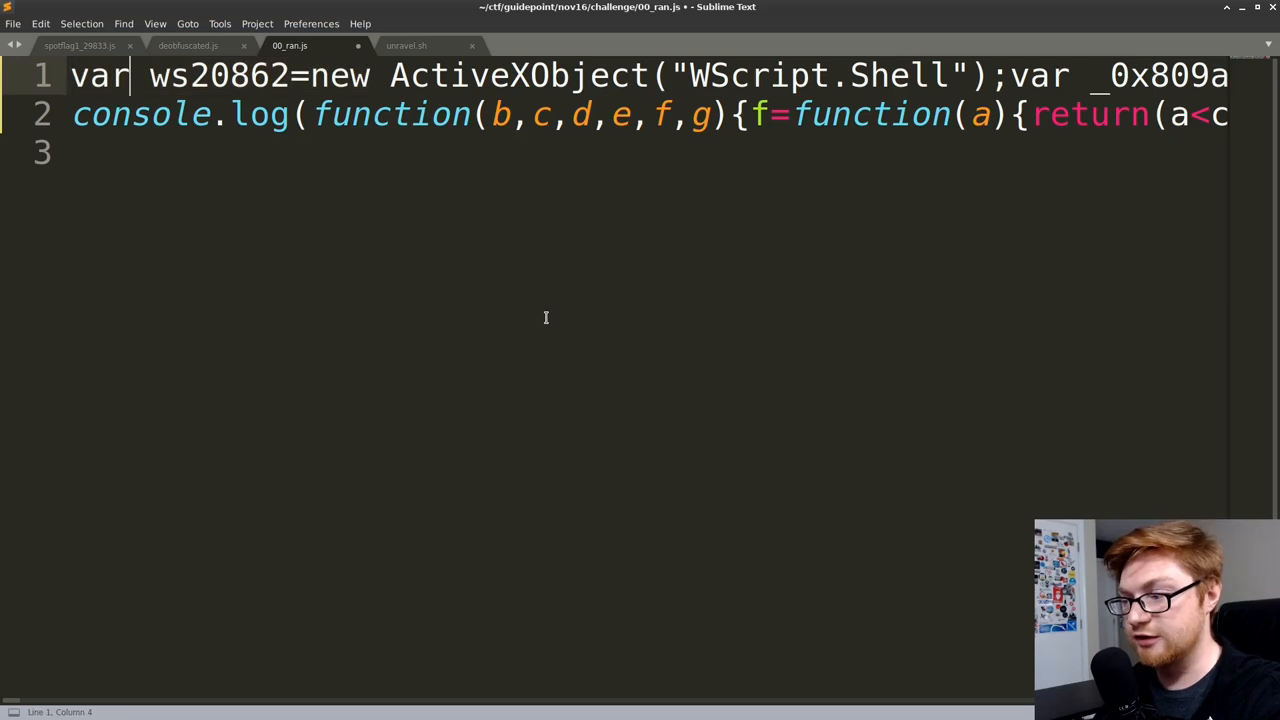
double_click(218, 76)
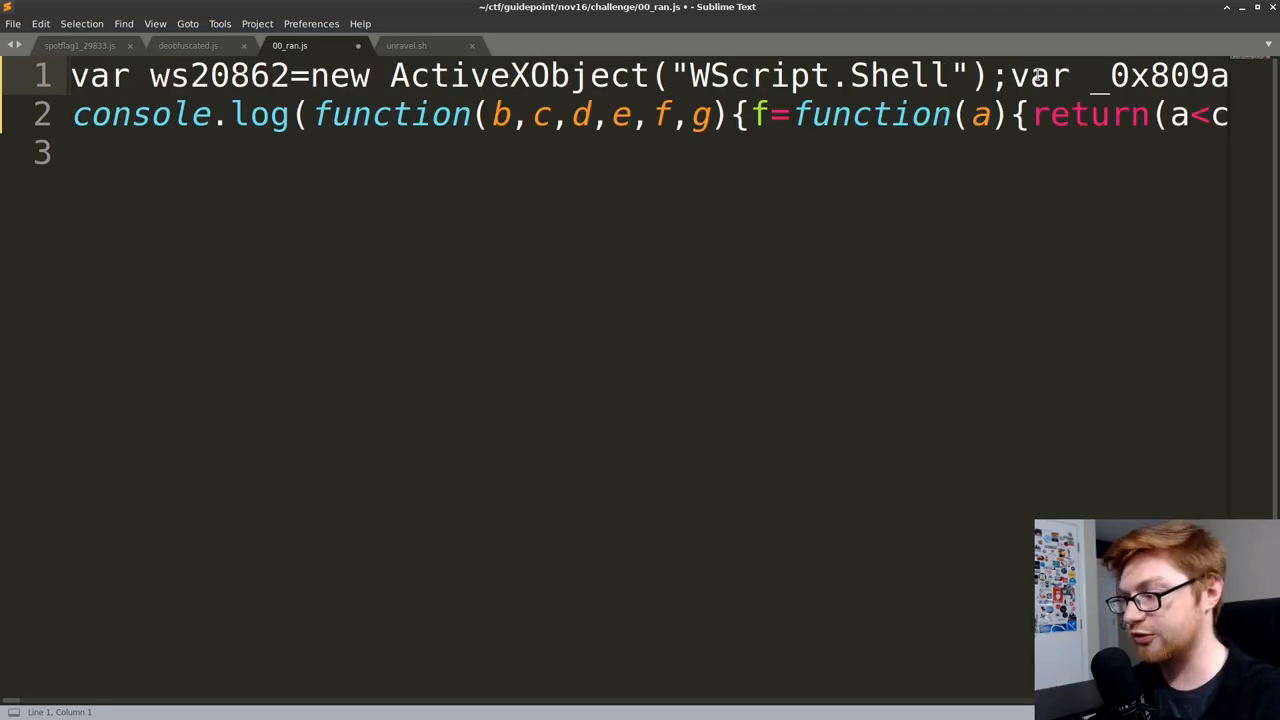
left_click(1004, 76)
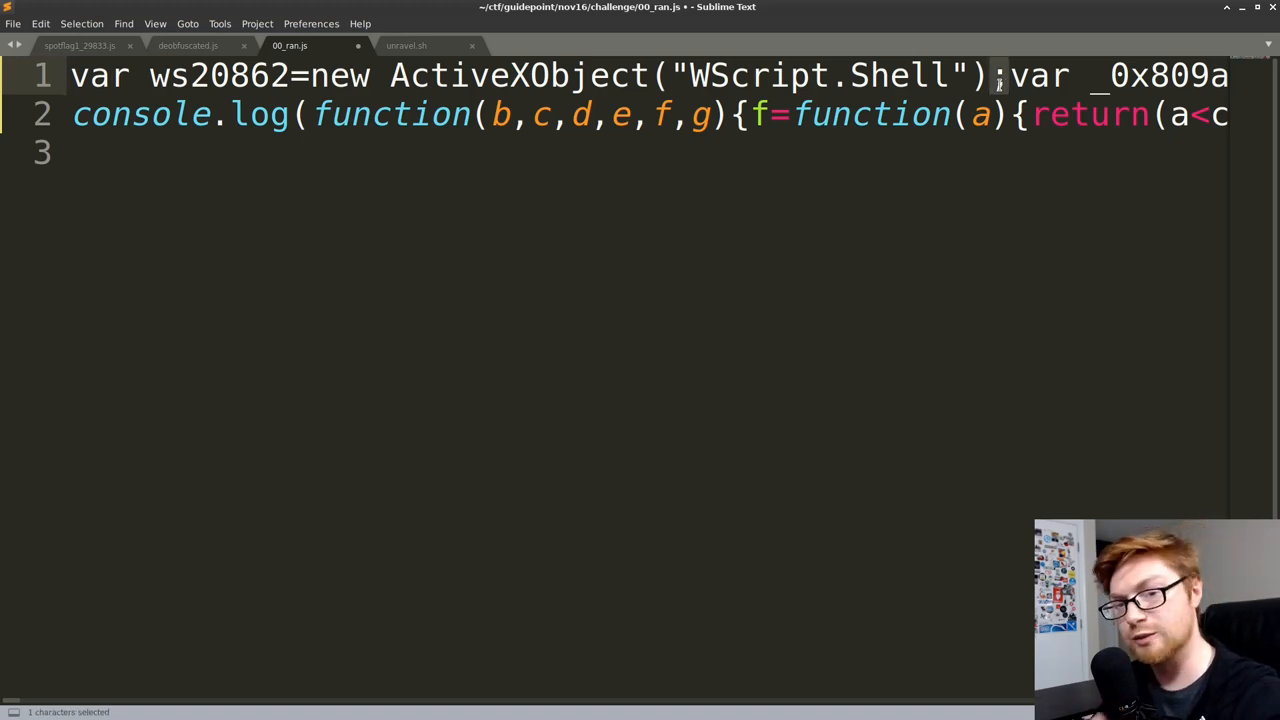
left_click(406, 44)
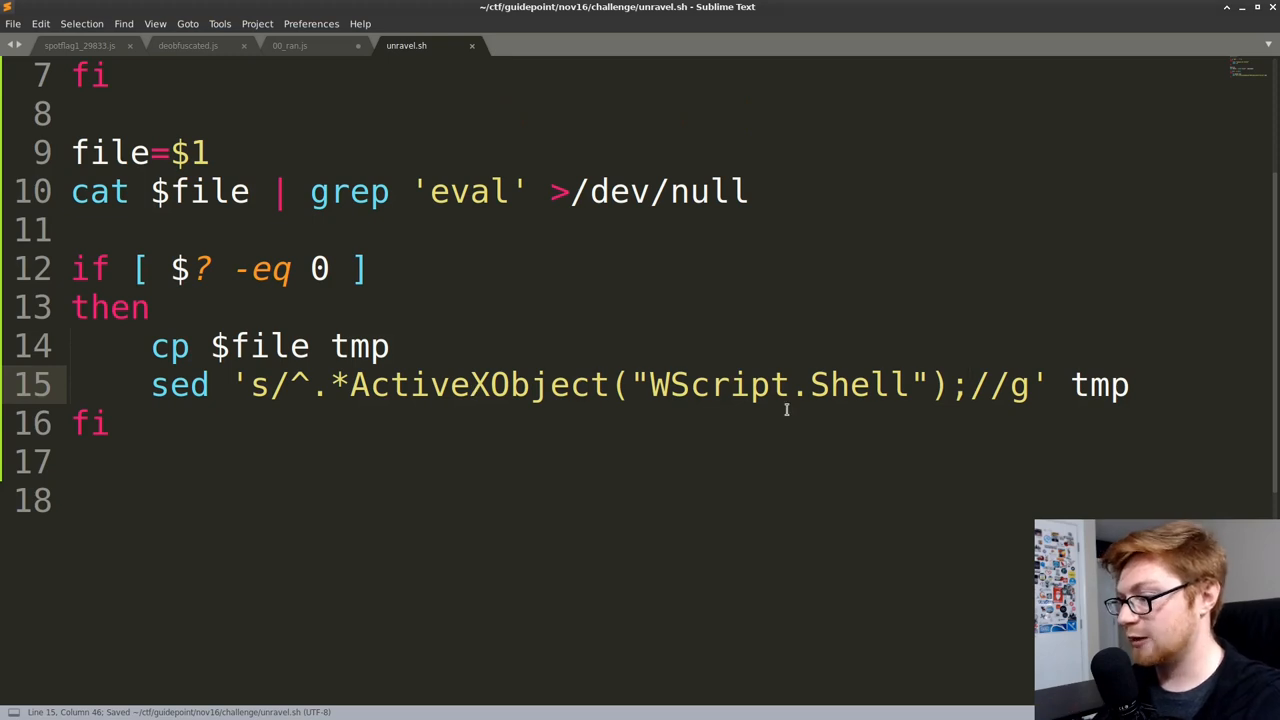
left_click(288, 44)
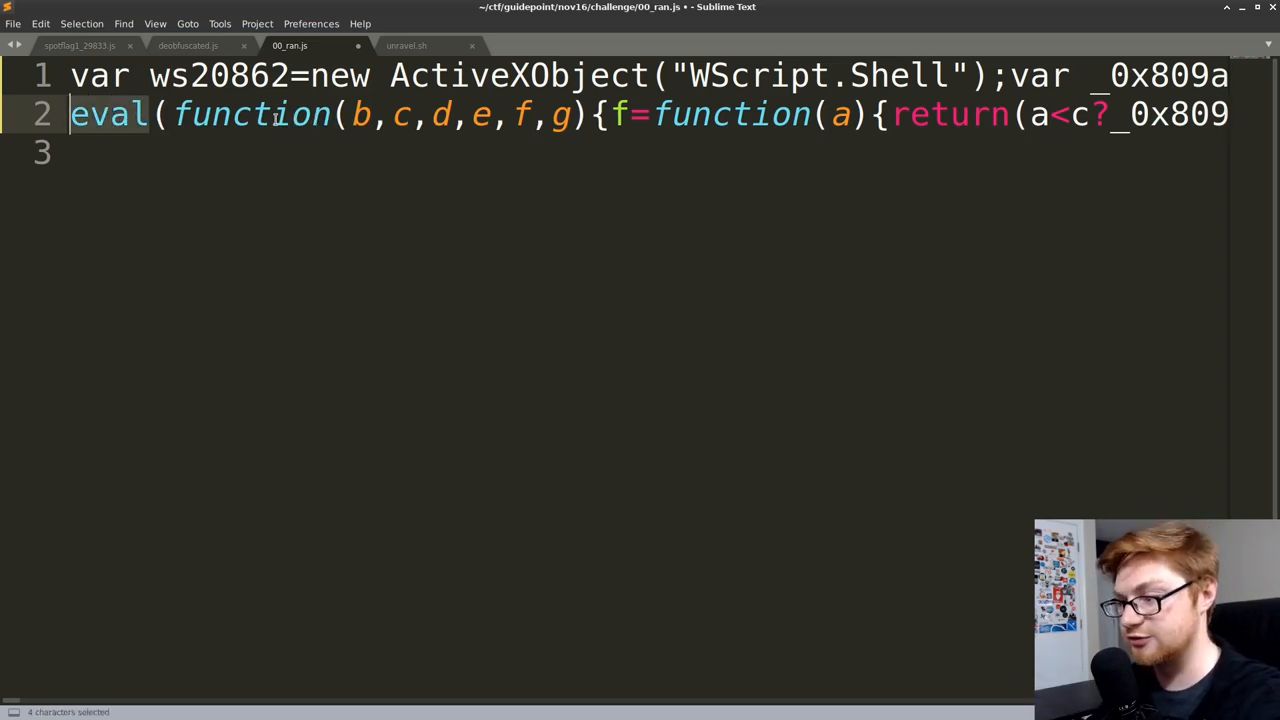
left_click(406, 44)
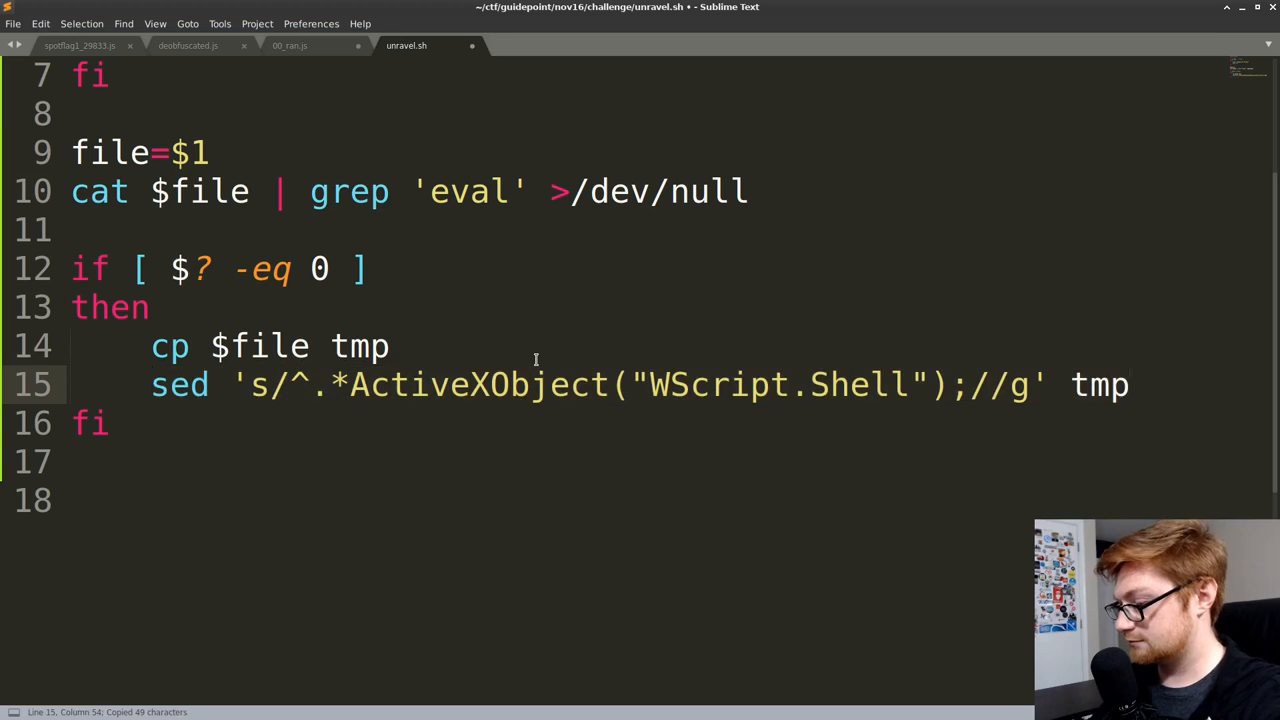
Make the sed edit tmp in place with -i and add a second 's/eval/console.log/g' substitution
type("-i")
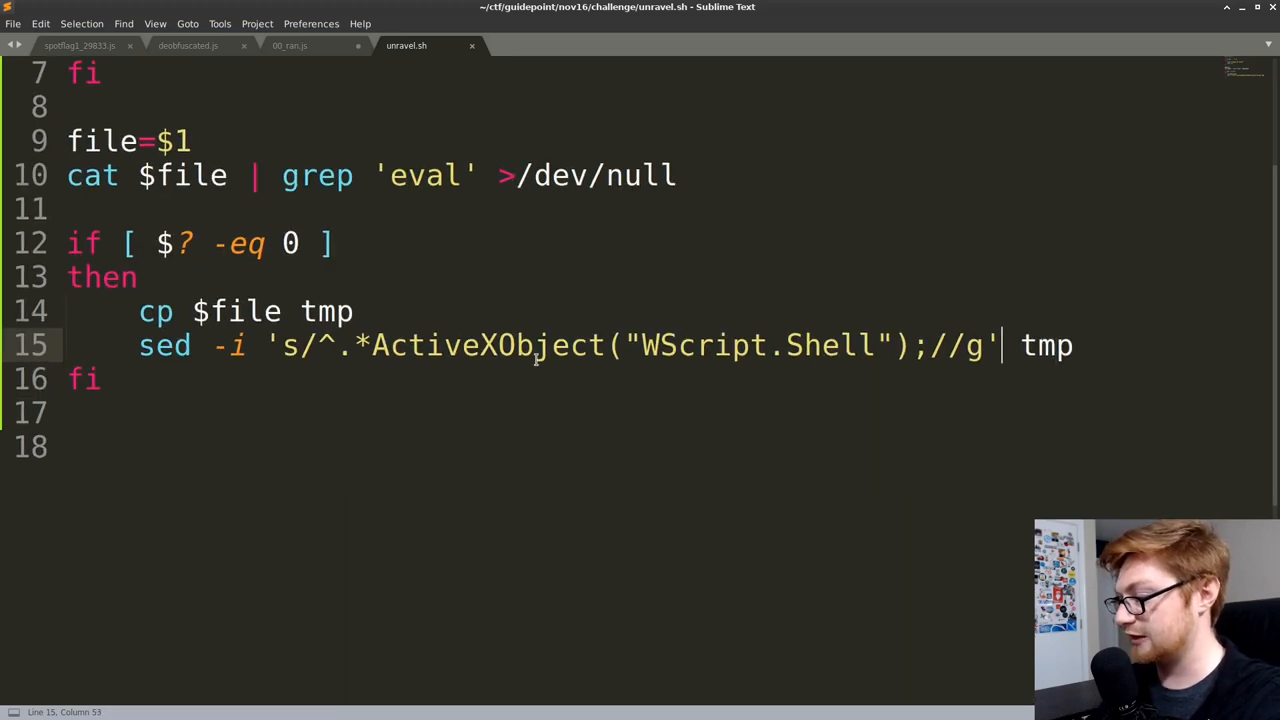
left_click_drag(270, 344, 992, 344)
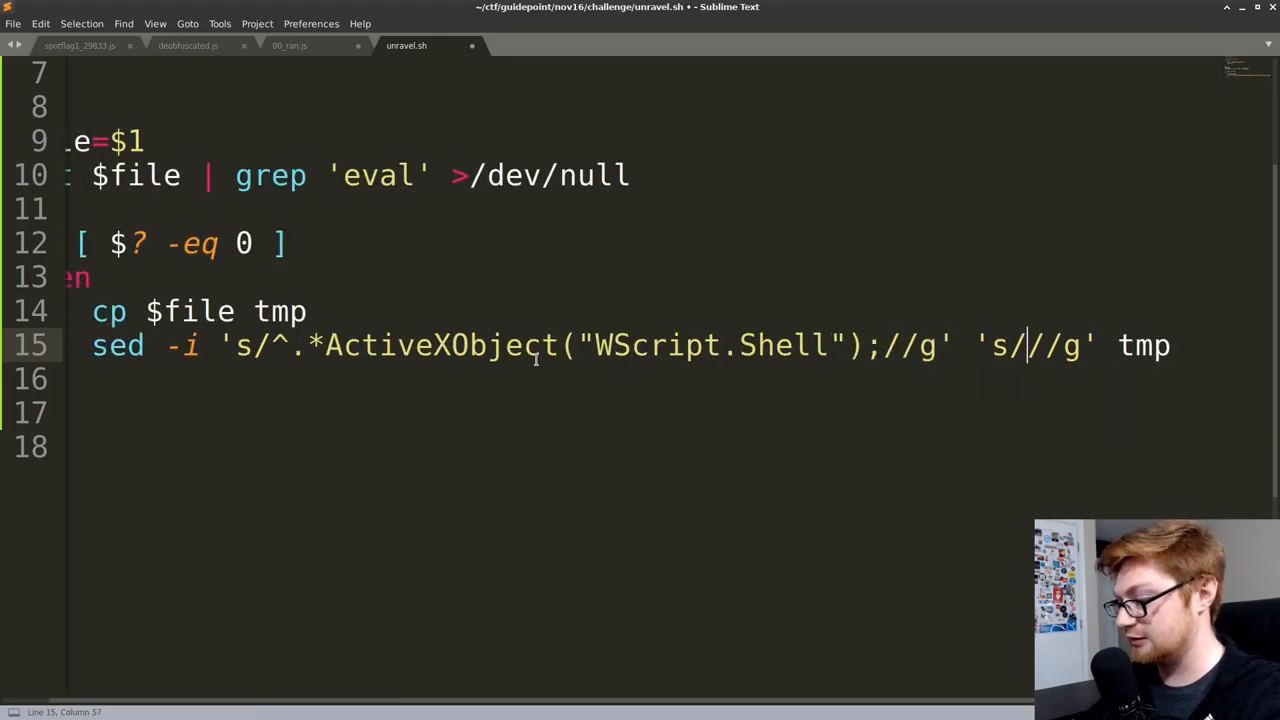
type("eval/conso")
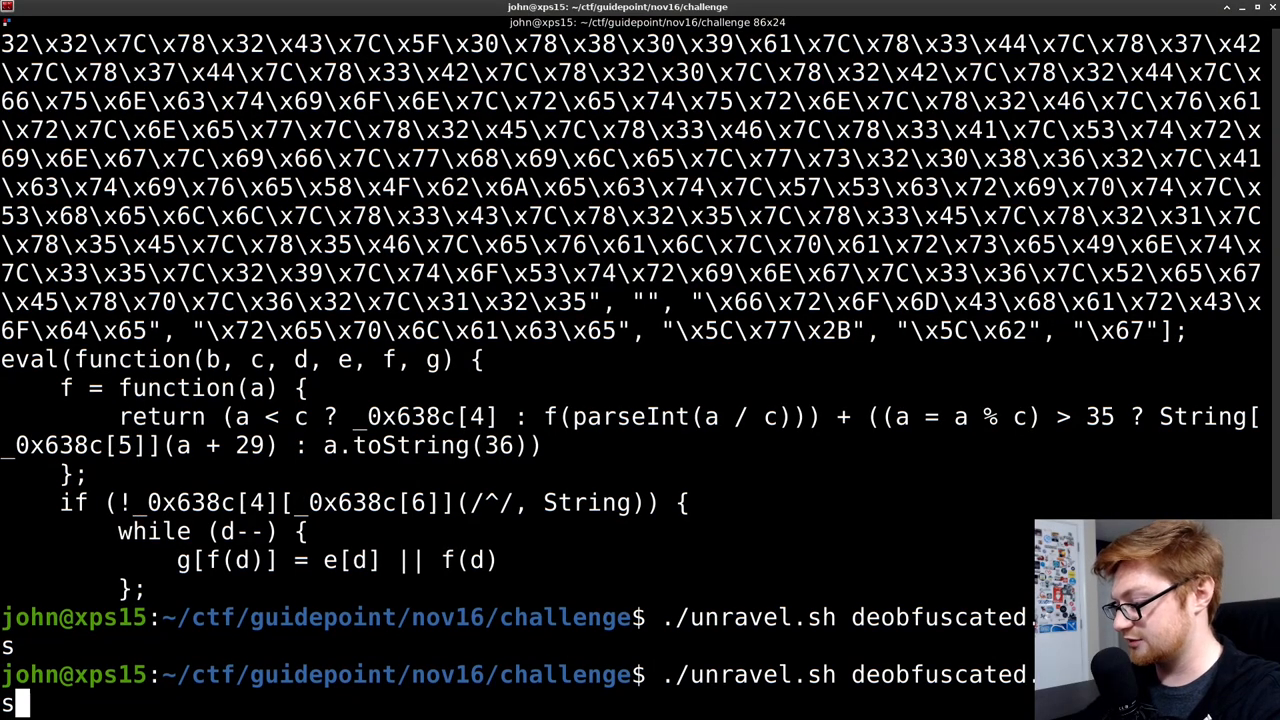
Run the unravel script on the deobfuscated file, filling the terminal with escaped hex output
key("Return")
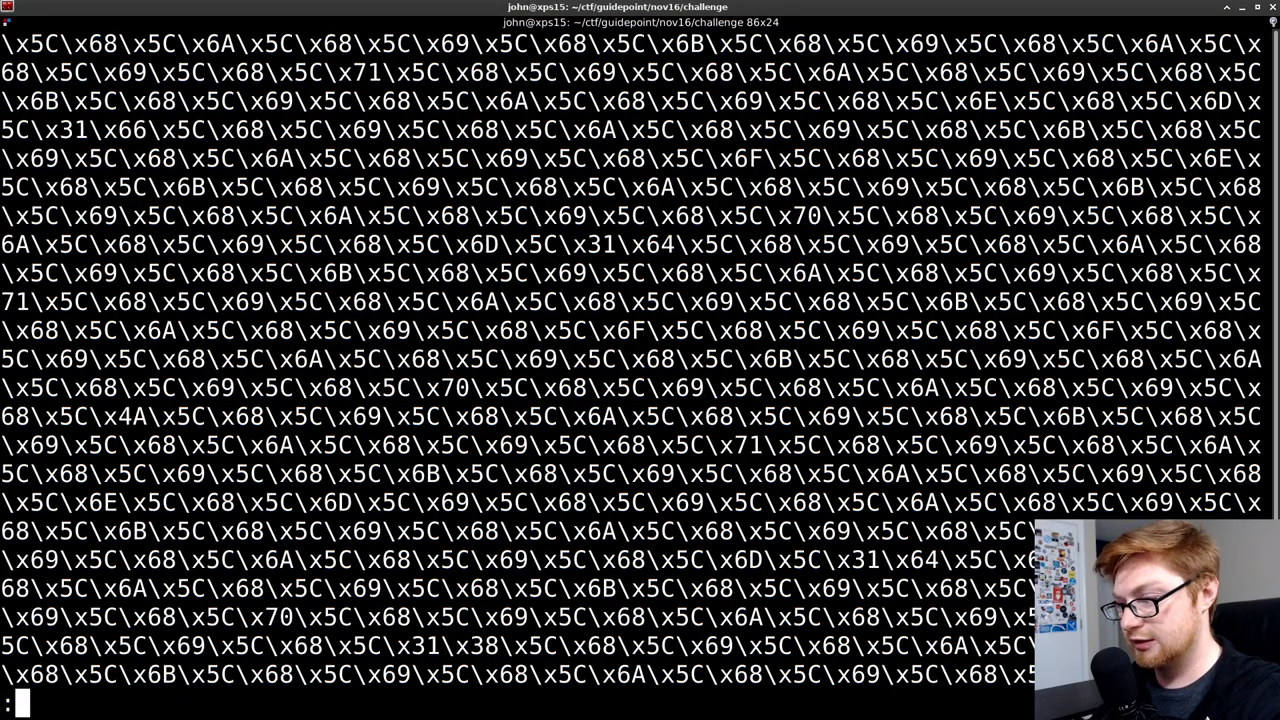
scroll("down", 3)
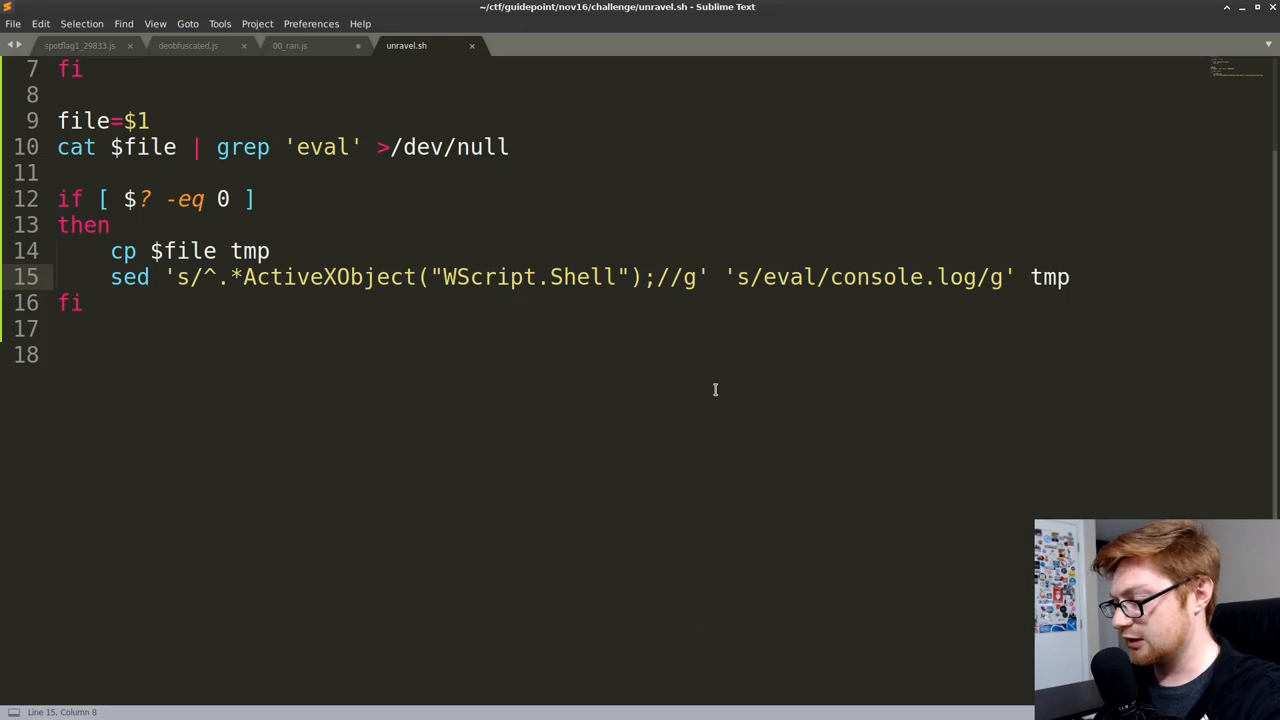
Pipe the first sed on tmp into the second, add iterator=0 and newfile=${iterator}_$file, and save
left_click_drag(168, 276, 418, 276)
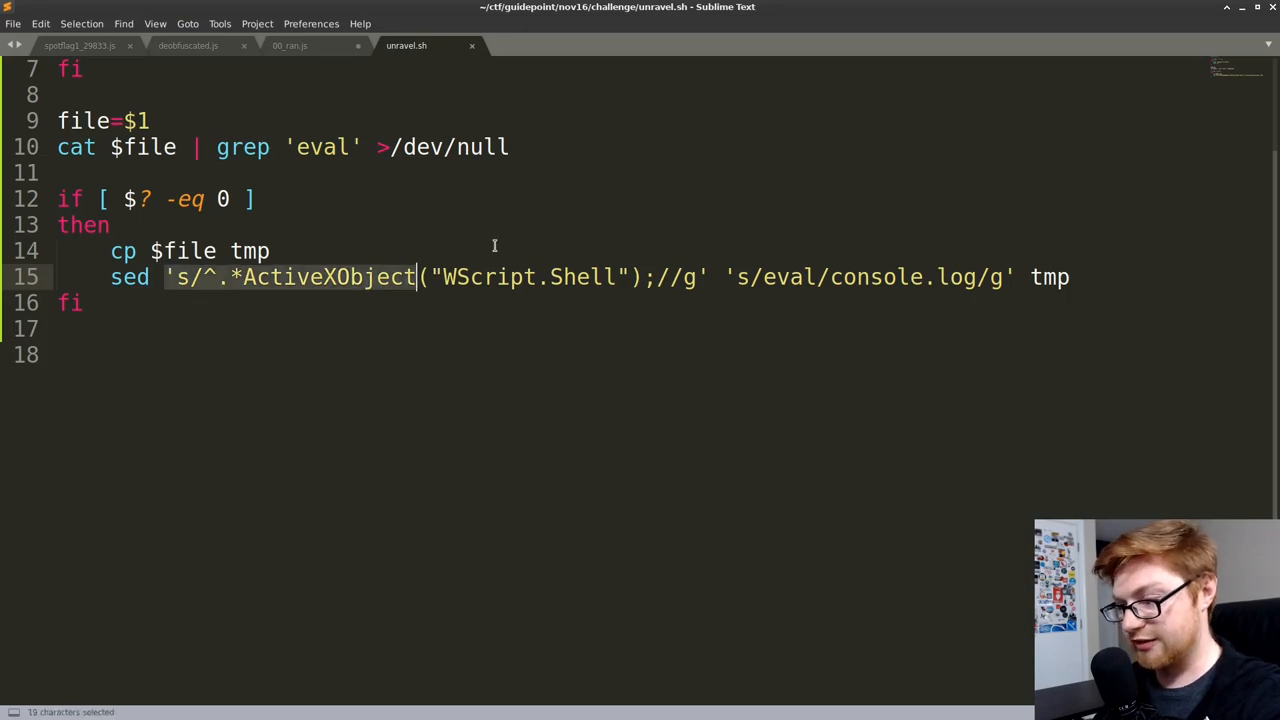
left_click(180, 276)
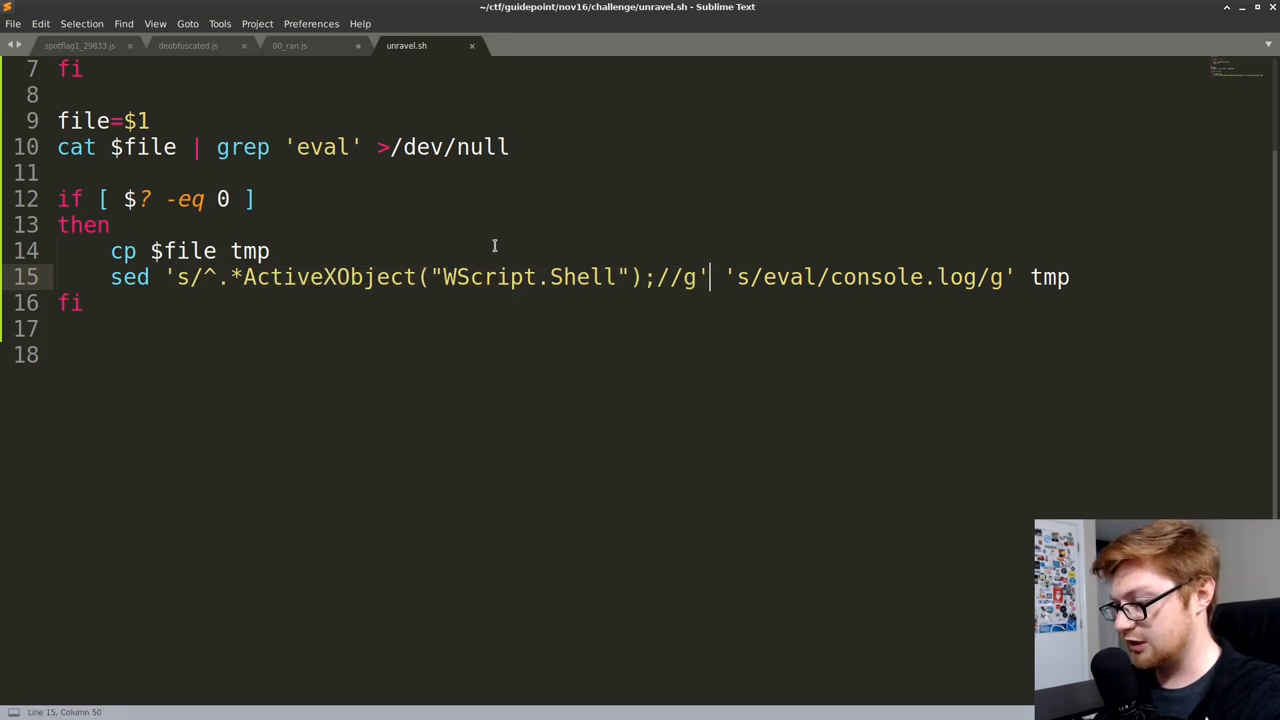
type("tmp | sed")
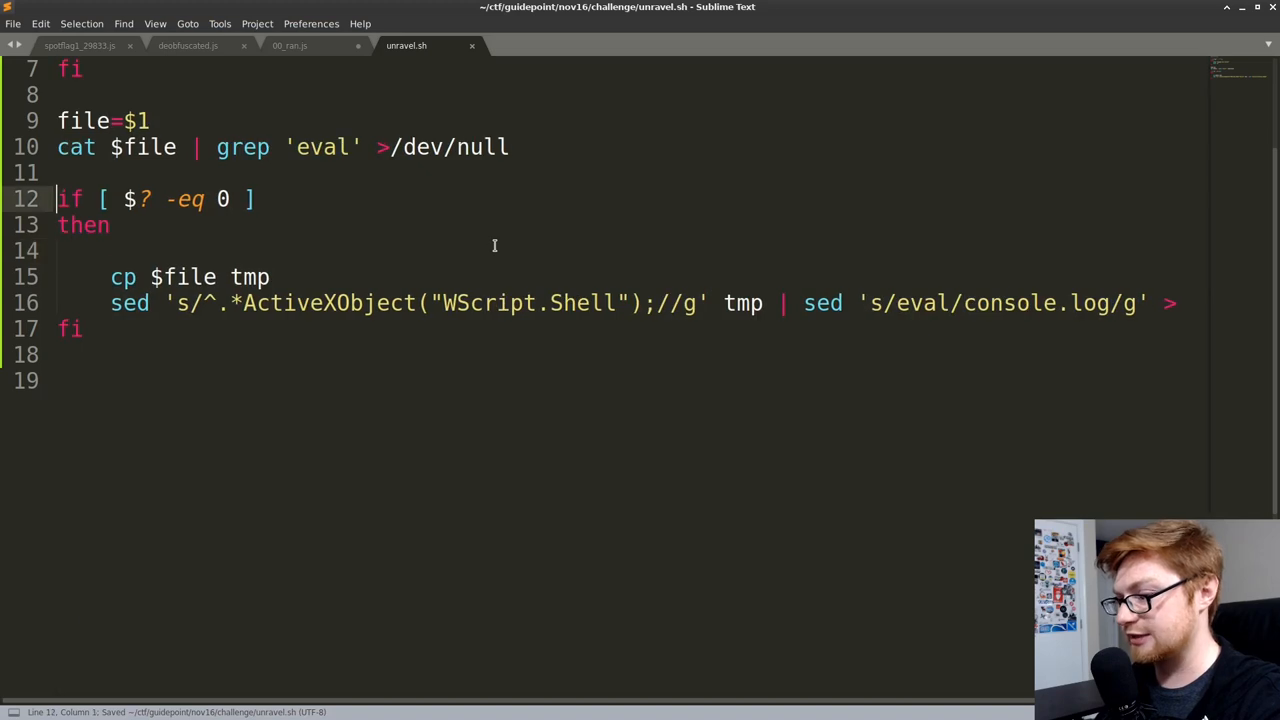
type("itera")
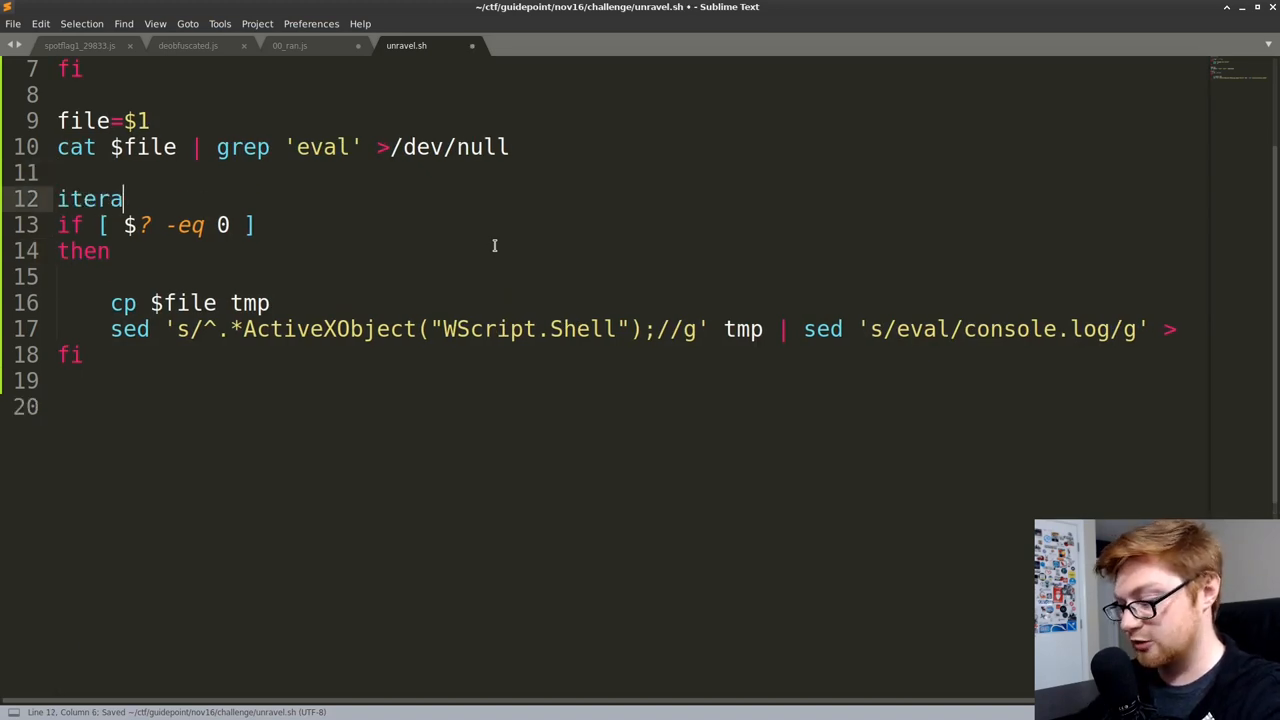
type("tor=0")
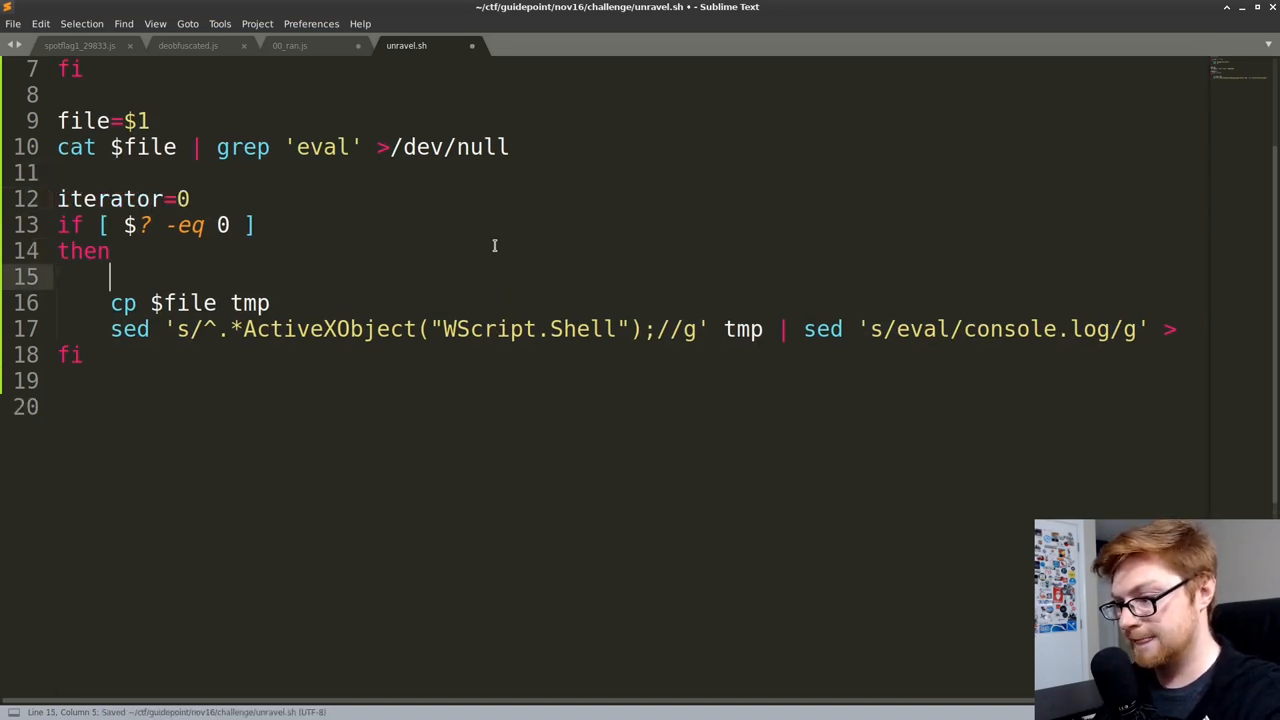
type("newfile")
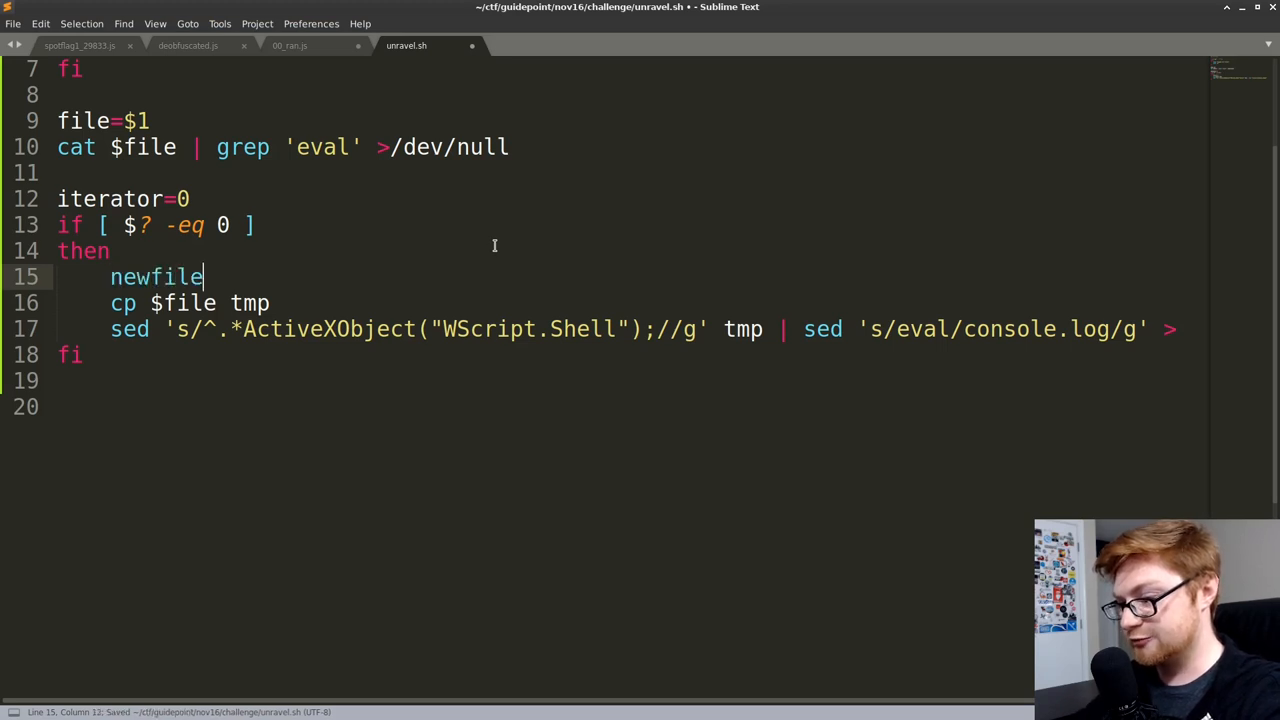
type("=${iterator}_")
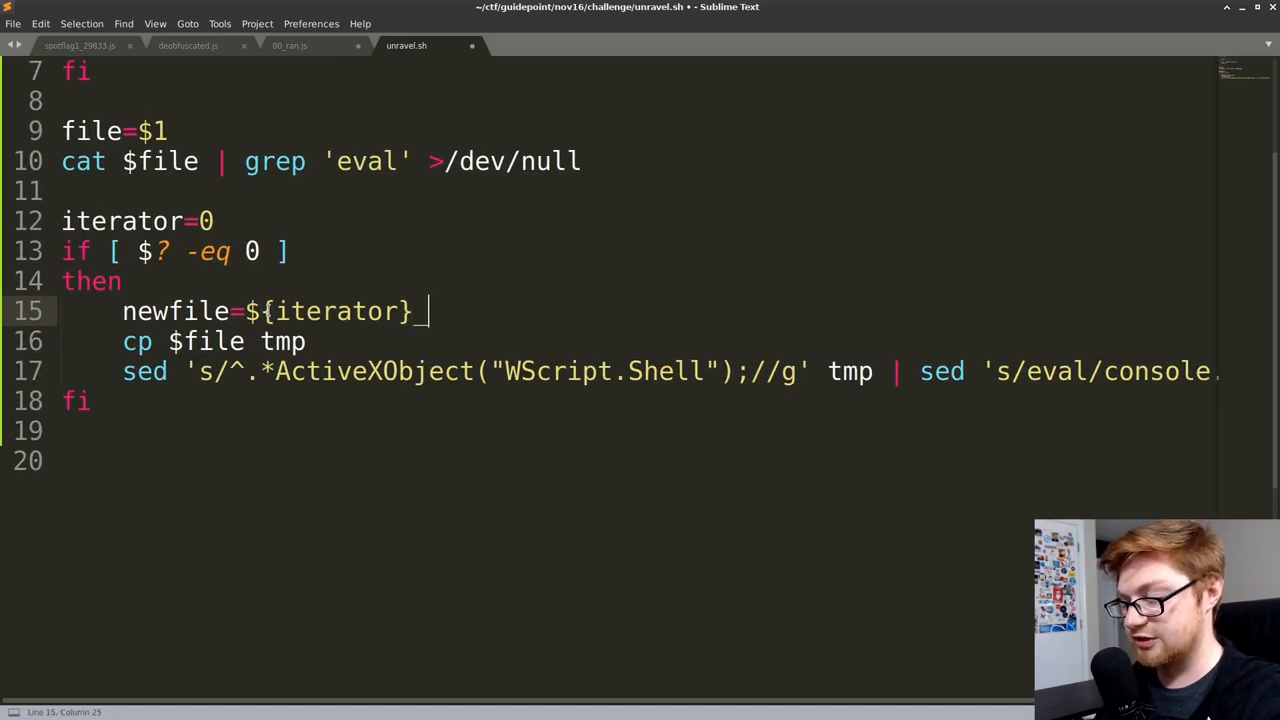
type("$file")
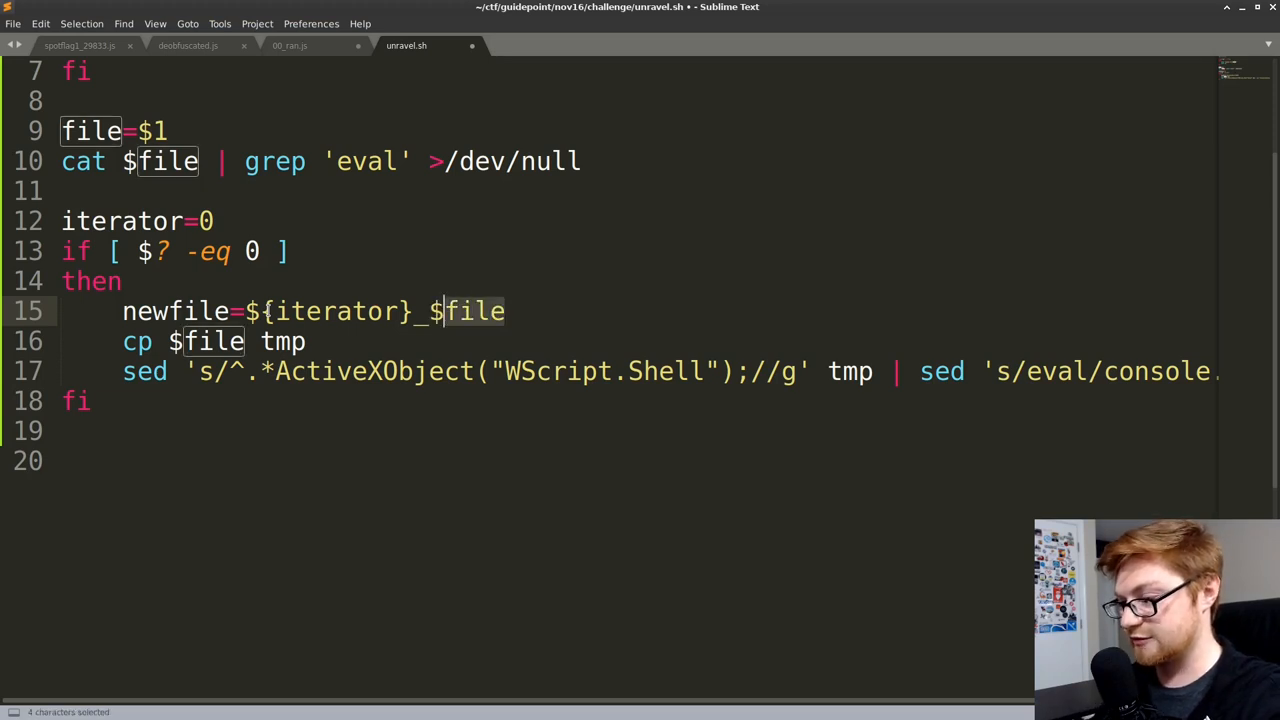
left_click(504, 312)
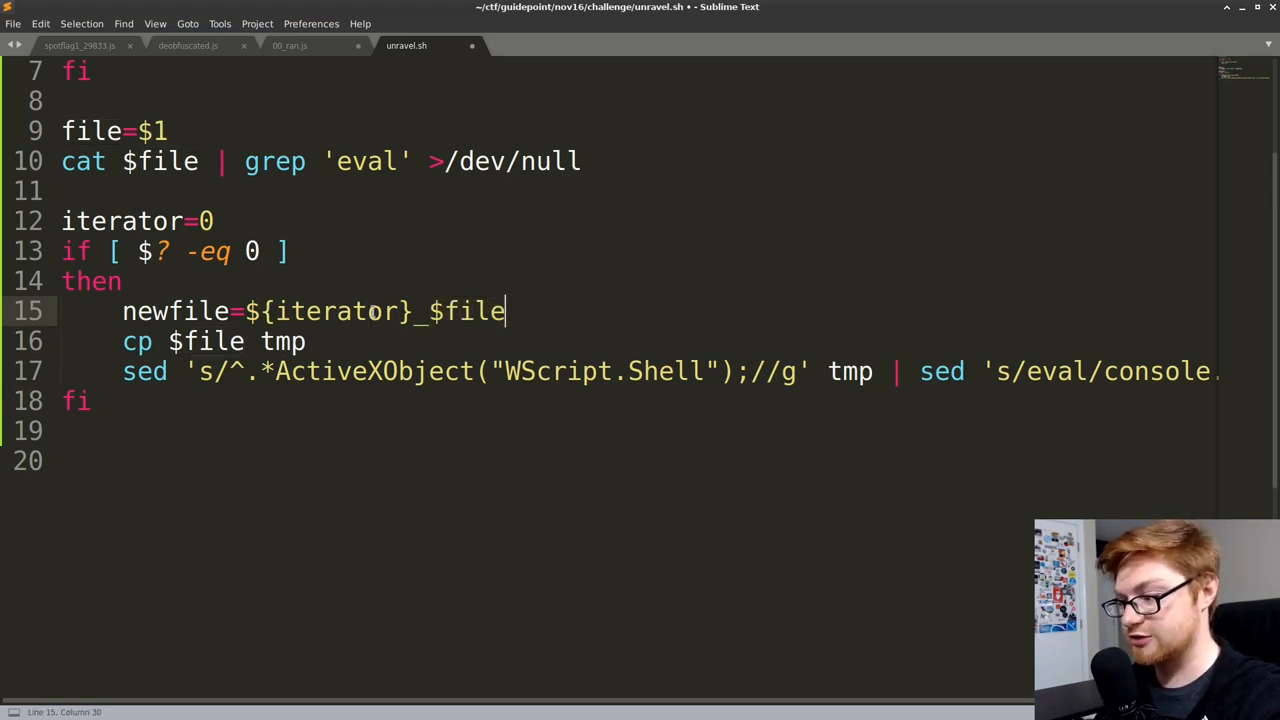
key("ctrl+s")
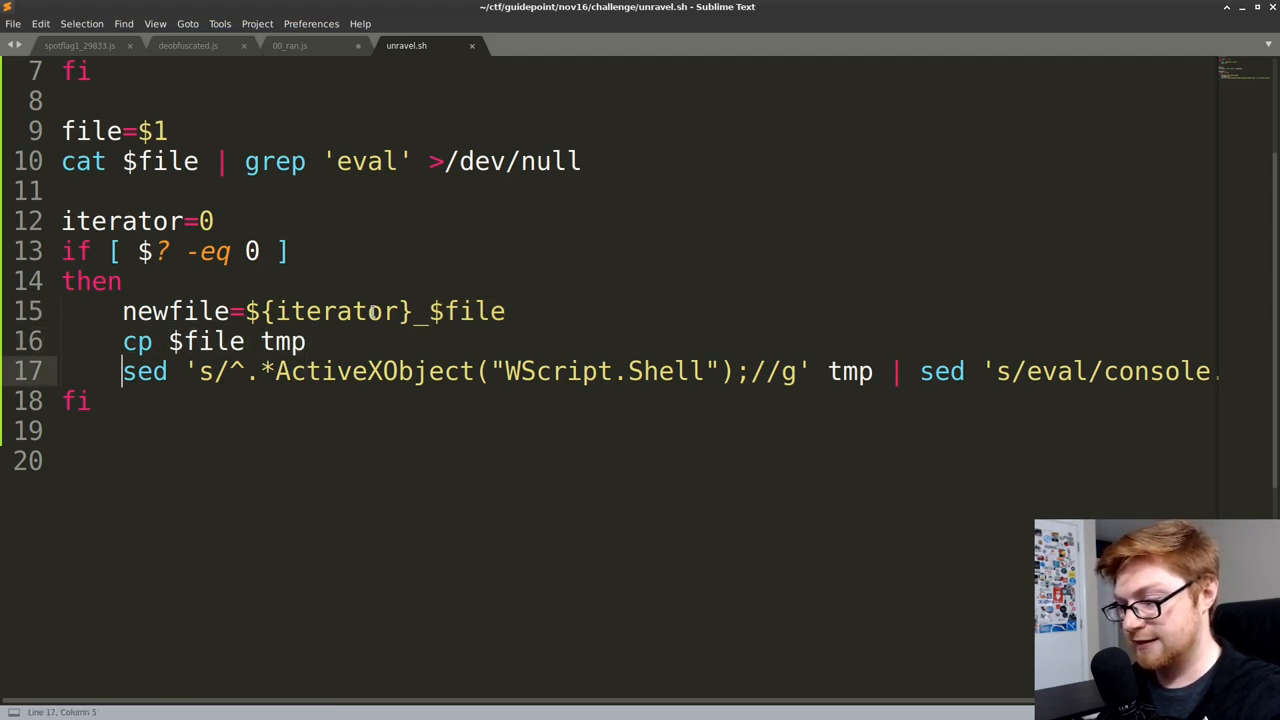
Add let iterator=$iterator+1 after the sed pipeline inside the eval-found block
left_click(476, 370)
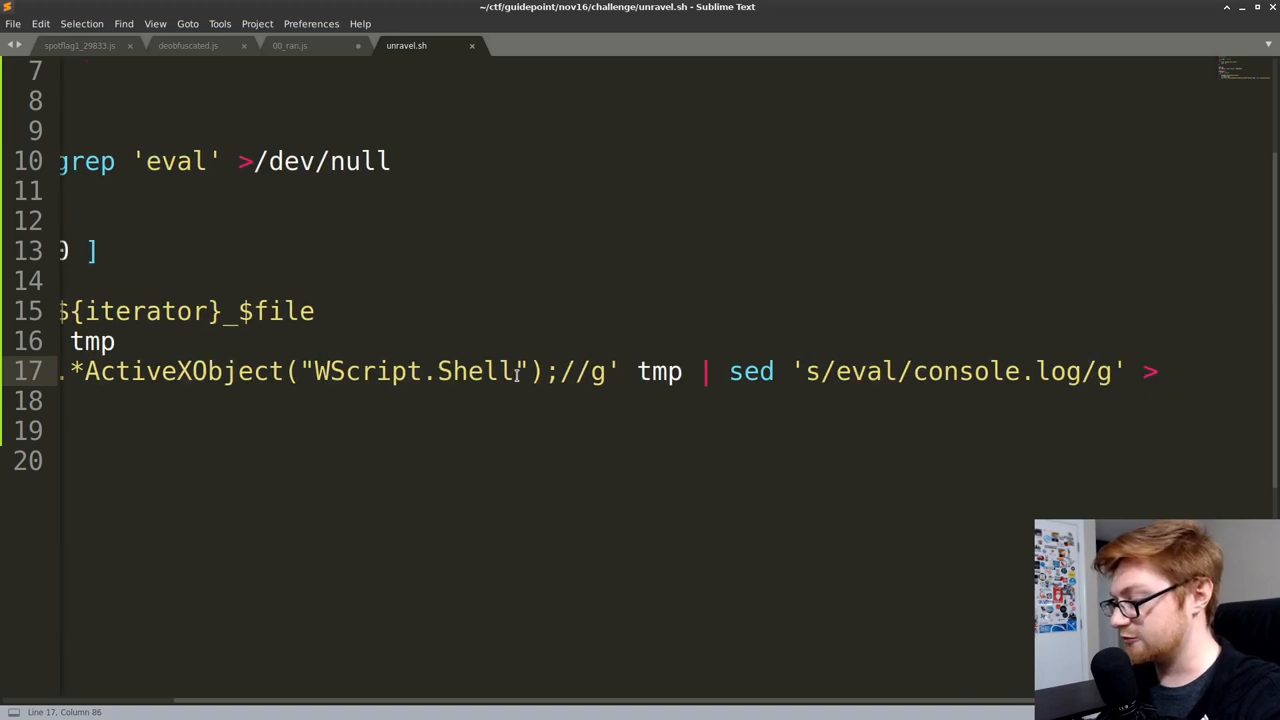
scroll("left", 3)
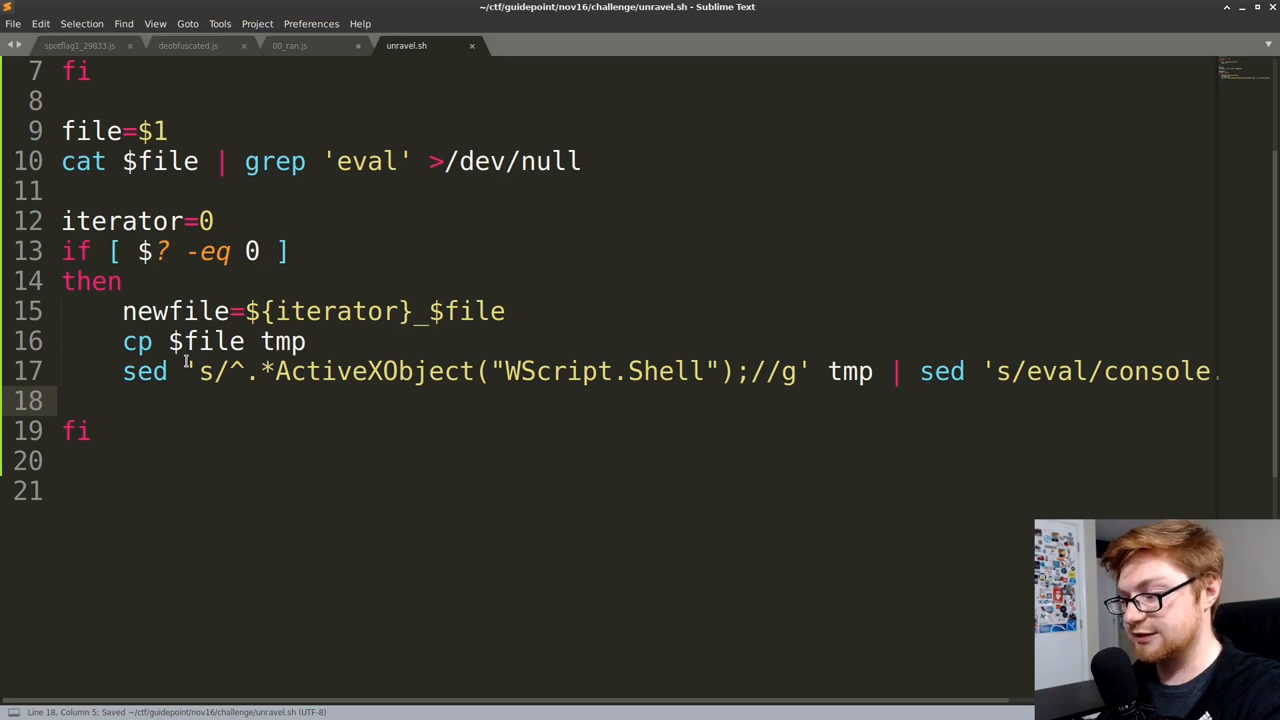
type("let")
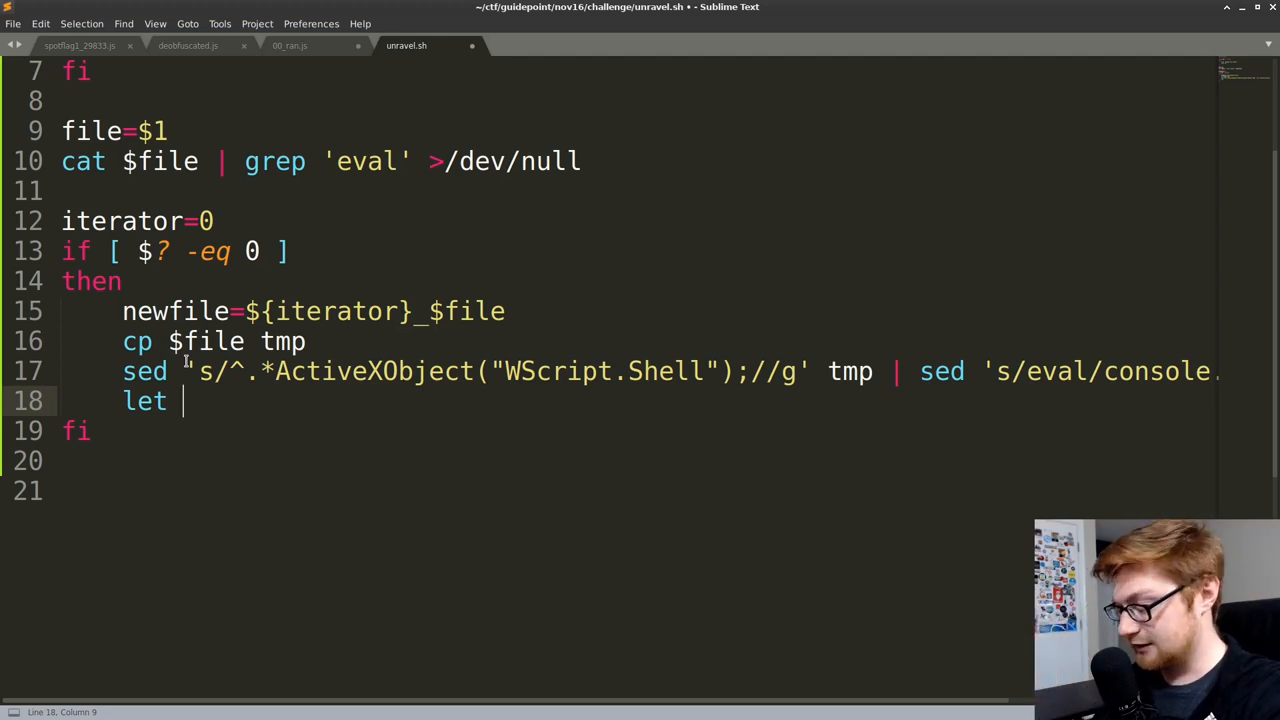
type("iterator=$")
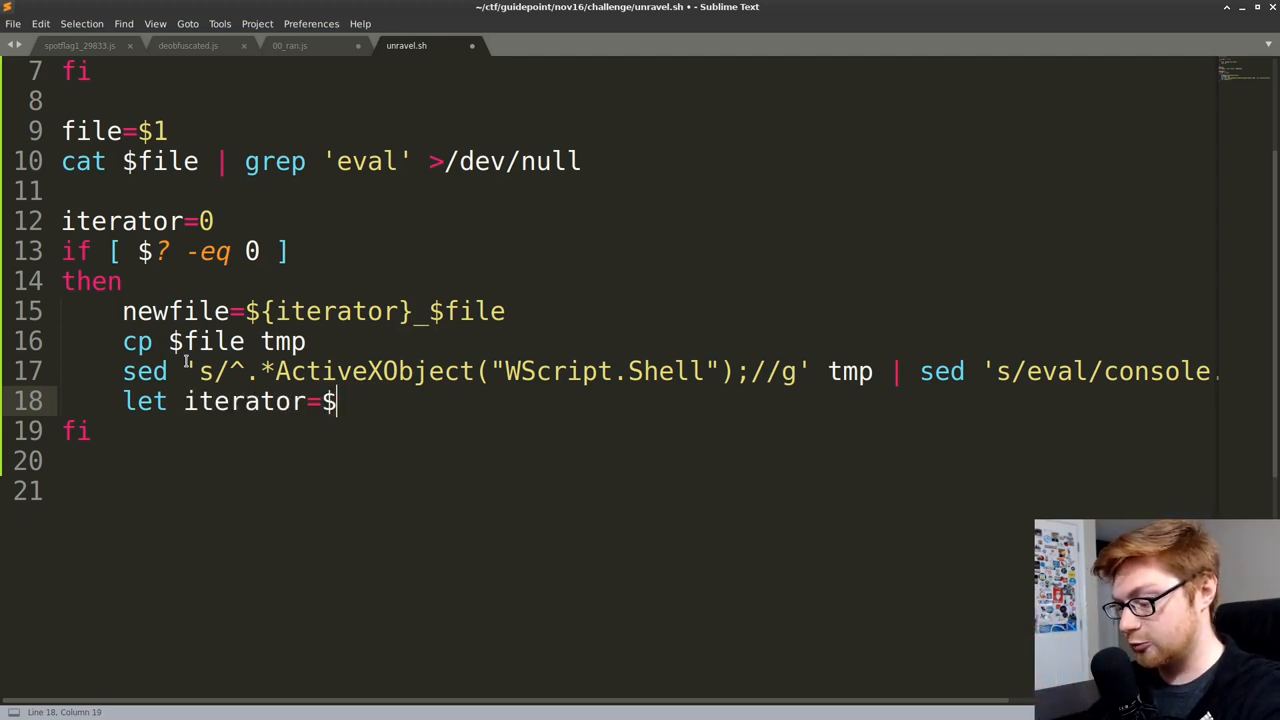
type("iterator +")
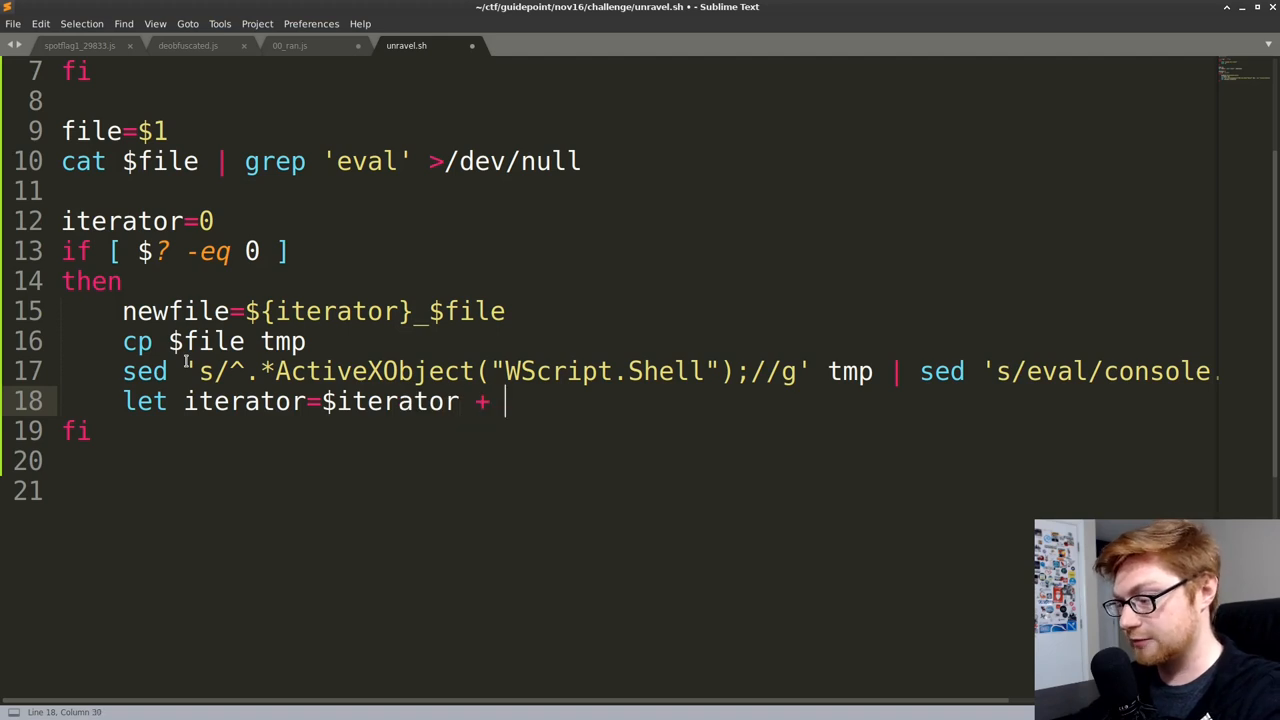
type("1")
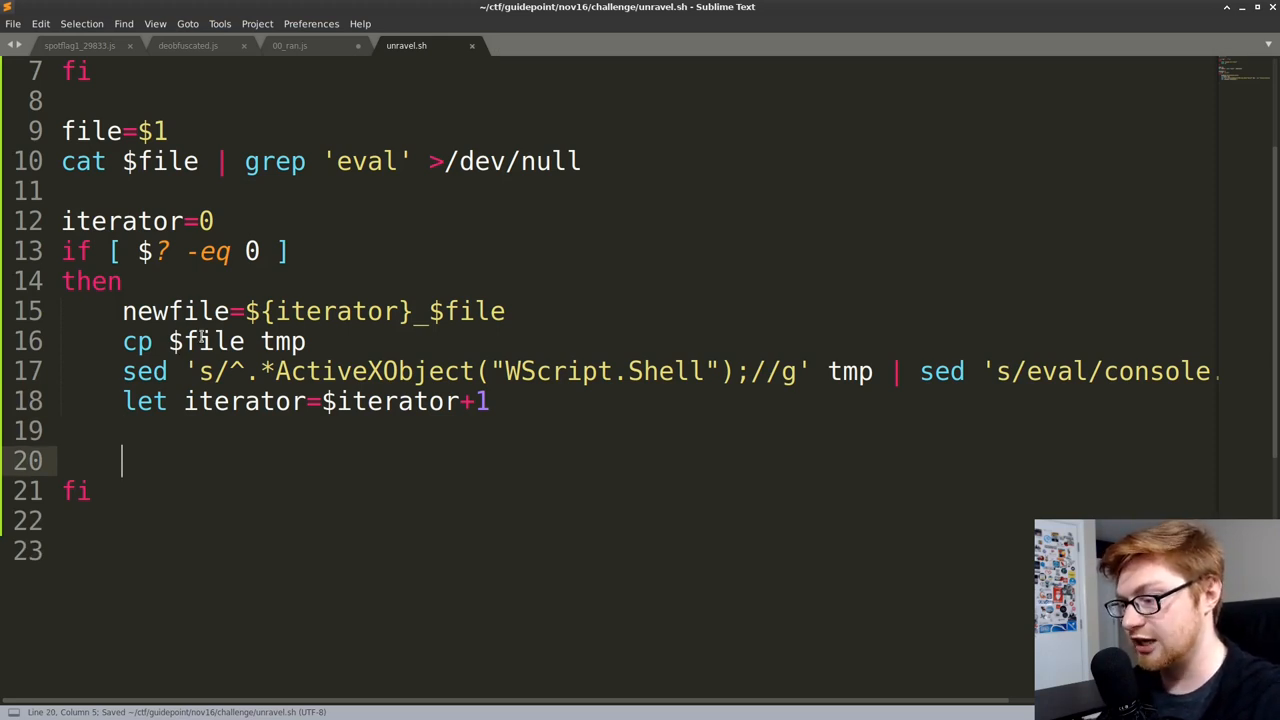
key("ctrl+z")
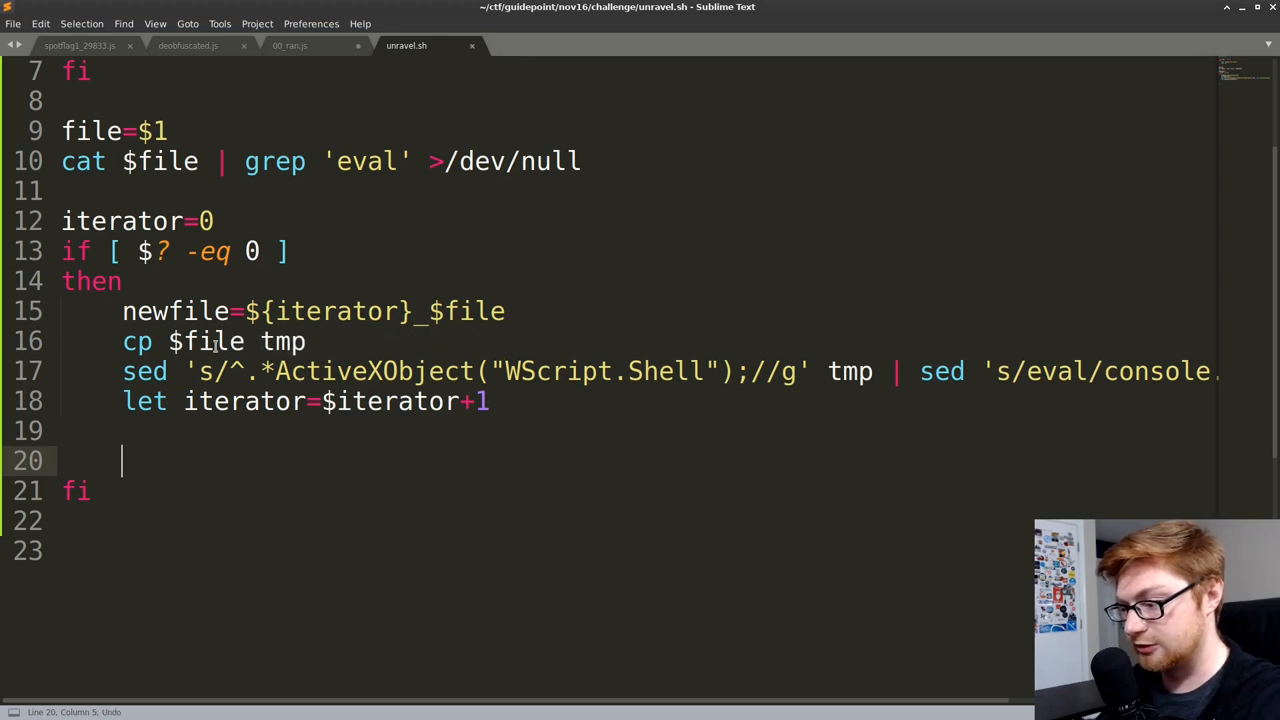
double_click(208, 340)
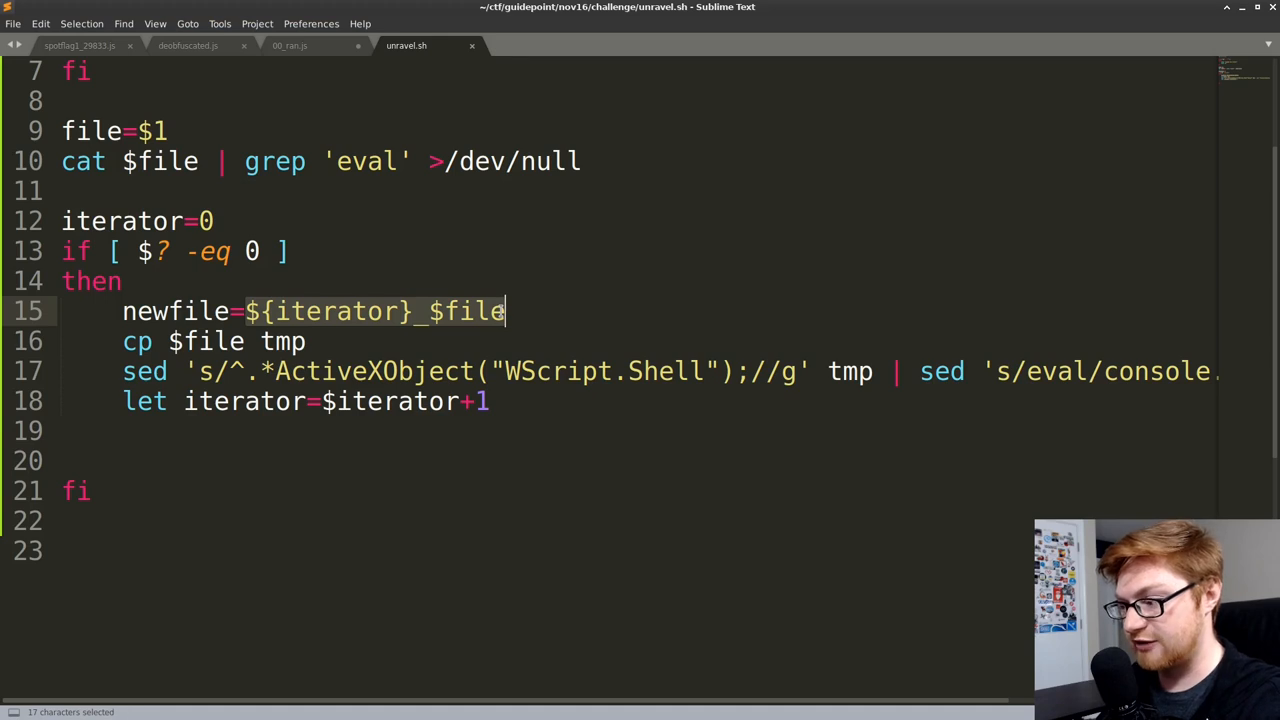
mouse_move(384, 458)
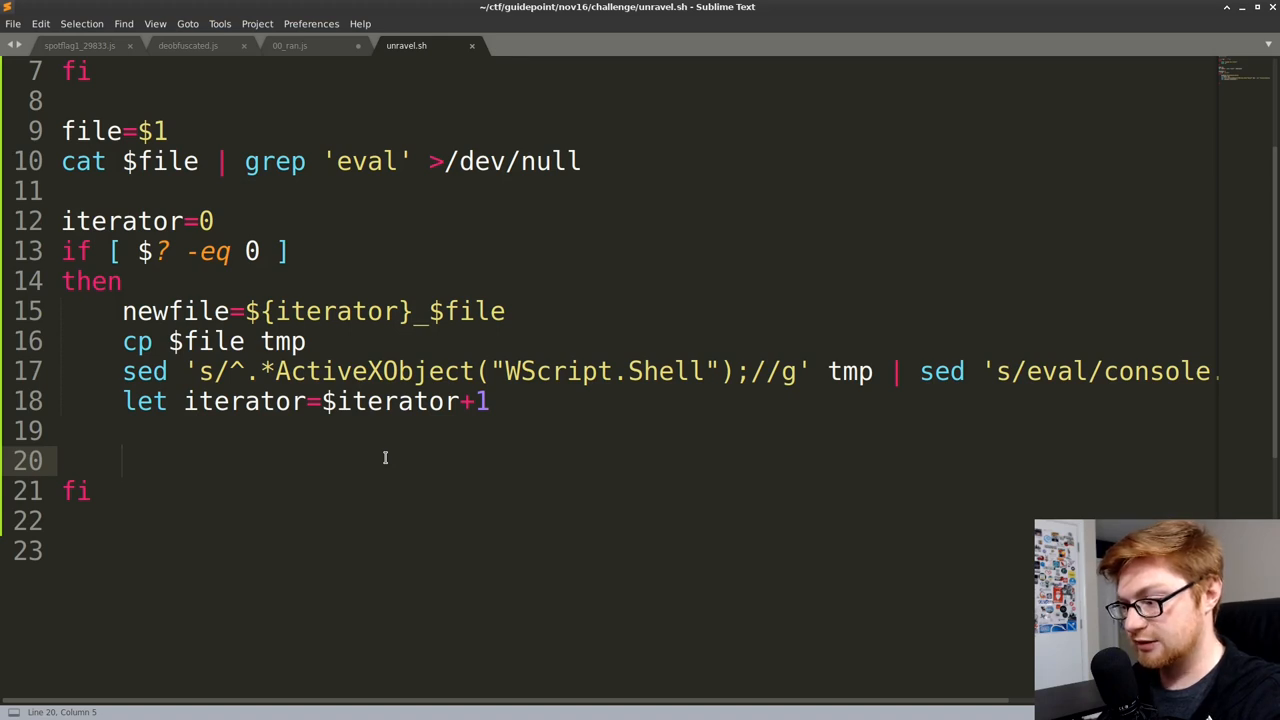
Reassign file=${newfile} at the end of the block, checking newfile's uses, with a blank line after then
type("file")
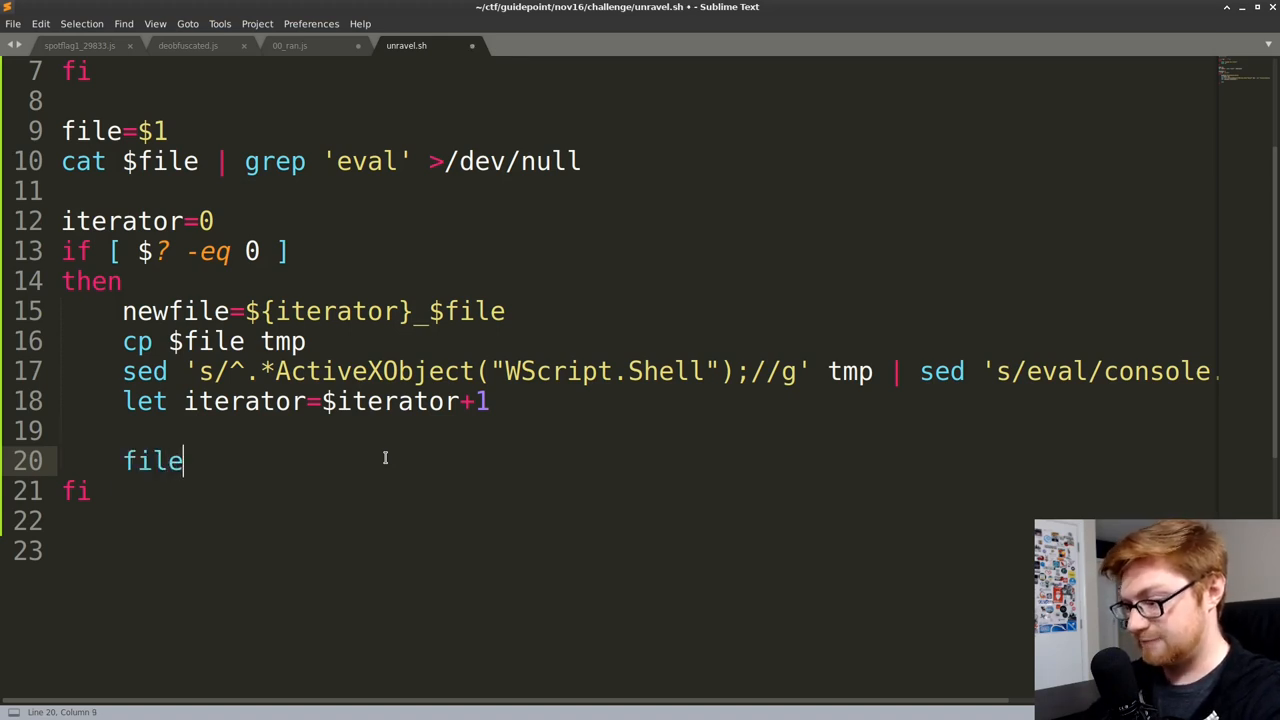
type("=${new")
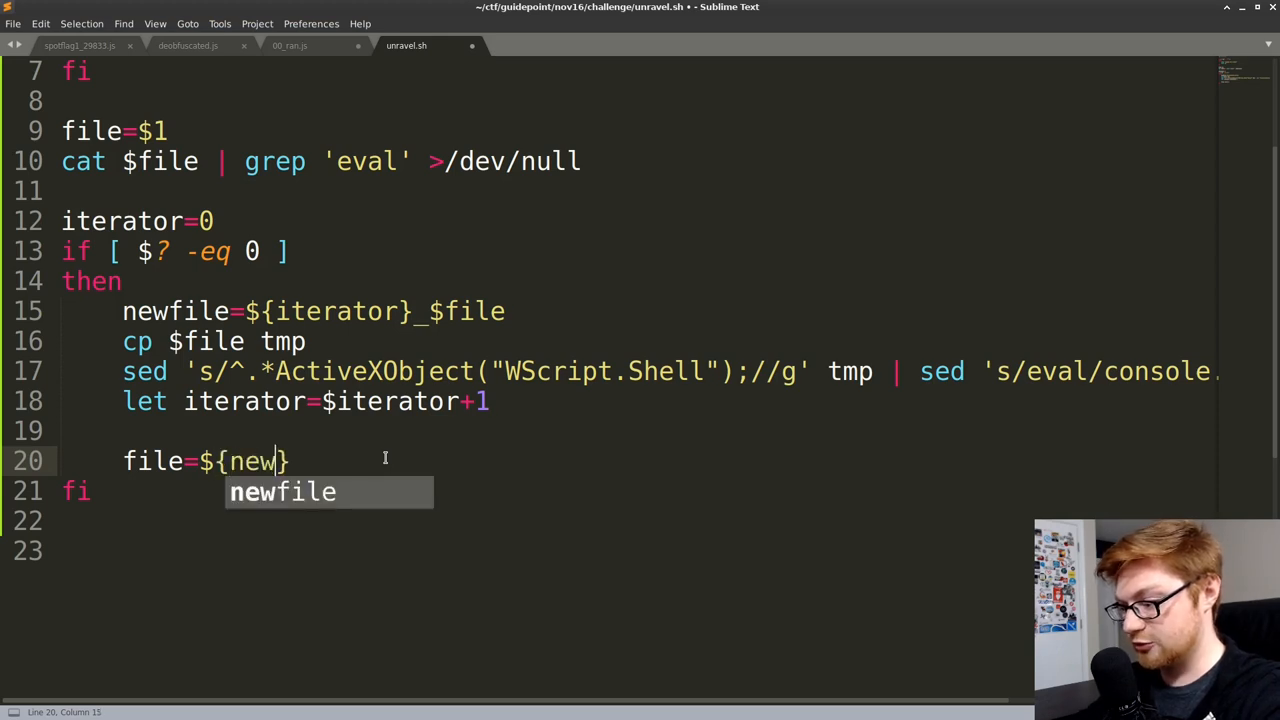
key("Tab")
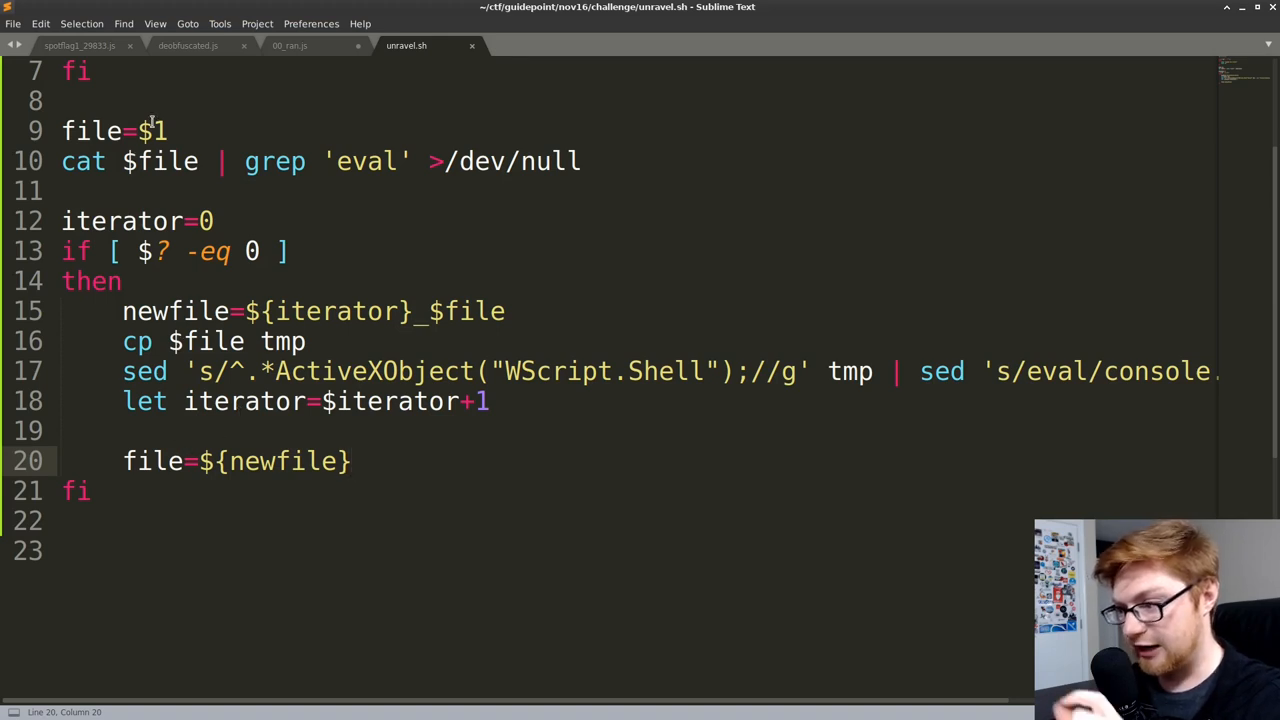
double_click(152, 132)
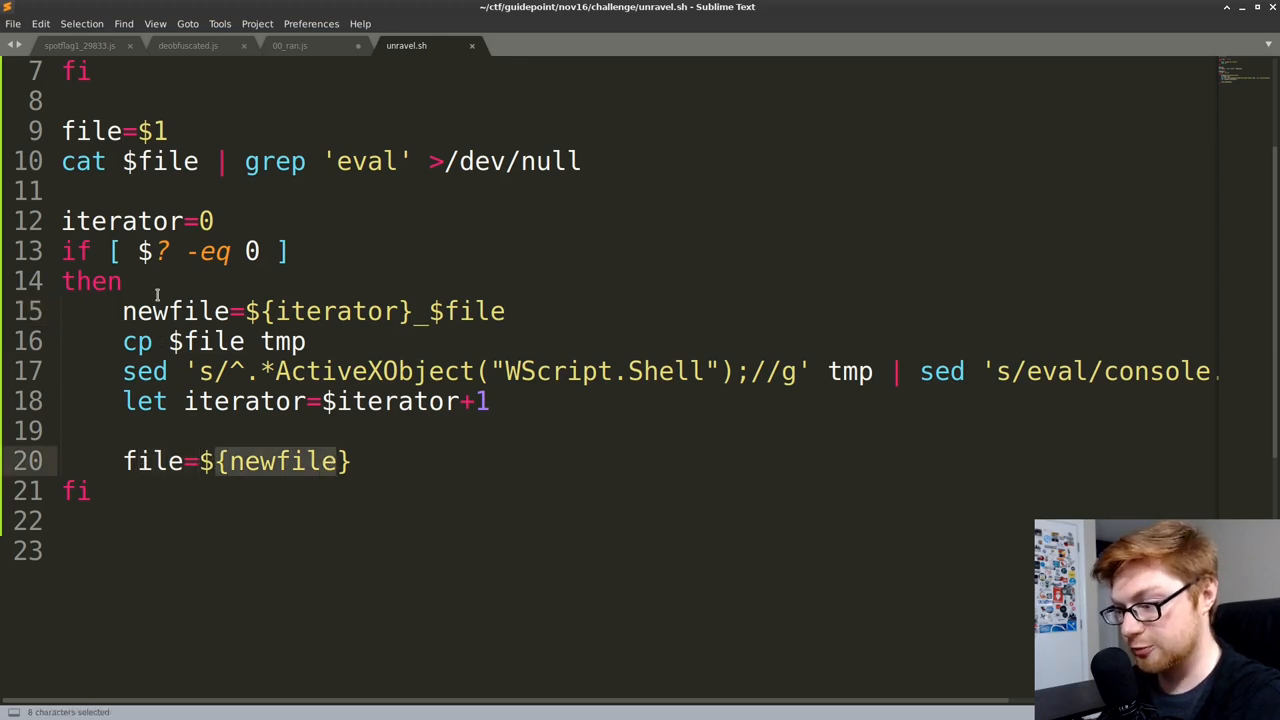
left_click(190, 312)
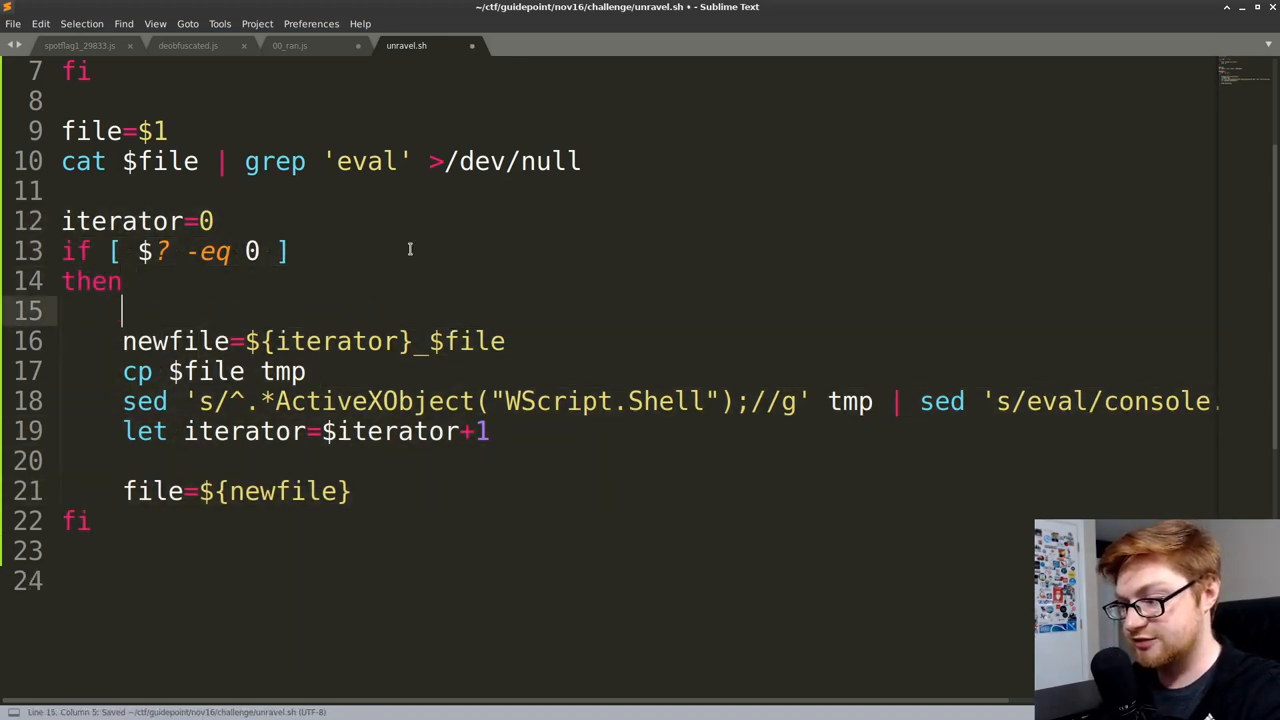
Echo "iterator ${iterator} with newfile ${newfile}", run the script, ls, and open 0_deobfuscated.js in subl
type("echo \"iterator ${")
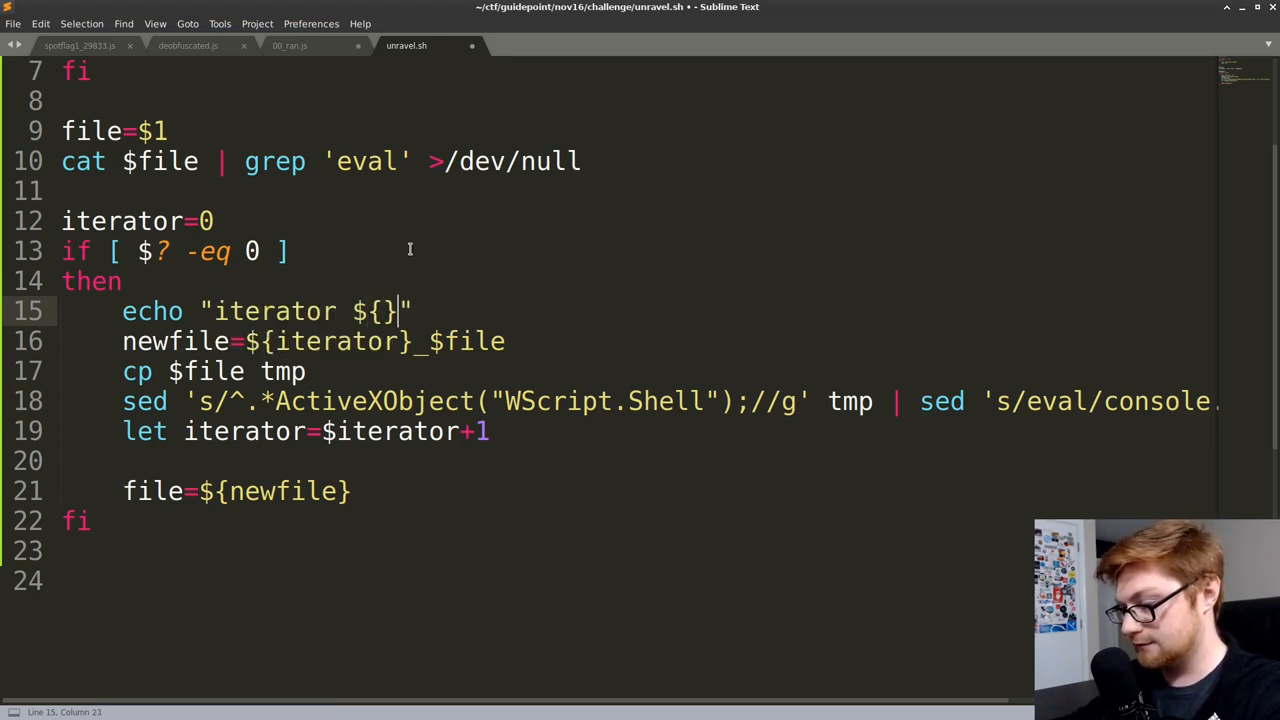
type("iterator")
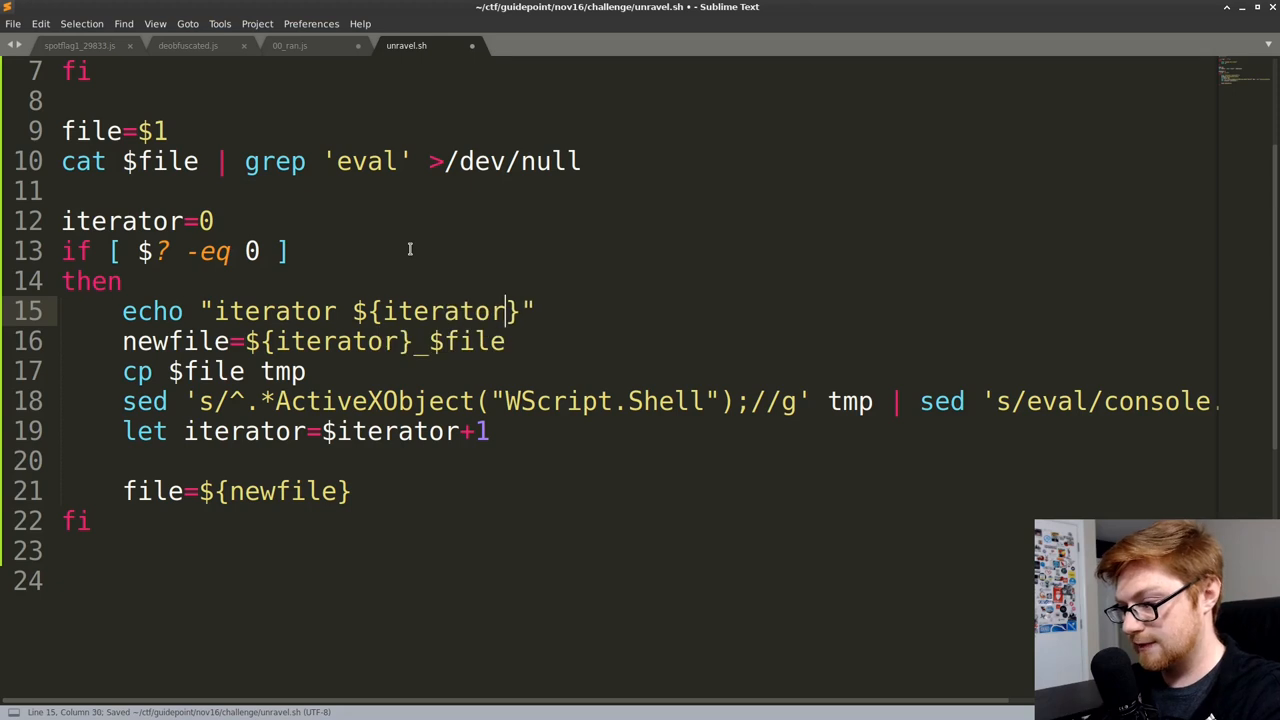
type("with new")
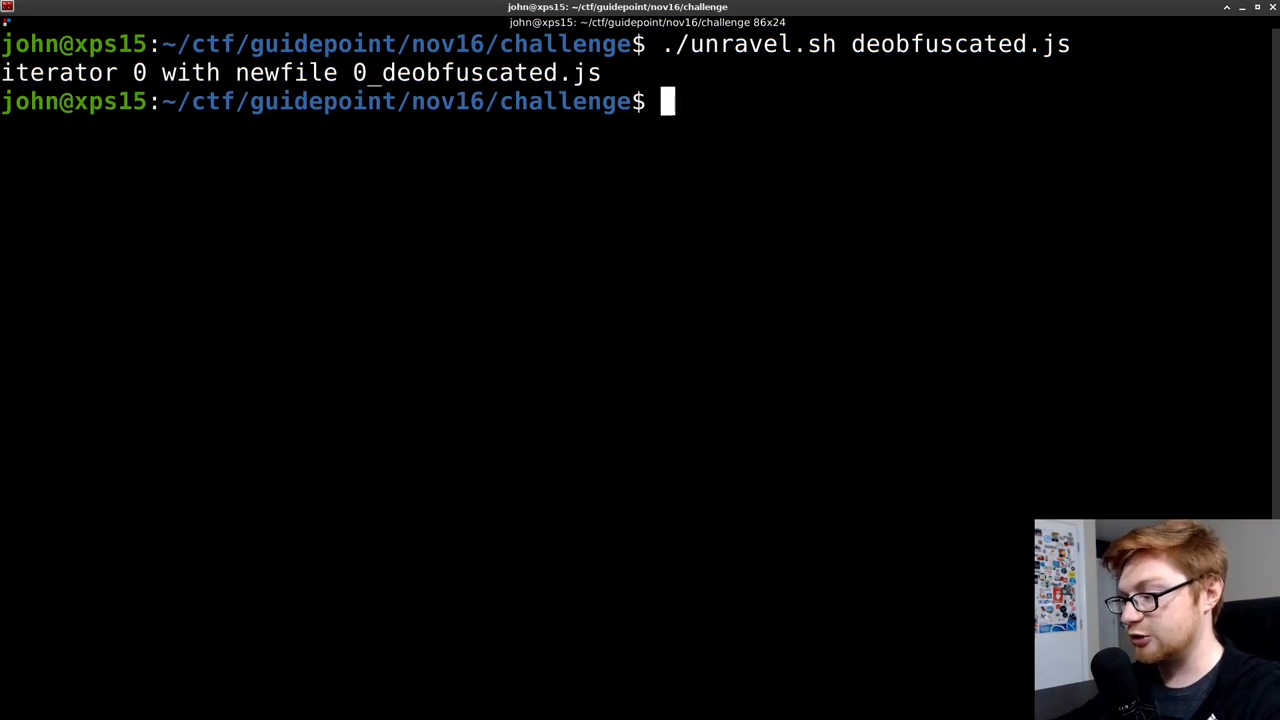
type("ls")
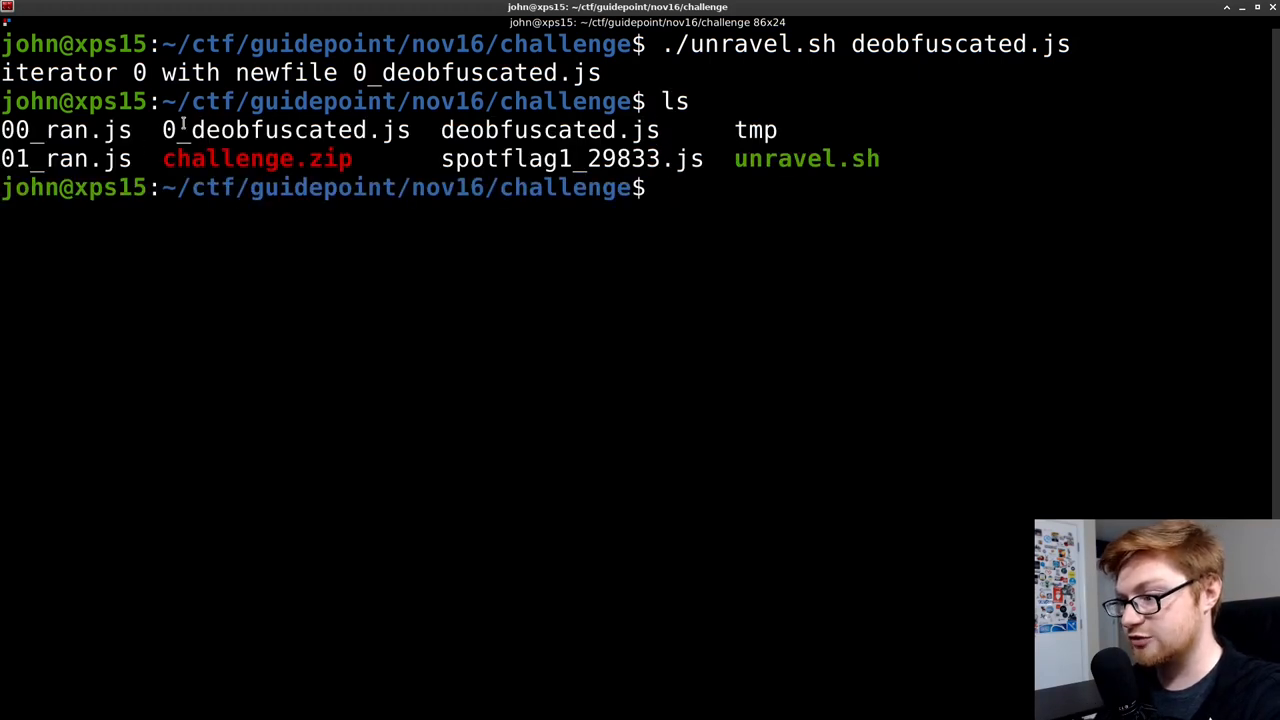
type("subl")
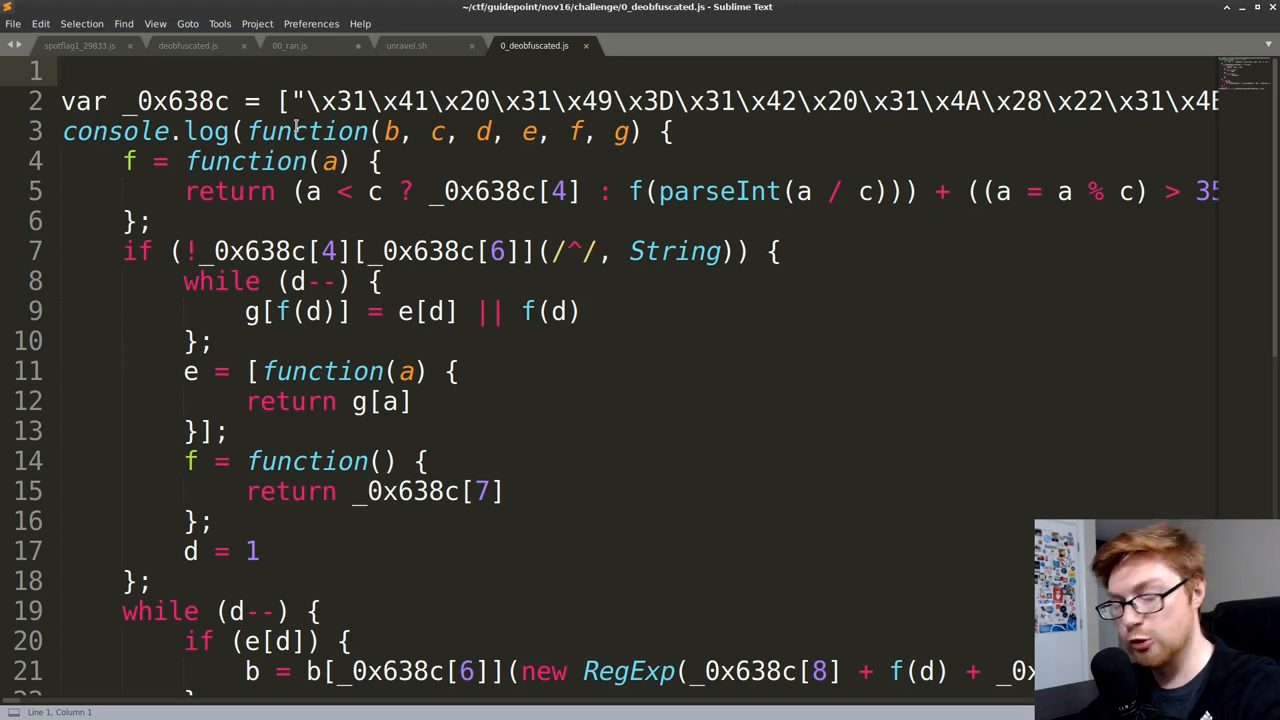
Inspect the generated 0_deobfuscated.js code with console.log replacing eval
left_click(406, 44)
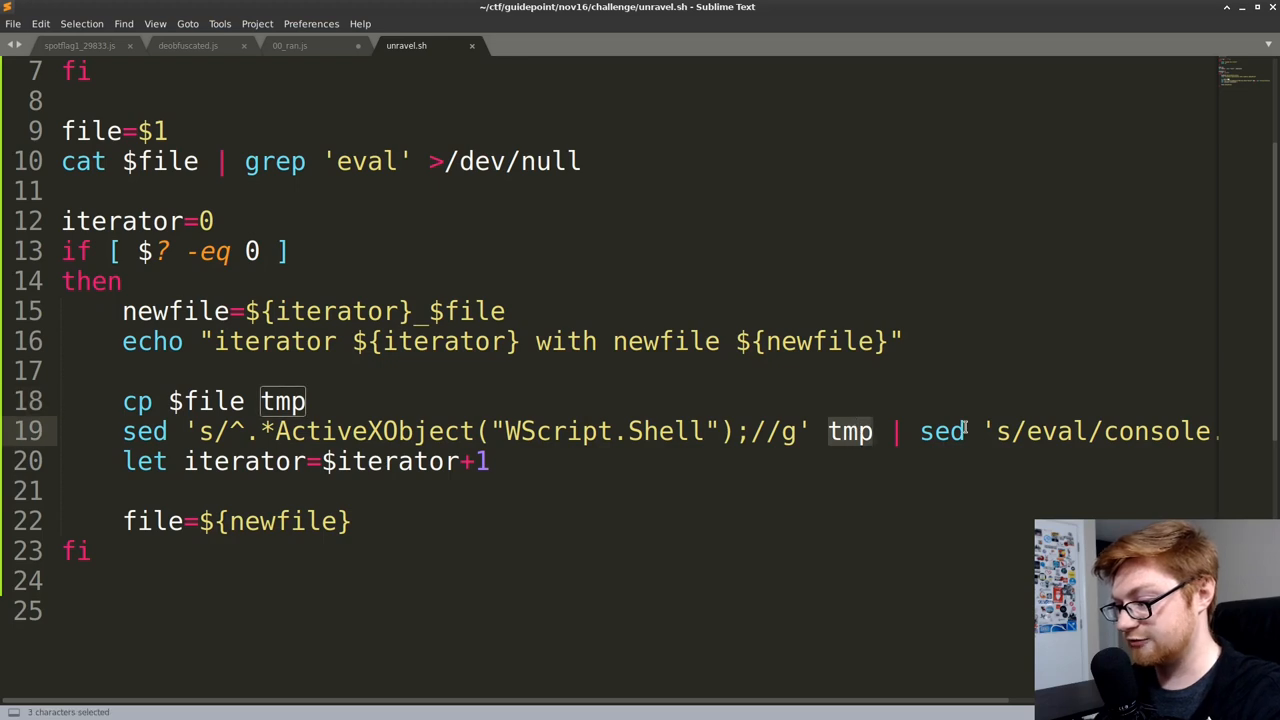
Make sed read $file and write tmp, then add 'nodejs tmp > $newfile'
type("$fl")
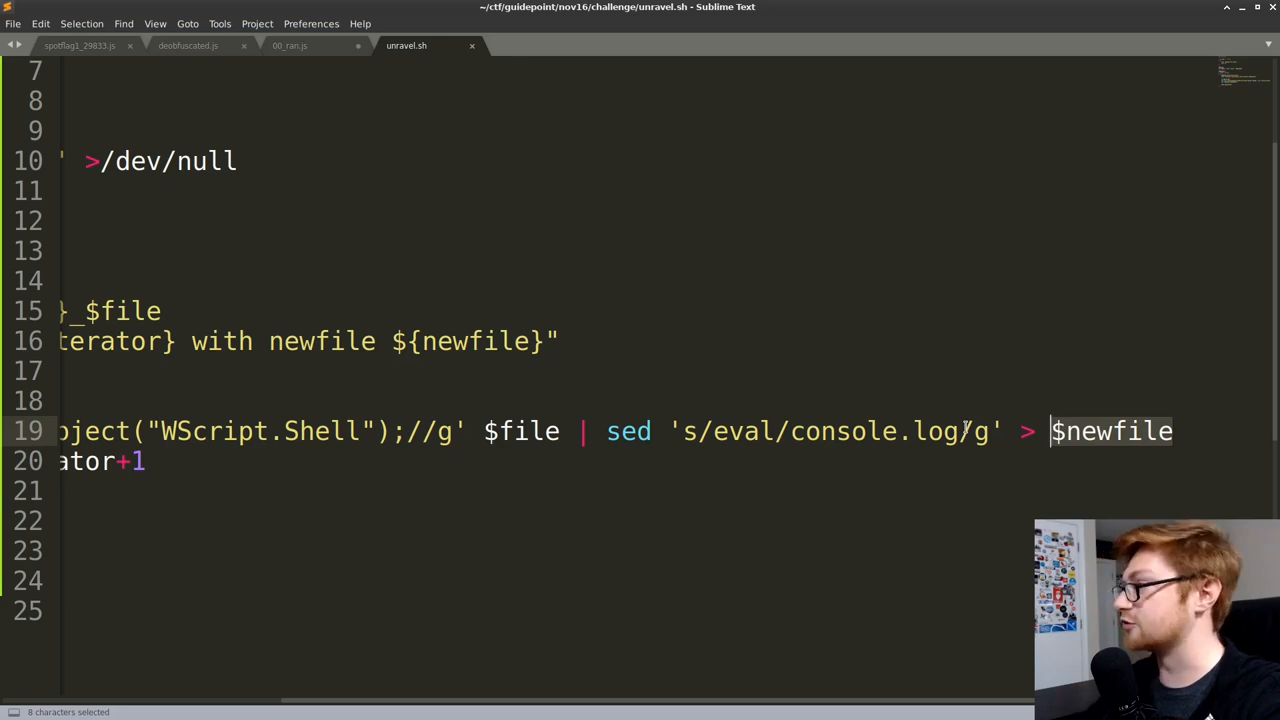
type("tmp")
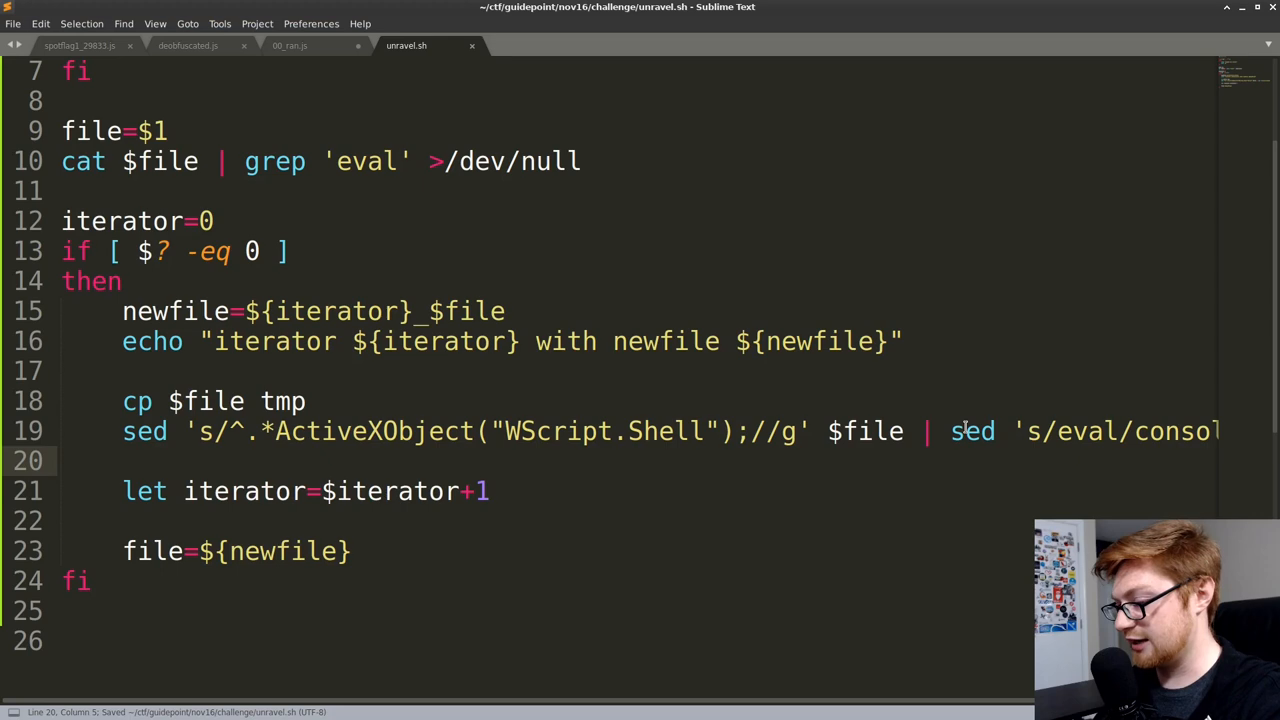
type("nodejs tmp >")
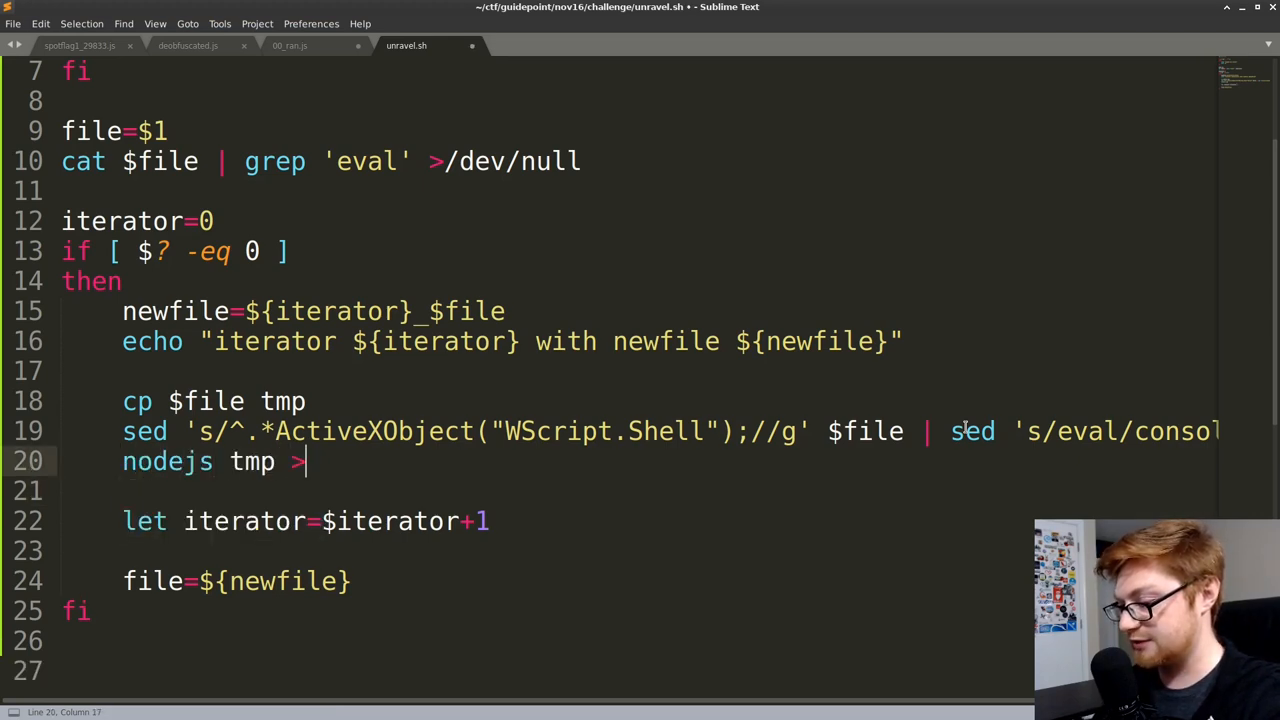
type("$n")
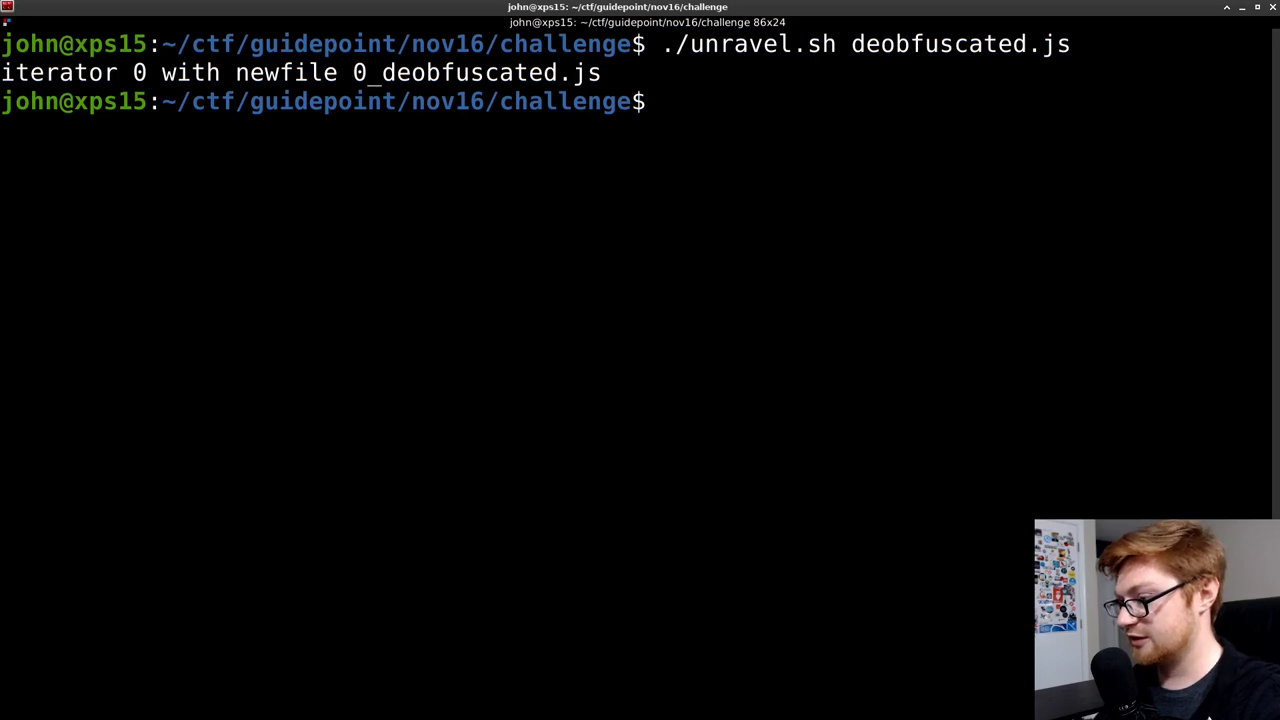
Open deobfuscated.js, tmp and 0_deobfuscated.js with subl and look through them
type("subl deobfuscated.js")
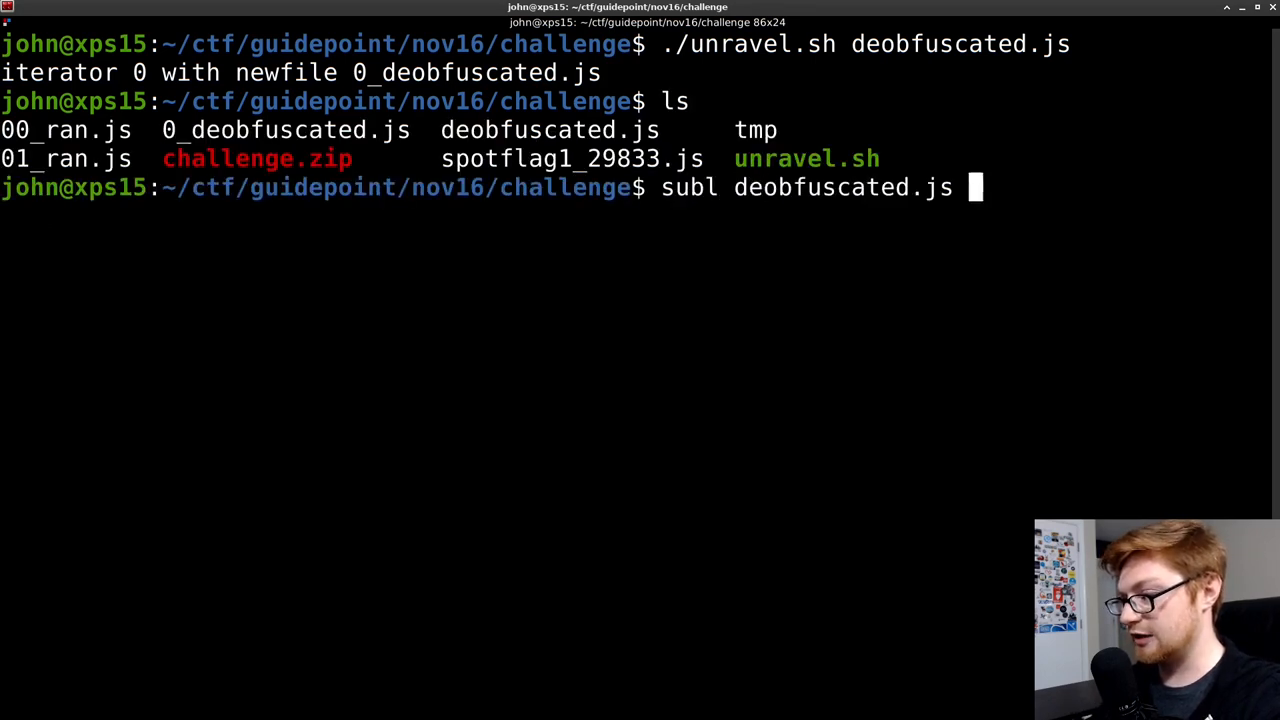
key("Return")
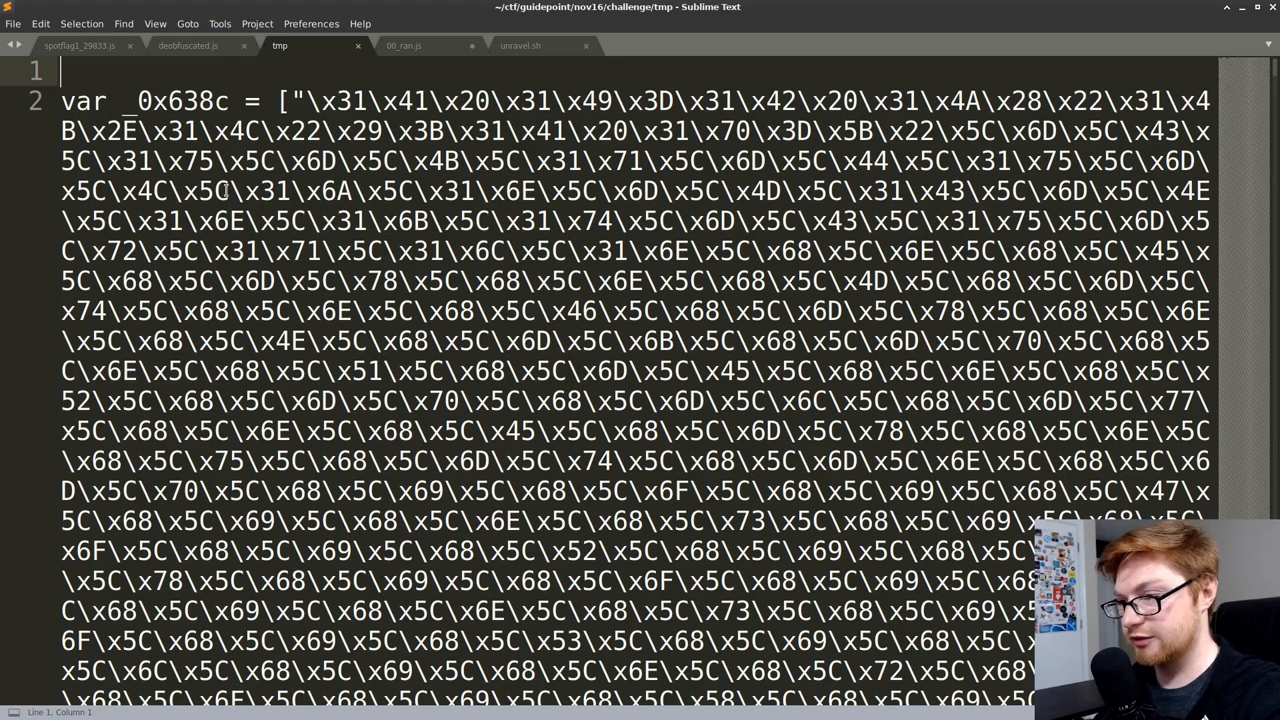
scroll("down", 3)
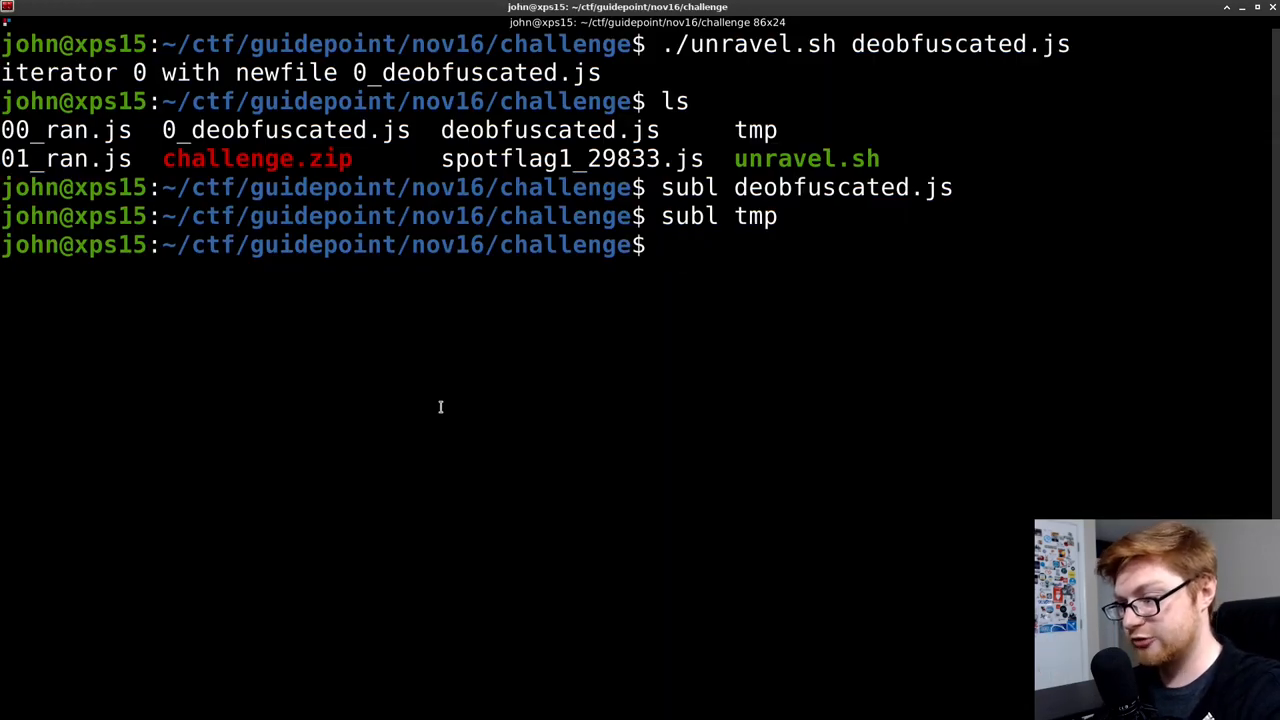
type("subl 0")
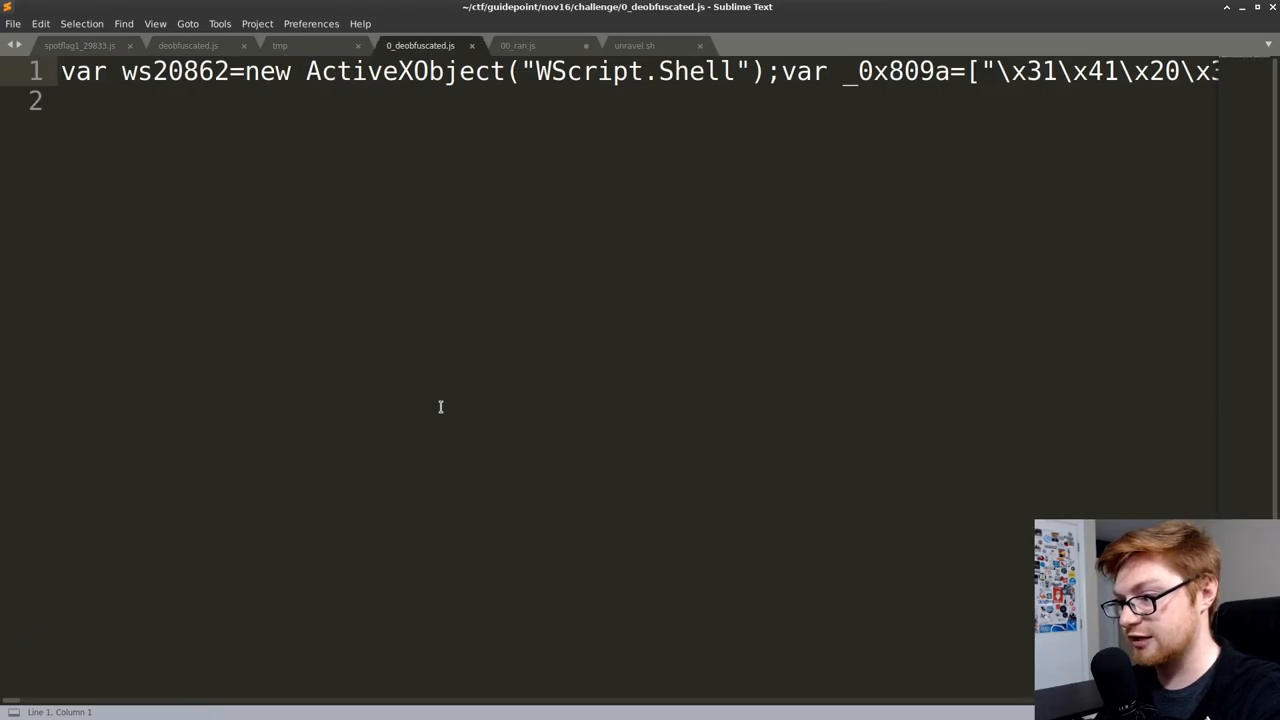
double_click(184, 72)
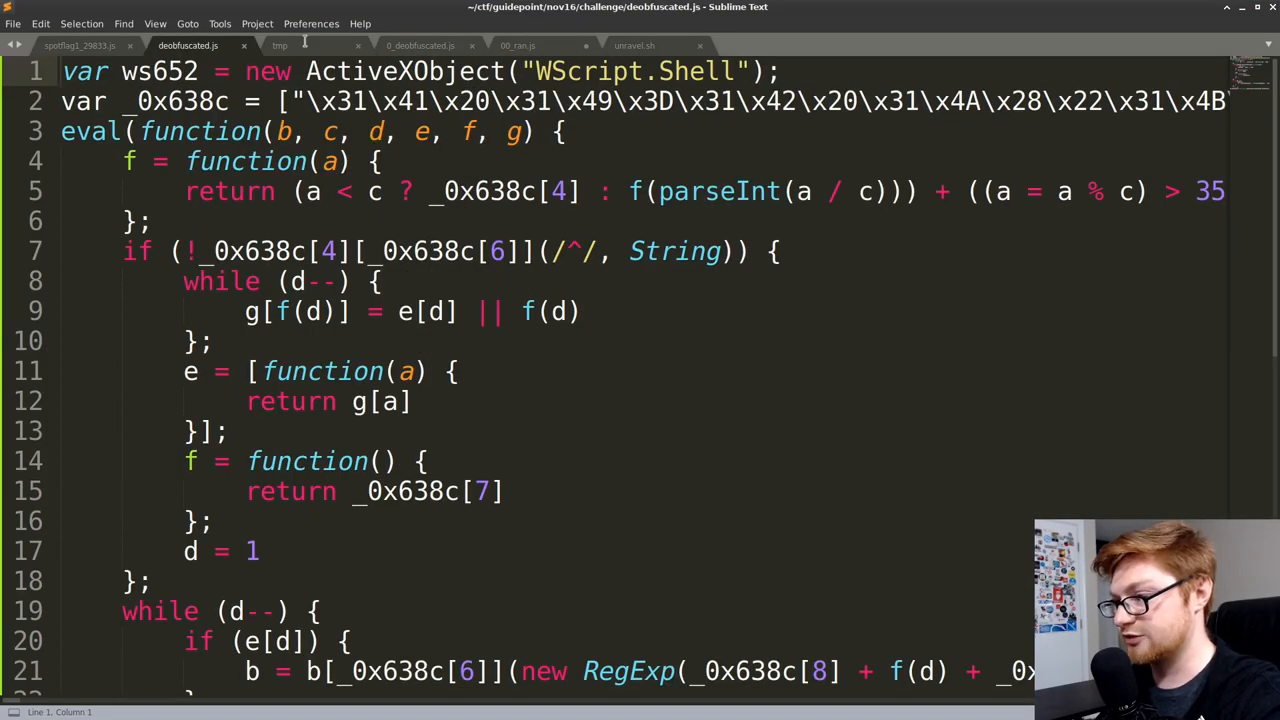
Add 'else break' and wrap the eval check in 'while [ true ]; do … done'
left_click(634, 44)
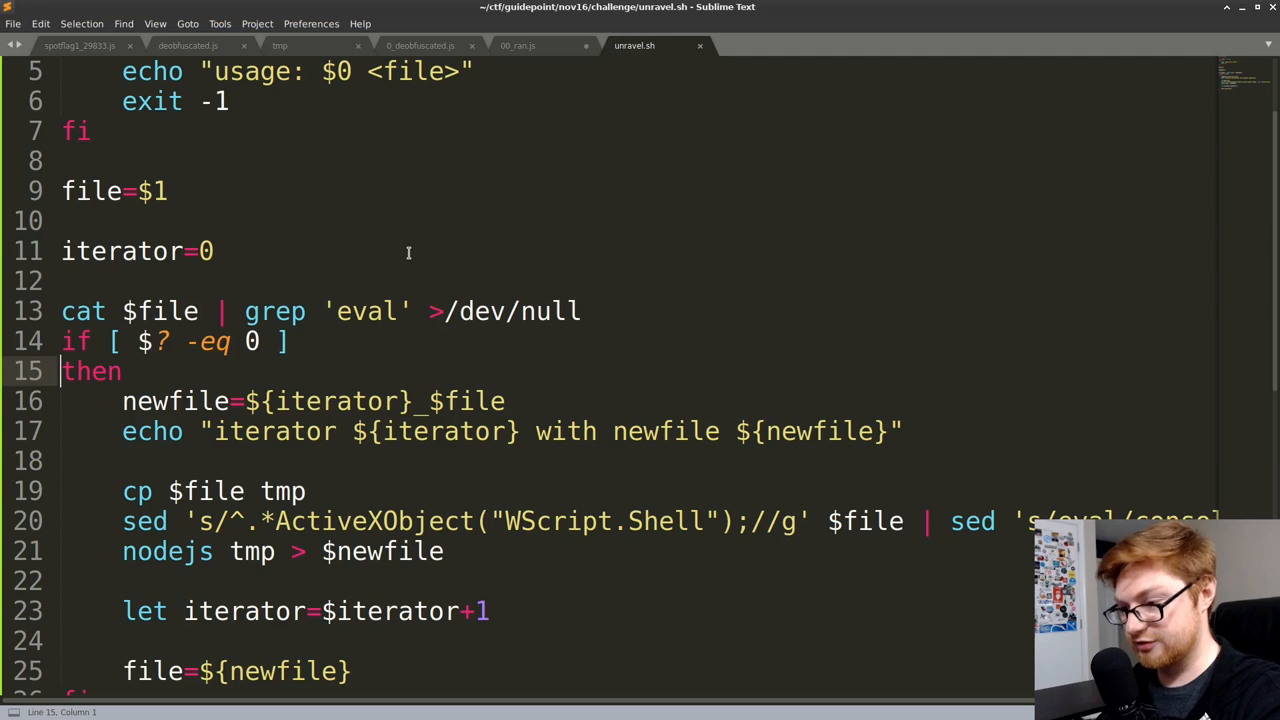
scroll("down", 3)
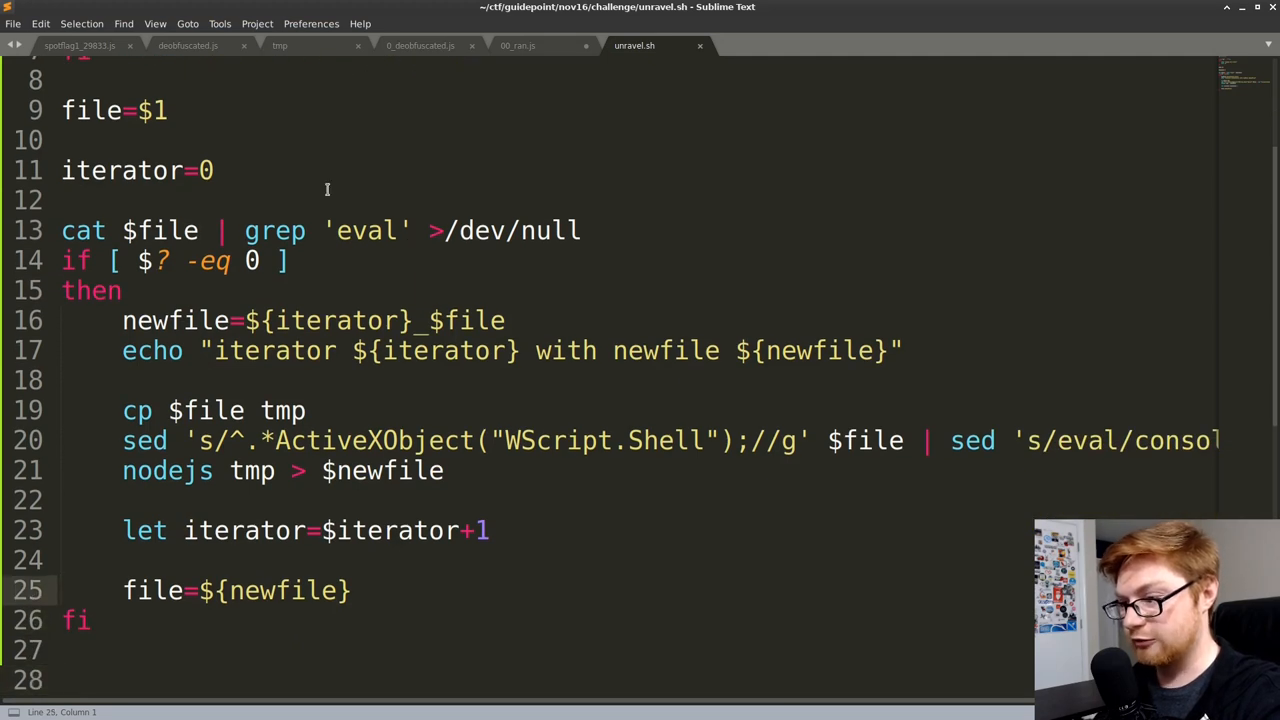
type("w")
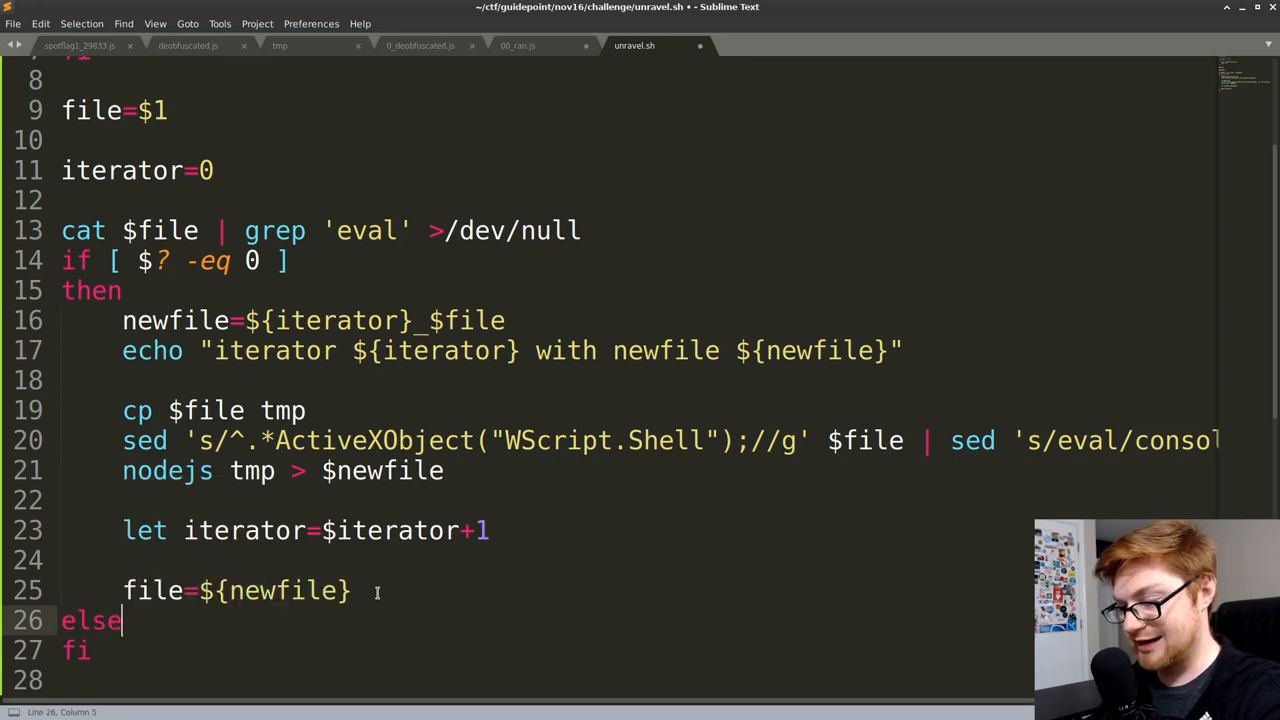
type("break")
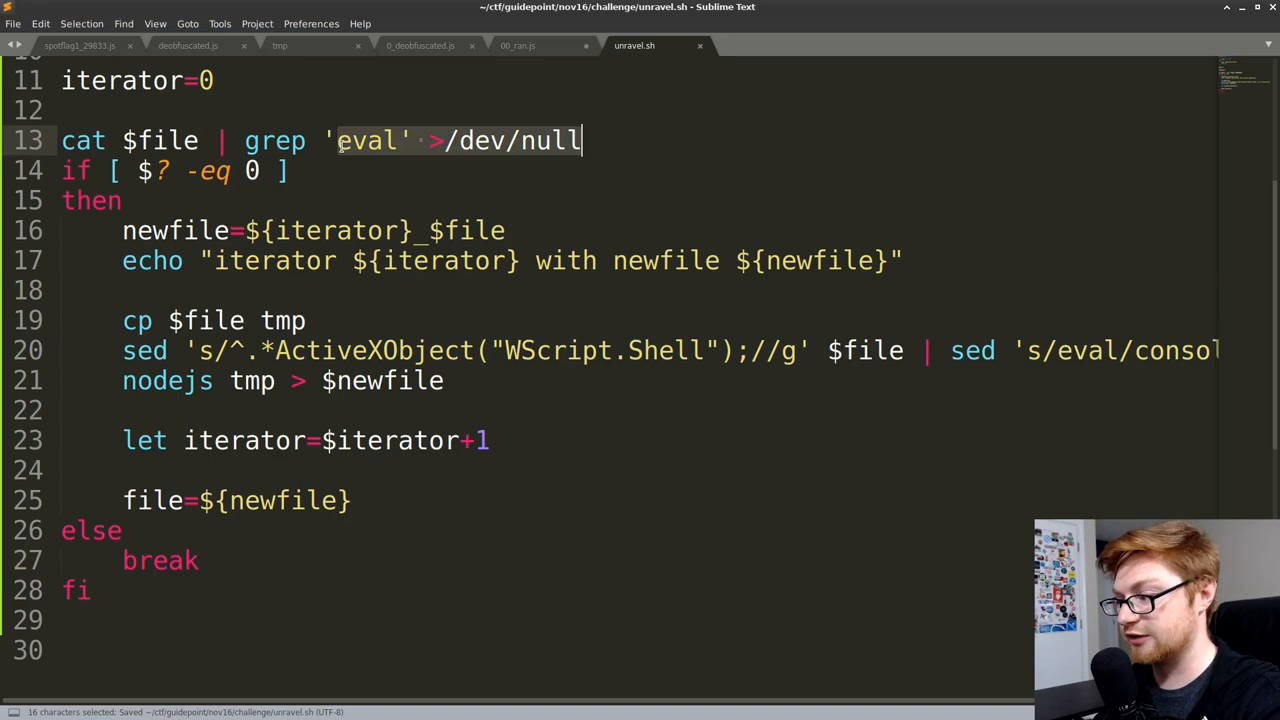
type("while []")
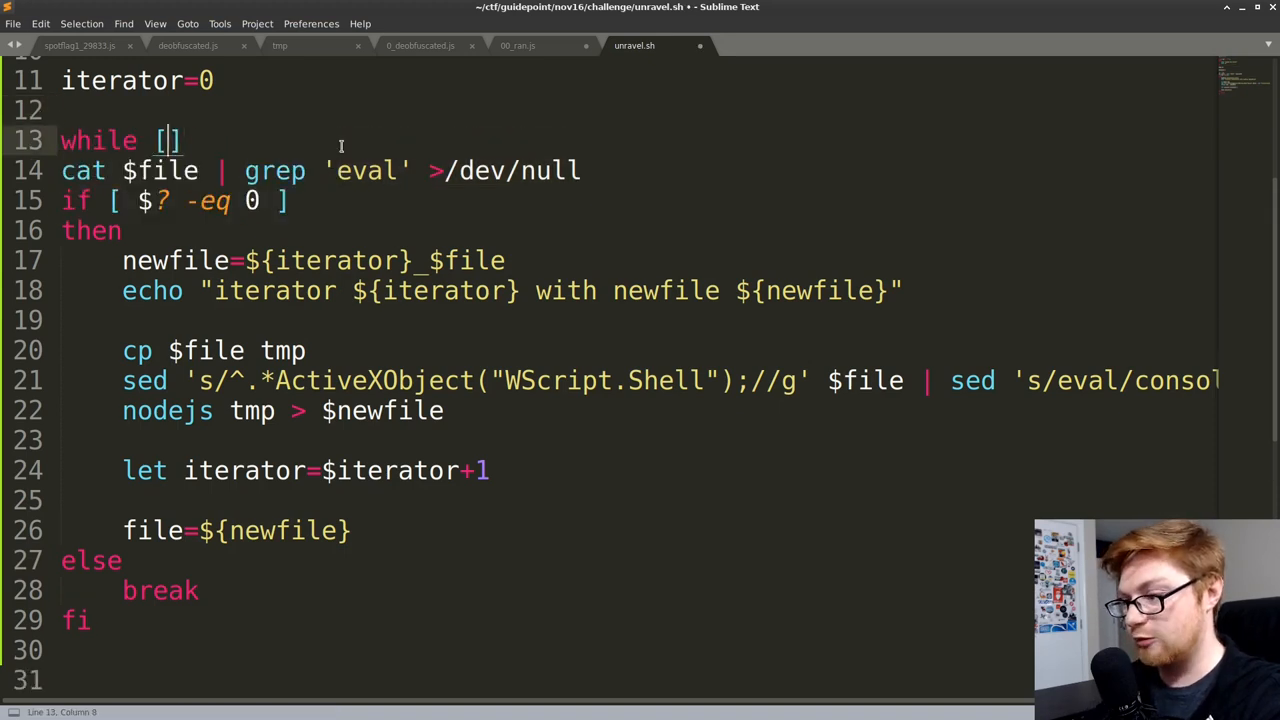
type("true ];")
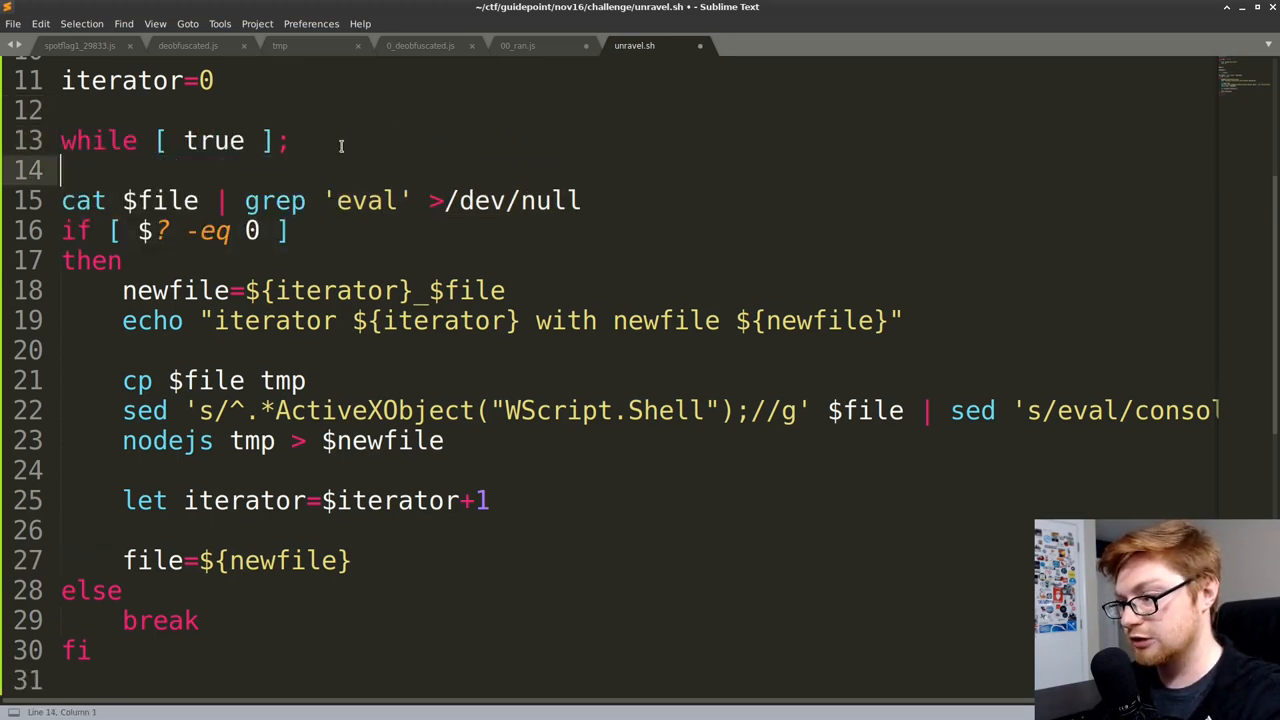
type("do")
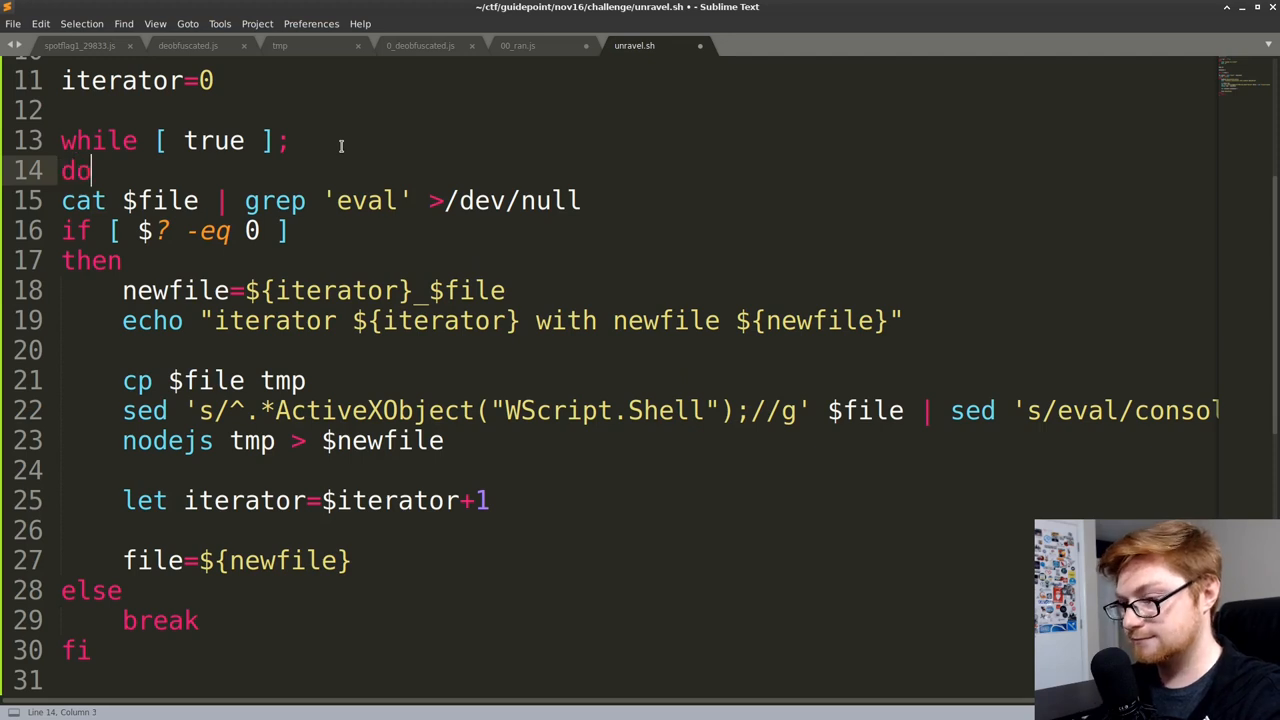
type("done")
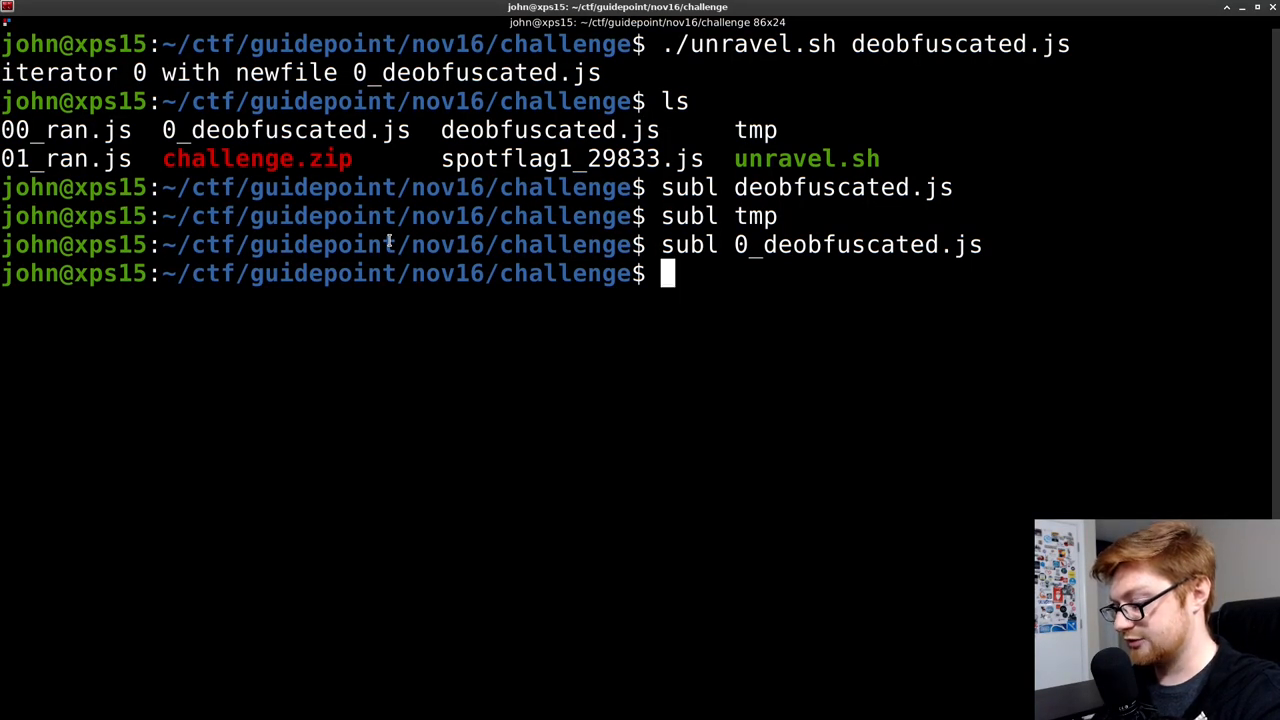
Run ./unravel.sh deobfuscated.js and watch it loop through iterators 0–7
type("./unravel.sh de")
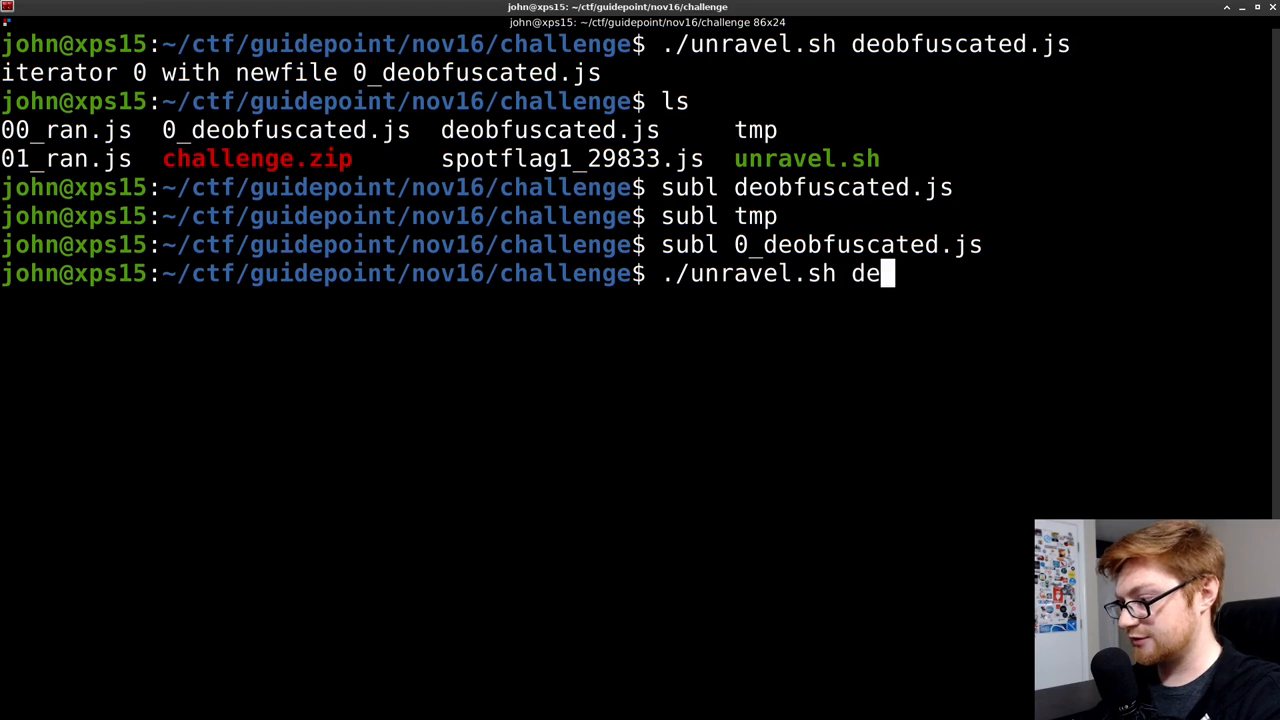
type("obfuscated.js")
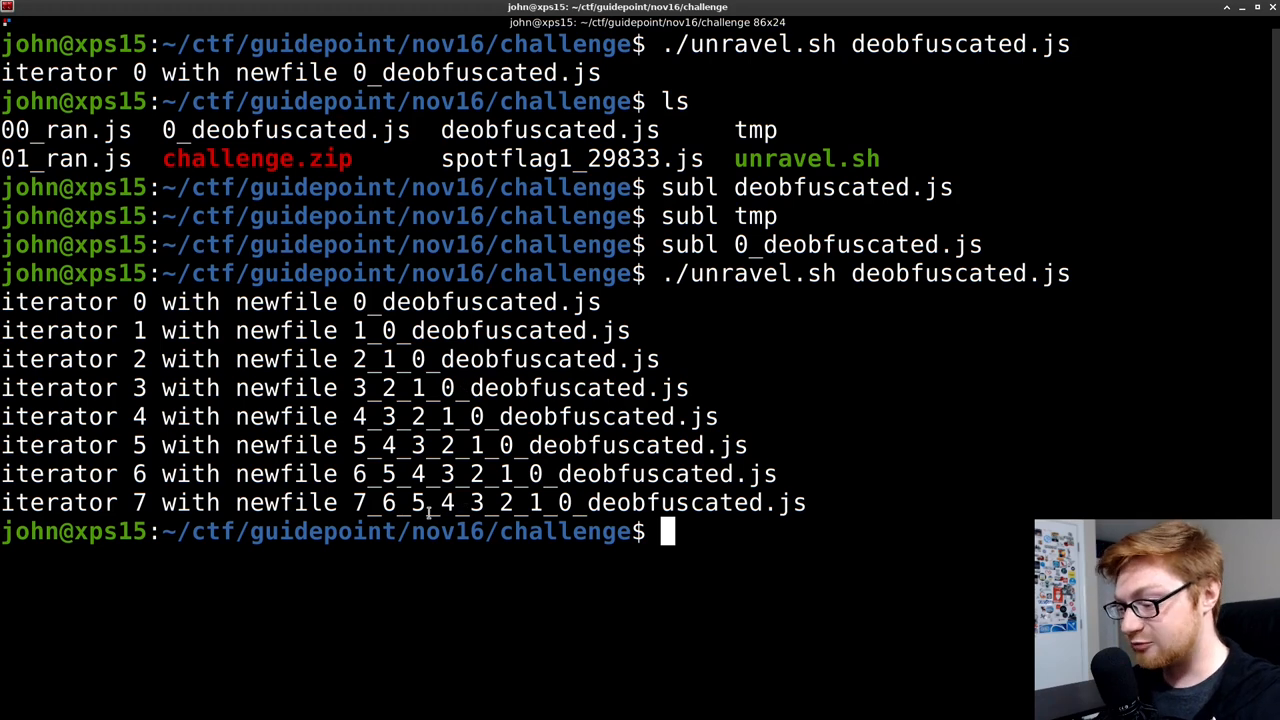
type("subl")
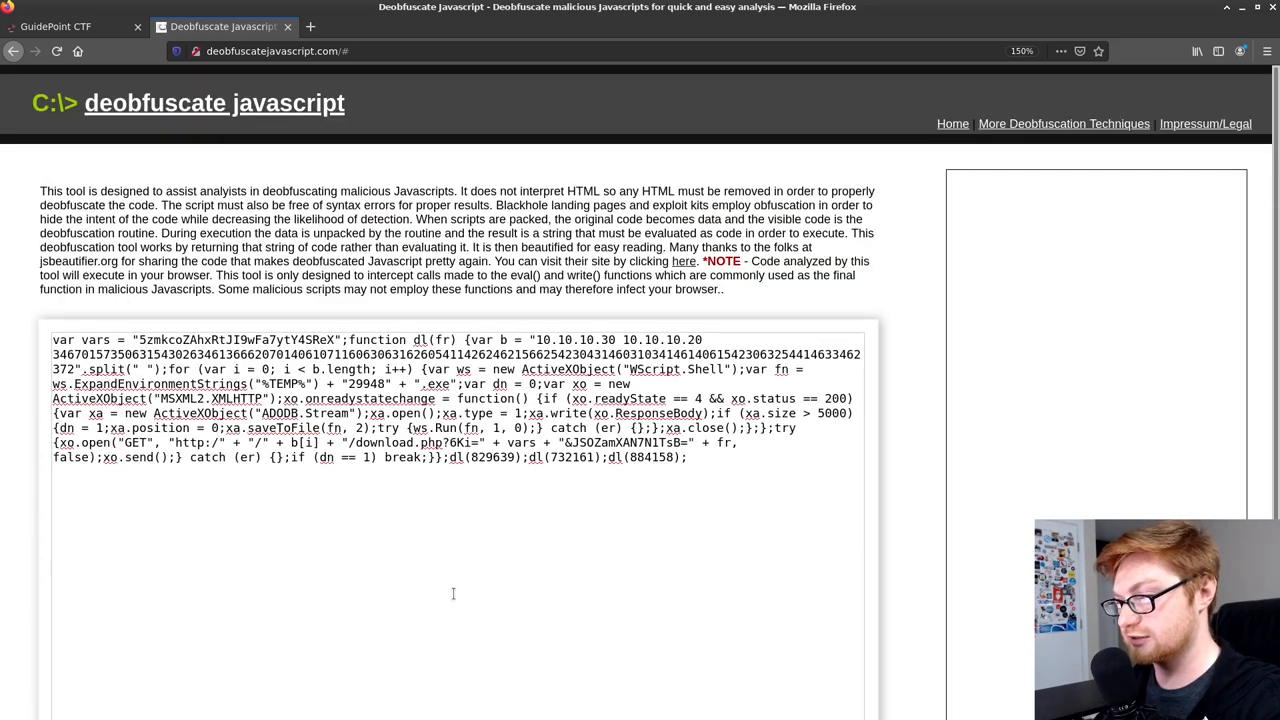
mouse_move(484, 596)
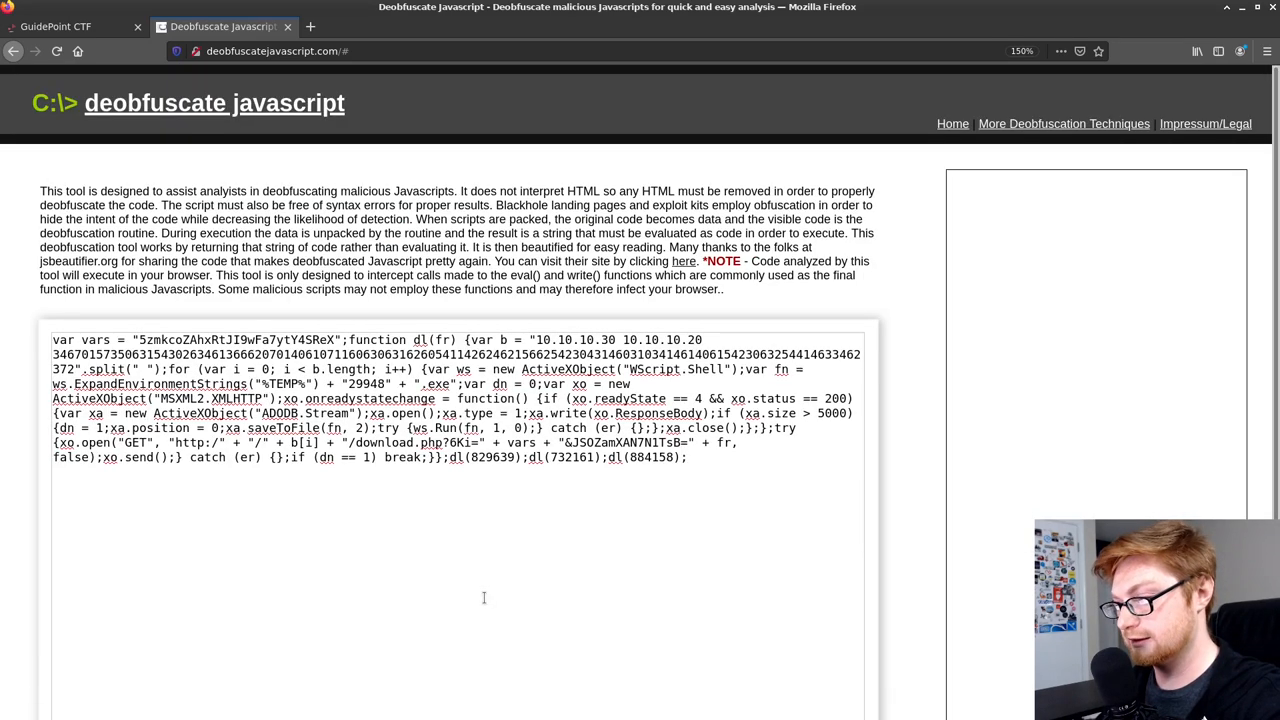
mouse_move(438, 608)
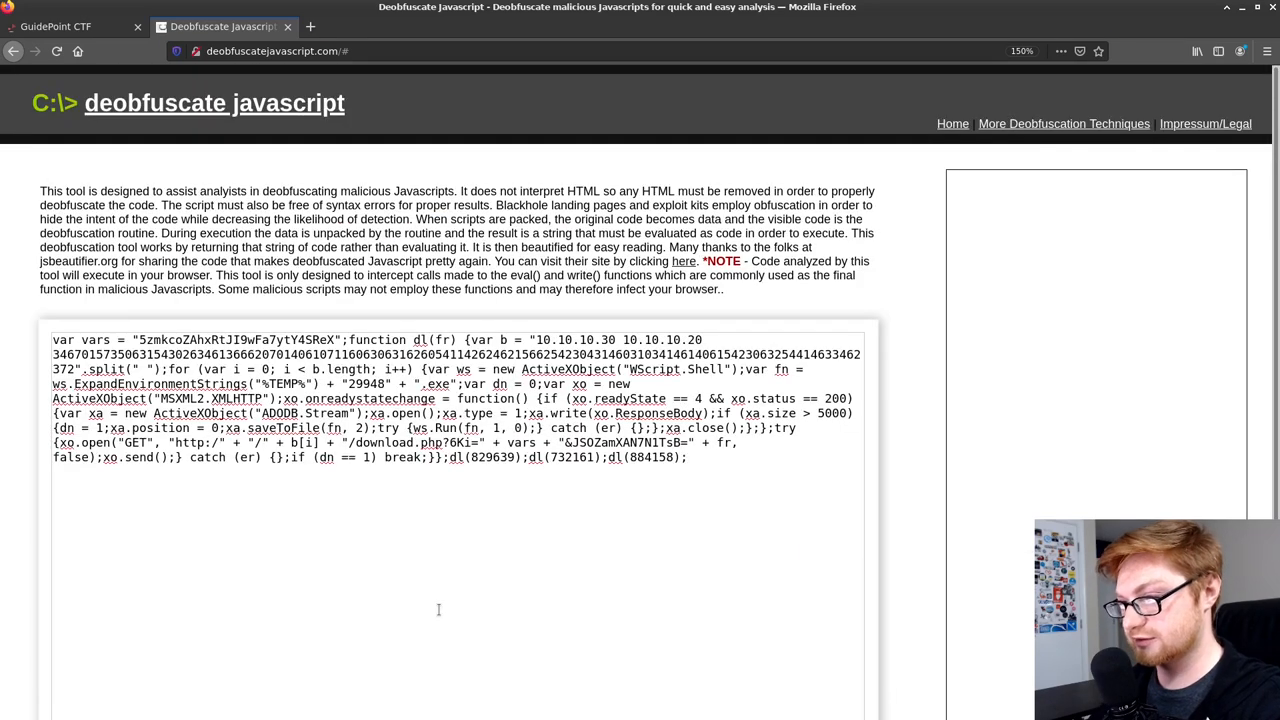
Search Google in a new Firefox tab for 'beutify javascript'
left_click(276, 52)
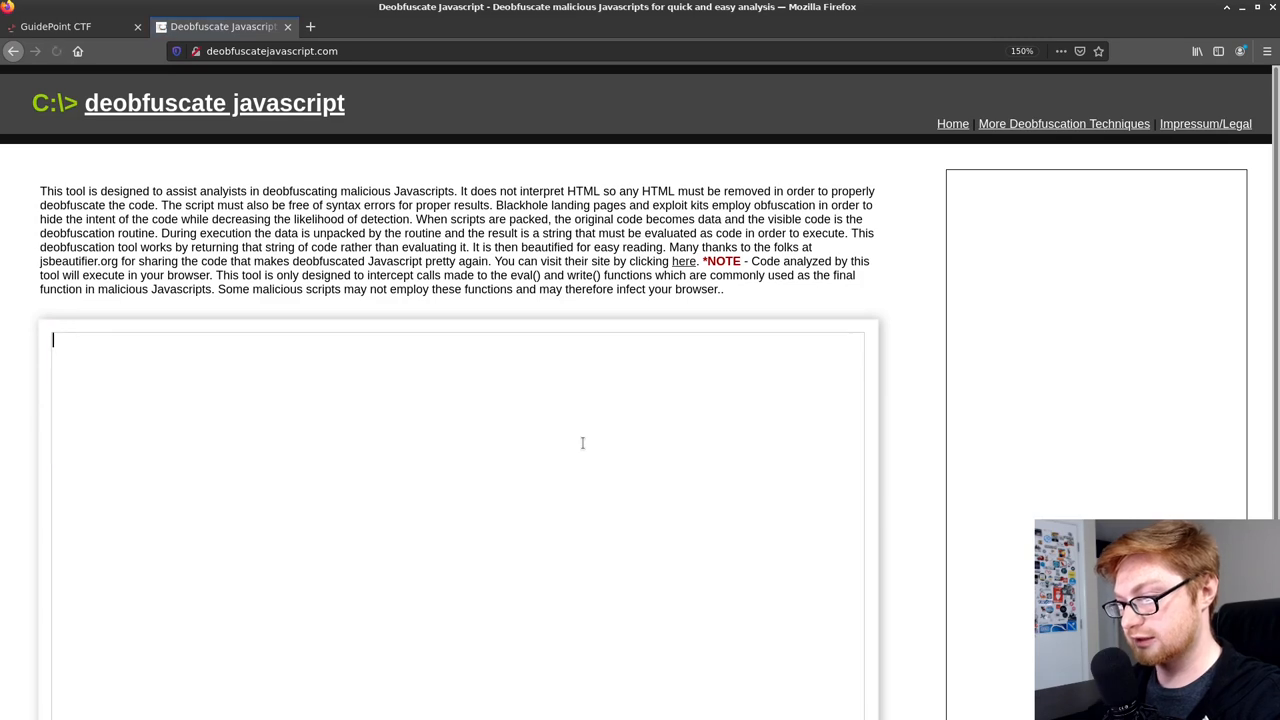
left_click(460, 600)
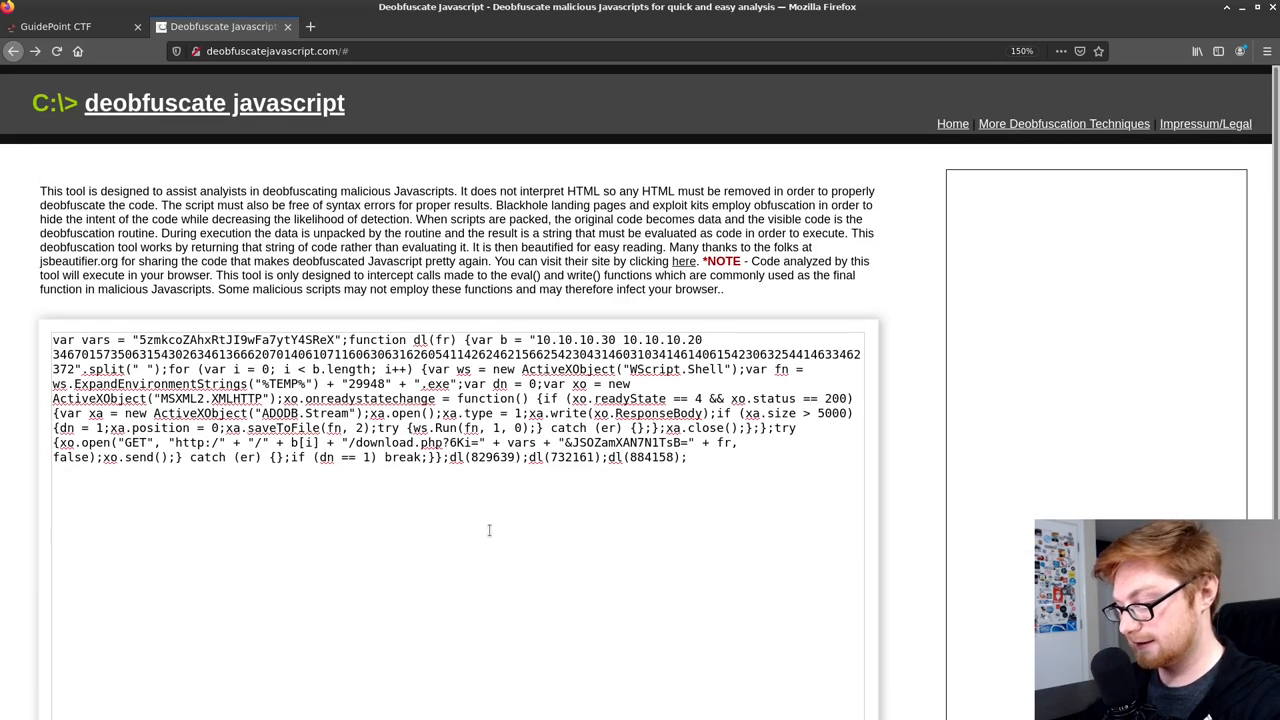
type("beutify javascript")
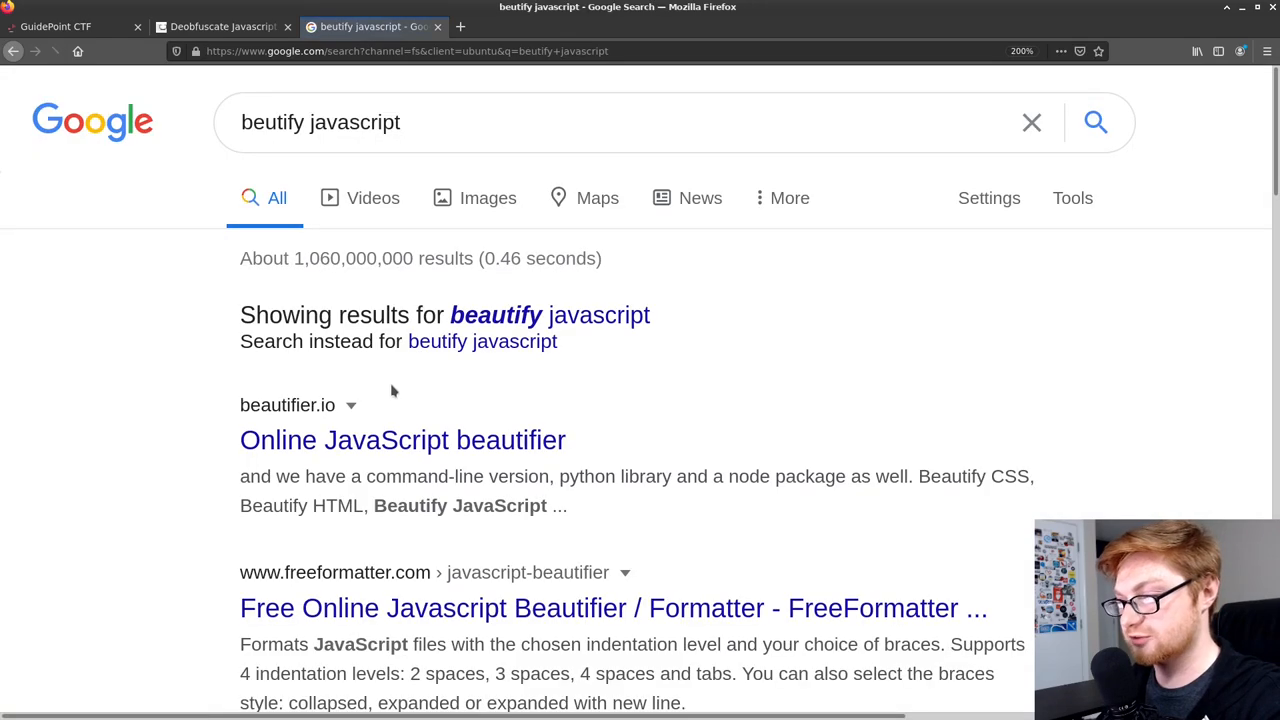
Open beautifier.io and place the one-line downloader script in its code box
left_click(402, 440)
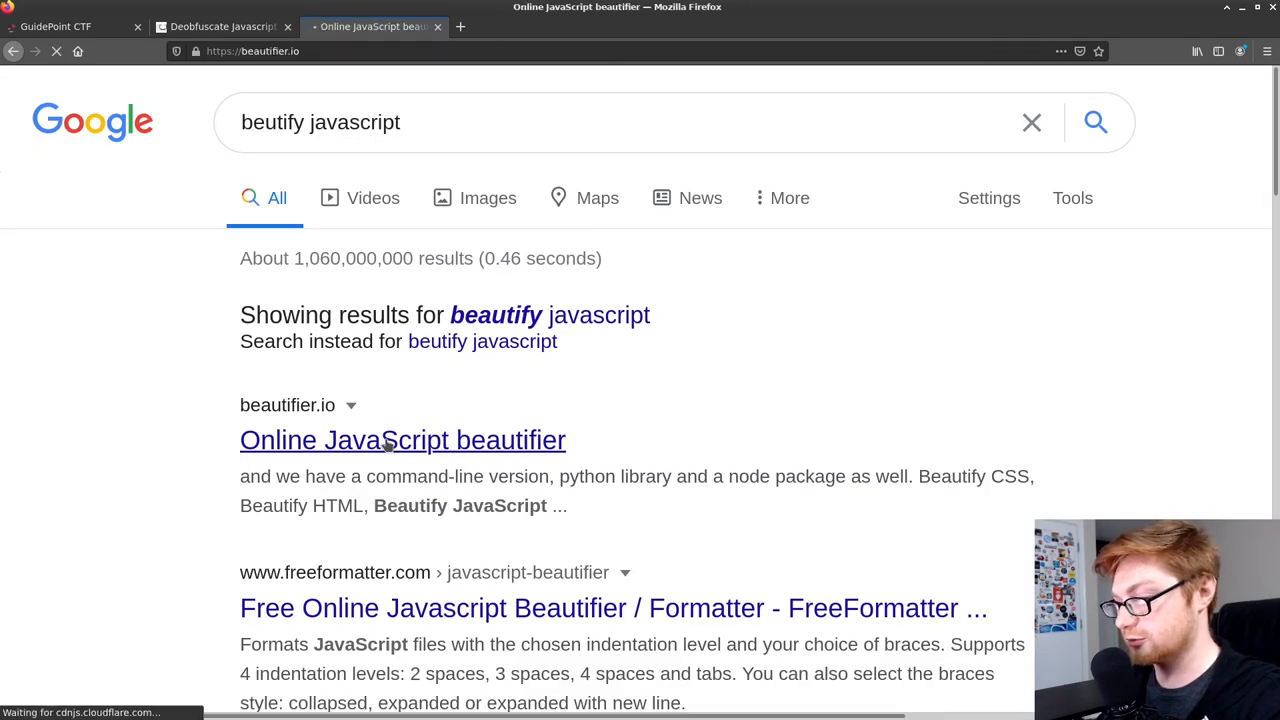
left_click(402, 440)
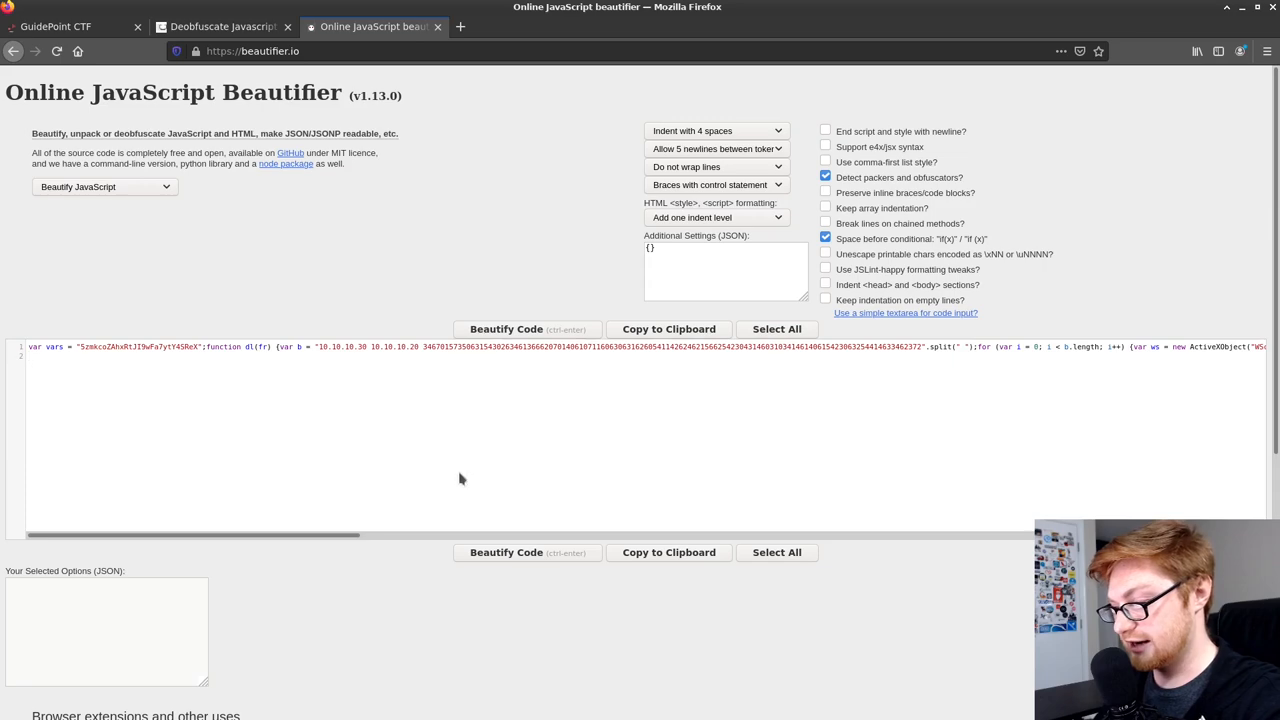
left_click(506, 328)
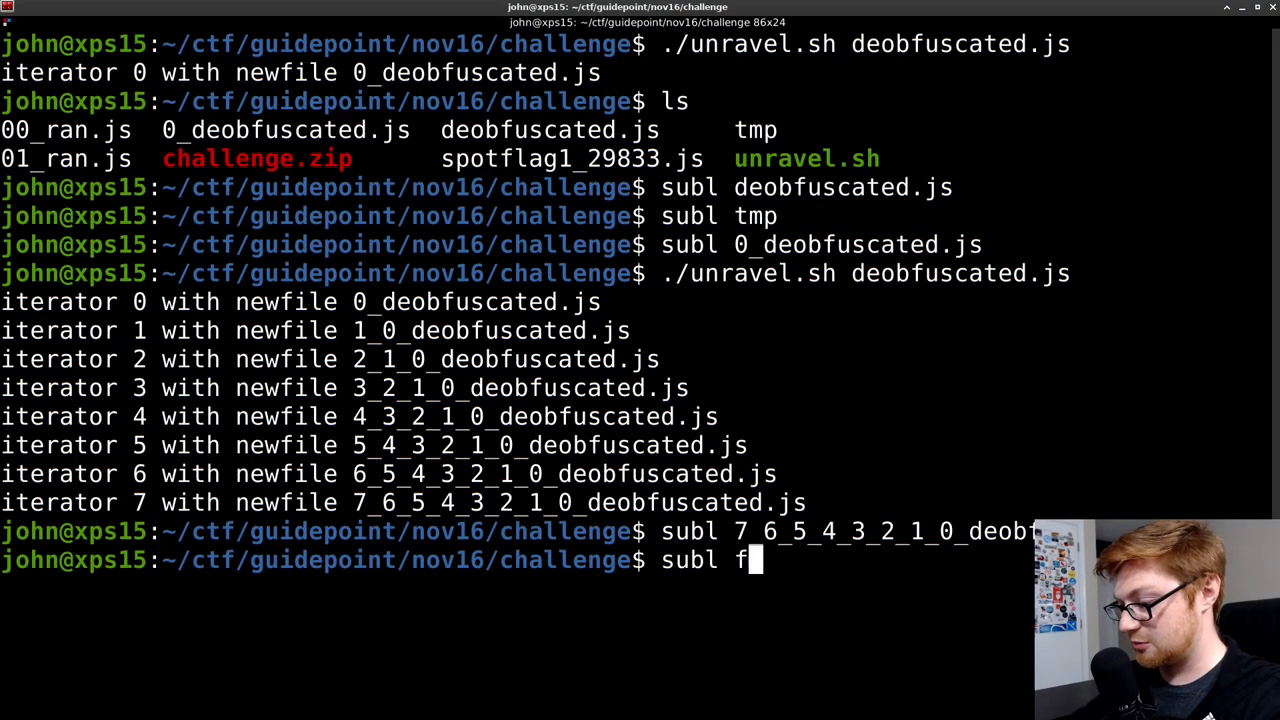
Open final.js with subl, check the vars string and save the beautified script
key("Return")
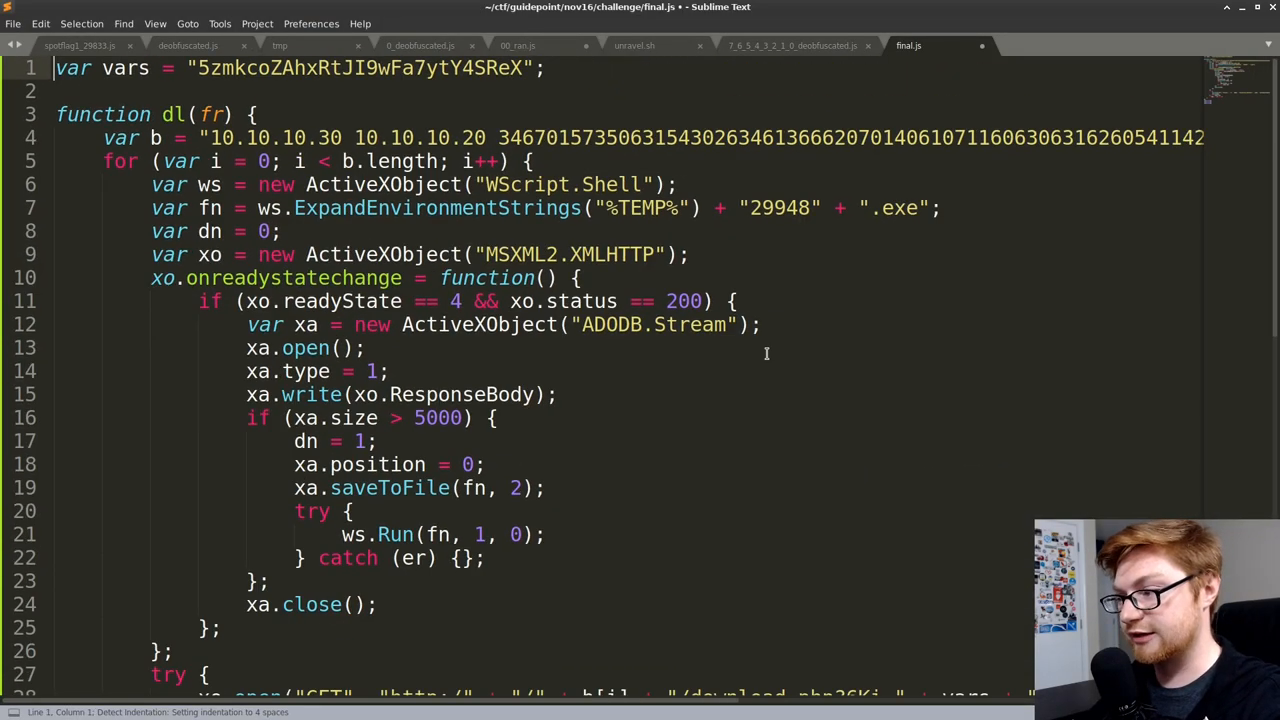
left_click(198, 68)
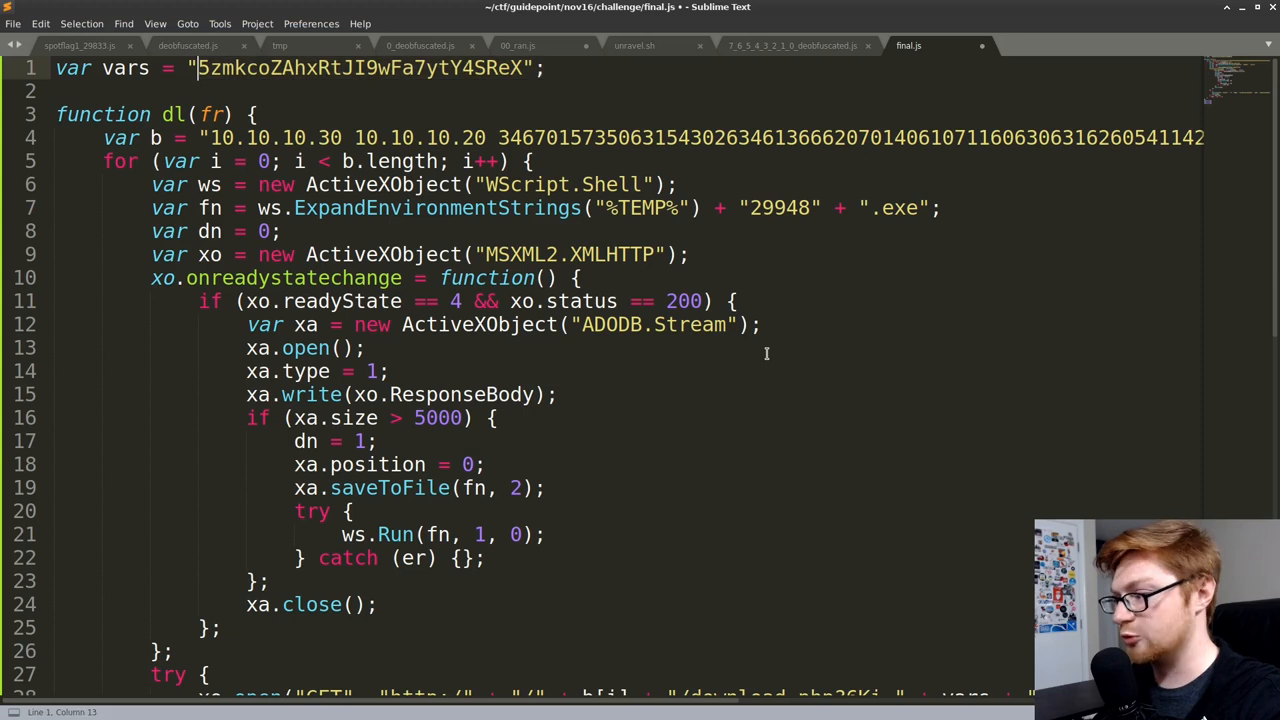
key("ctrl+s")
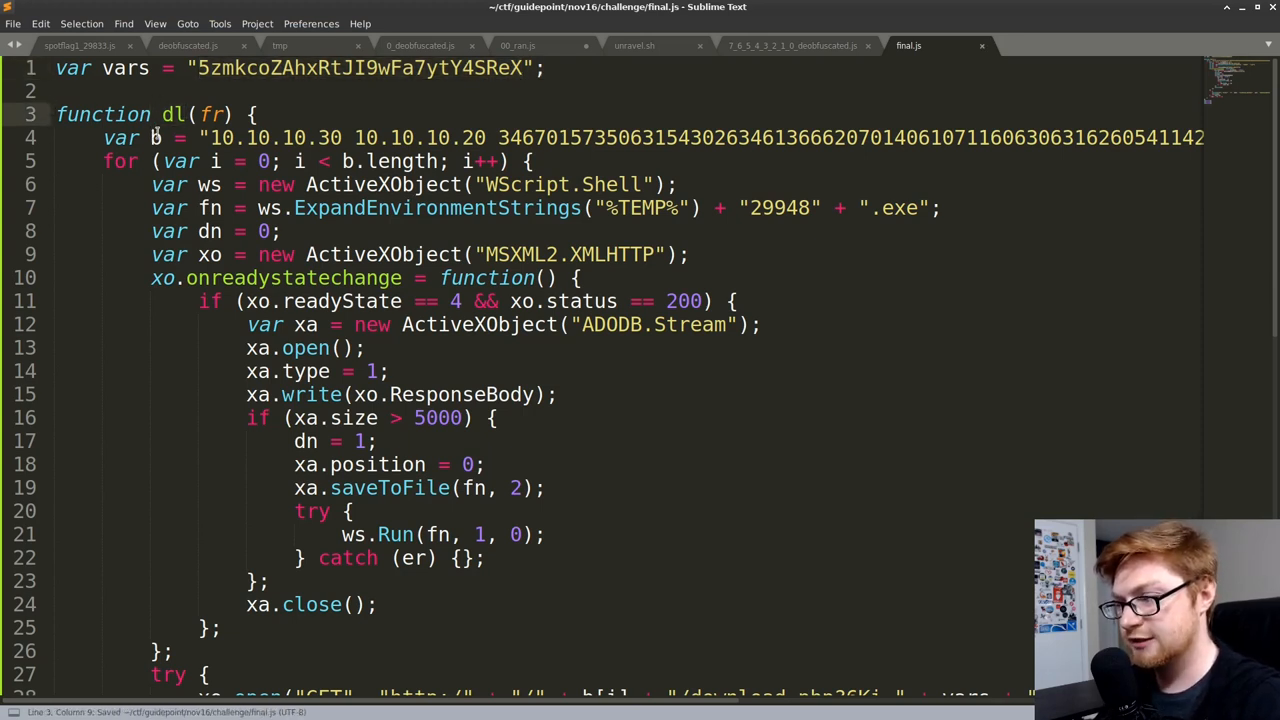
left_click_drag(208, 136, 350, 136)
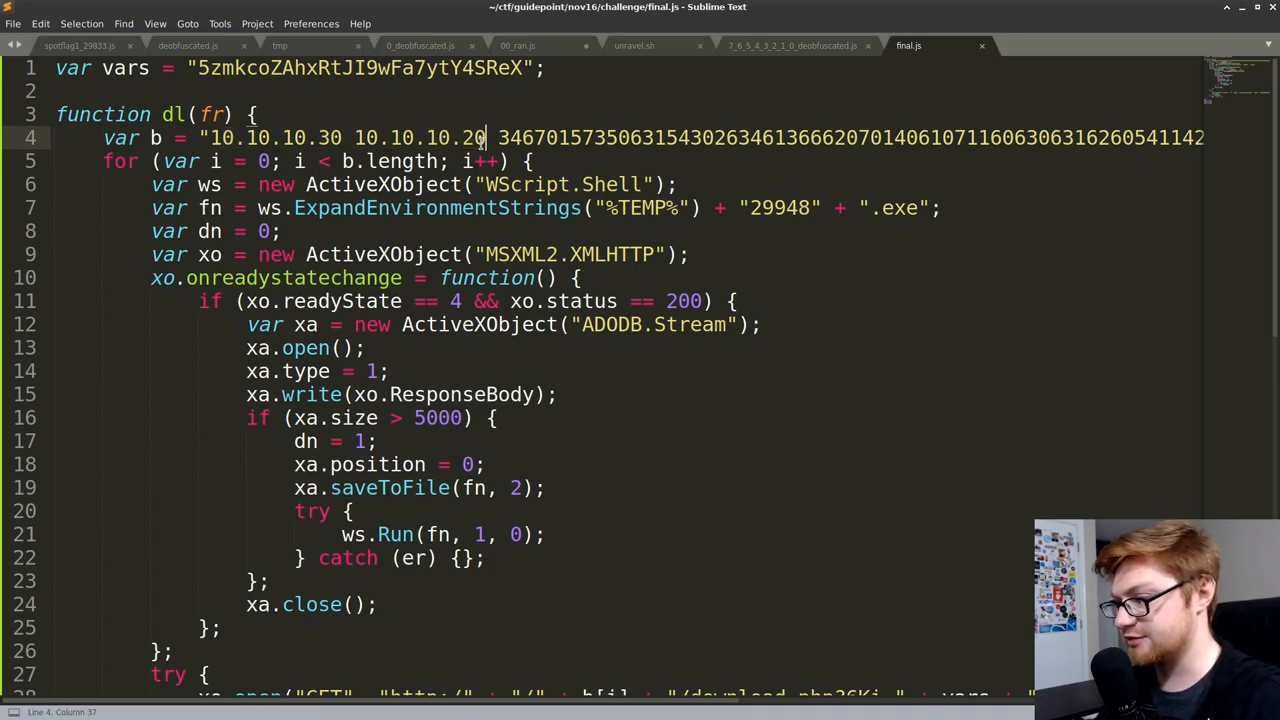
scroll("right", 3)
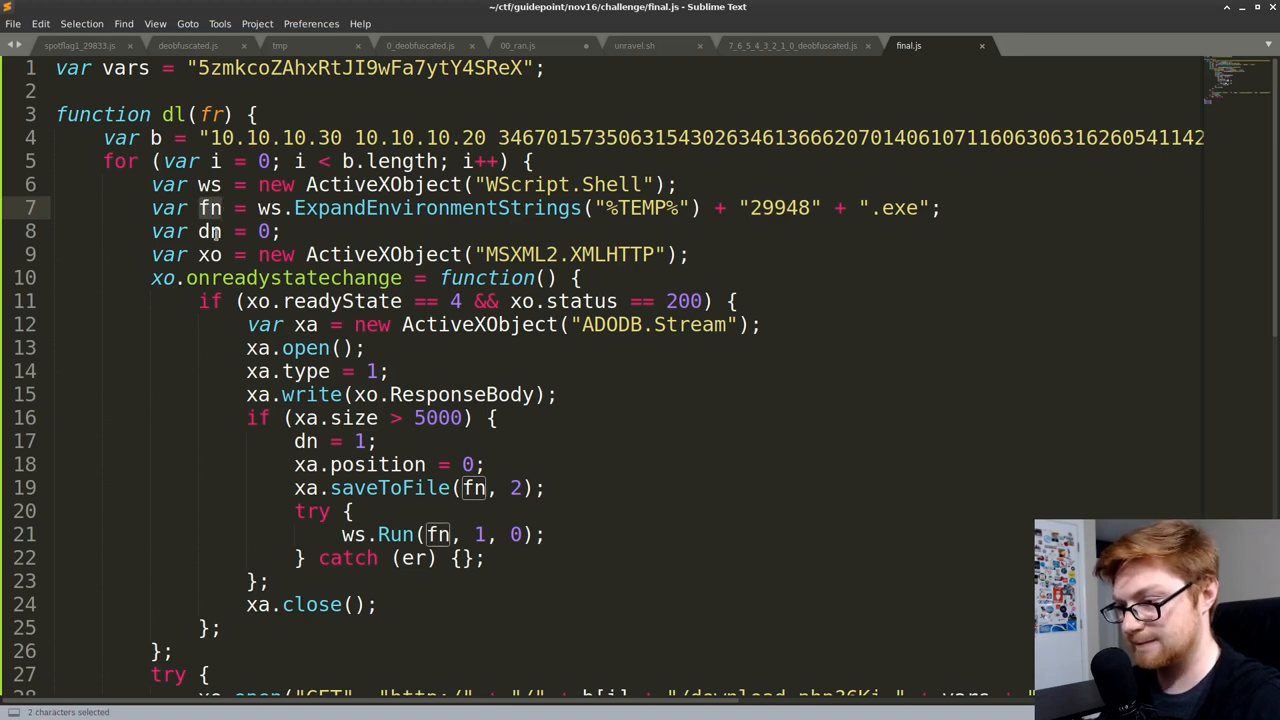
Highlight every use of dn and read through the dl() downloader over 10.10.10.x hosts
left_click(216, 232)
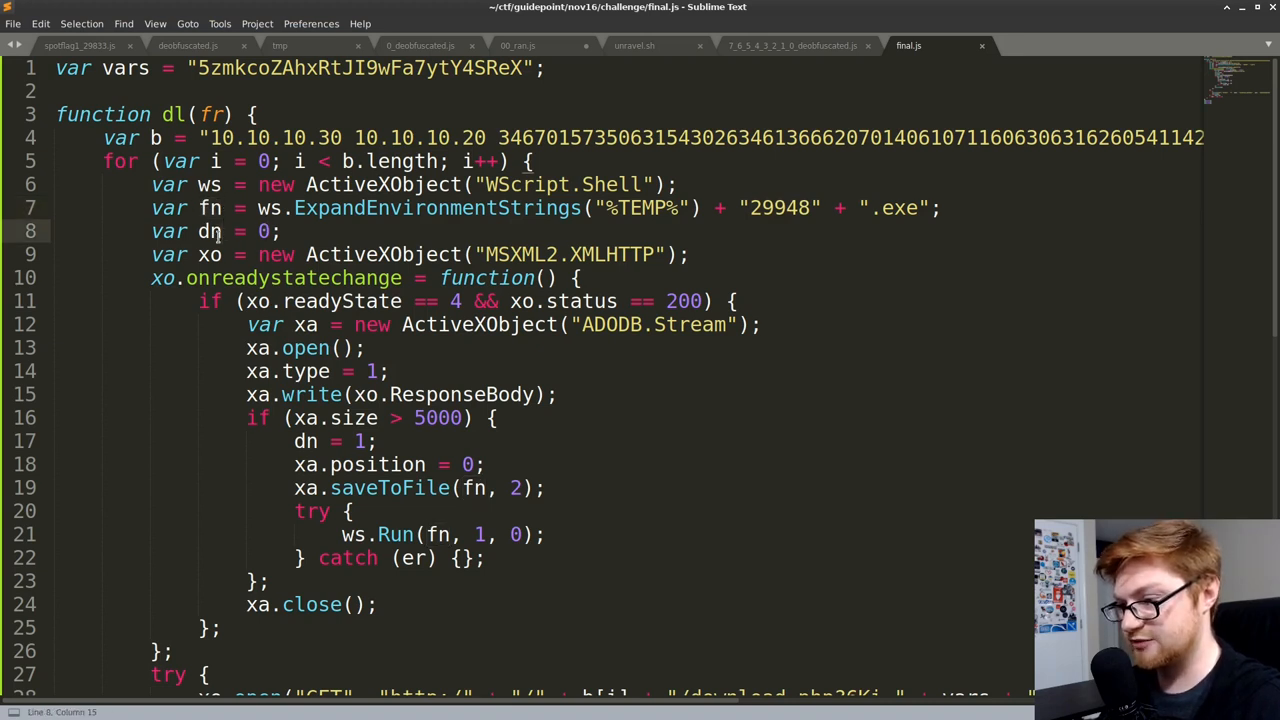
scroll("down", 3)
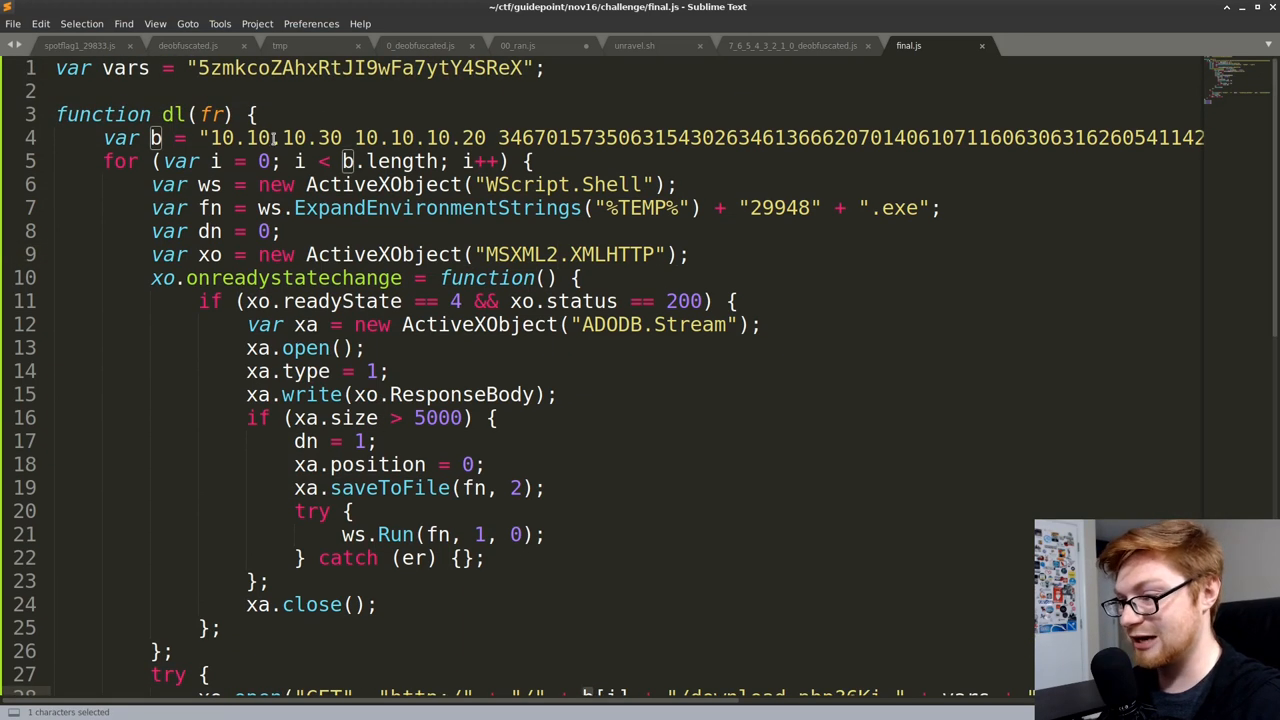
scroll("down", 3)
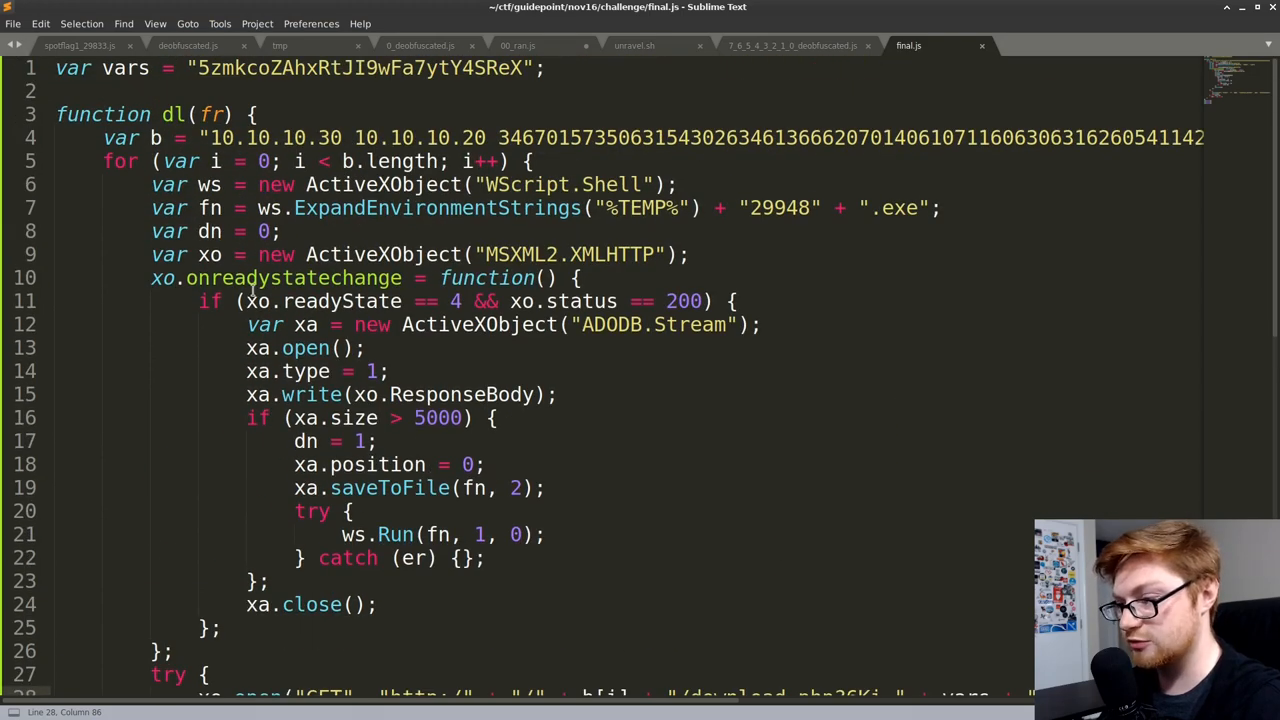
scroll("down", 3)
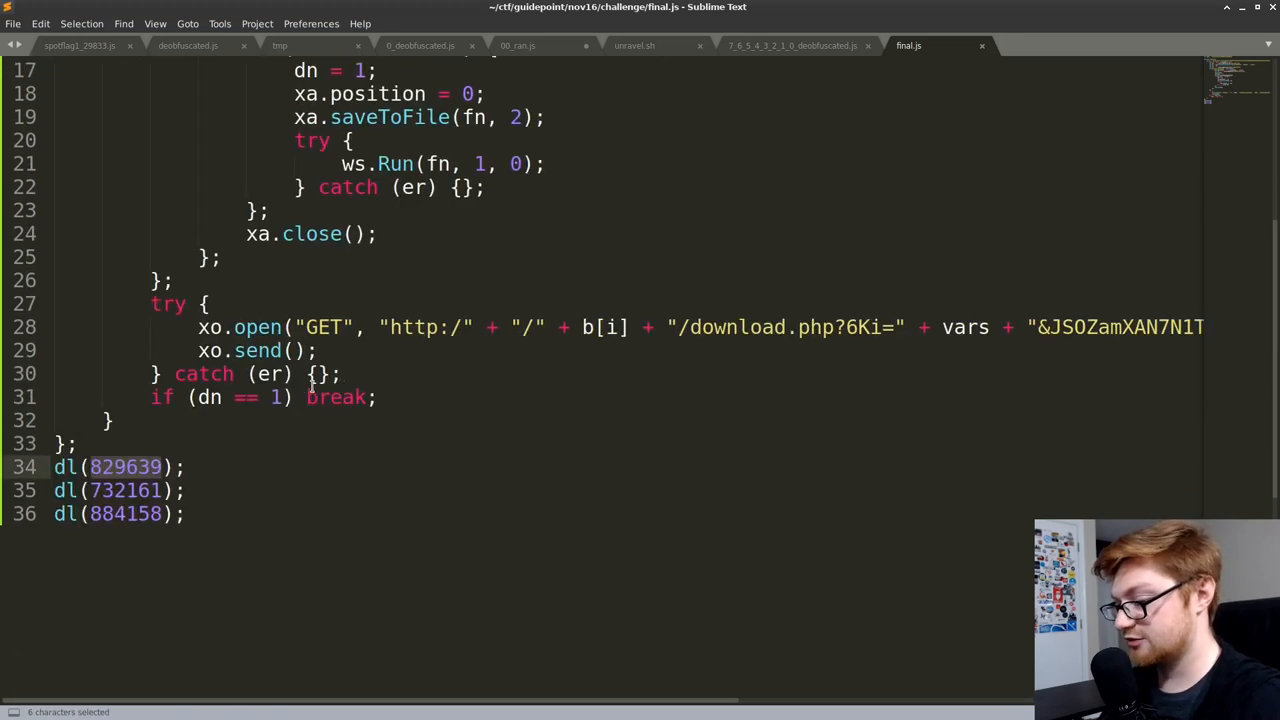
scroll("up", 3)
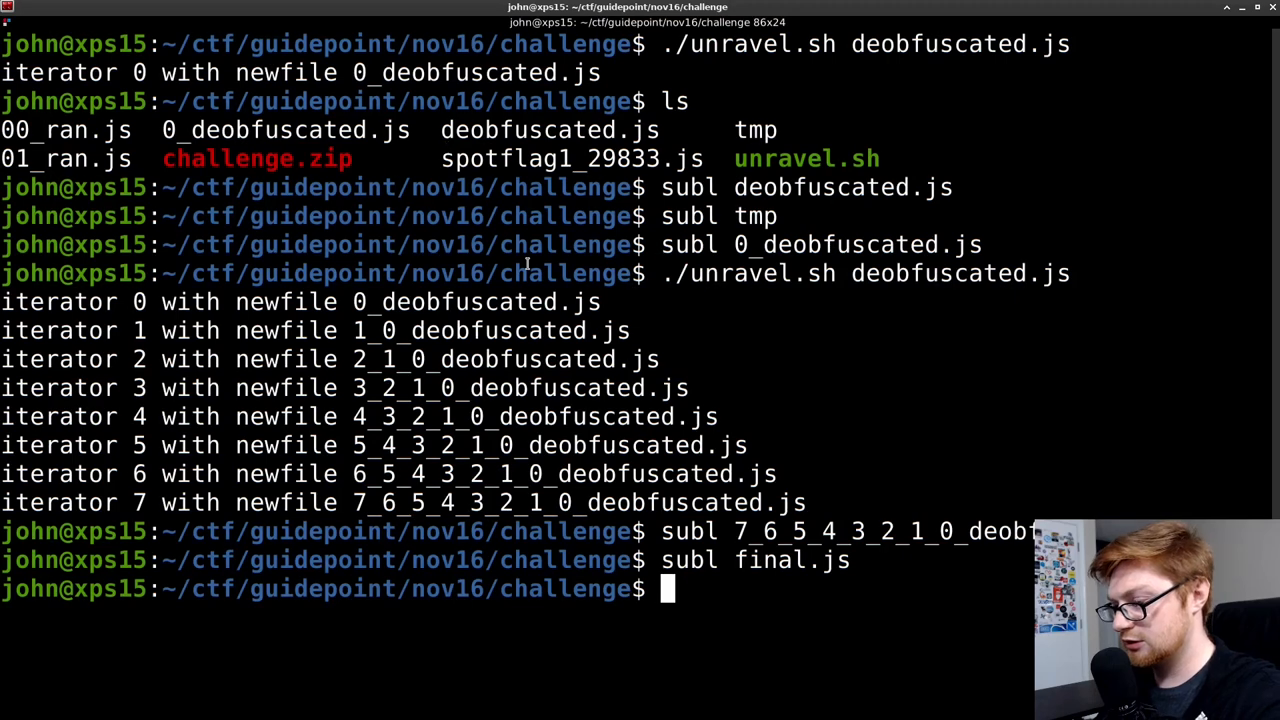
Start bpython and import Crypto.Util long_to_bytes as l2b
type("bpython")
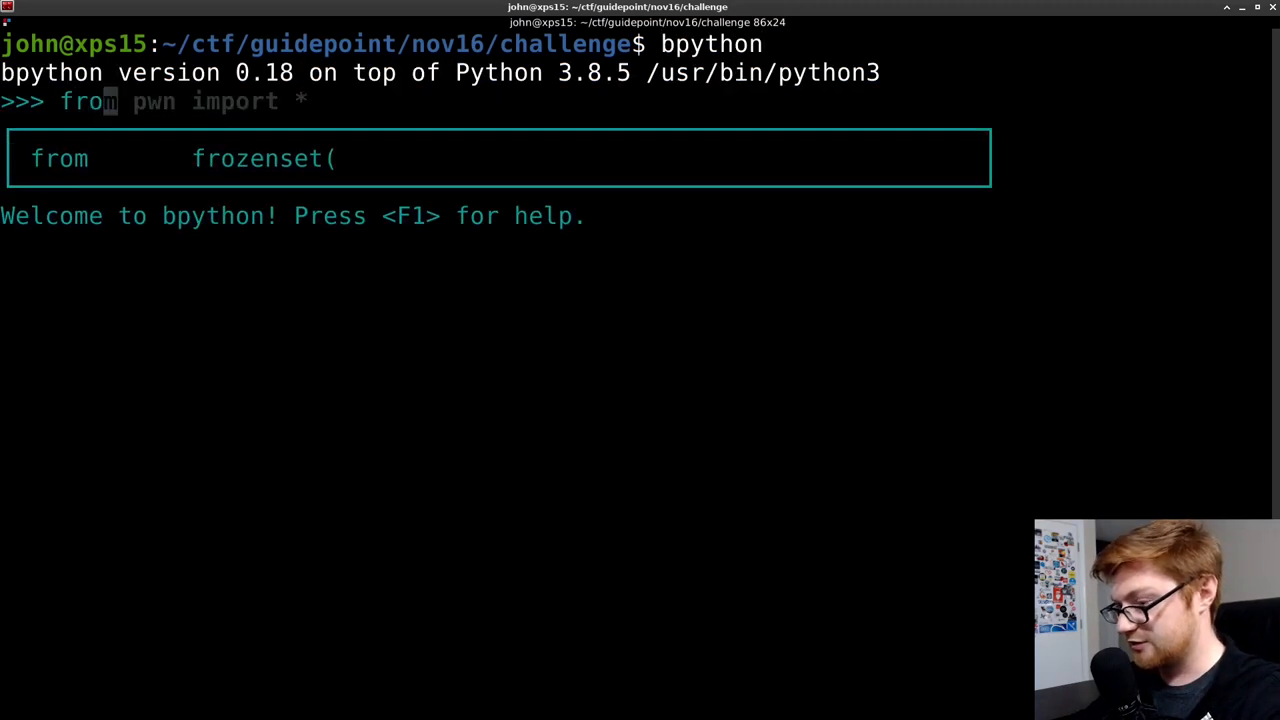
type("Crypto.Util.number import long_t")
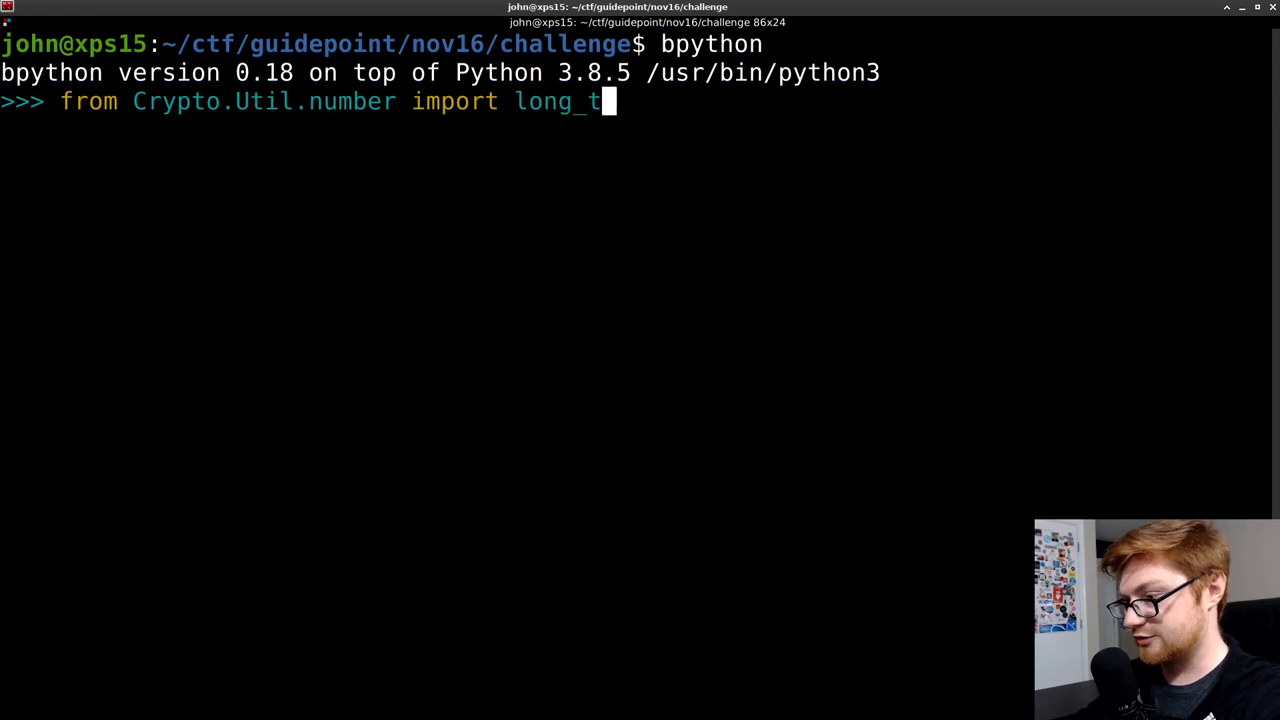
type("_bytes  as")
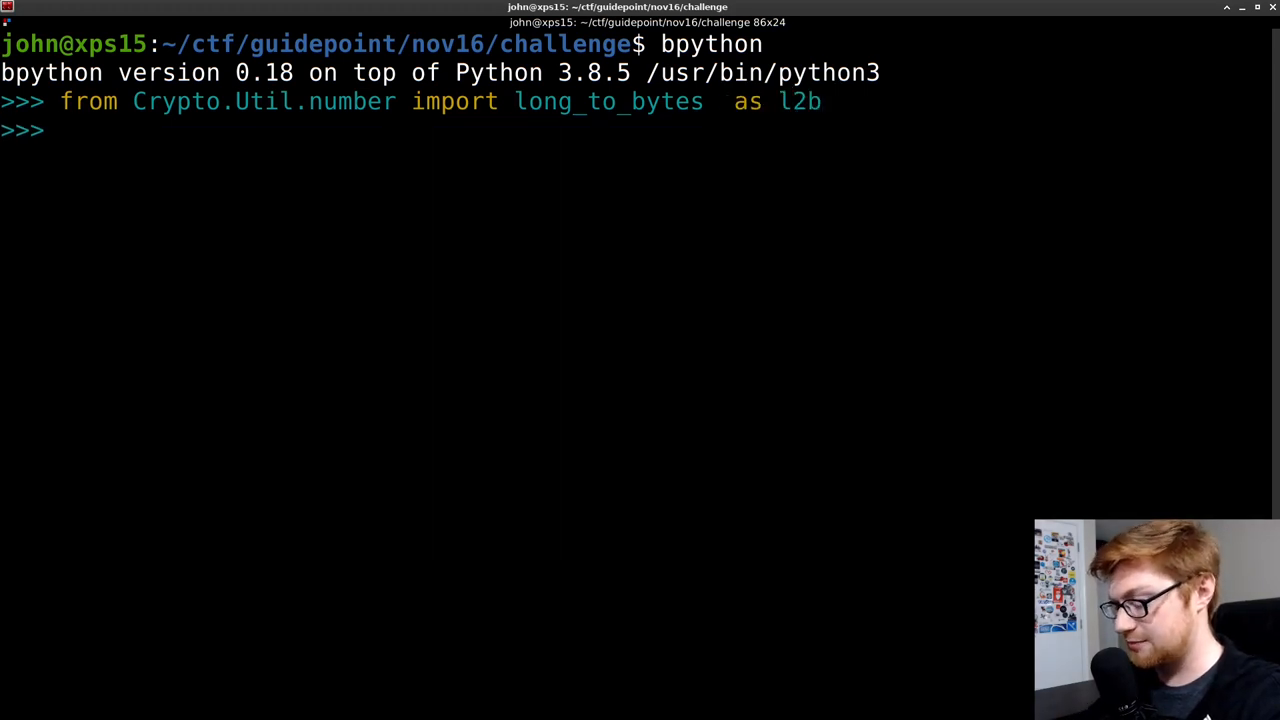
Evaluate the long 0o-prefixed value and wrap it in l2b(), getting garbled bytes
type("l2b(3467015735063154302634613666207014061071160630631626054114262462156625423043146031034146140615423063254414633462372)")
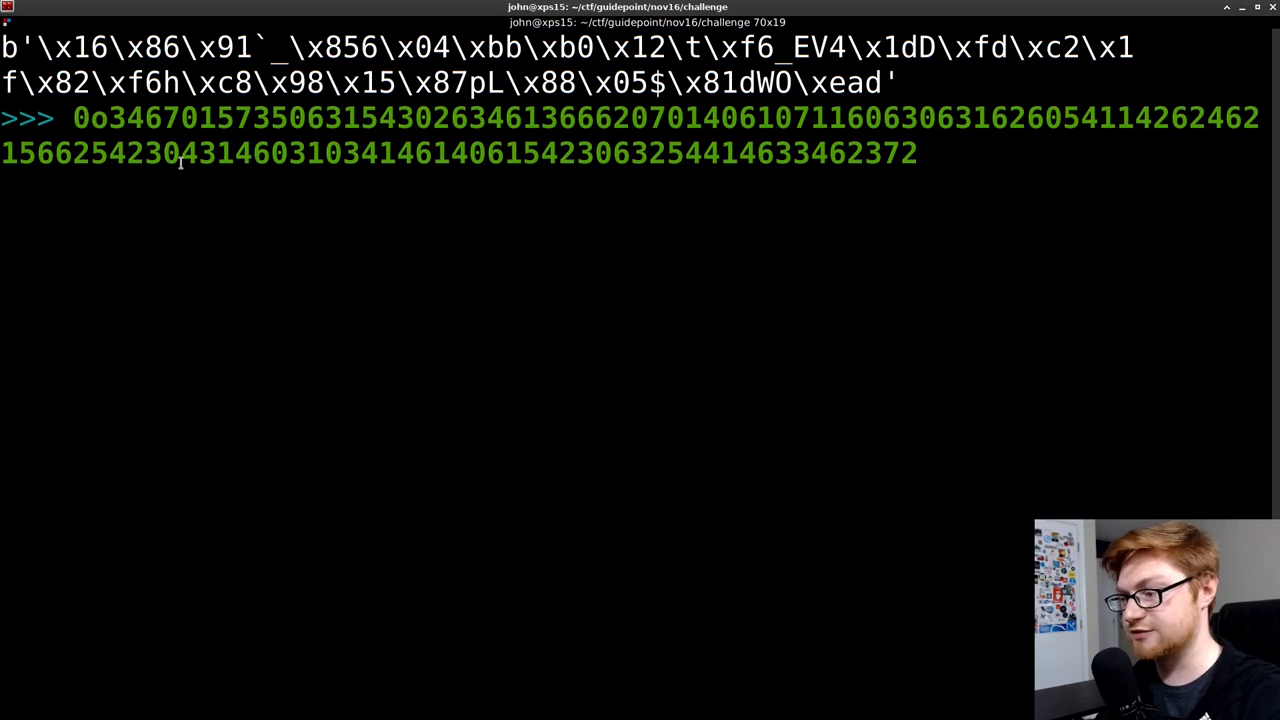
key("Return")
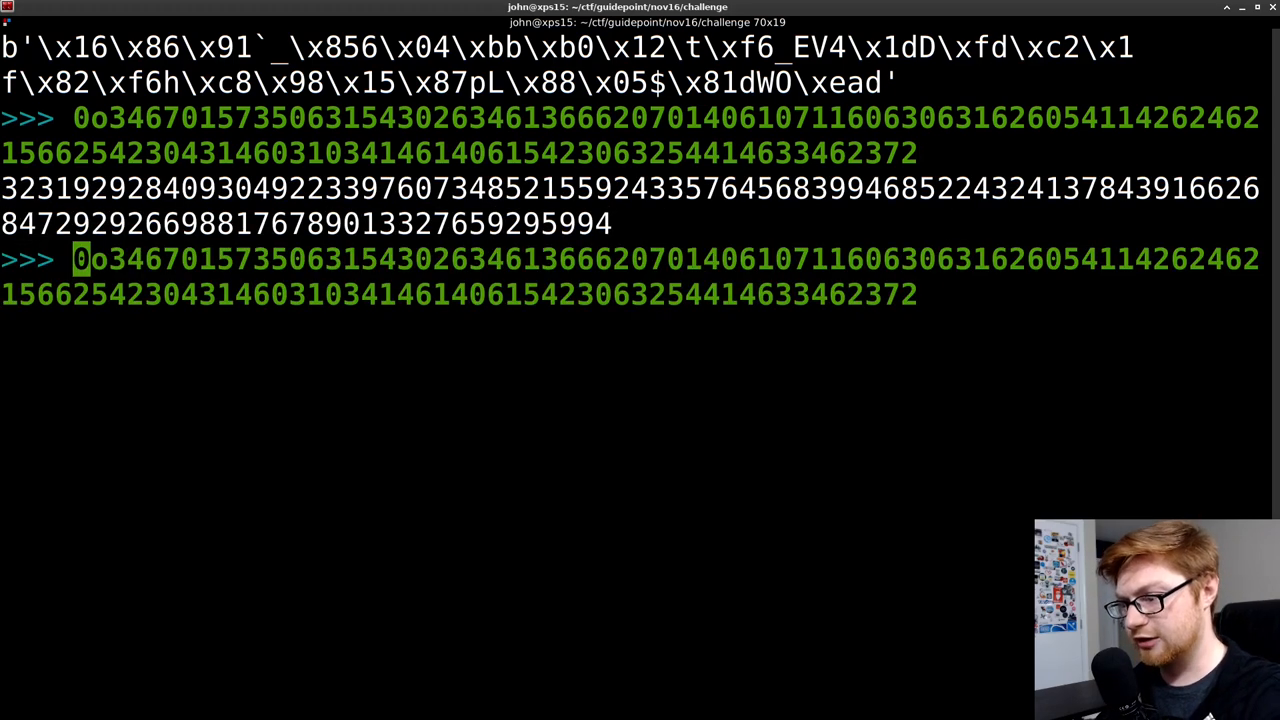
type("l2b(")
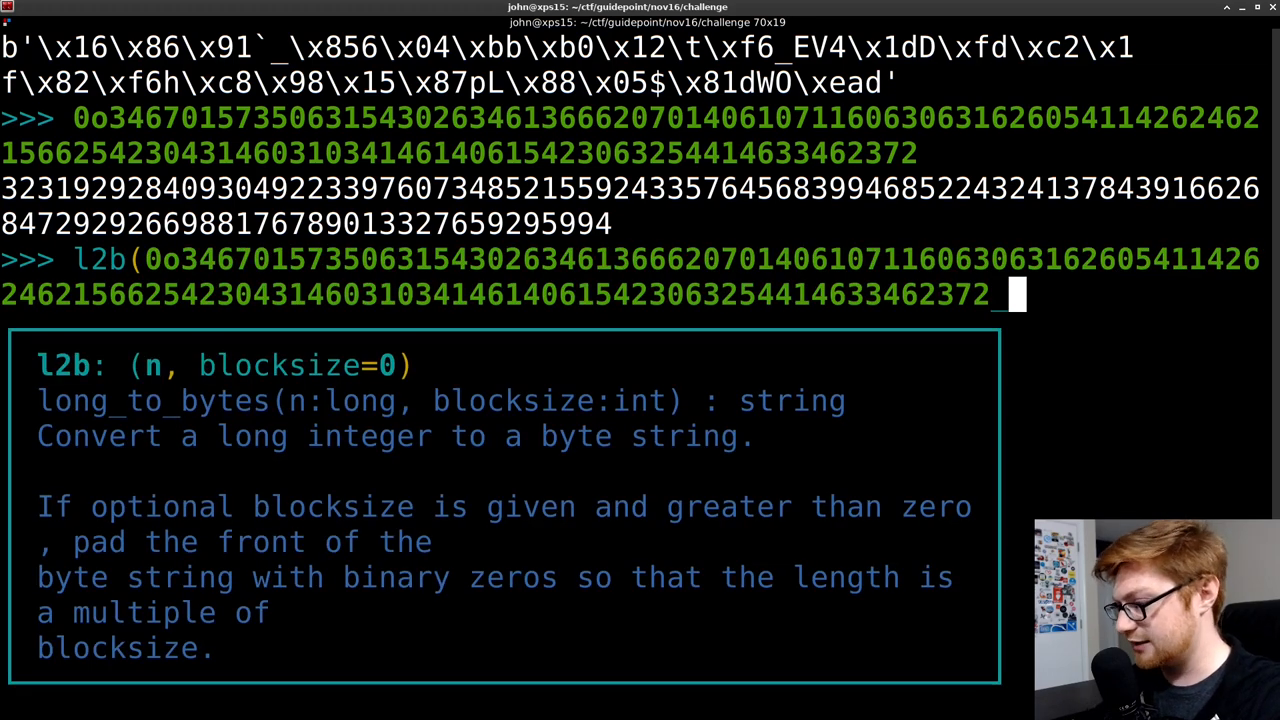
key("Return")
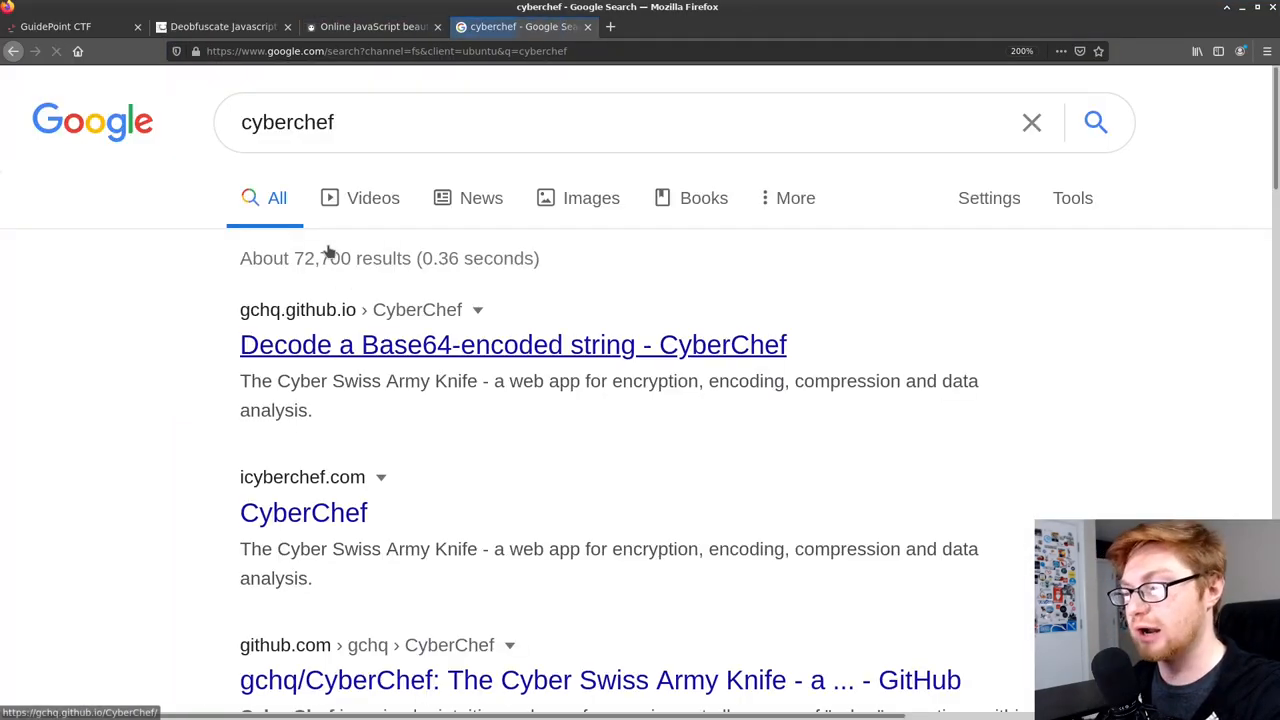
Open CyberChef and add Magic to the recipe for the long decimal input
left_click(512, 344)
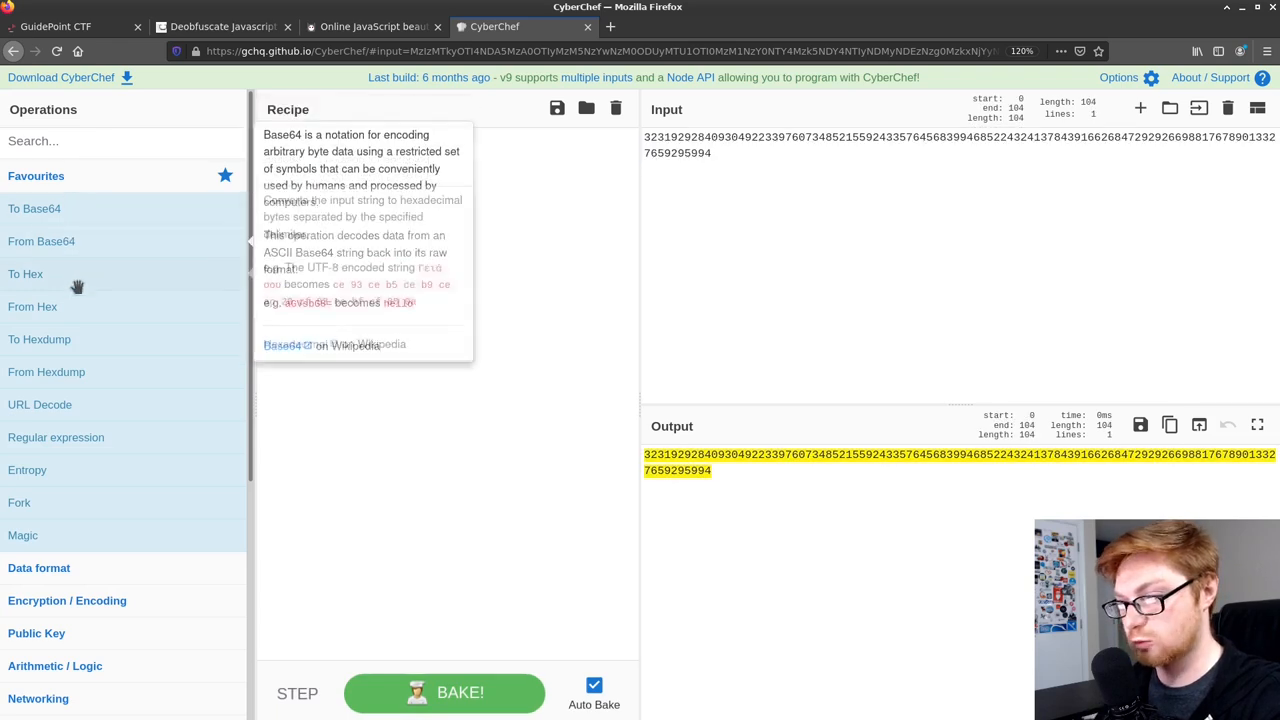
left_click(120, 140)
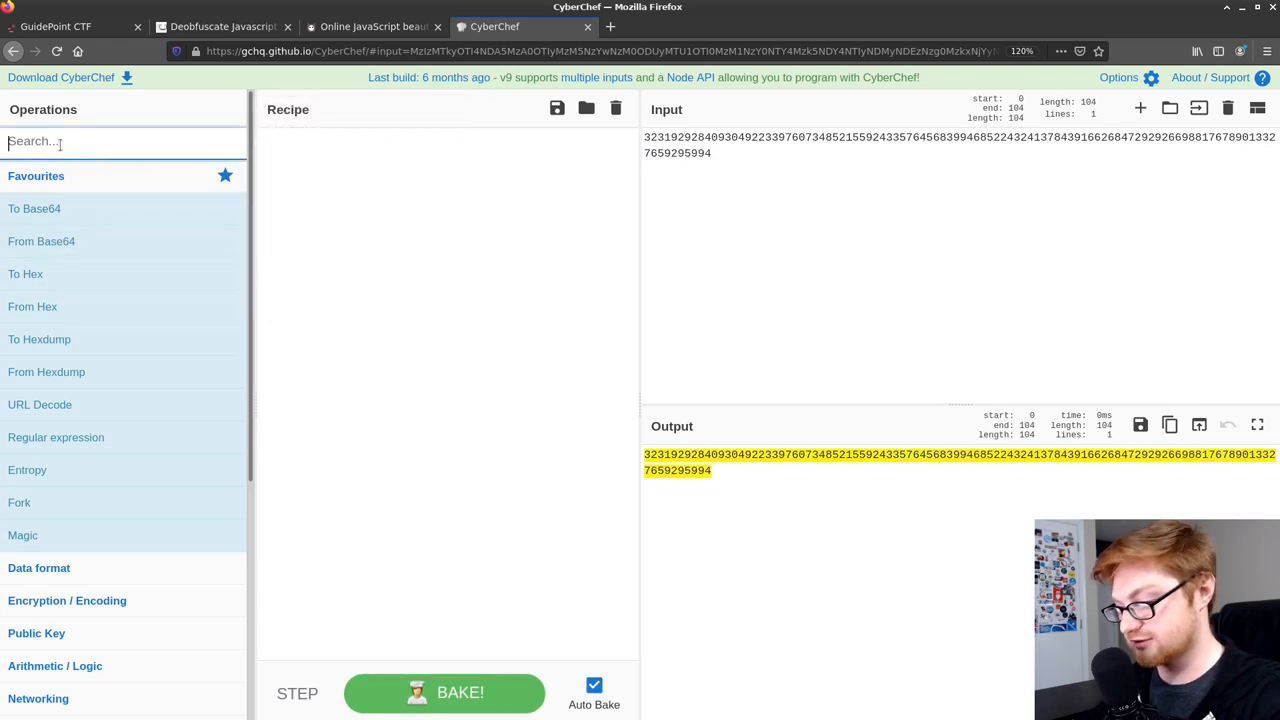
type("magic")
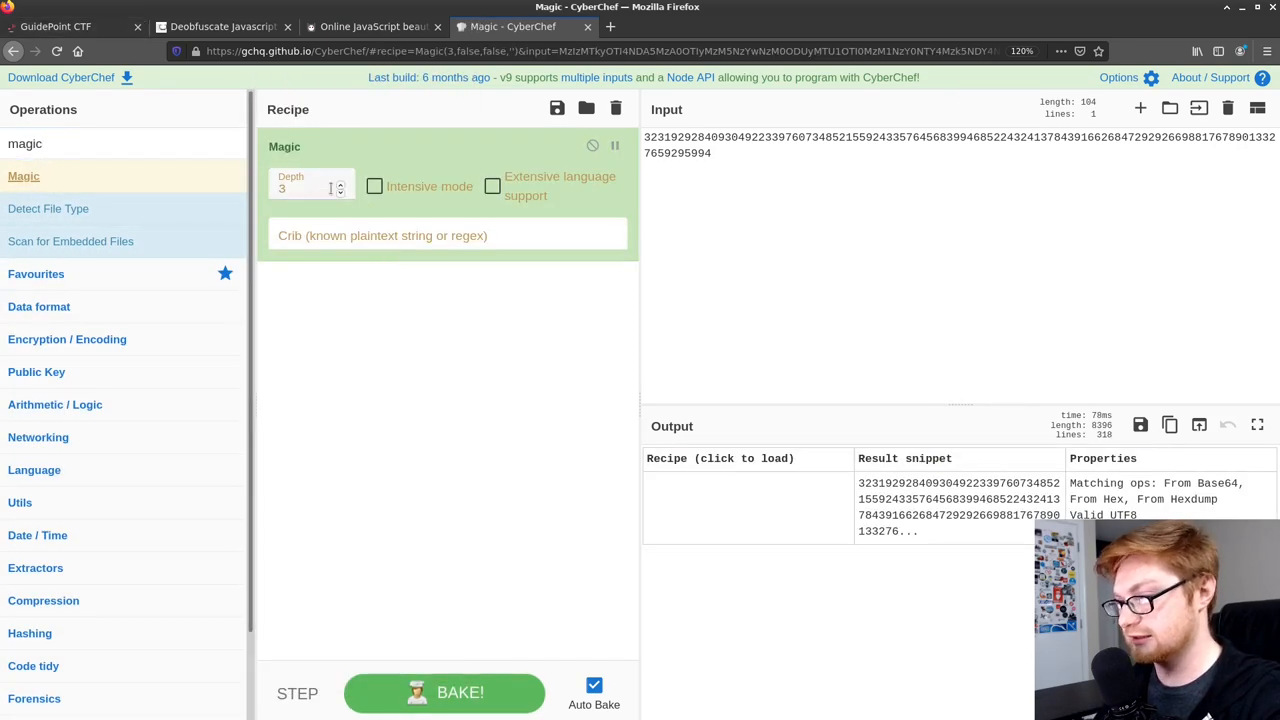
Run Magic at depth 1 with Intensive mode on and the crib 'flag'
left_click(340, 192)
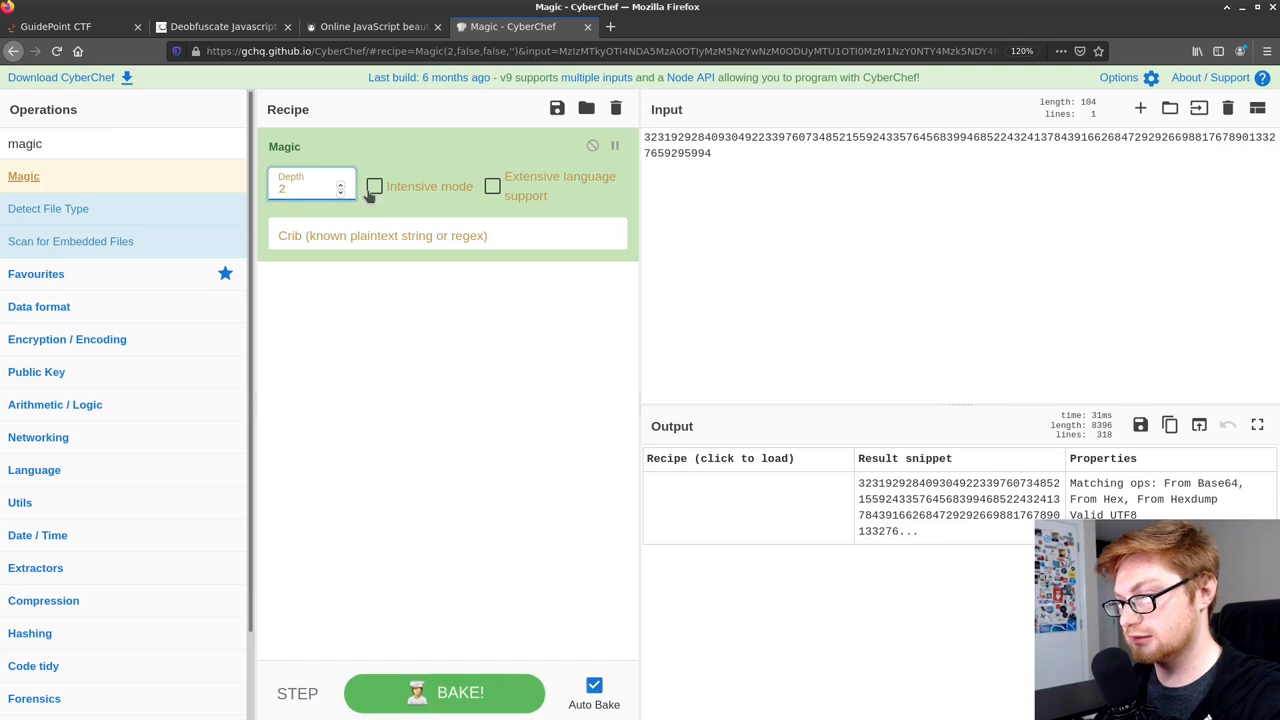
left_click(374, 186)
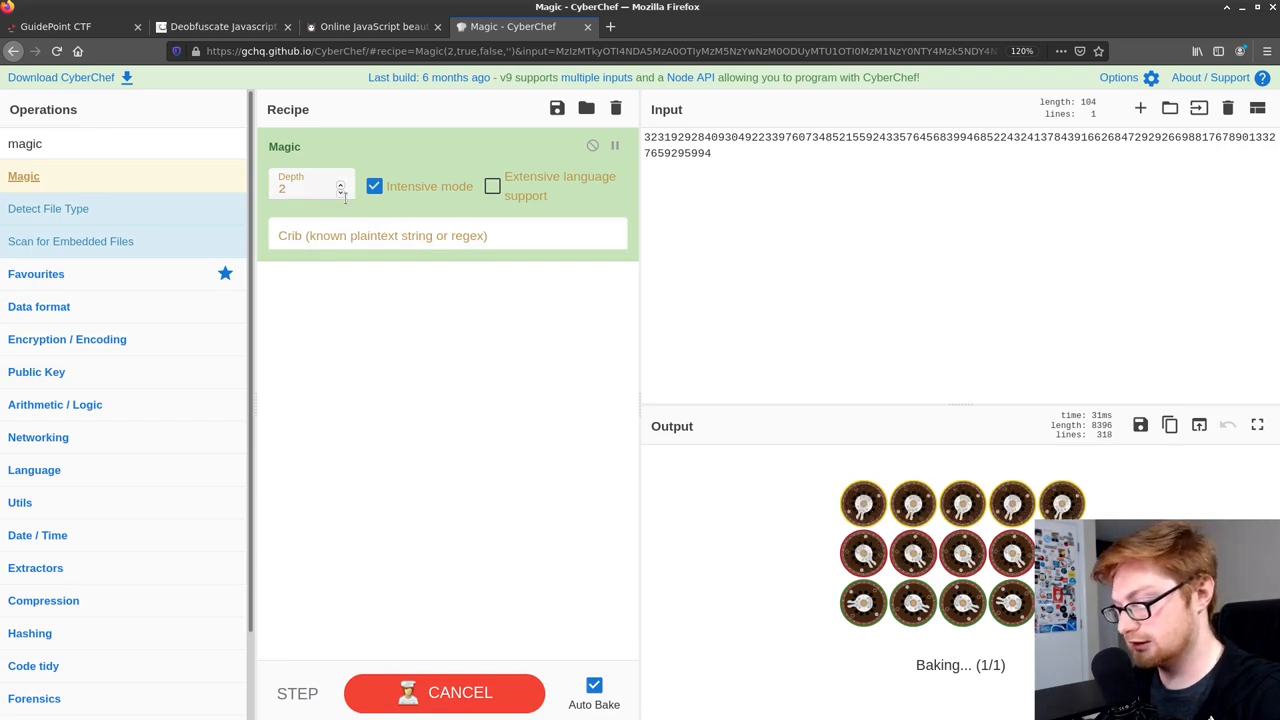
left_click(446, 232)
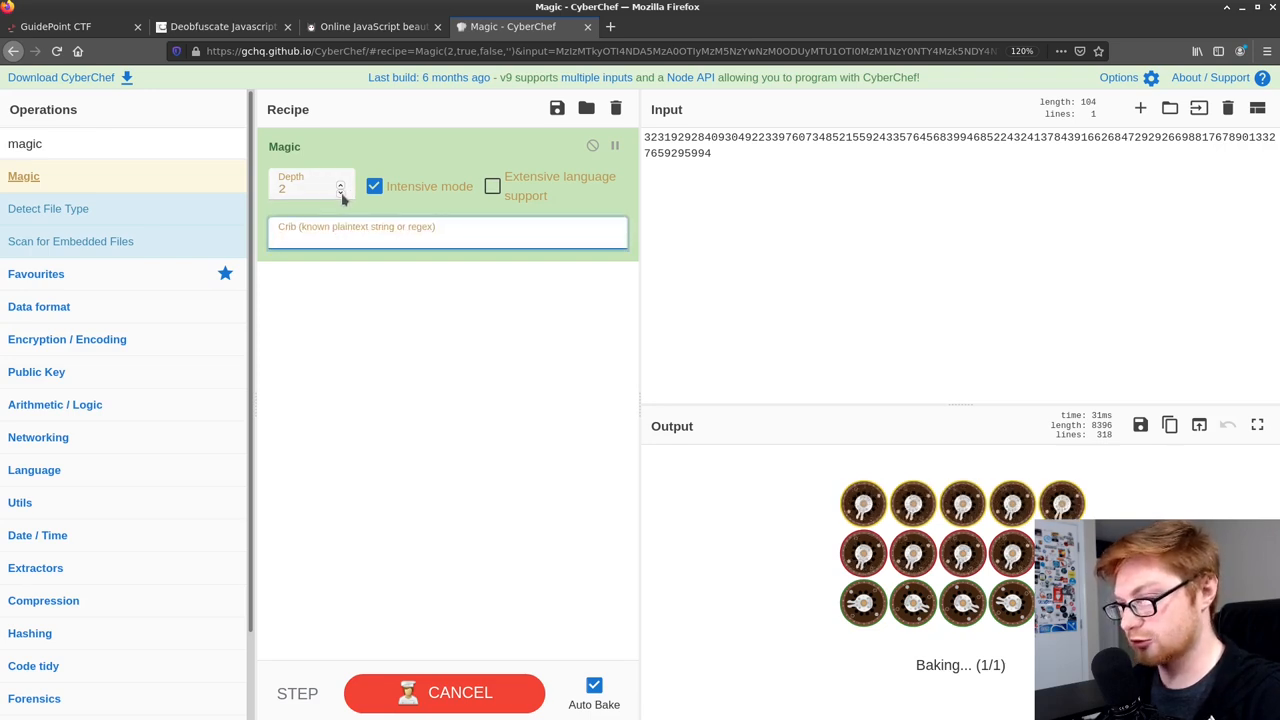
left_click(340, 192)
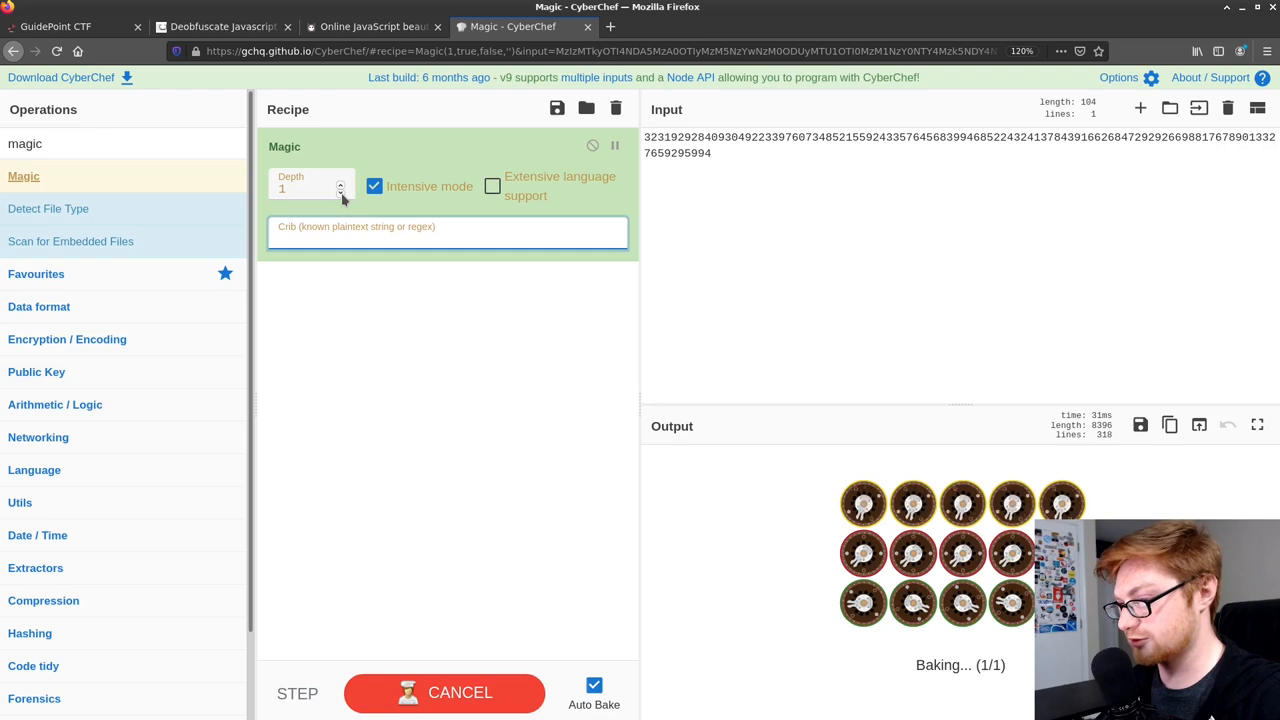
left_click(448, 232)
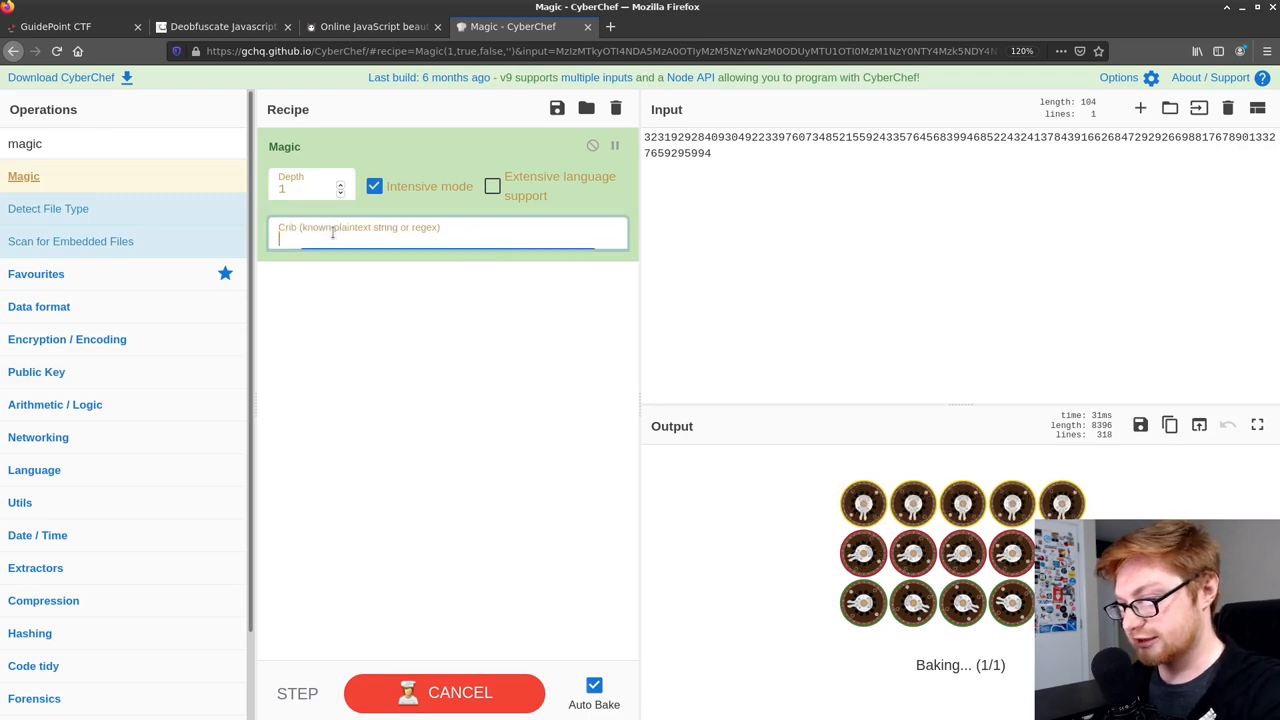
type("flag")
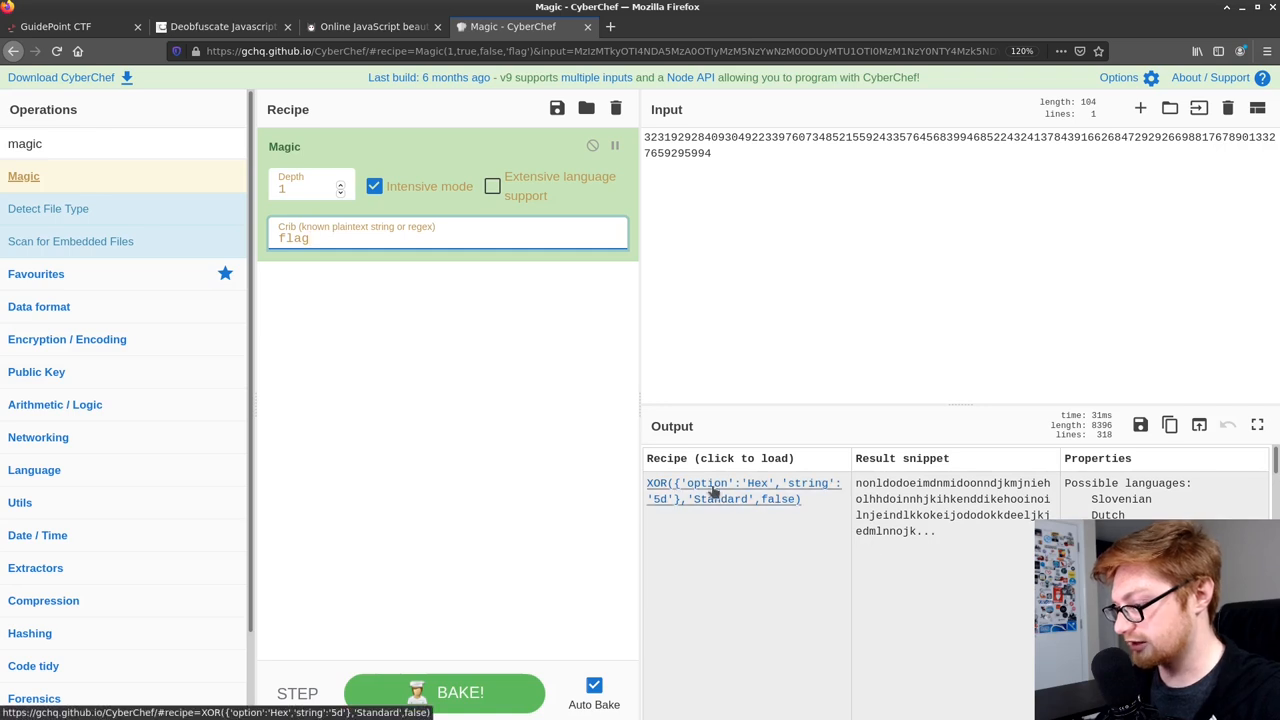
mouse_move(822, 492)
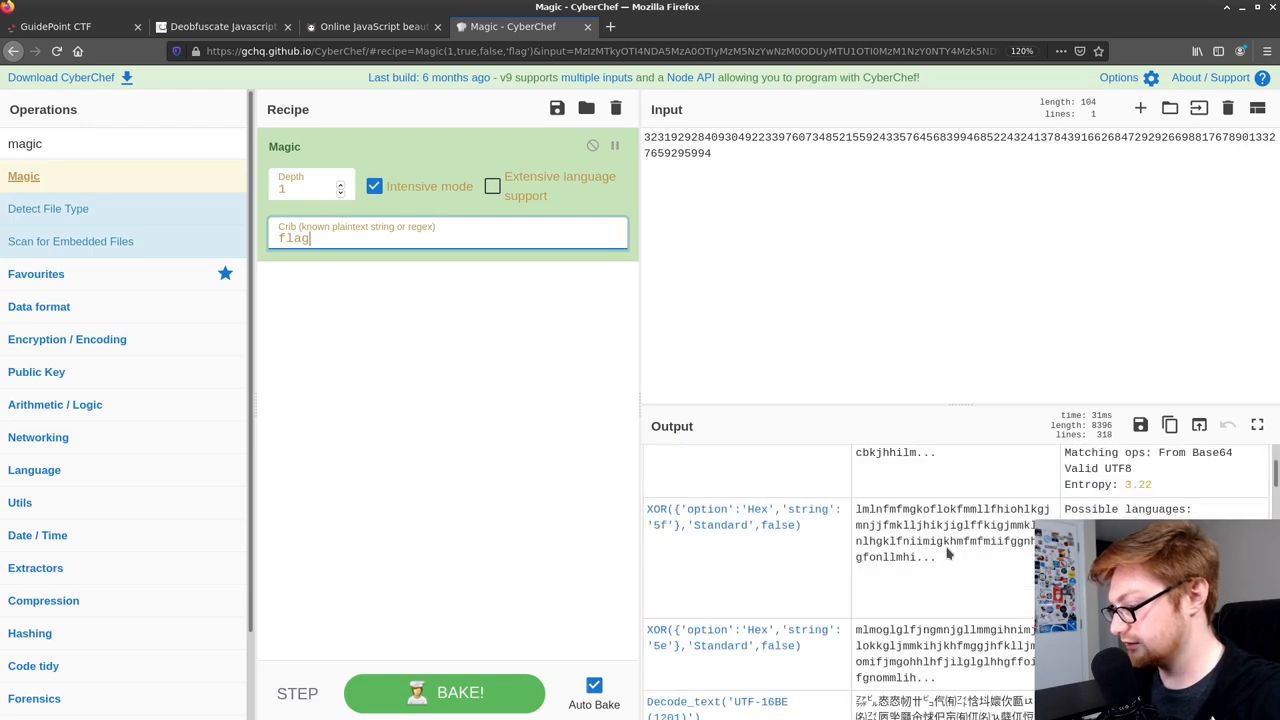
Review the listed XOR and decoding candidates, all of them unreadable snippets
scroll("down", 3)
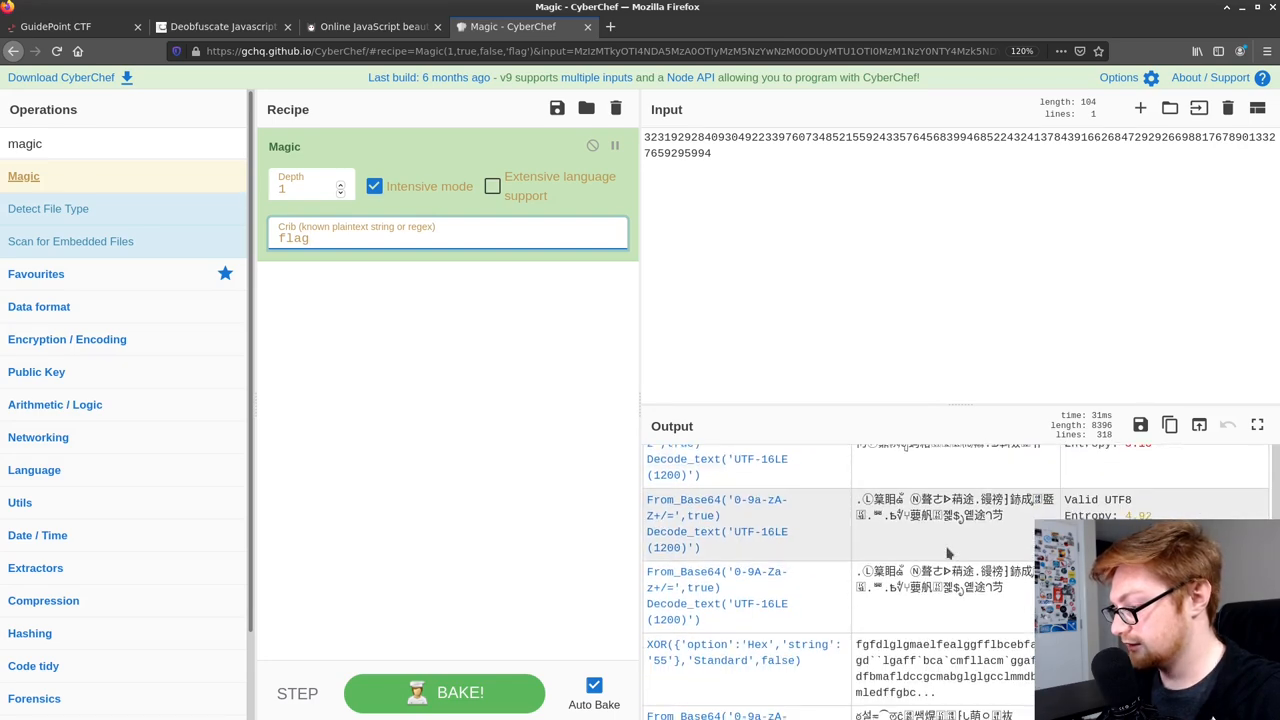
scroll("down", 3)
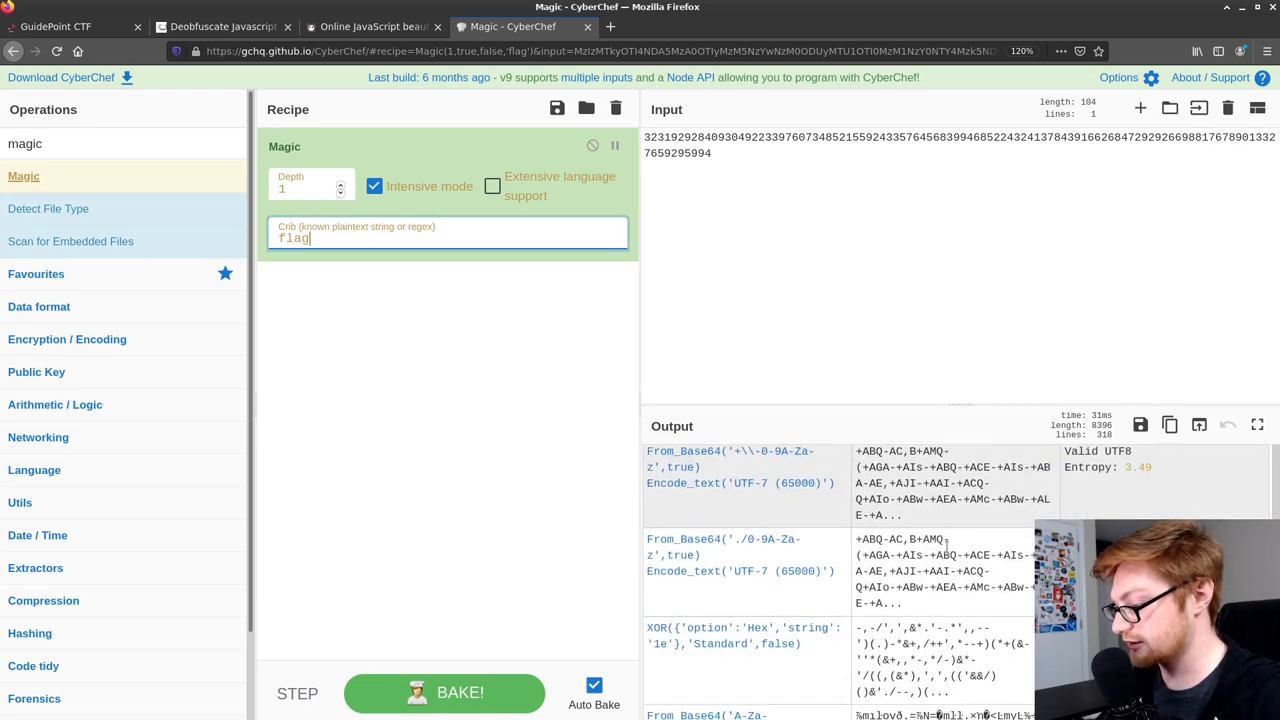
scroll("down", 3)
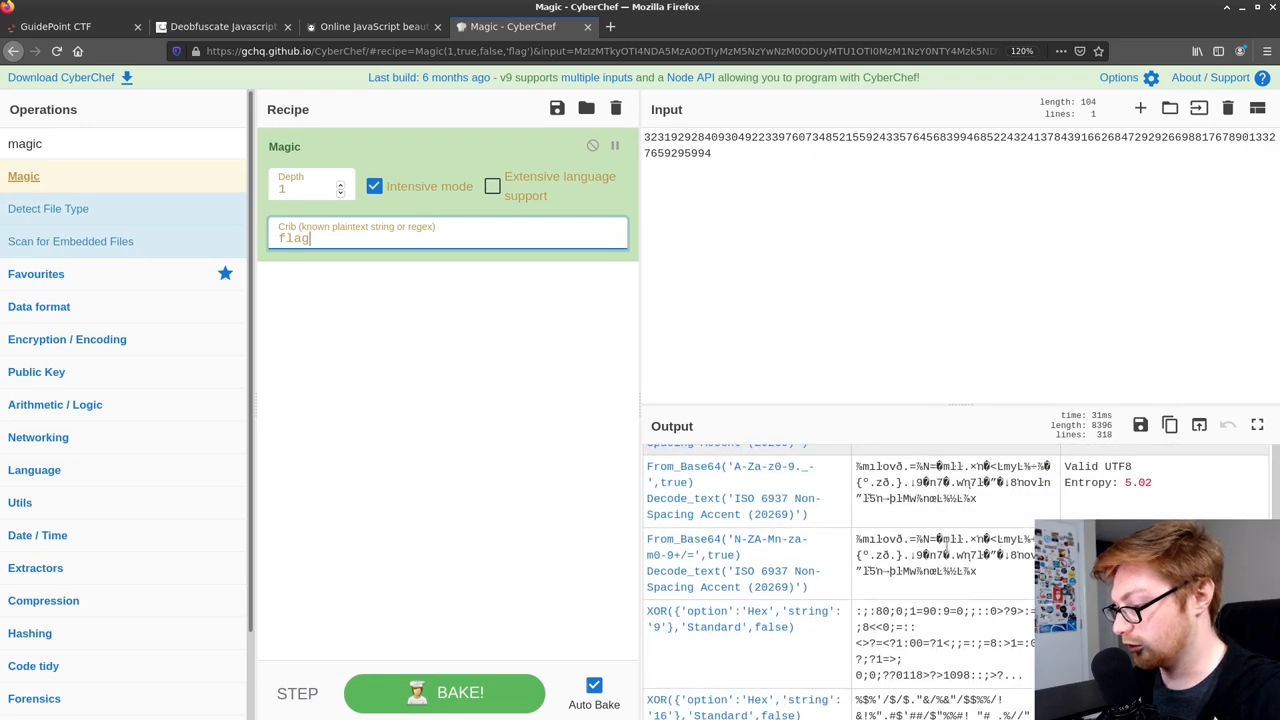
scroll("down", 3)
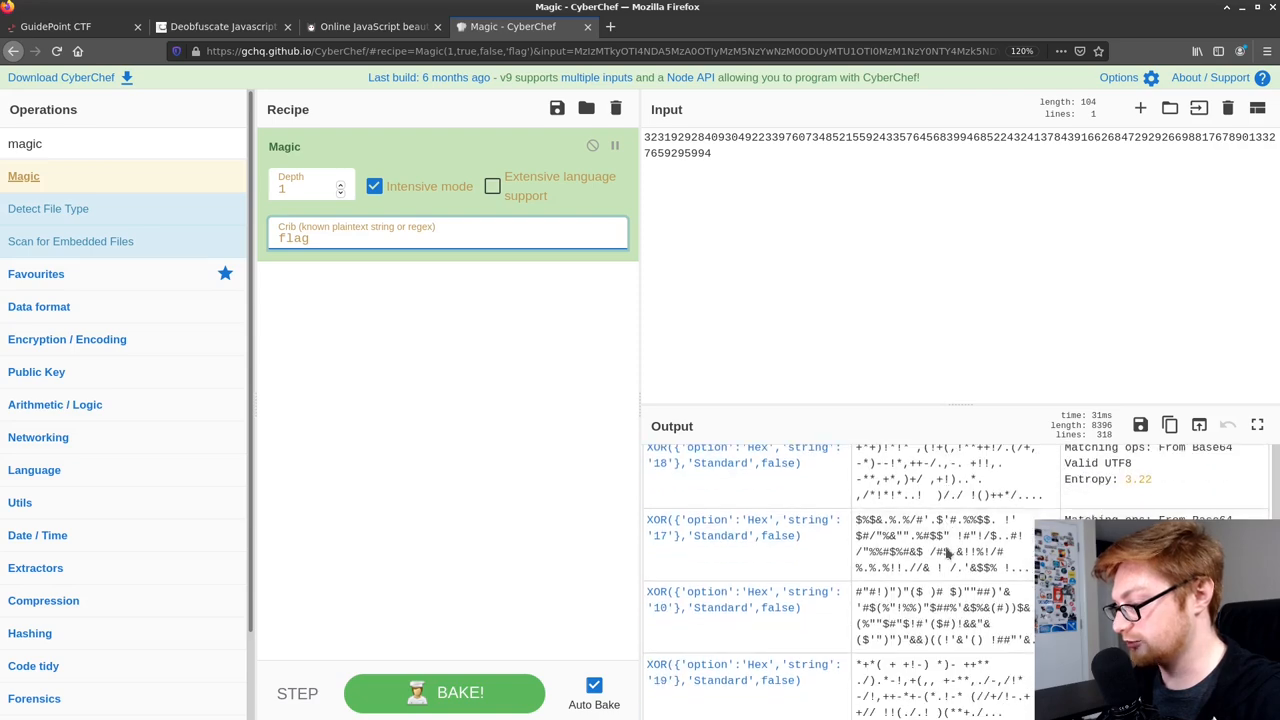
scroll("down", 3)
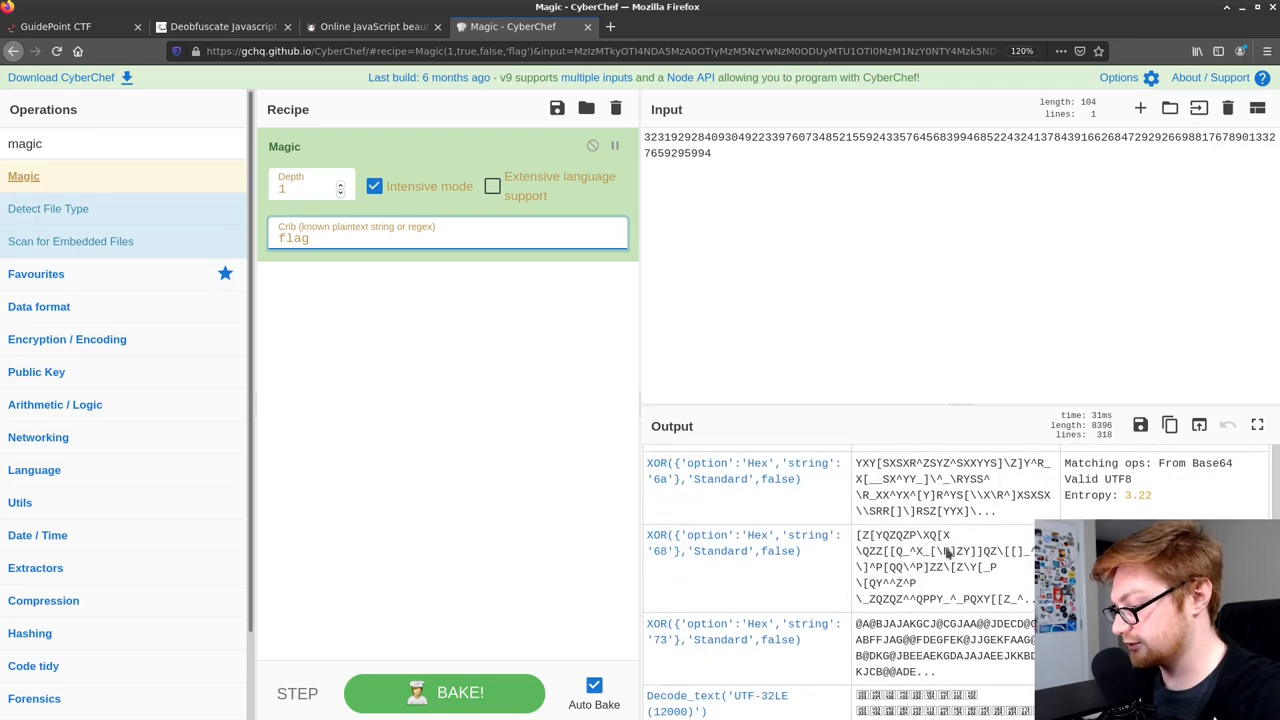
scroll("down", 3)
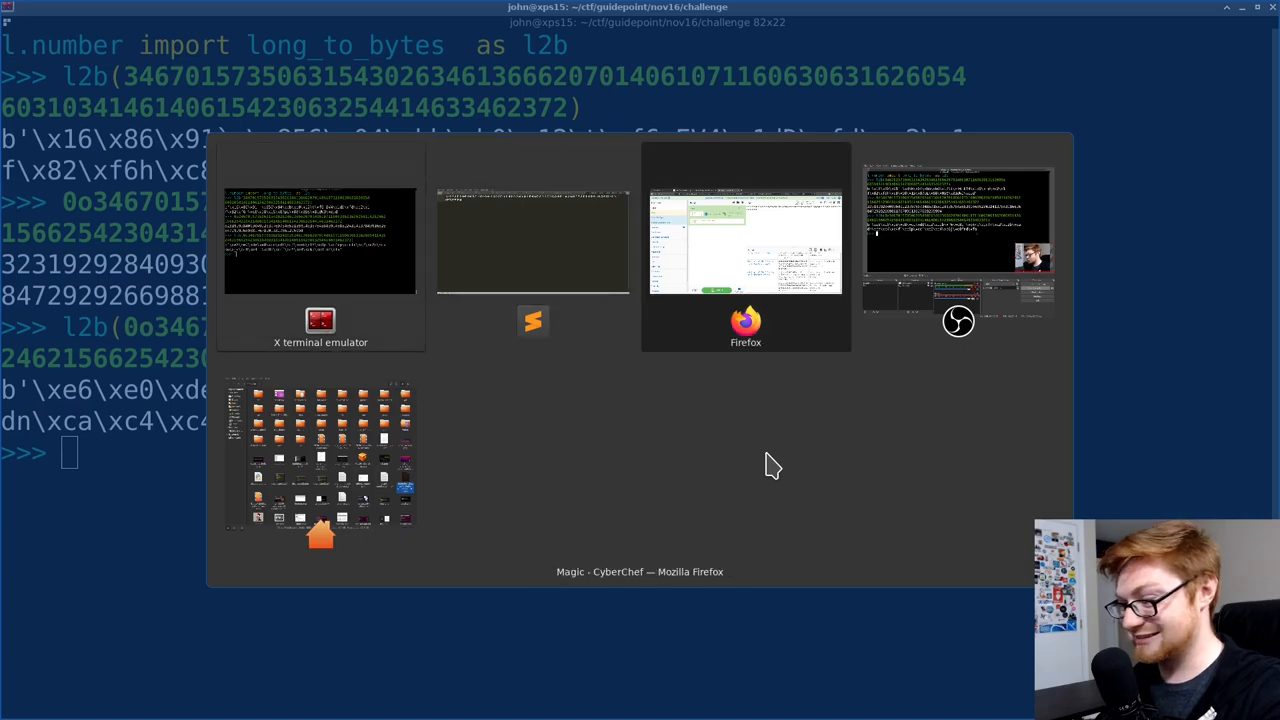
Back in CyberChef, finish reviewing Magic results, drop Magic and search for a rotate operation
left_click(744, 240)
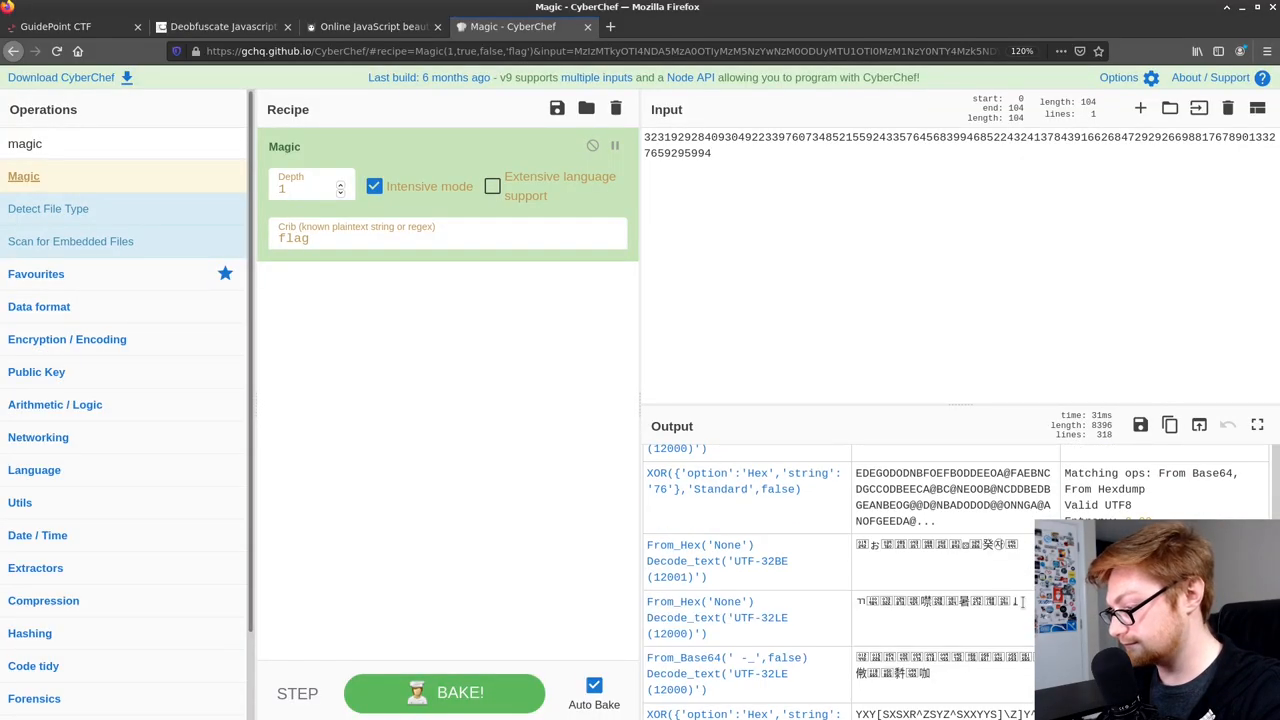
scroll("down", 3)
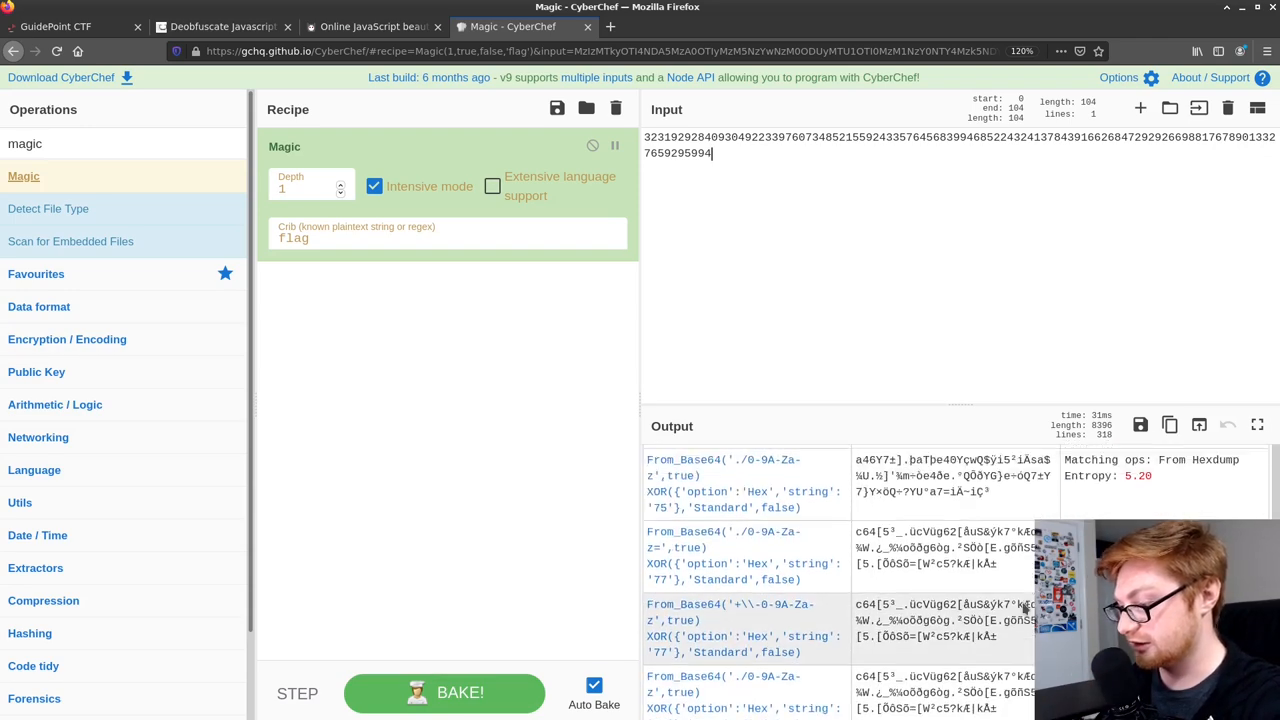
scroll("down", 3)
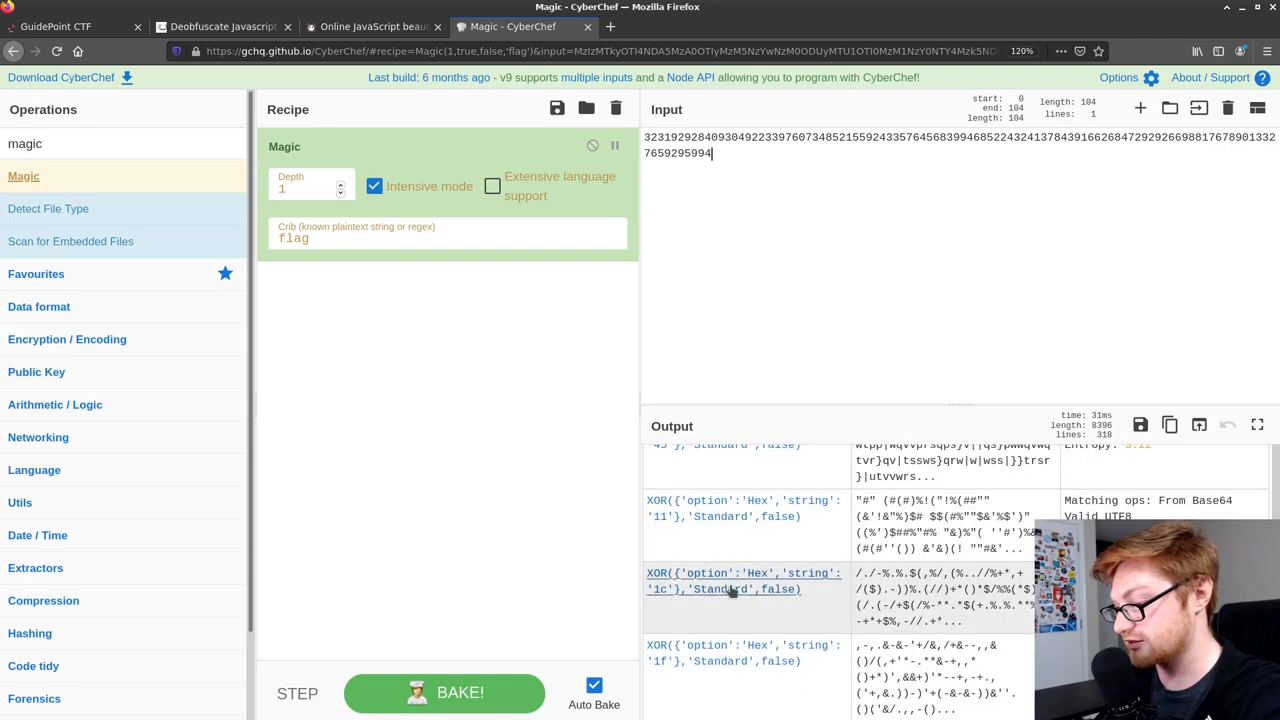
scroll("down", 3)
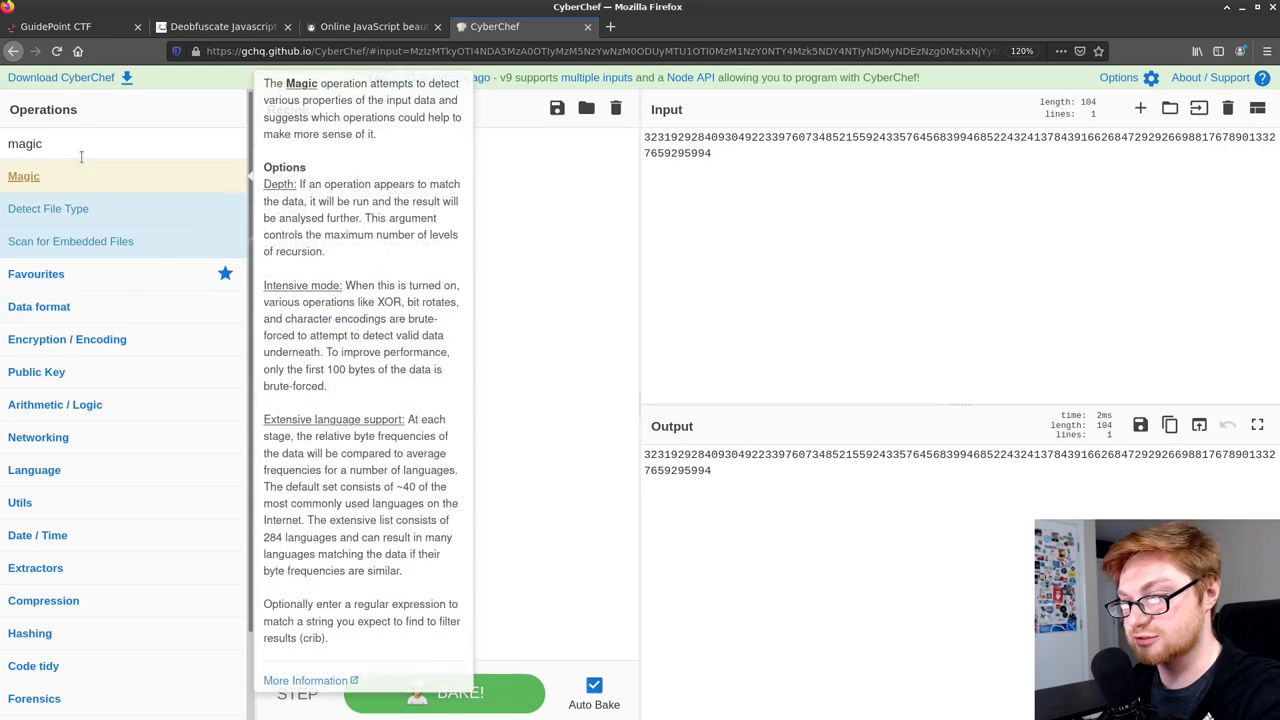
type("rotate")
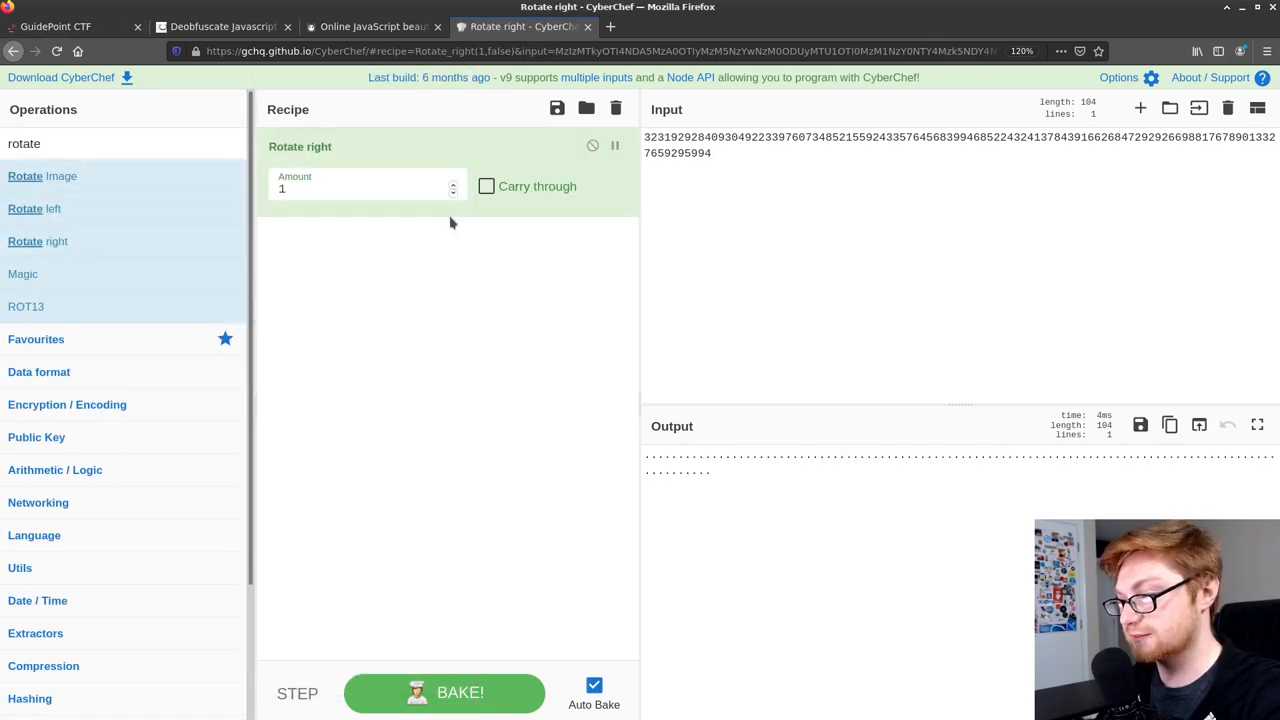
Try Rotate right amounts 5 and -2, then replace the recipe with From Decimal on the number
type("5")
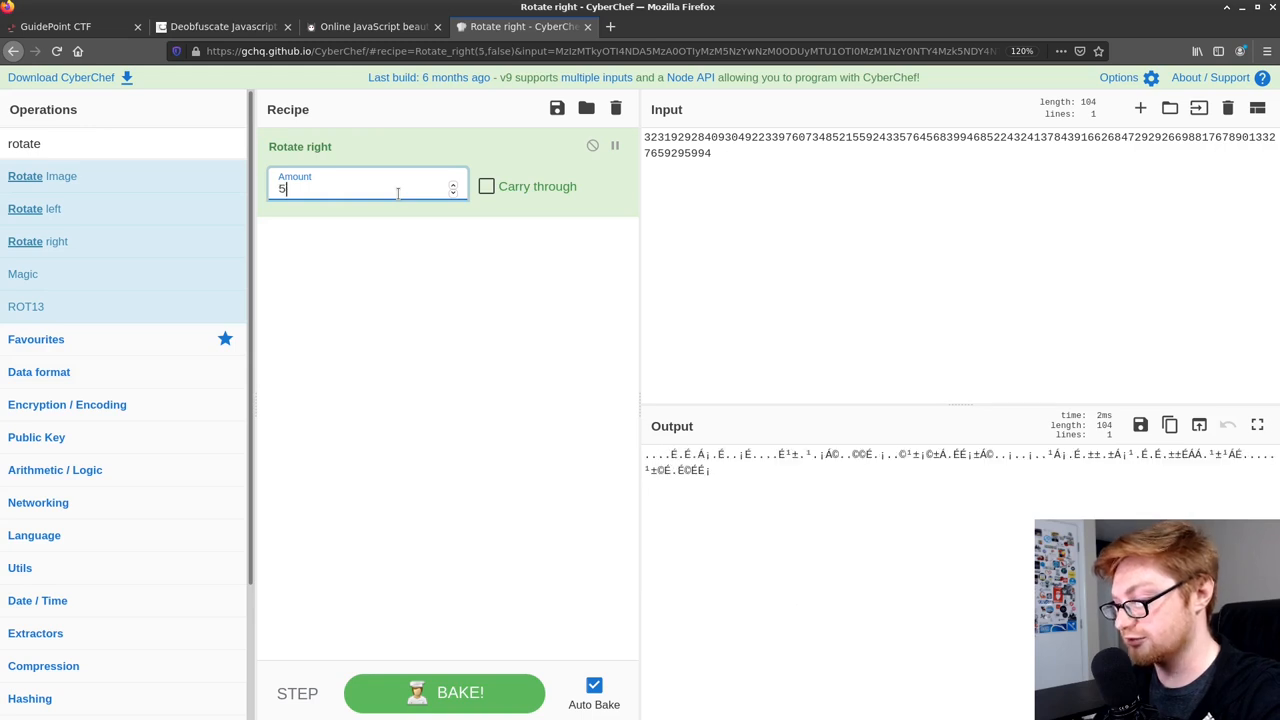
type("-2")
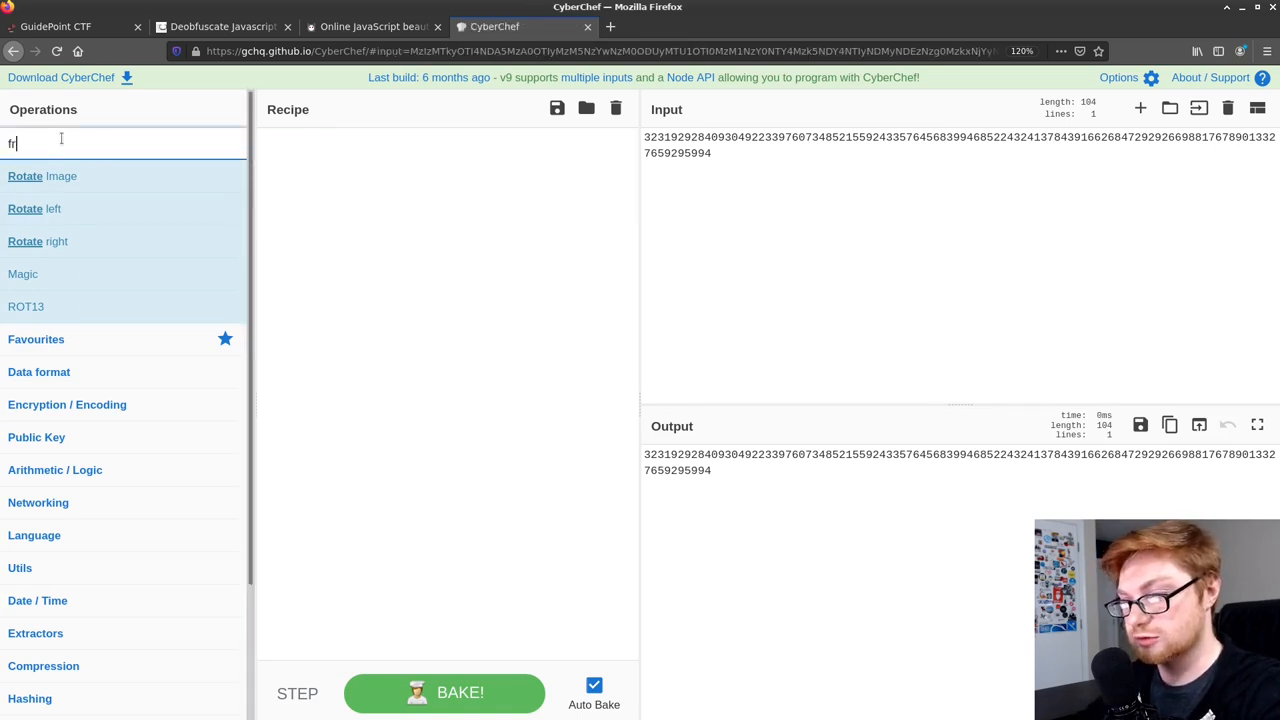
type("from de")
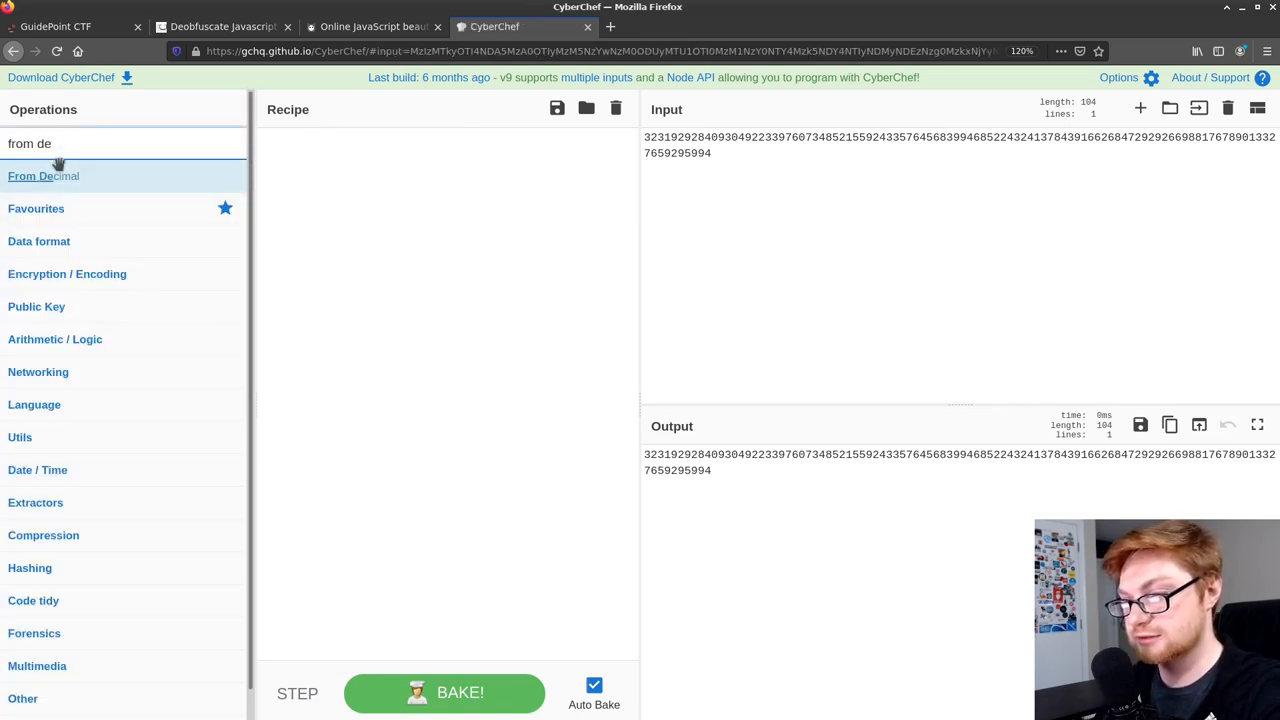
double_click(44, 176)
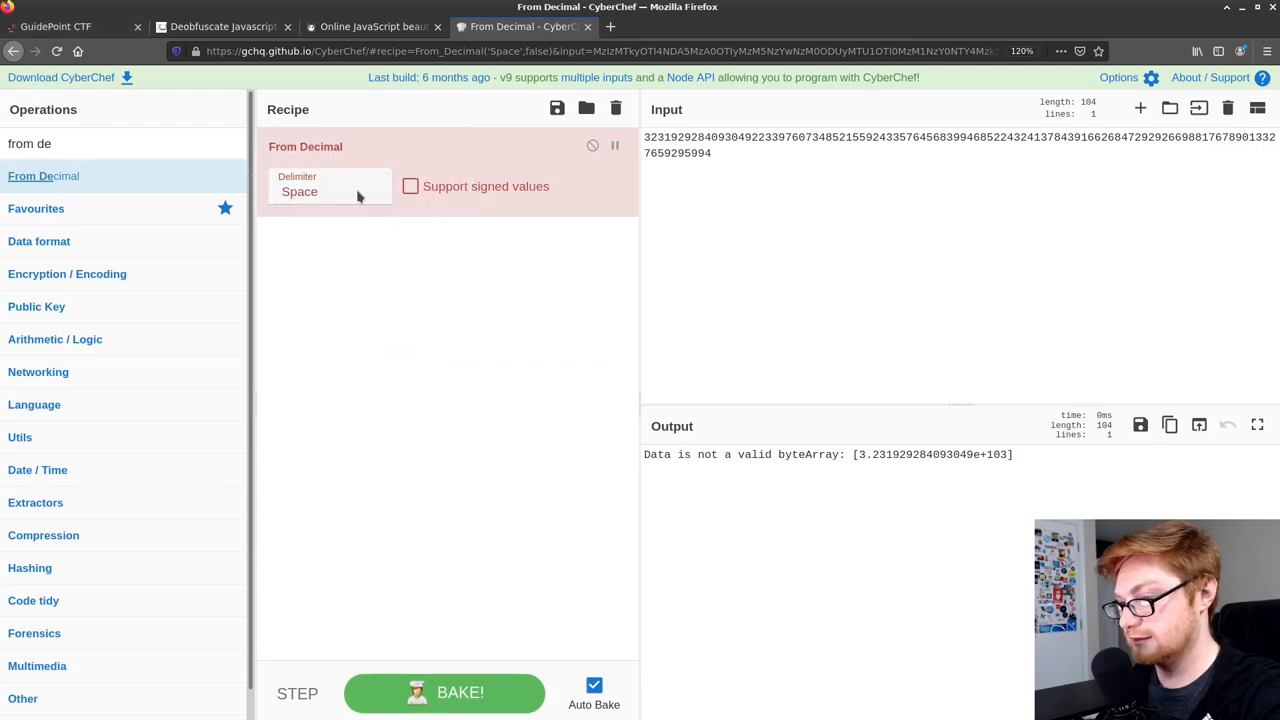
left_click(330, 192)
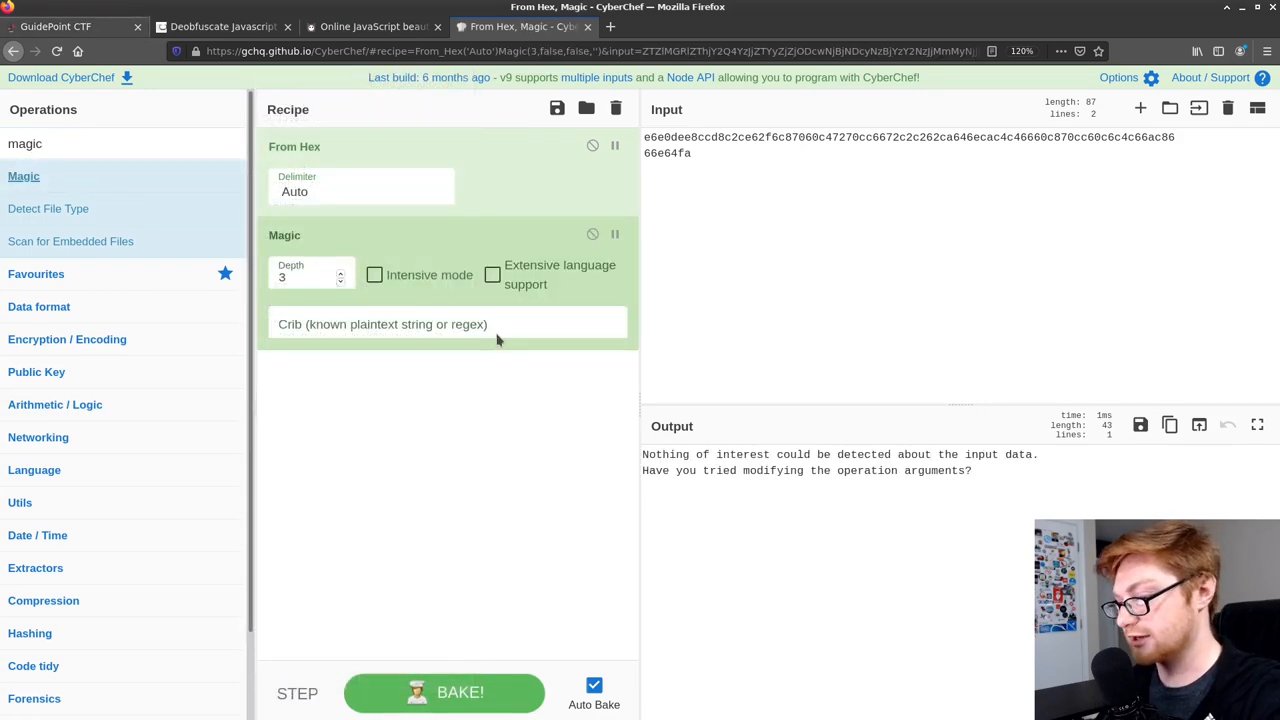
Run intensive Magic at depth 3 on the hex string, then fall back to From Hex alone
left_click(374, 276)
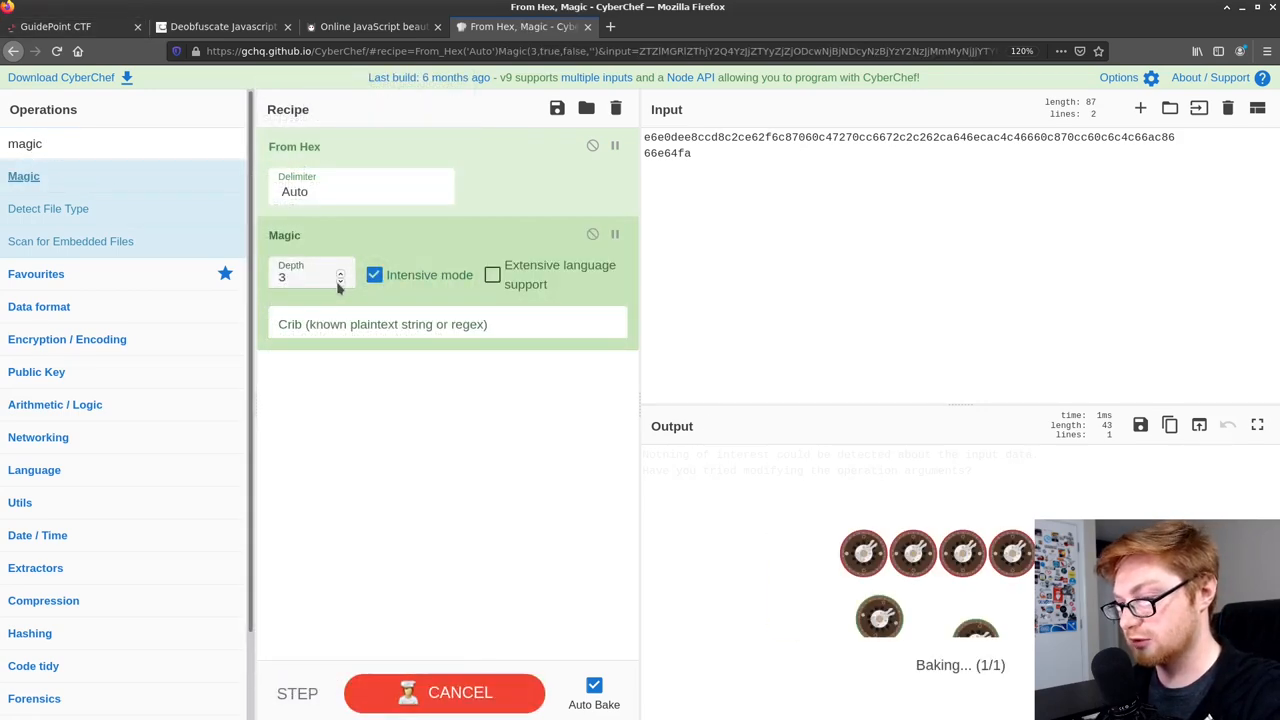
left_click(340, 280)
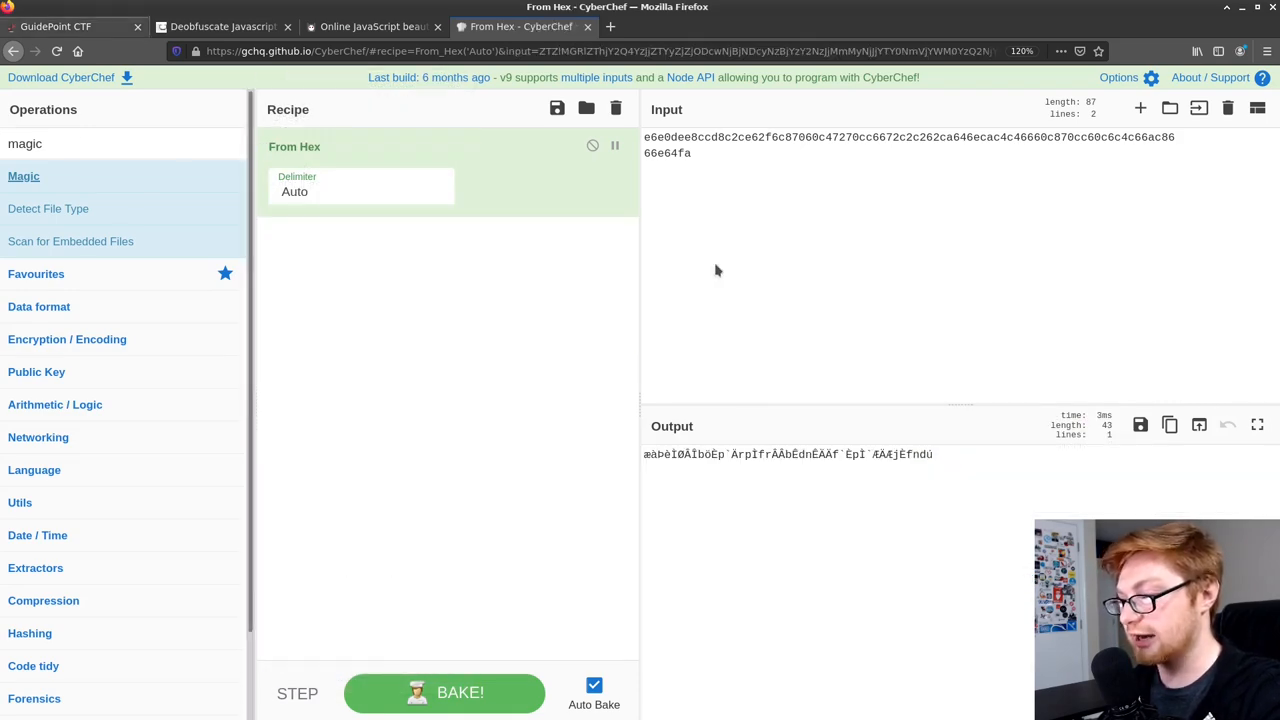
type("rot")
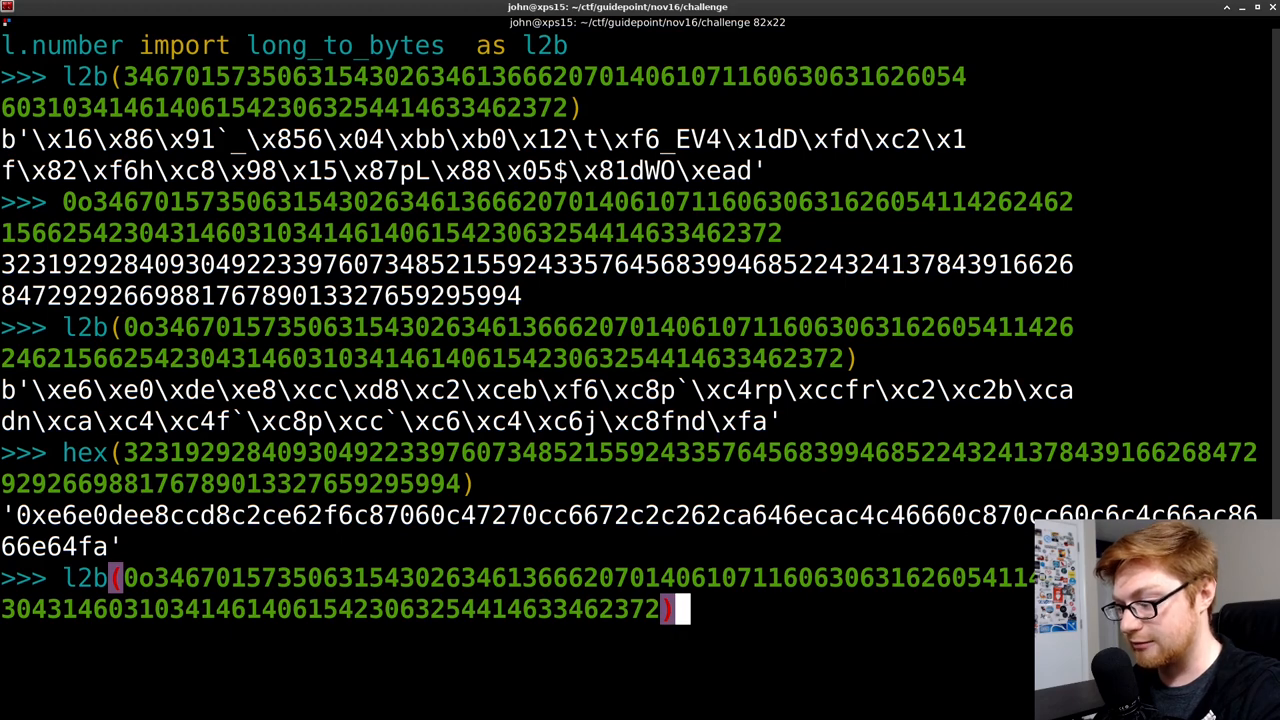
Run the l2b(0o…) long_to_bytes call on the octal value in bpython
key("Return")
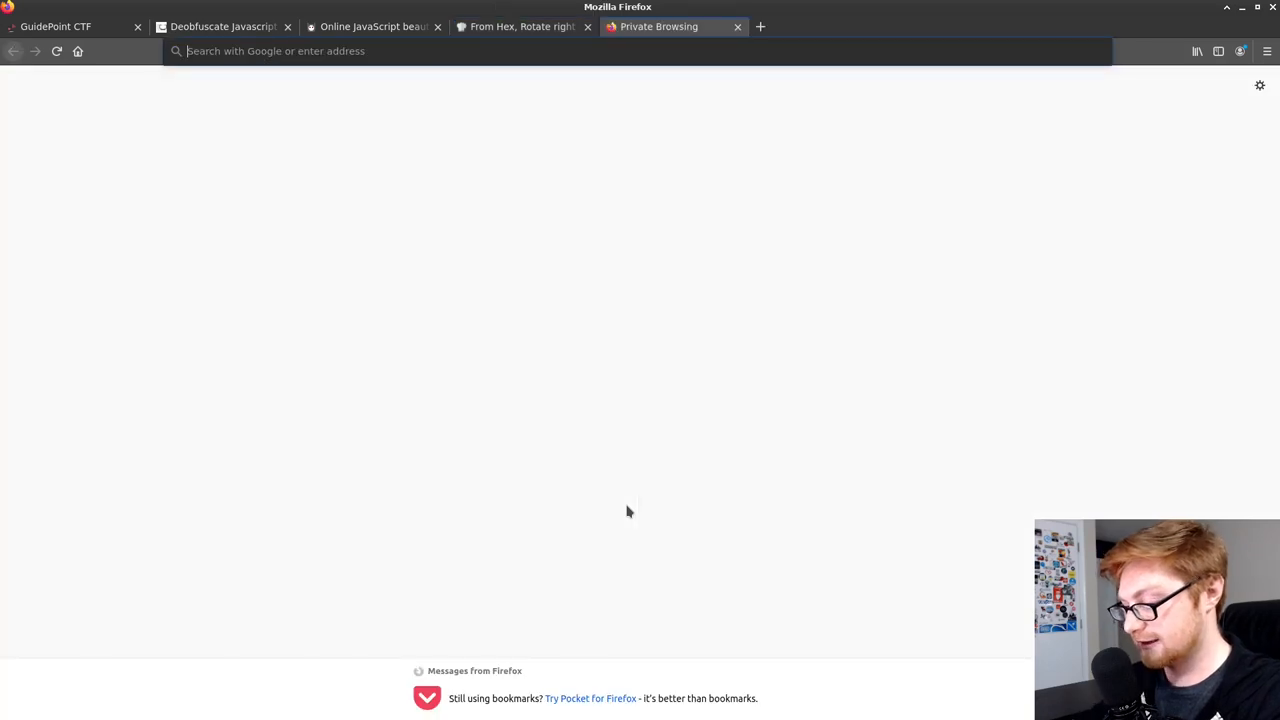
Feed the octal string to Cryptii and Online Text Tools converters, which reject it
type("de")
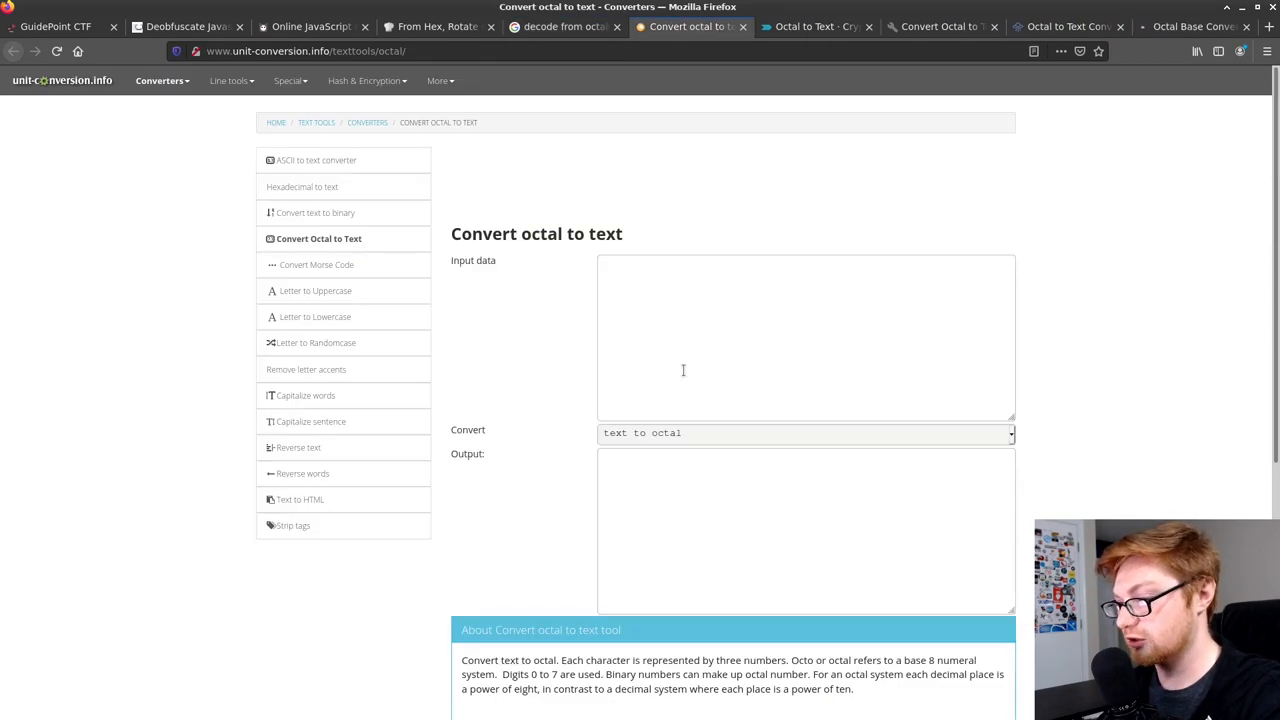
left_click(804, 432)
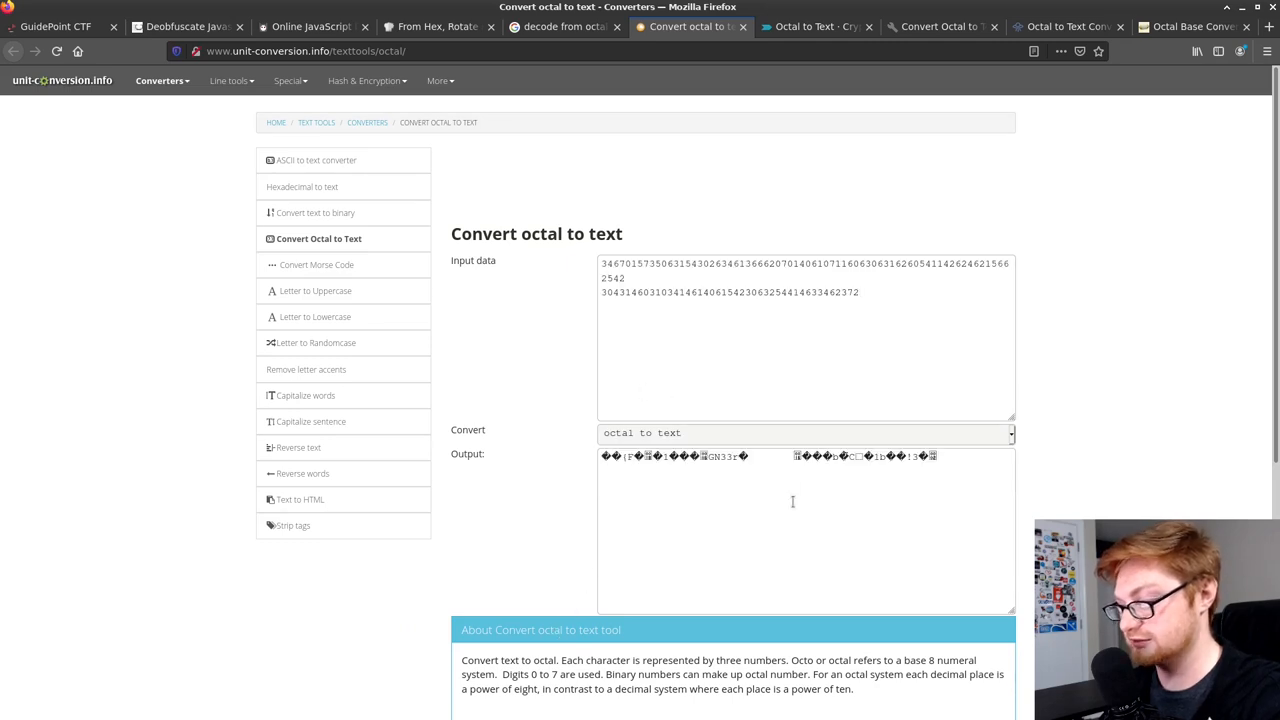
left_click(812, 26)
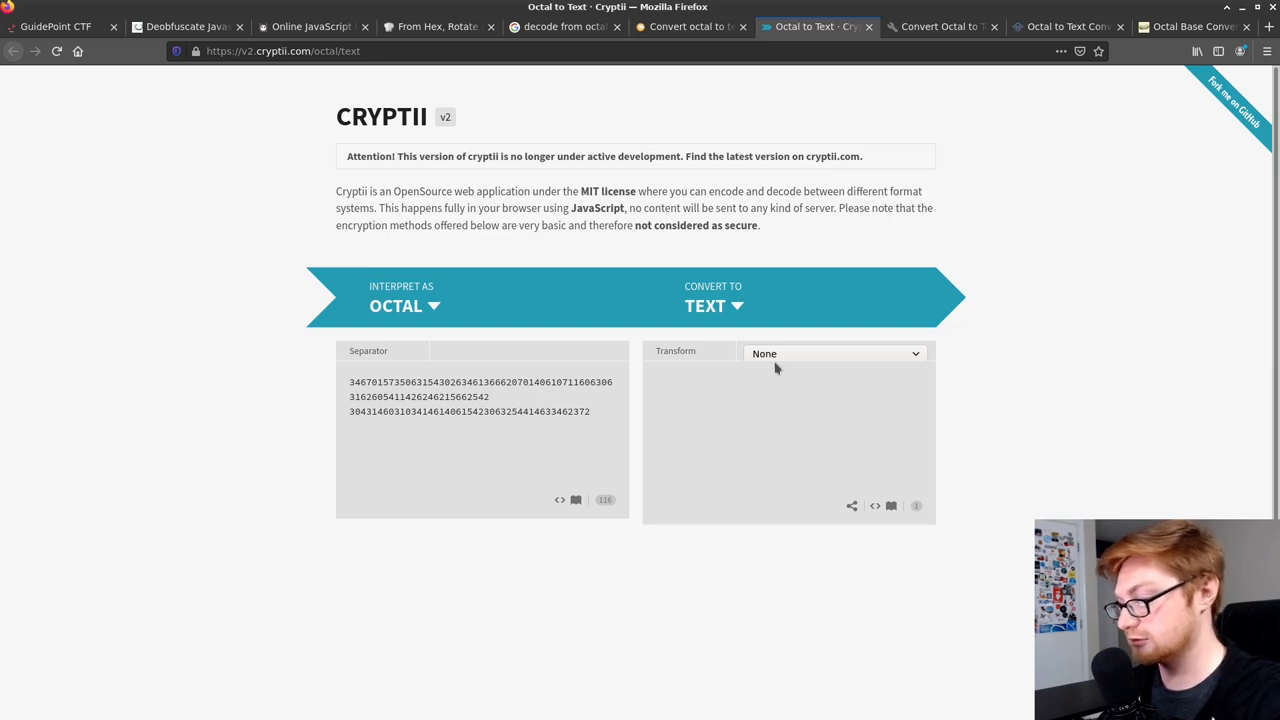
left_click(832, 352)
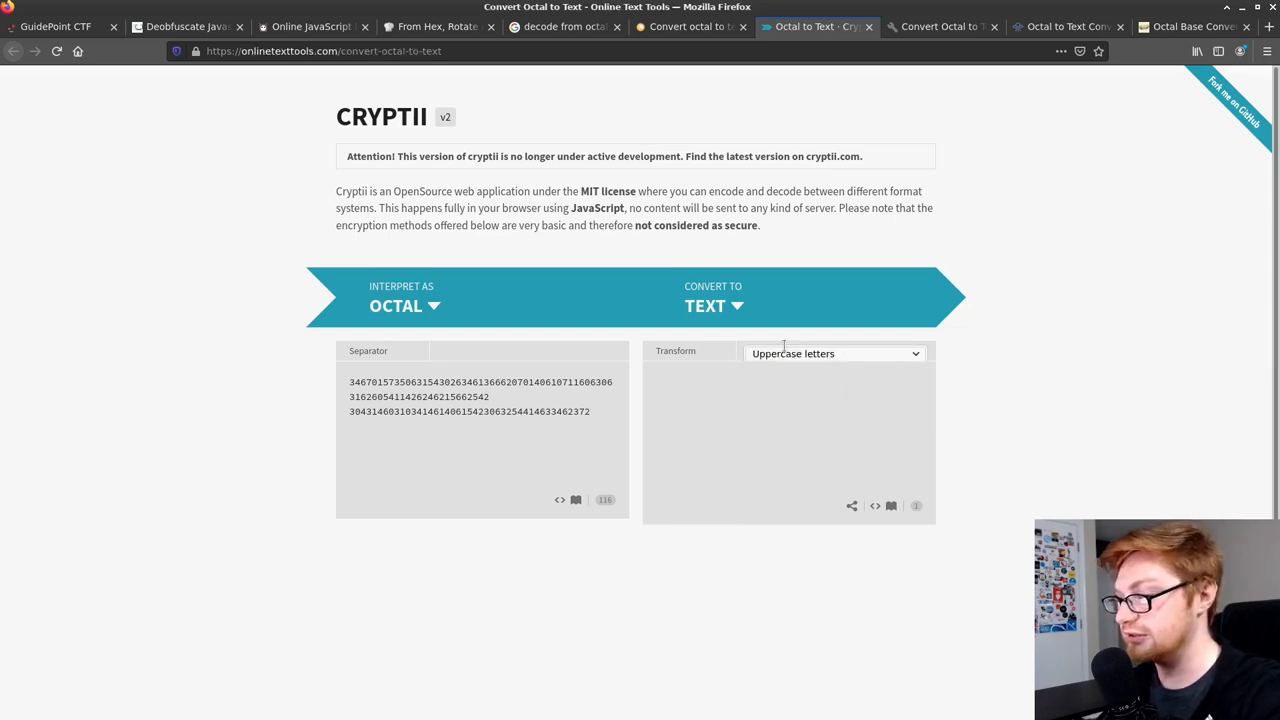
Try Browserling's octal-to-text converter, then move on to dCode's Octal Base Converter
left_click(938, 26)
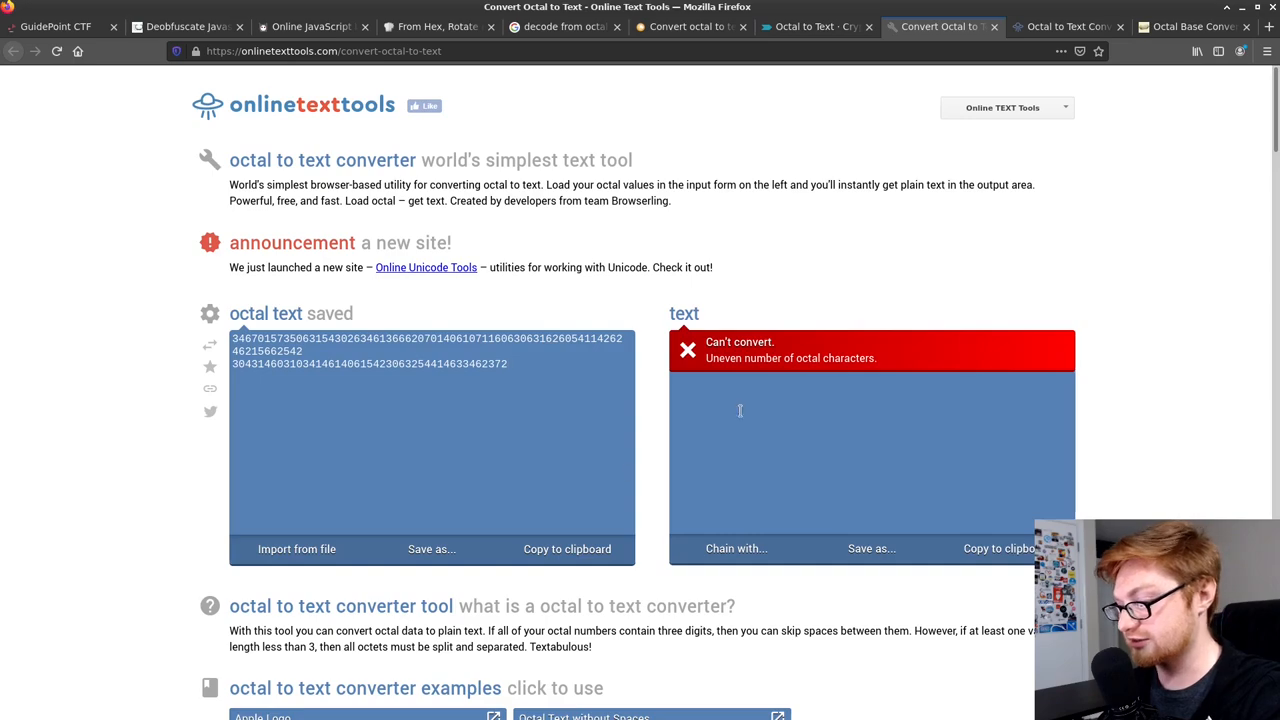
scroll("down", 3)
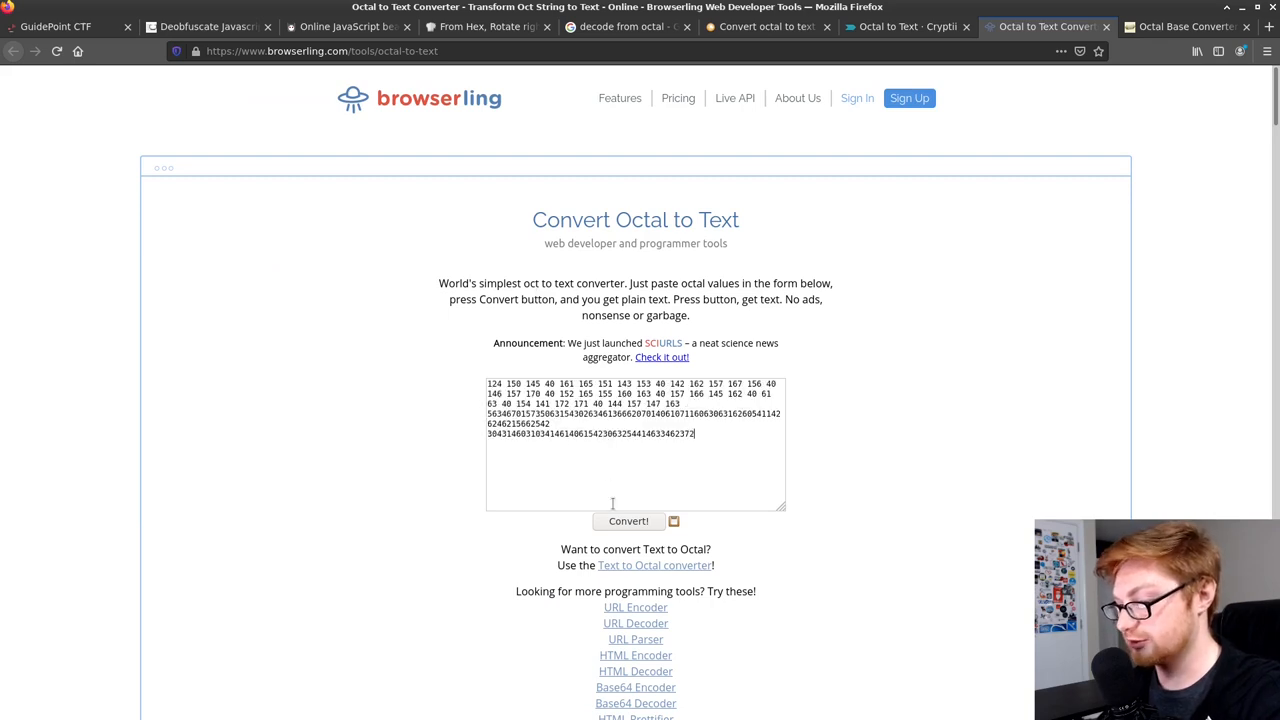
left_click(628, 520)
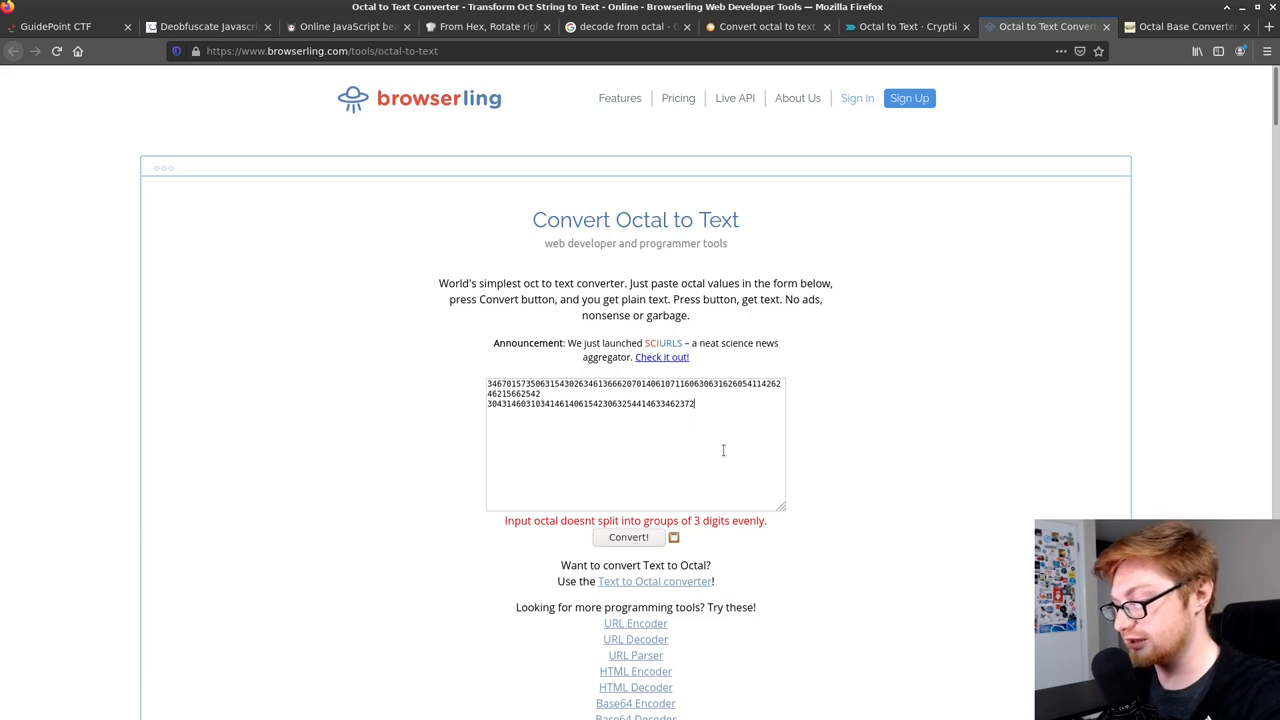
left_click(1186, 26)
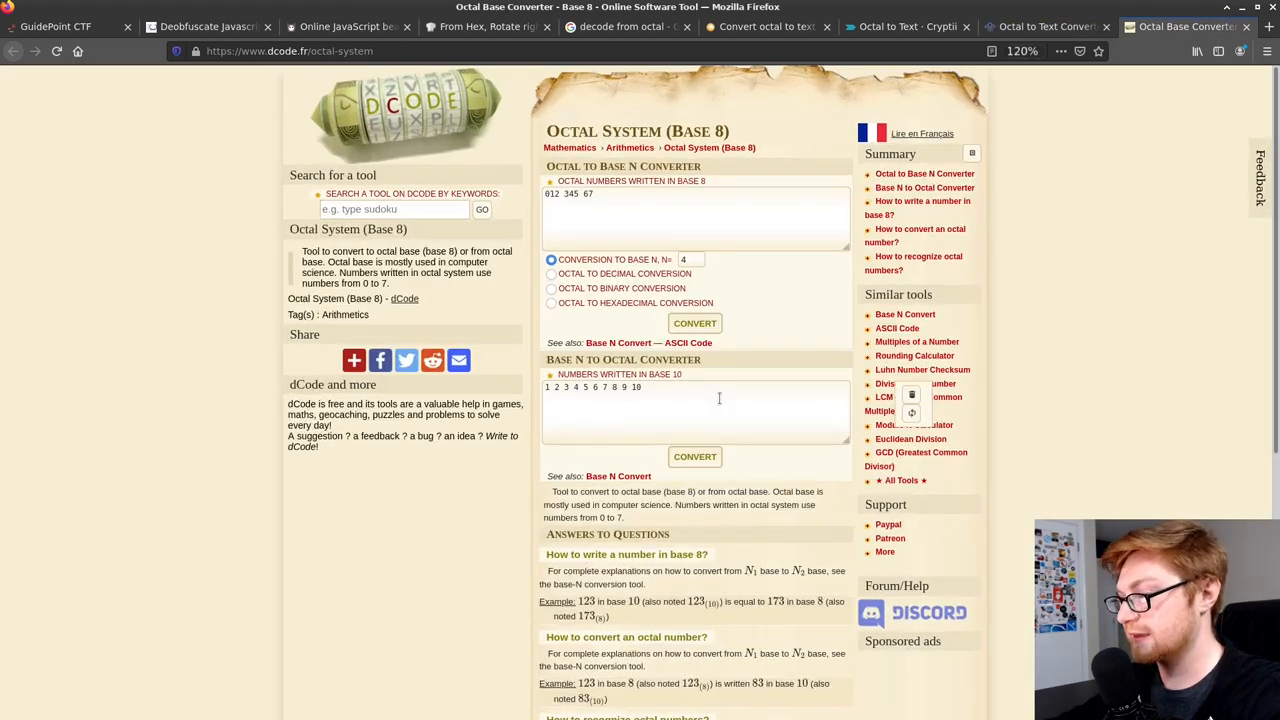
Convert the octal string with dCode's Octal to Decimal Conversion into long base-10 numbers
key("ctrl+plus")
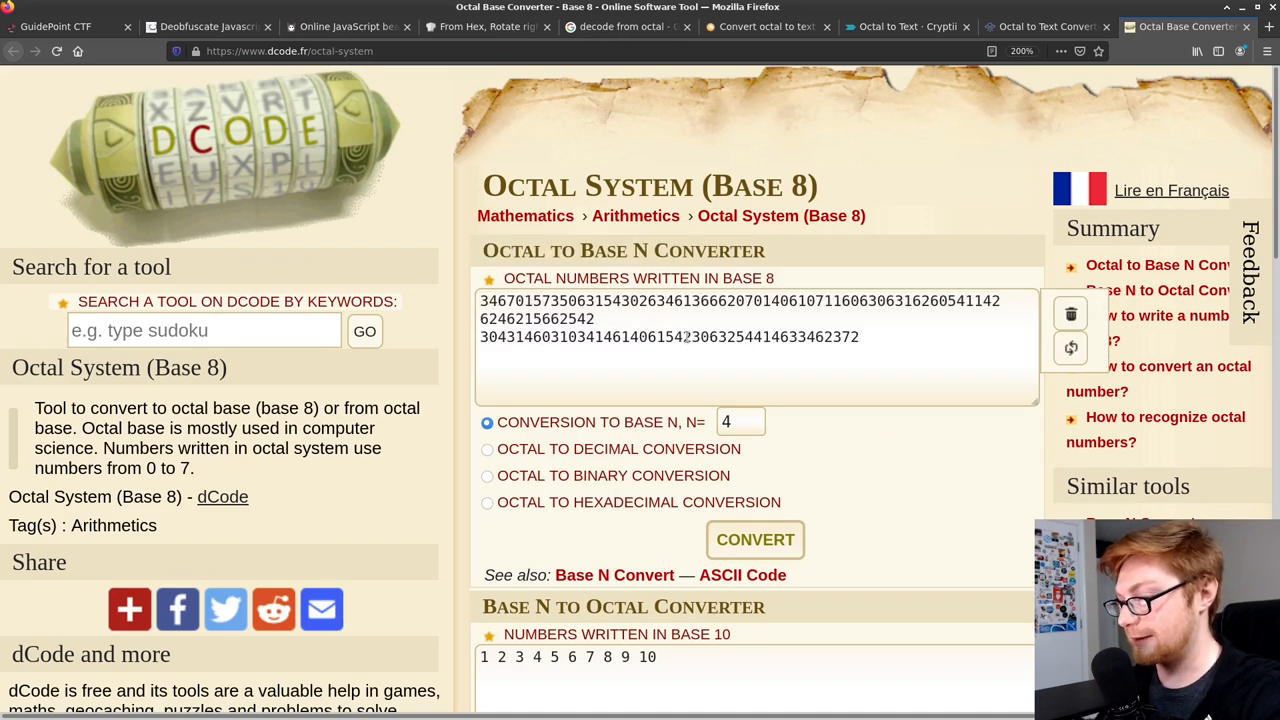
left_click(488, 448)
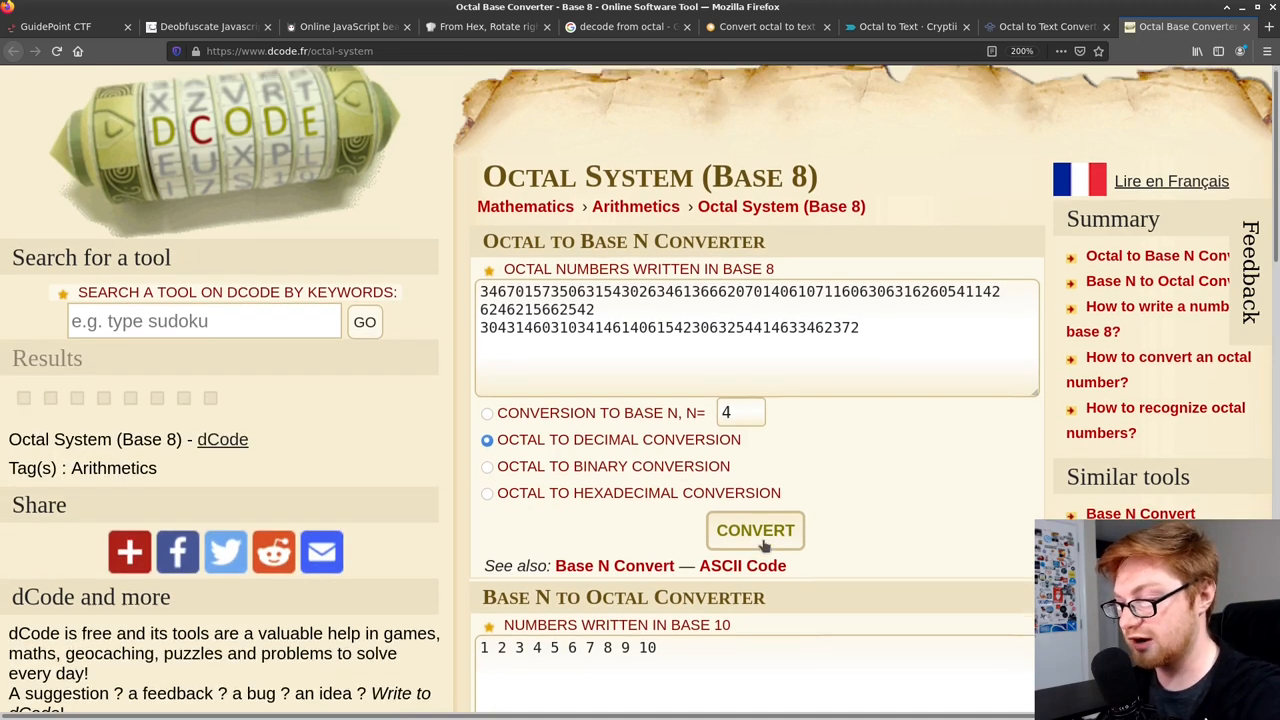
left_click(756, 530)
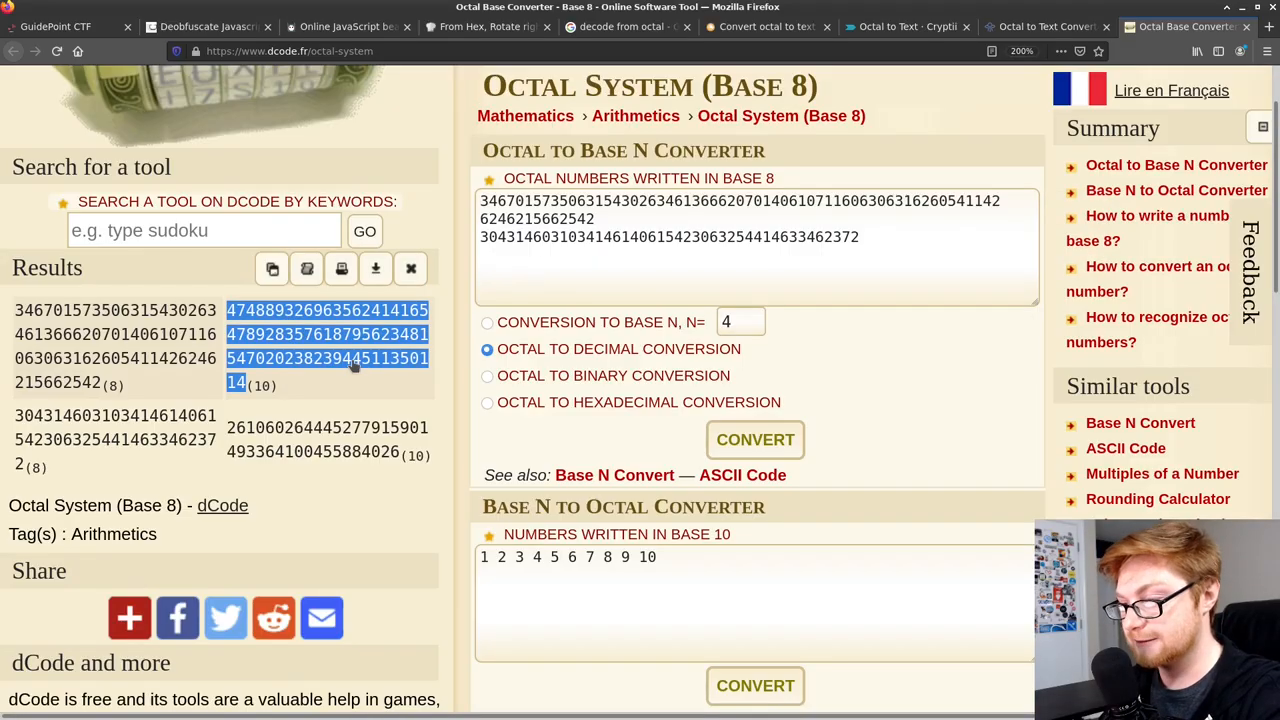
mouse_move(436, 348)
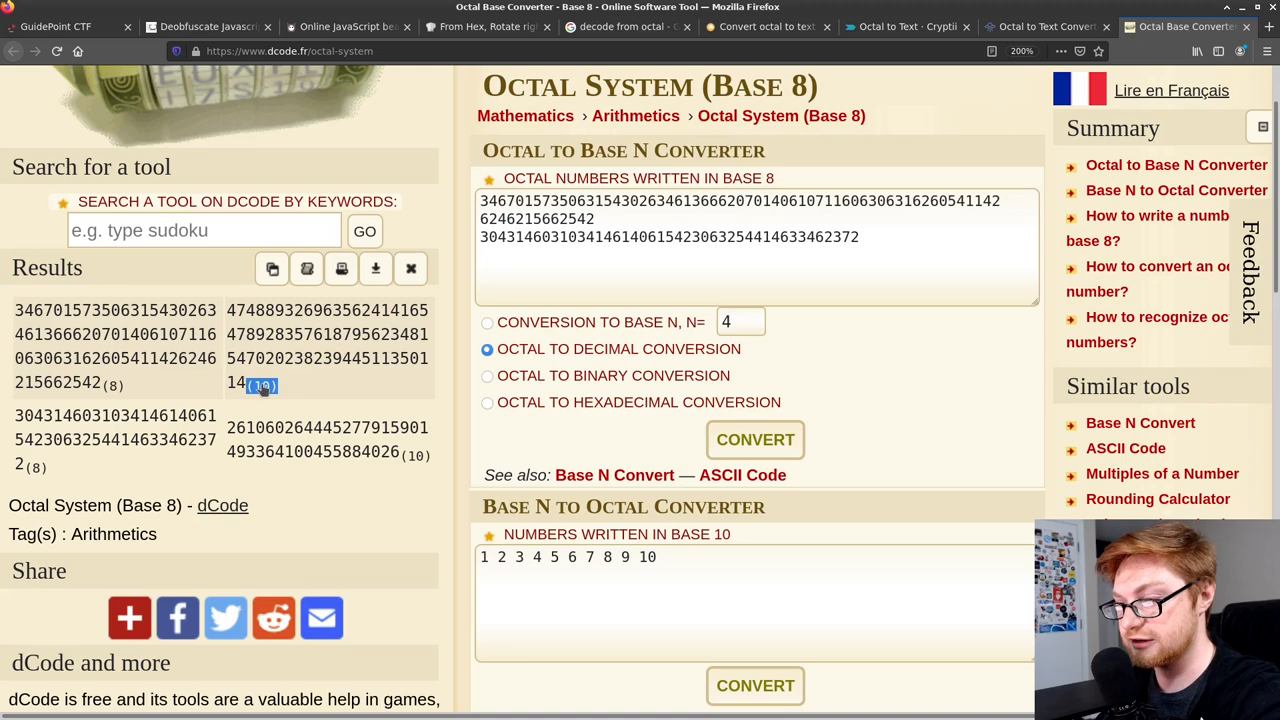
Read down dCode's help to its pointer at the base-N conversion tool
scroll("down", 3)
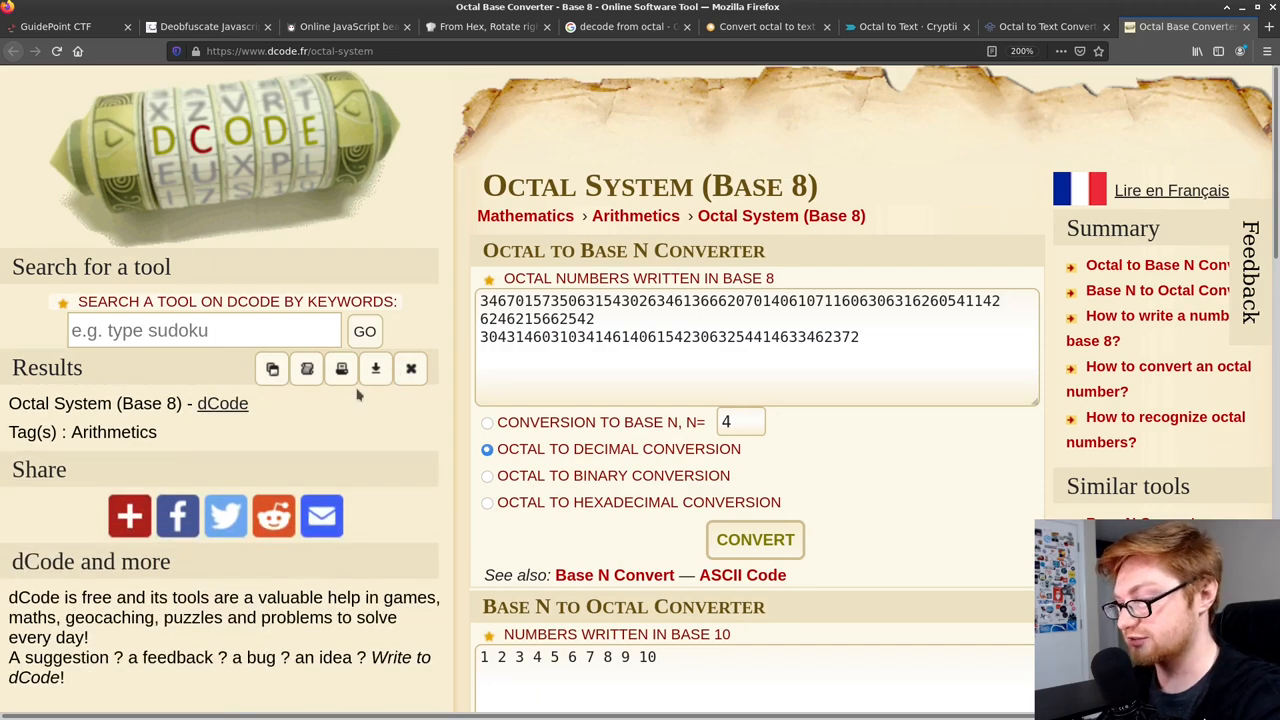
scroll("down", 3)
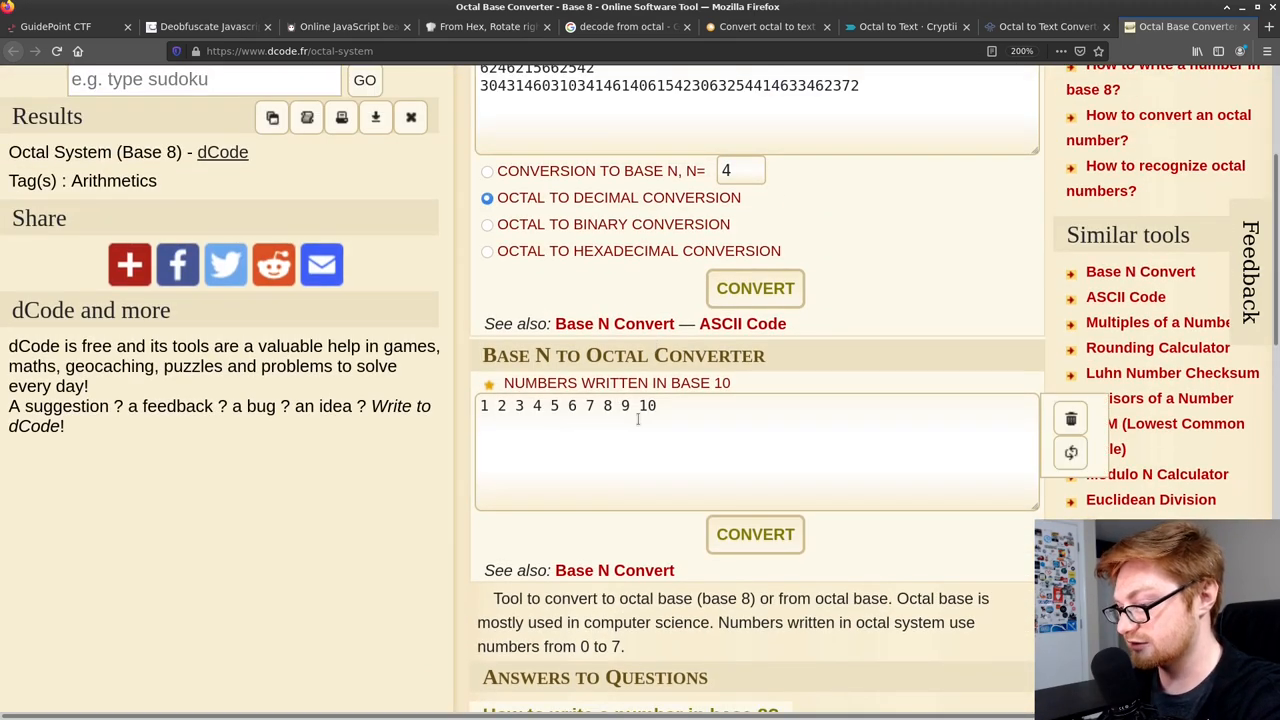
scroll("down", 3)
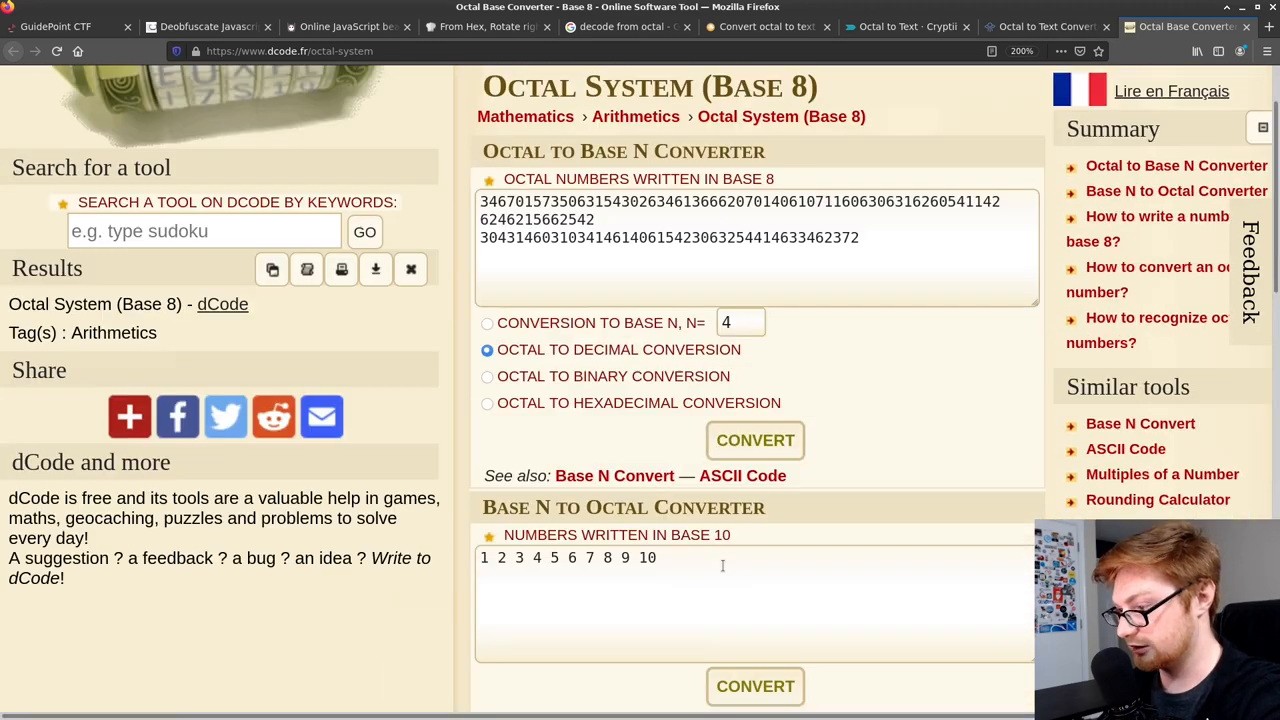
scroll("down", 3)
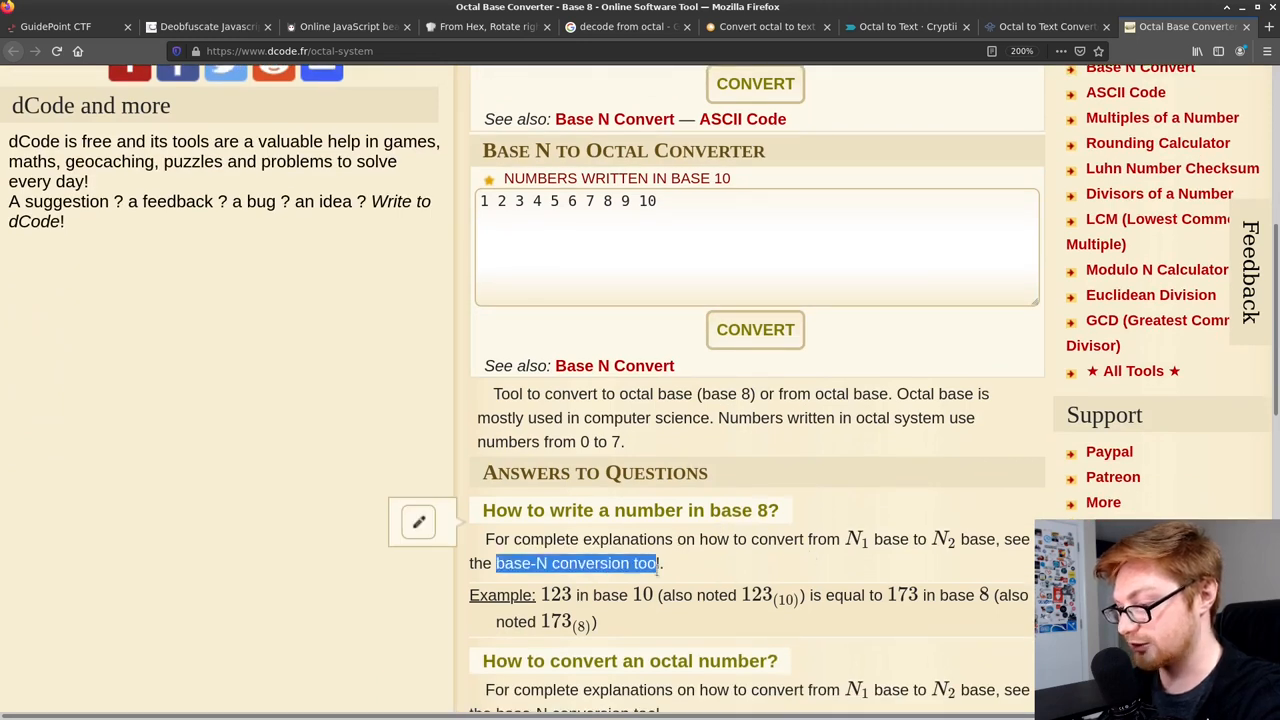
Follow the link to dCode's Base N Convert tool and read its base-n to base-10 explanation
left_click(574, 564)
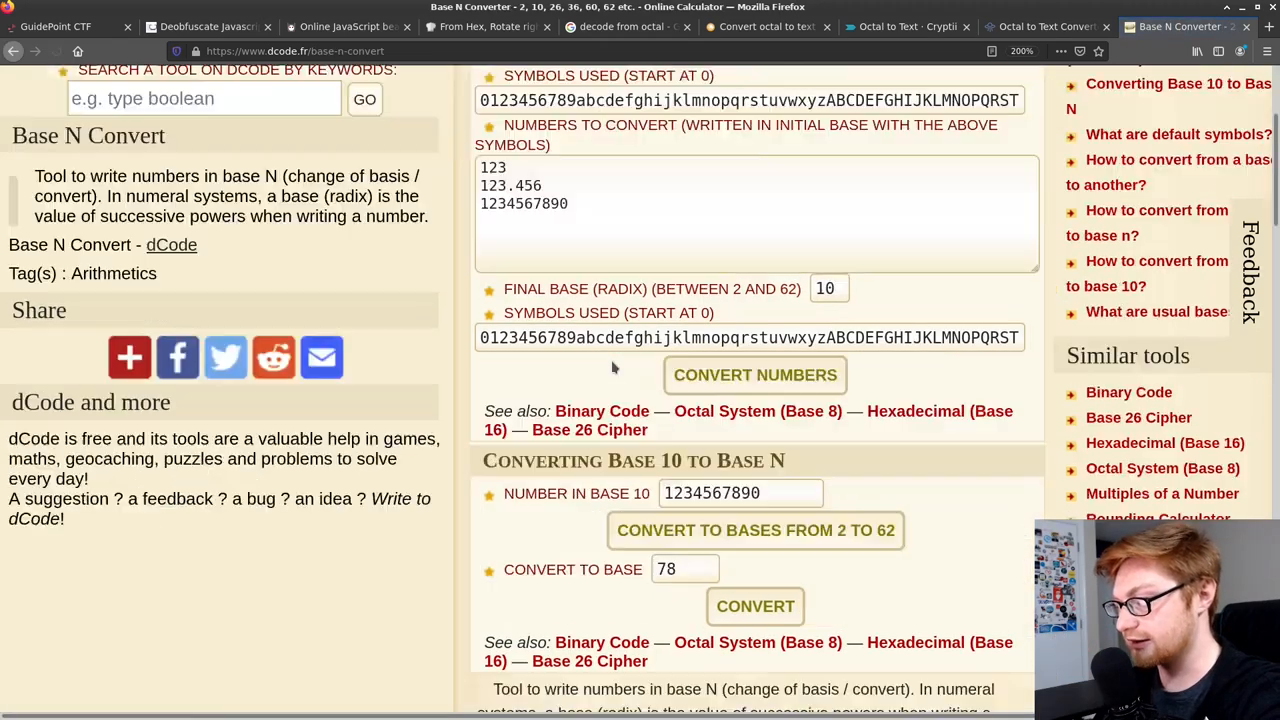
scroll("down", 3)
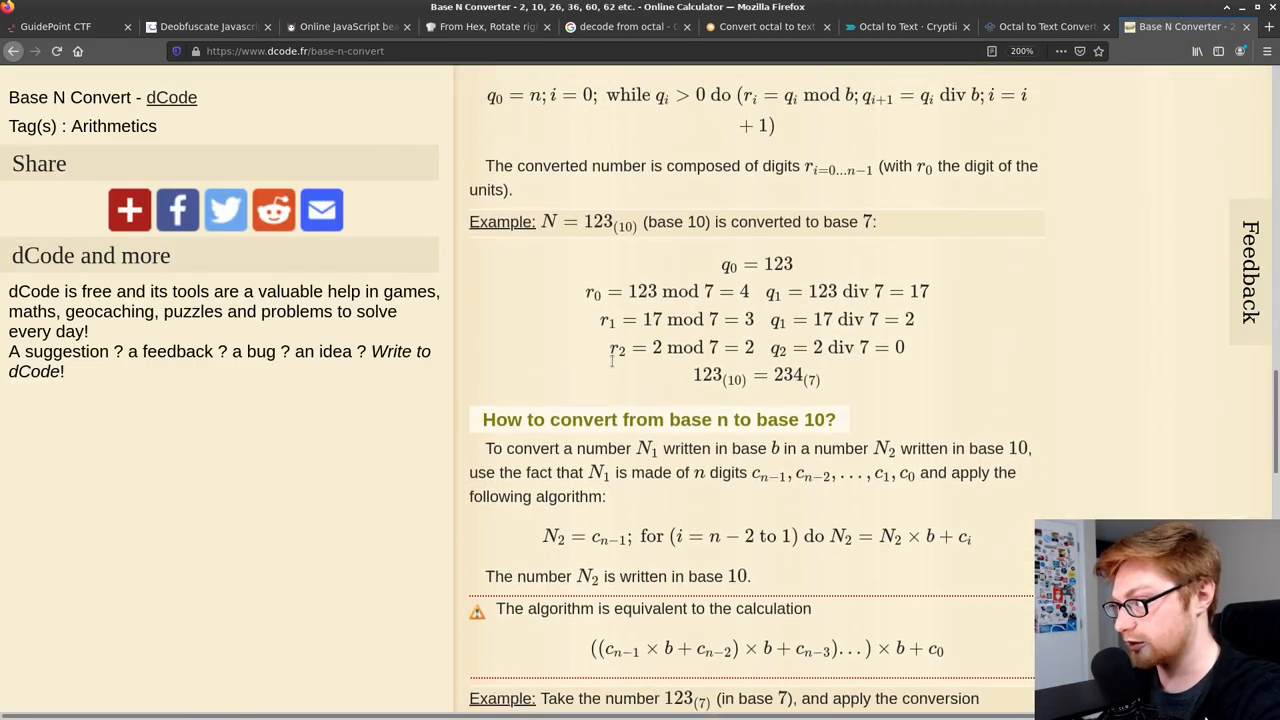
scroll("down", 3)
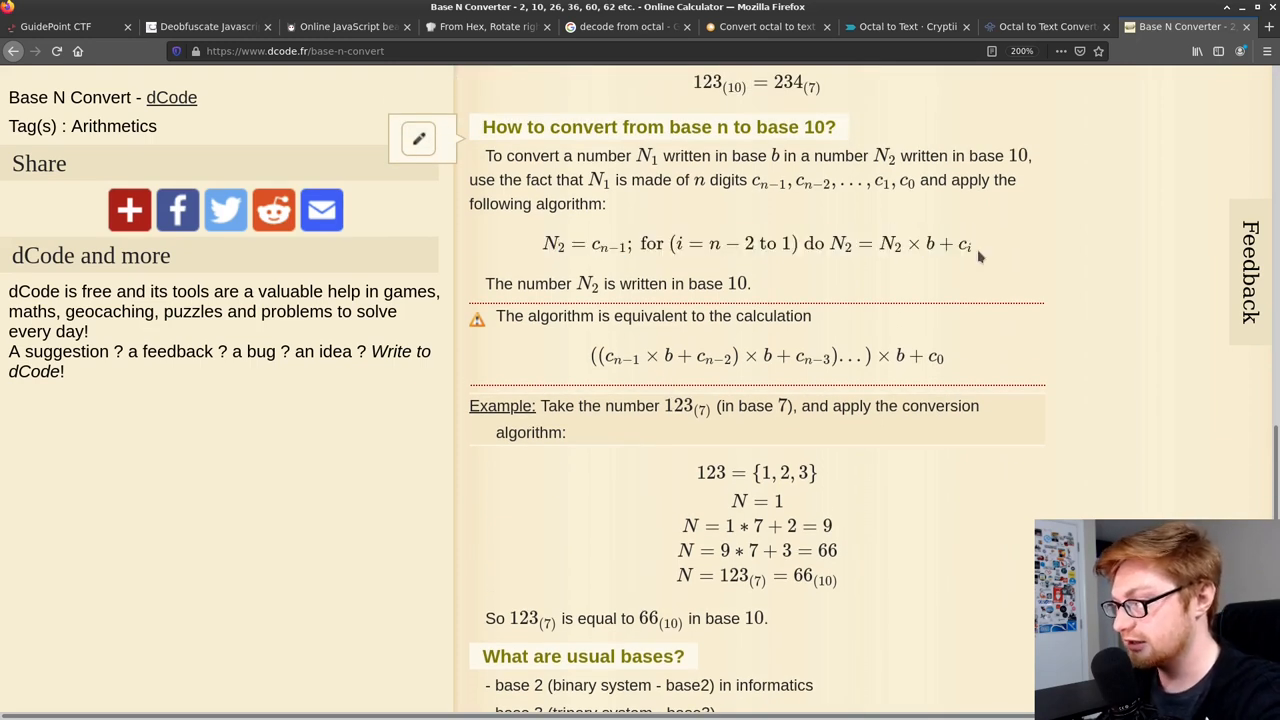
mouse_move(950, 328)
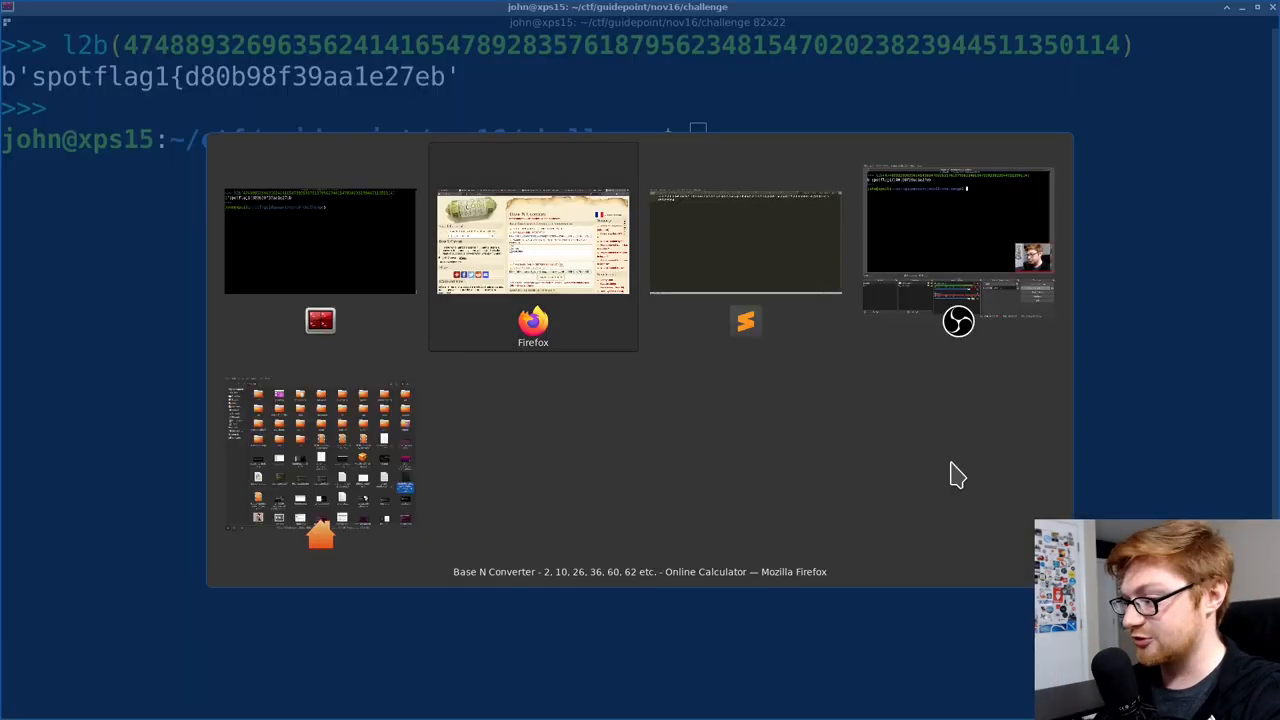
In Sublime Text, examine the eval line in deobfuscated.js and search for 'eval'
left_click(744, 320)
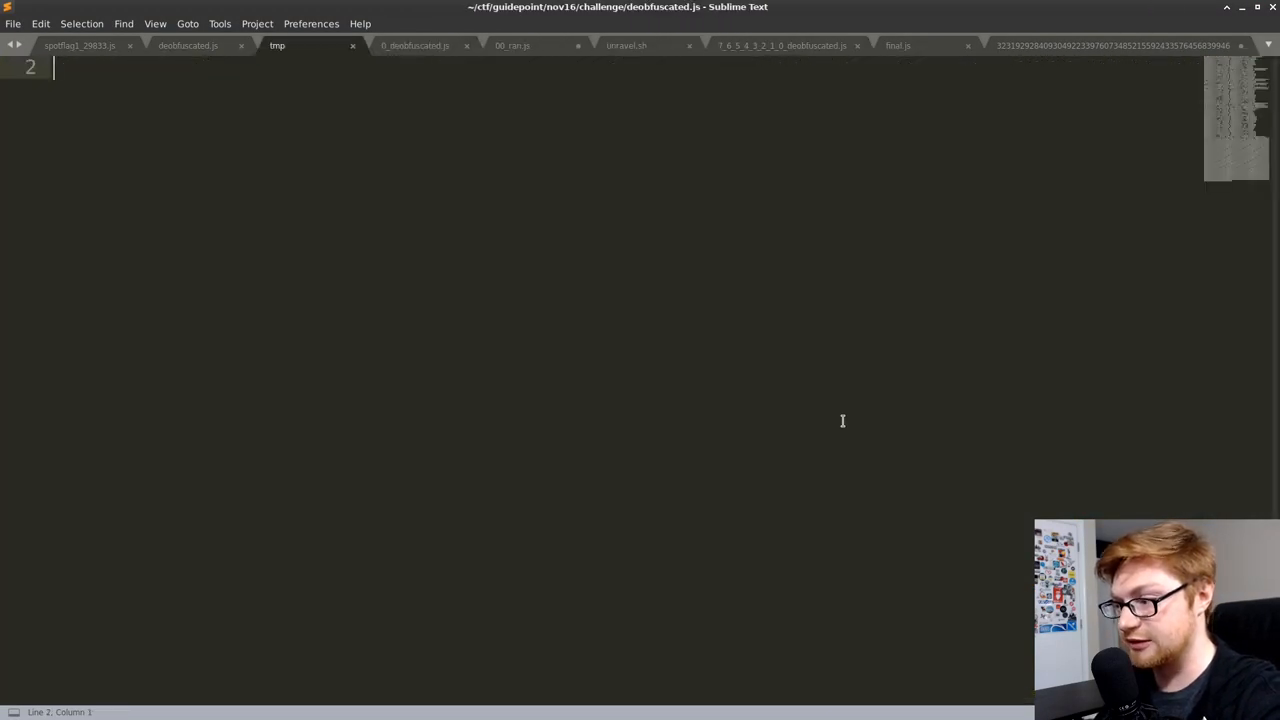
left_click(188, 44)
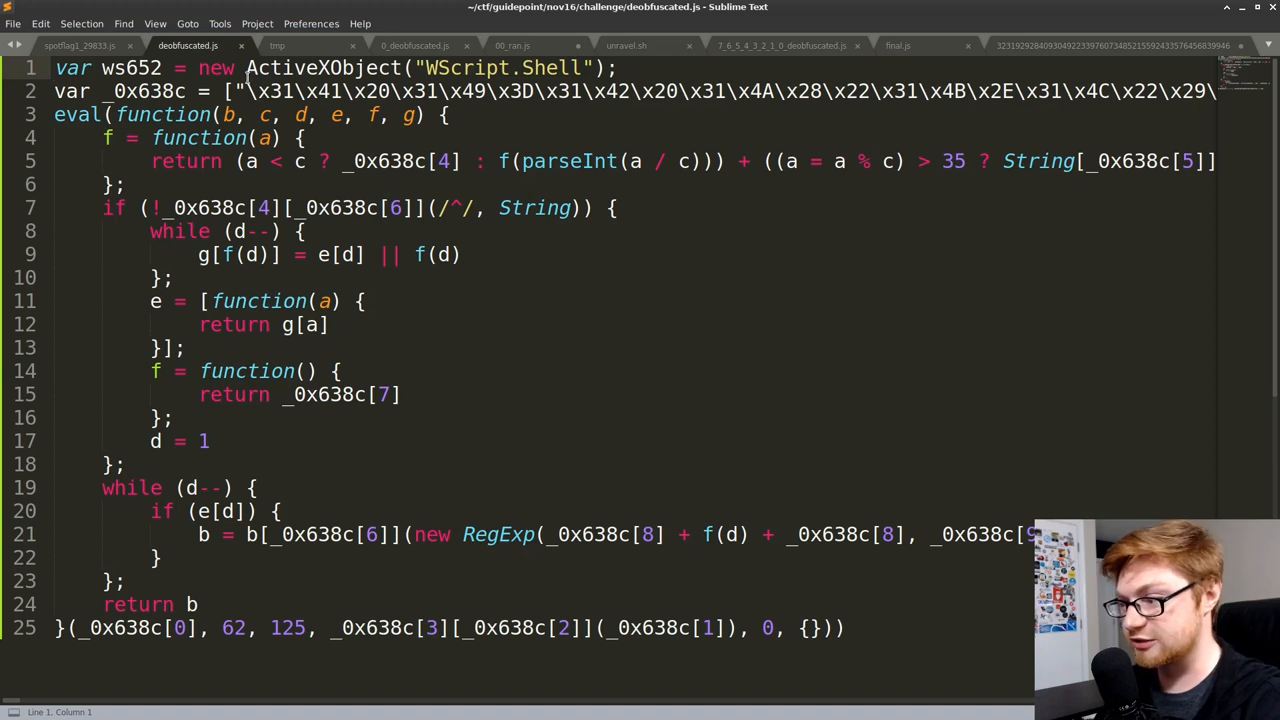
left_click_drag(248, 68, 616, 68)
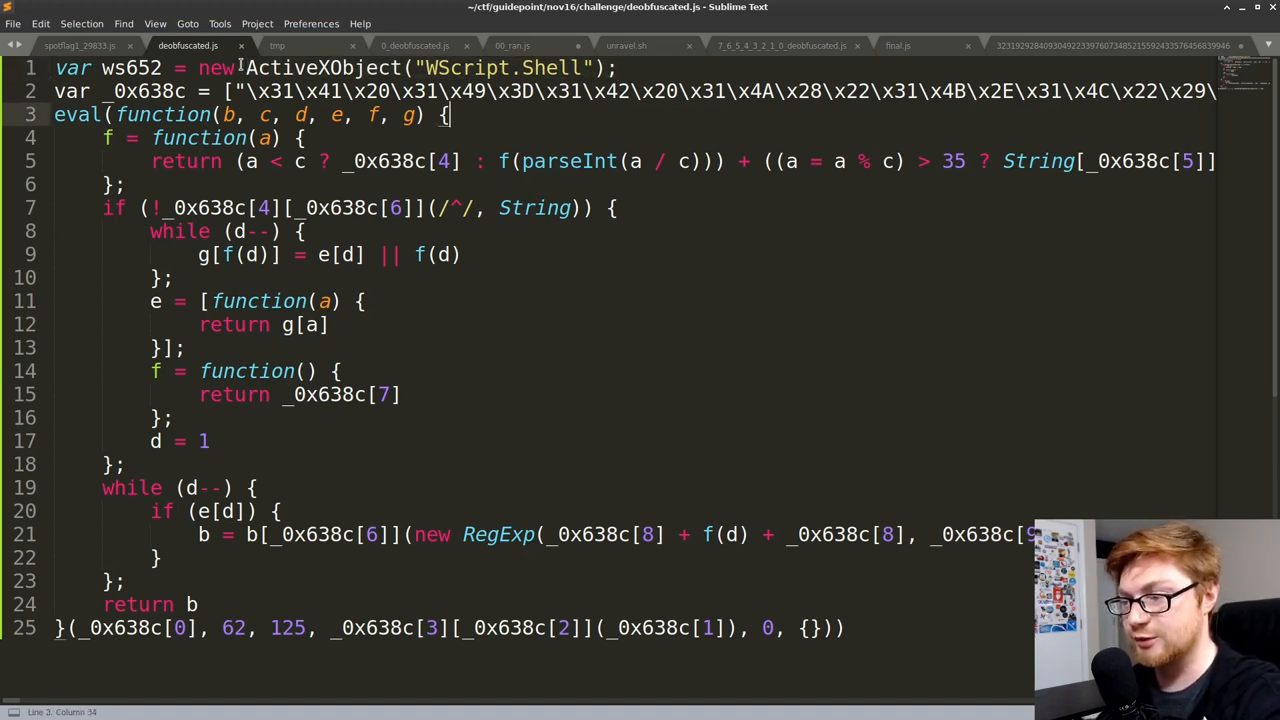
double_click(76, 114)
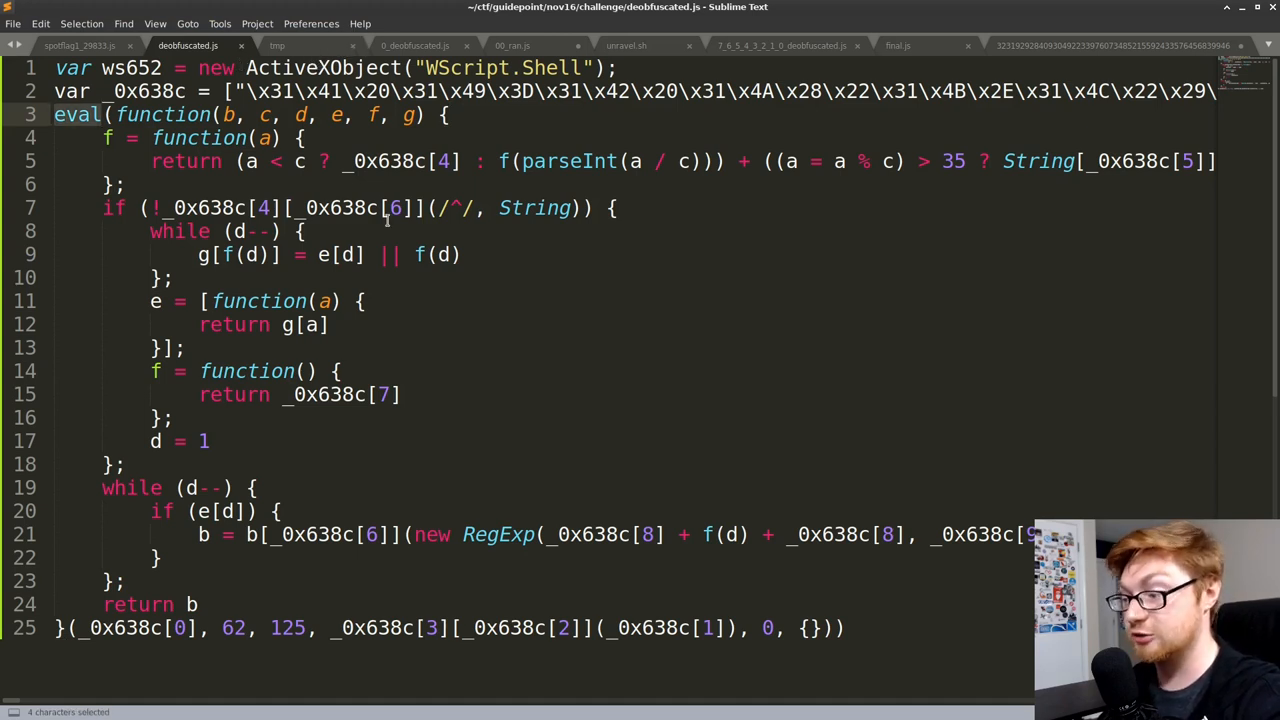
type("eval")
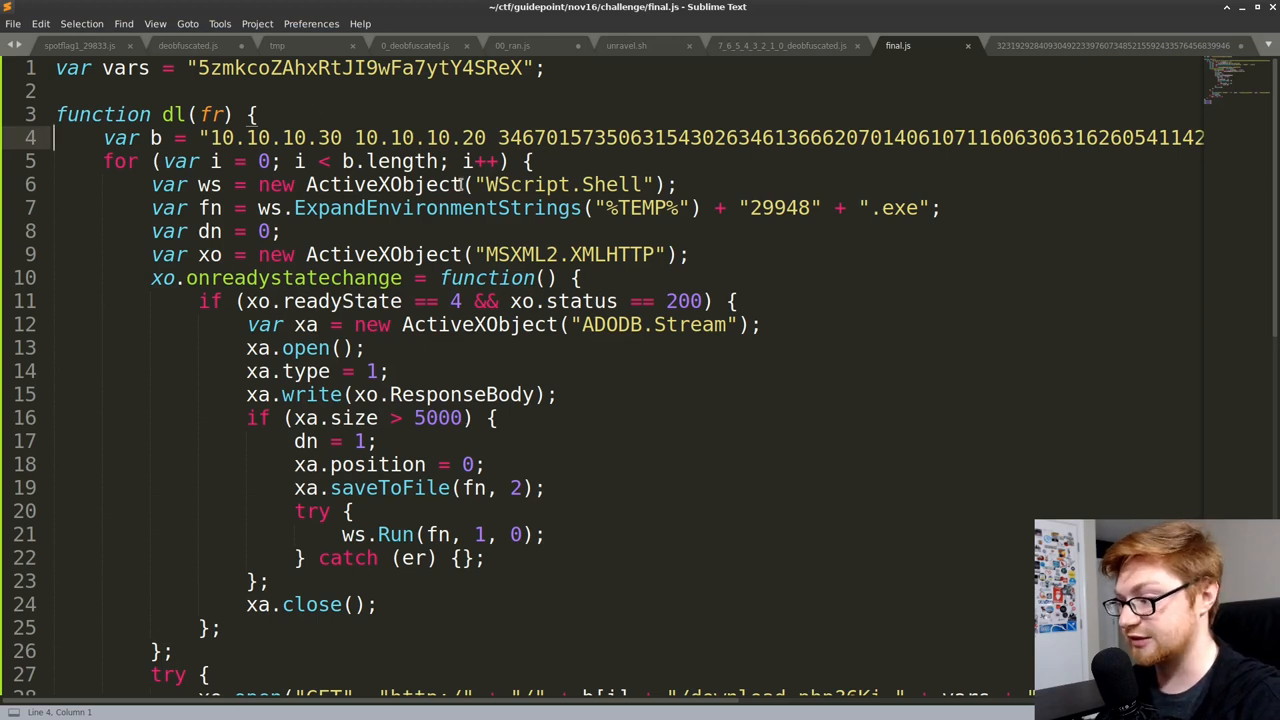
In final.js, highlight WScript.Shell and look over the dl function with the octal-like string
double_click(560, 184)
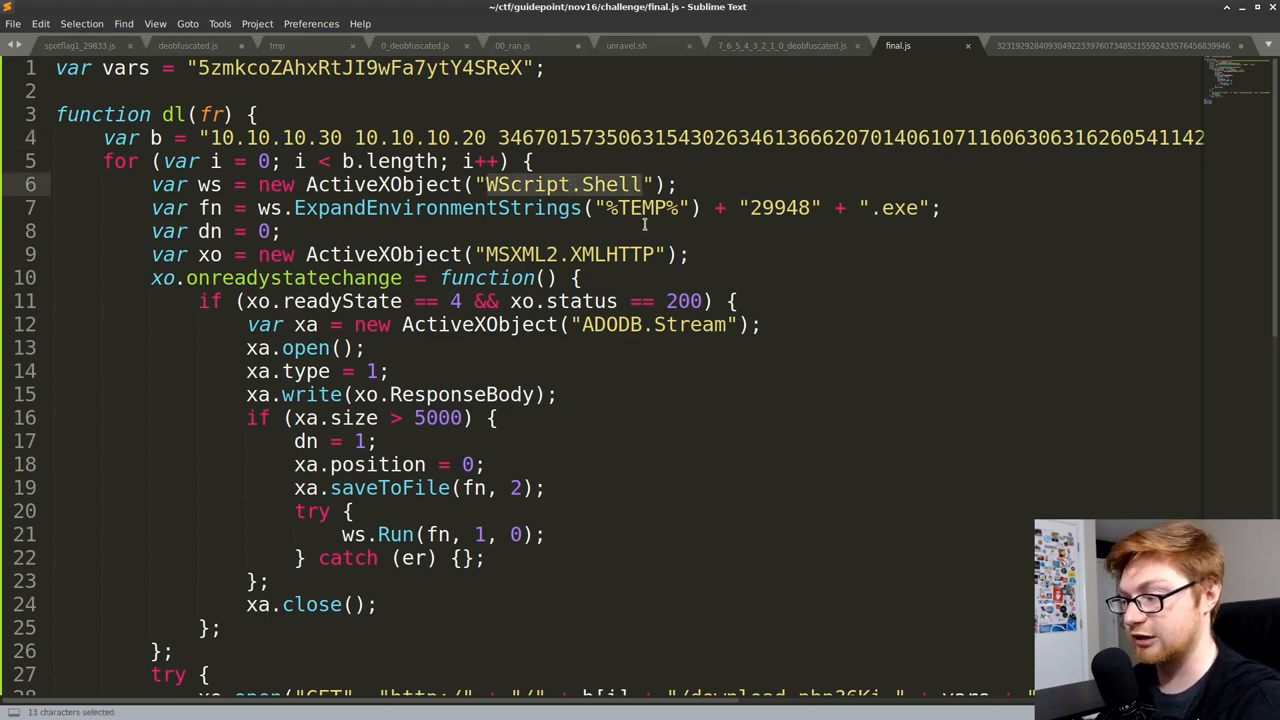
scroll("down", 3)
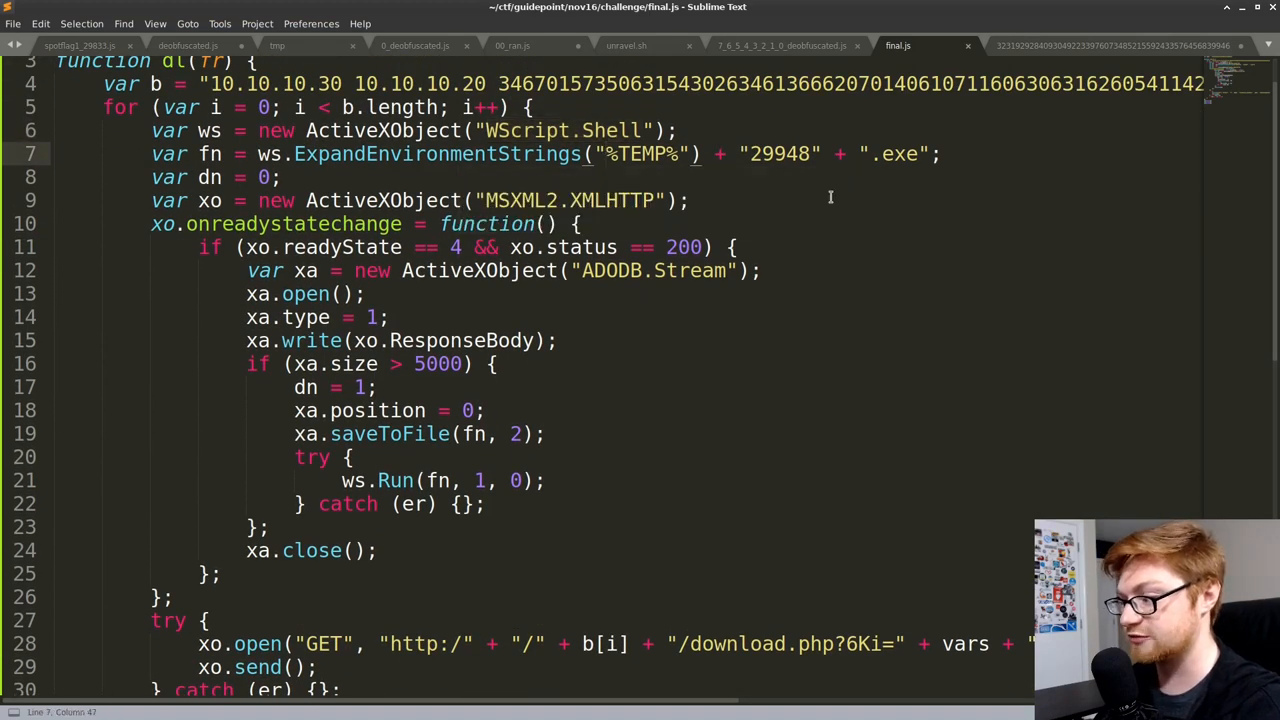
scroll("down", 3)
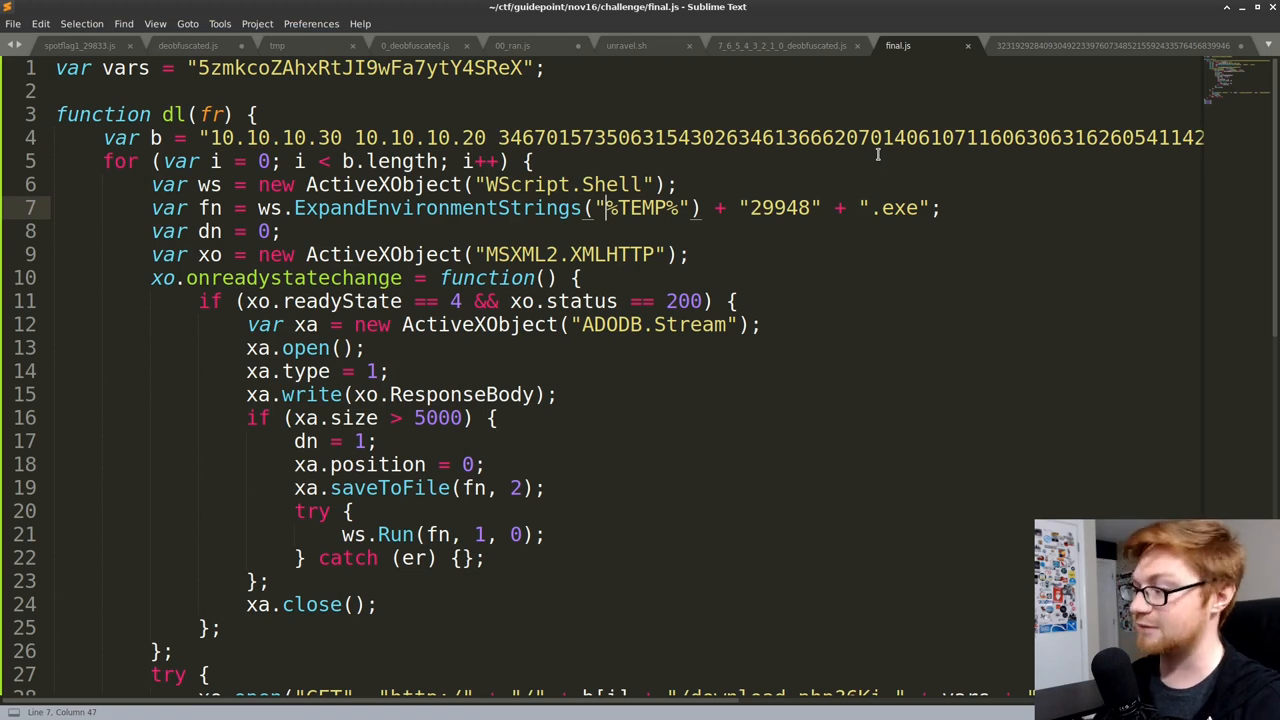
left_click(1116, 44)
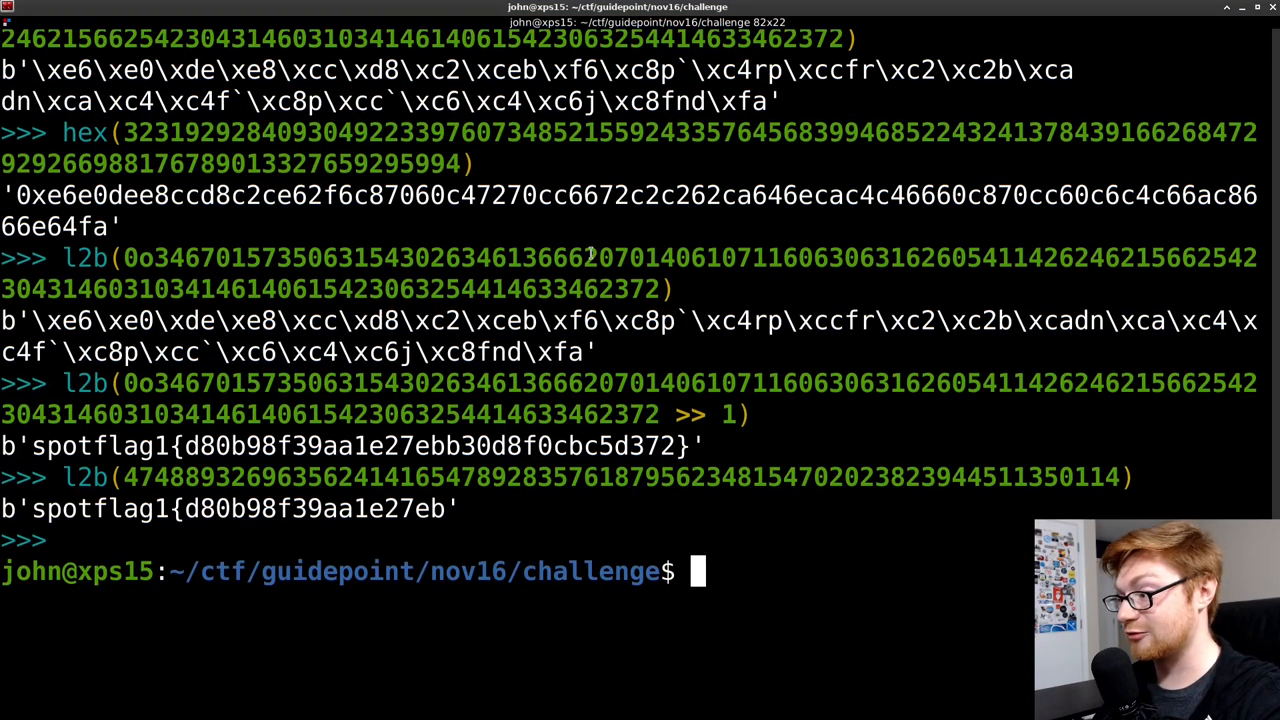
left_click_drag(80, 446, 690, 446)
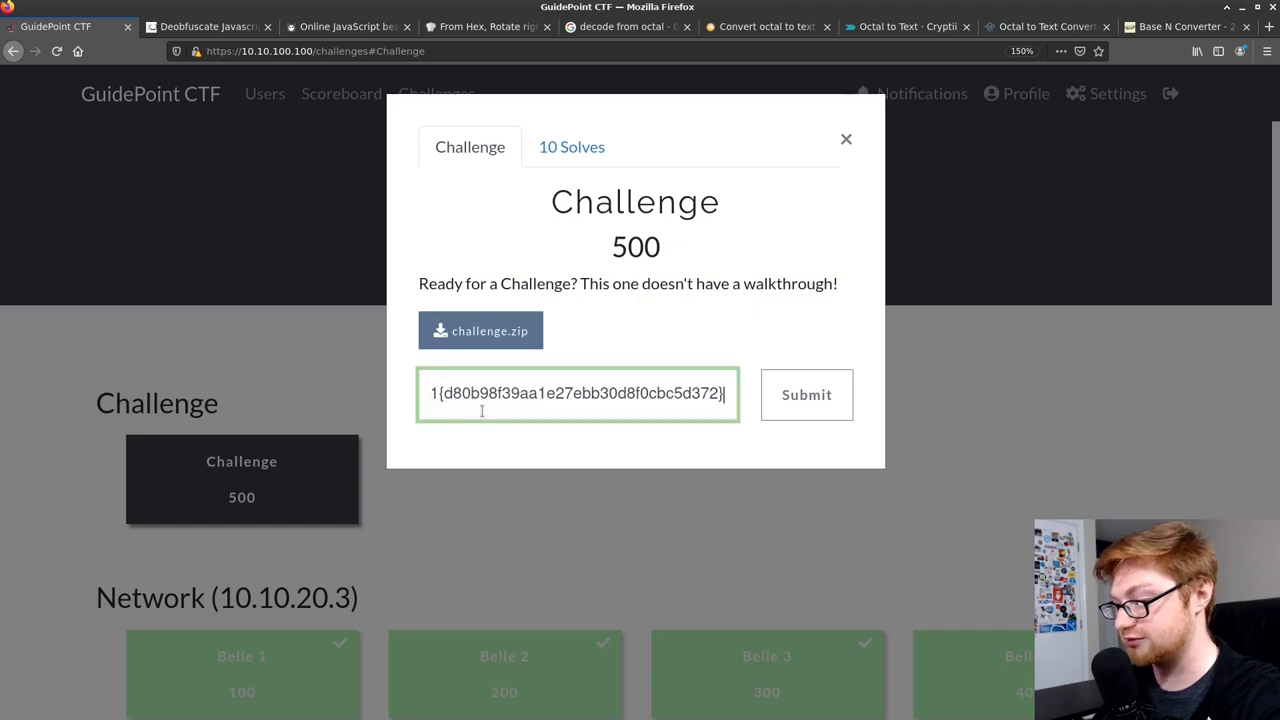
left_click(806, 394)
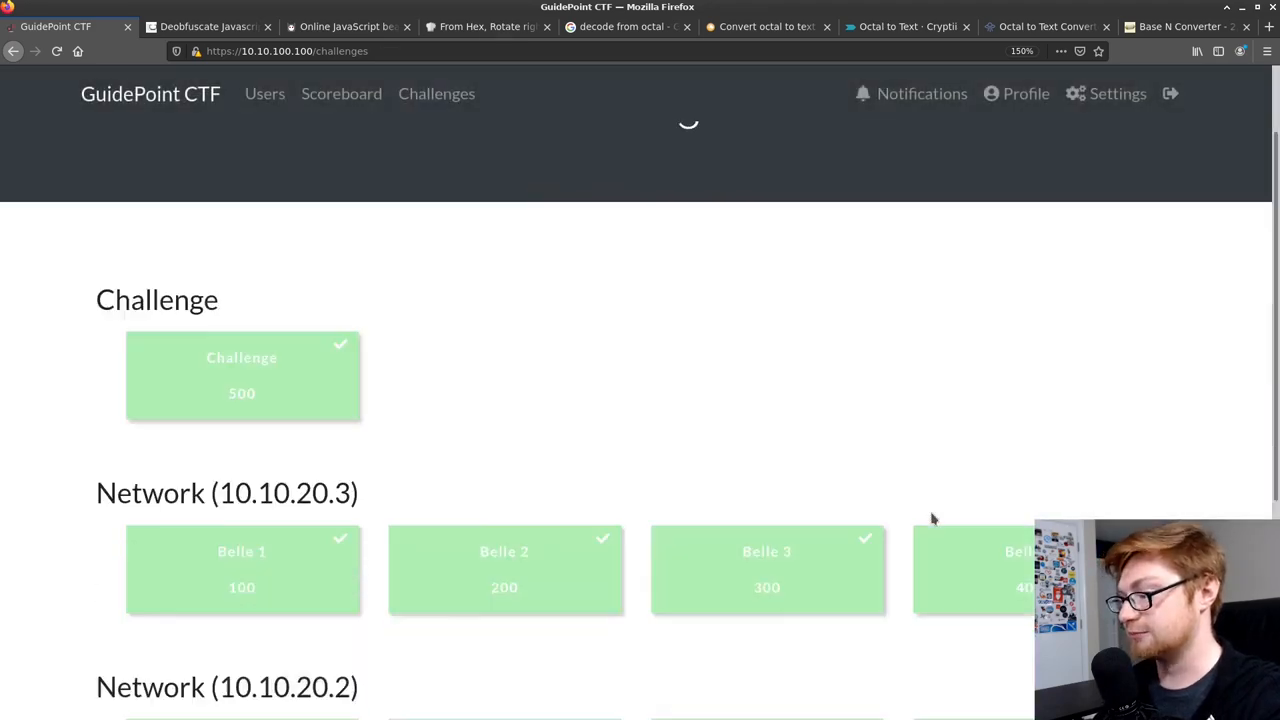